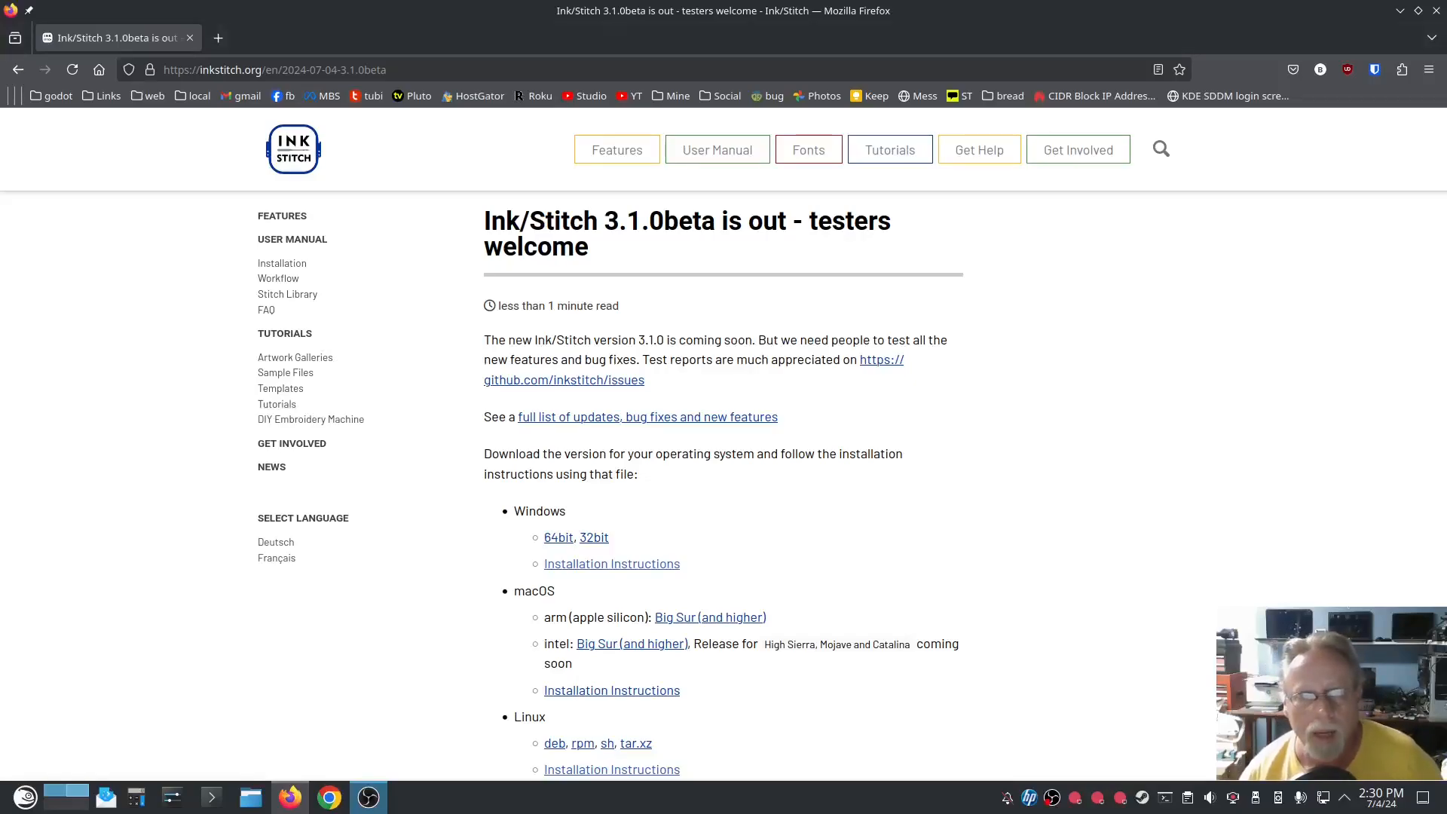
mouse_move(1190, 490)
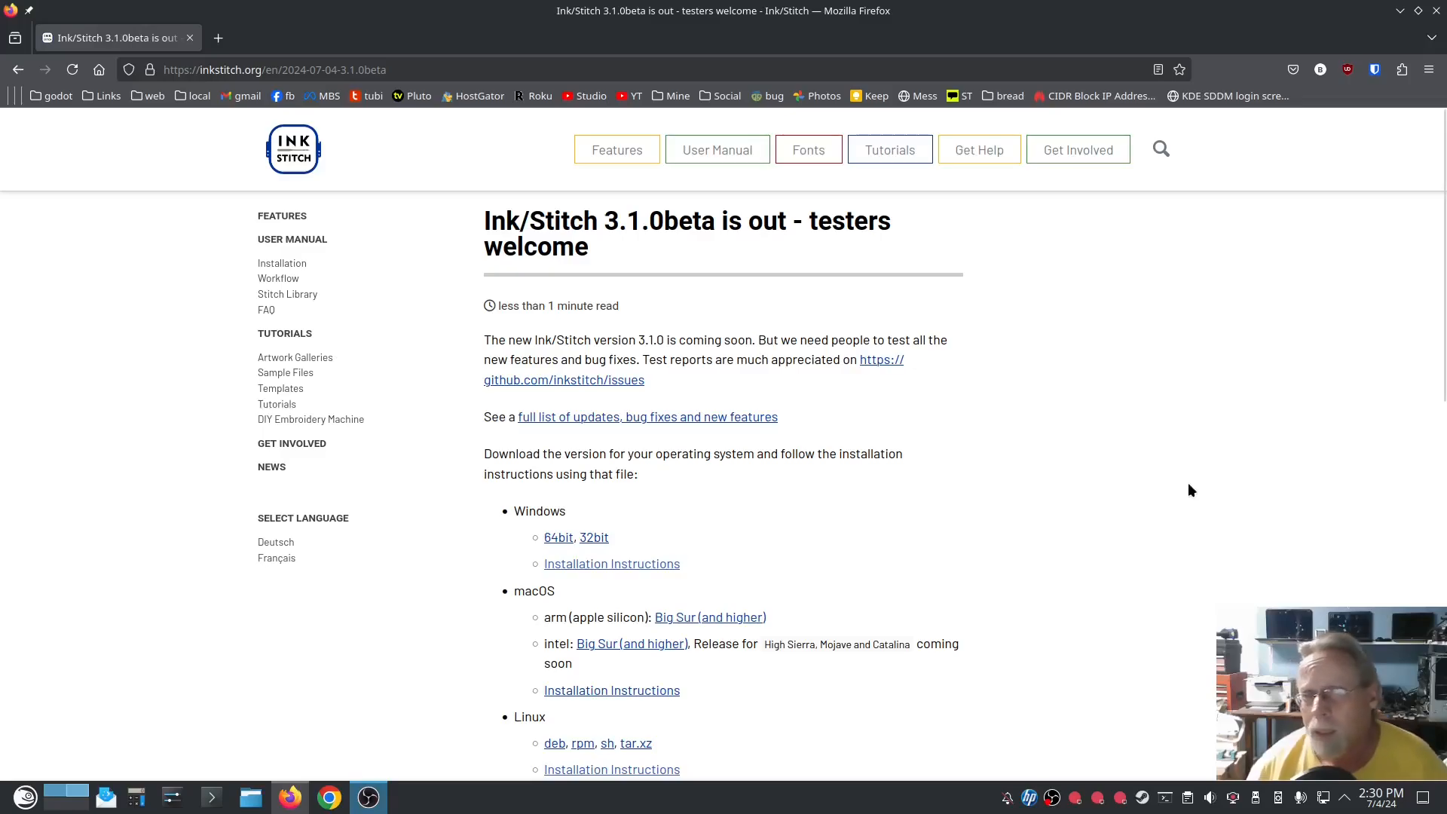
mouse_move(1193, 442)
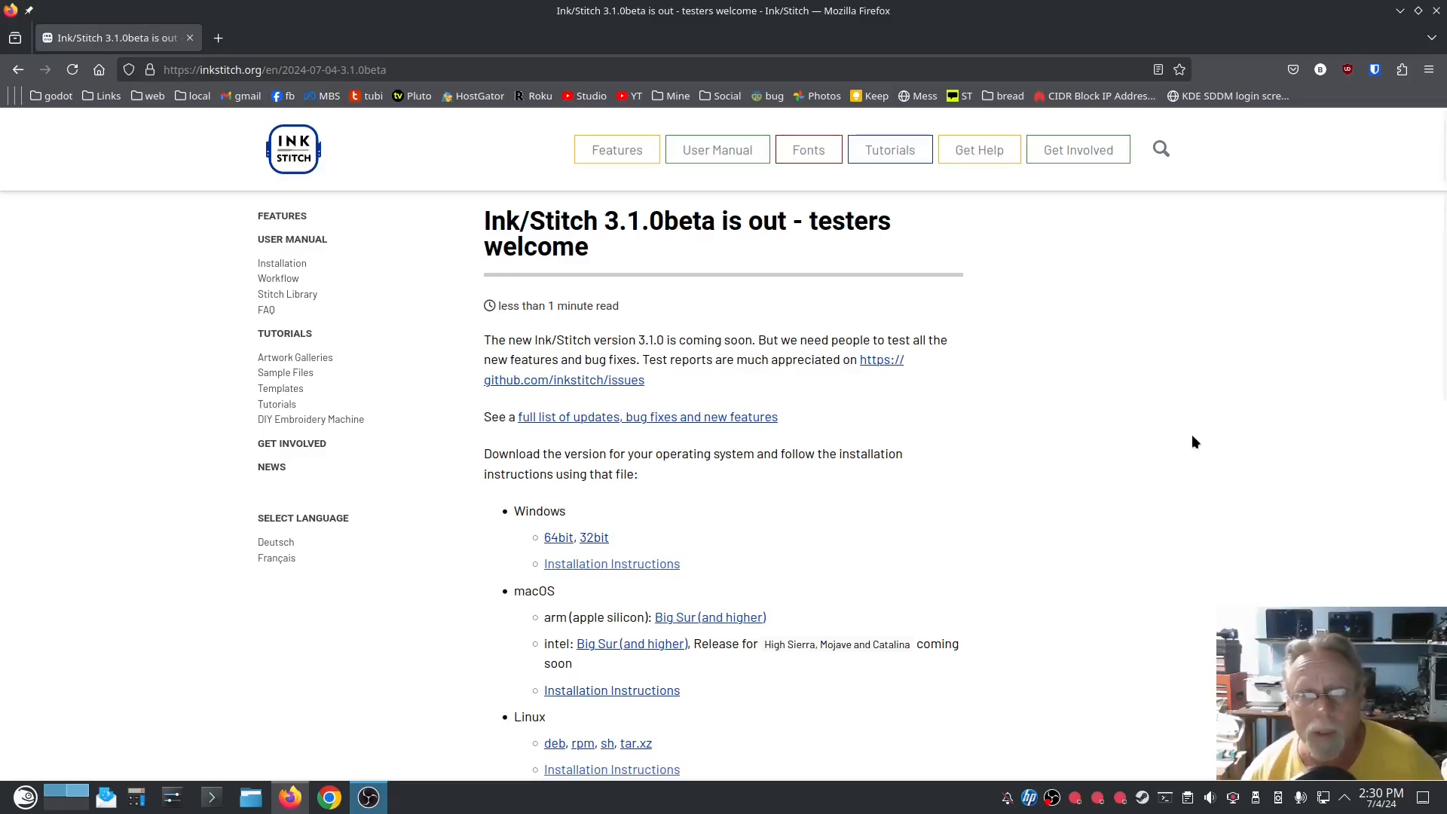
mouse_move(1125, 434)
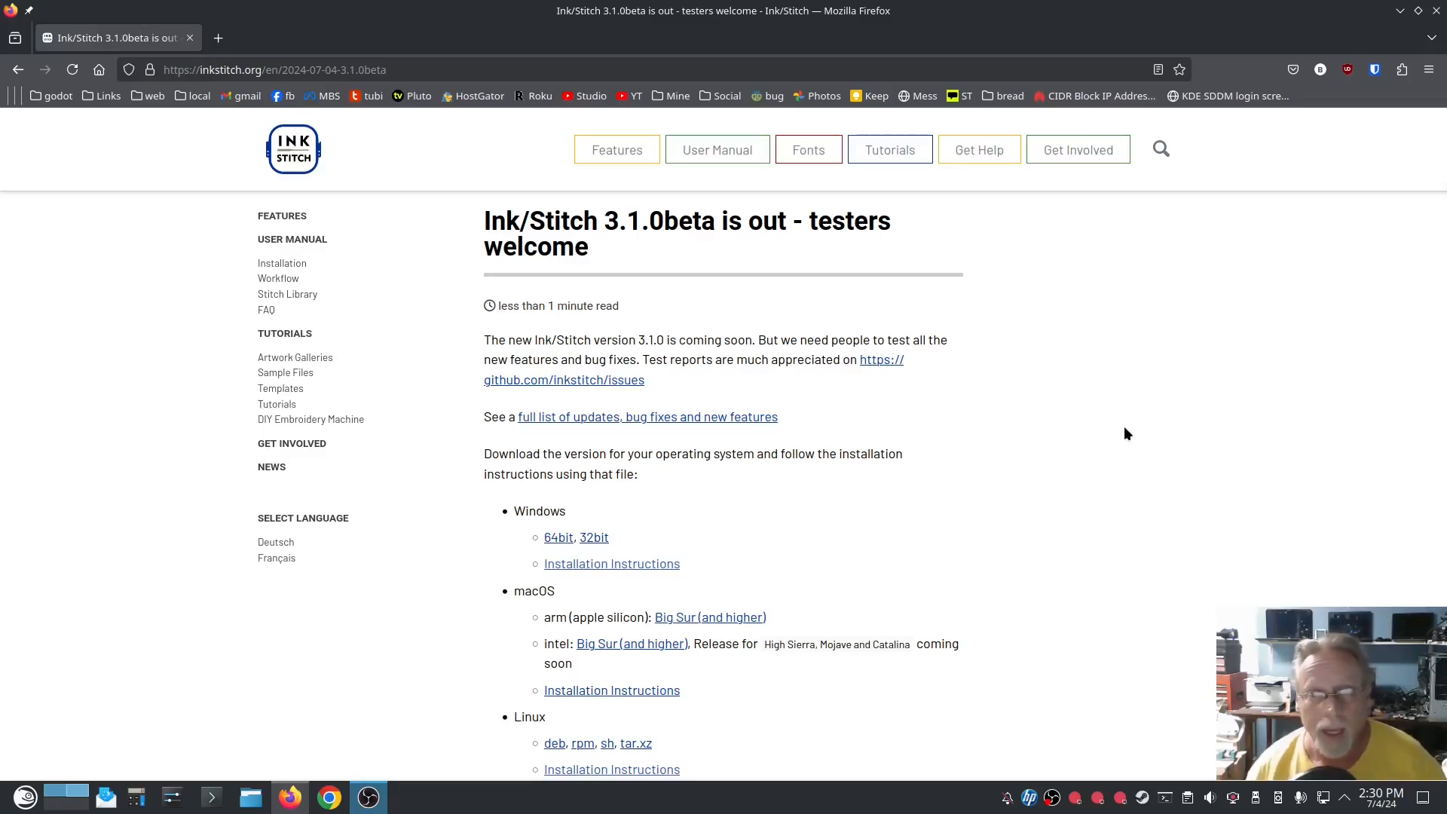
mouse_move(596, 397)
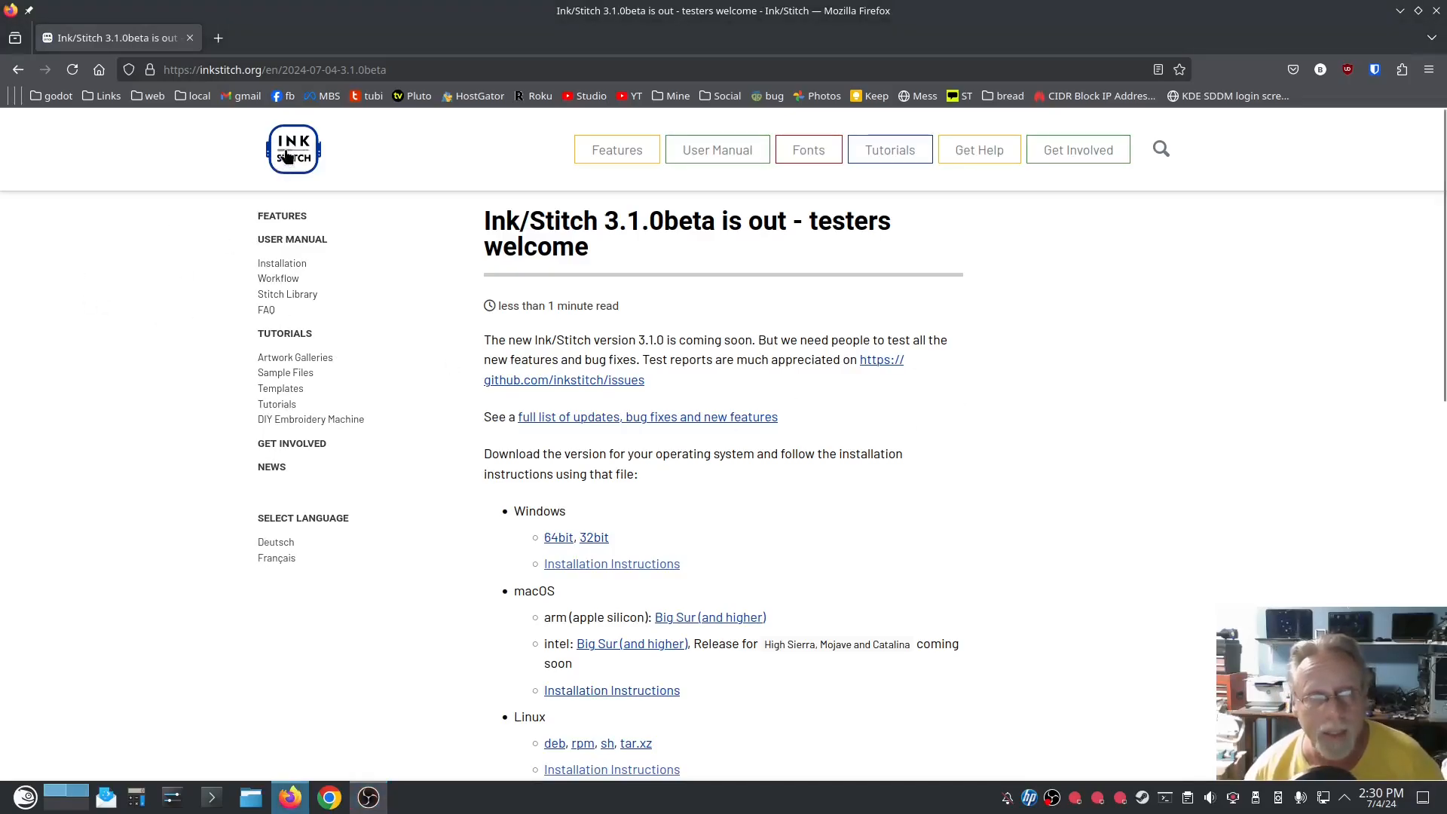
- From the Ink/Stitch home page, open the July 4, 2024 3.1.0beta post and download the Linux rpm
click(292, 149)
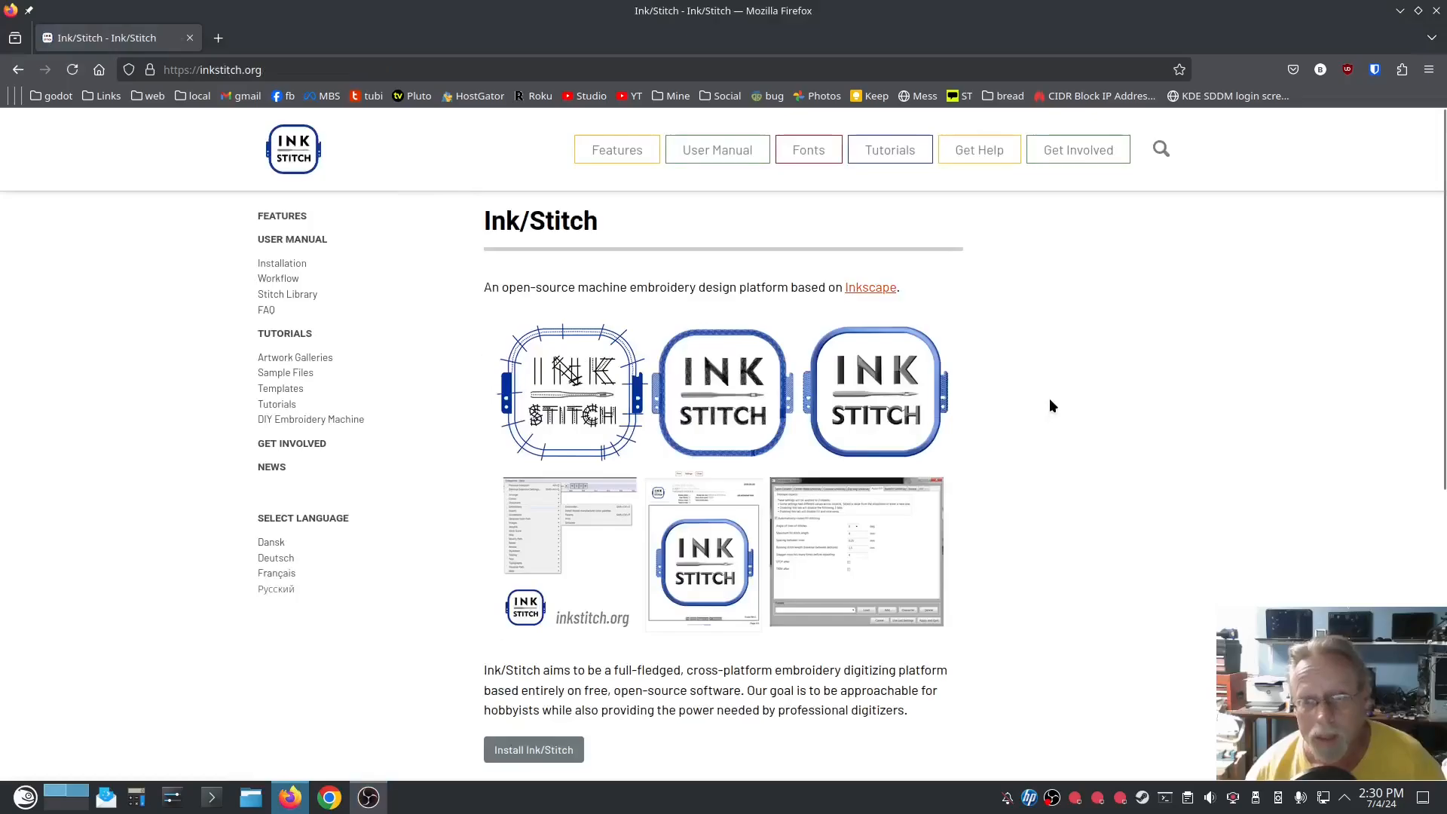
scroll(down, 3)
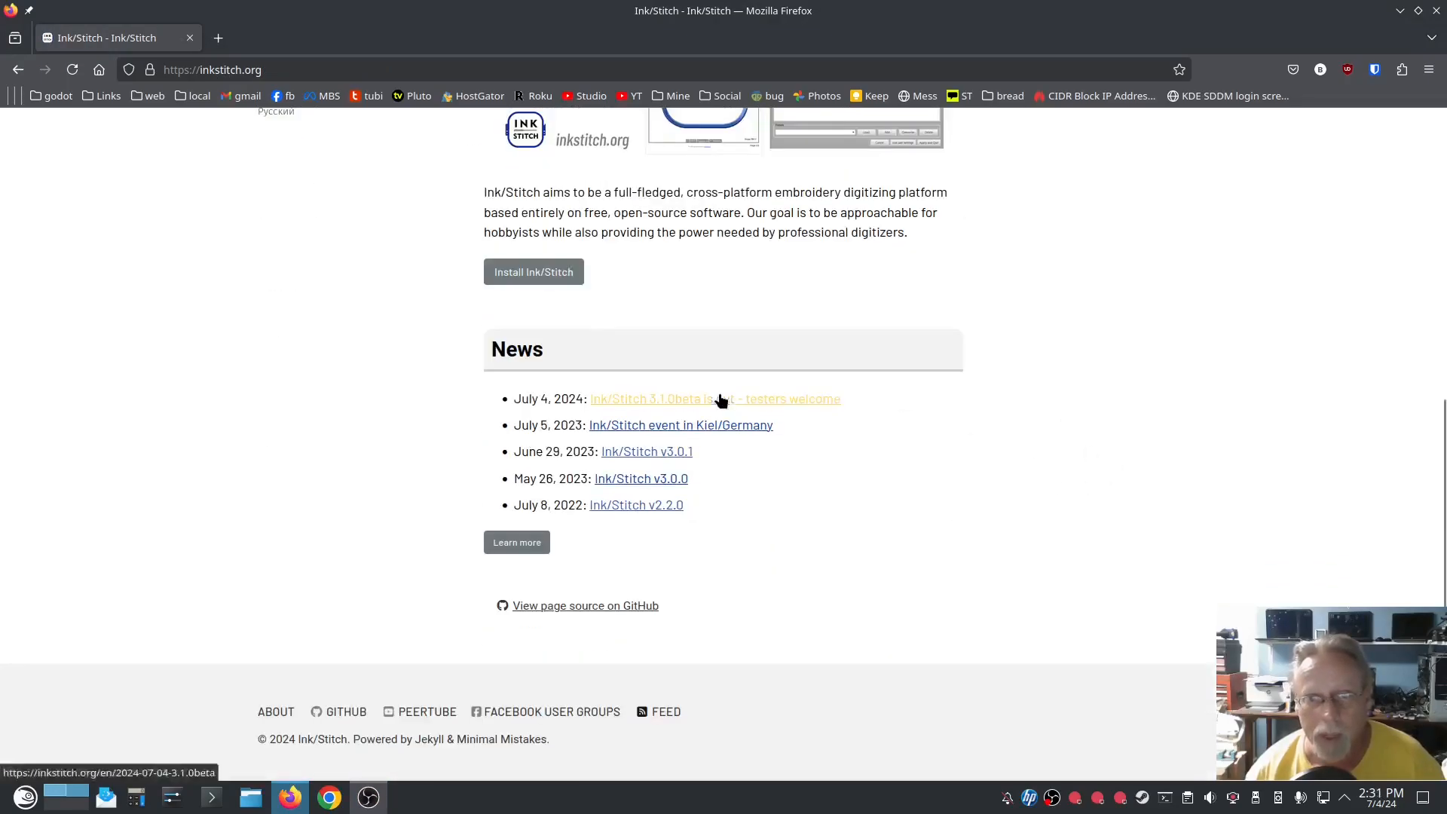
click(714, 398)
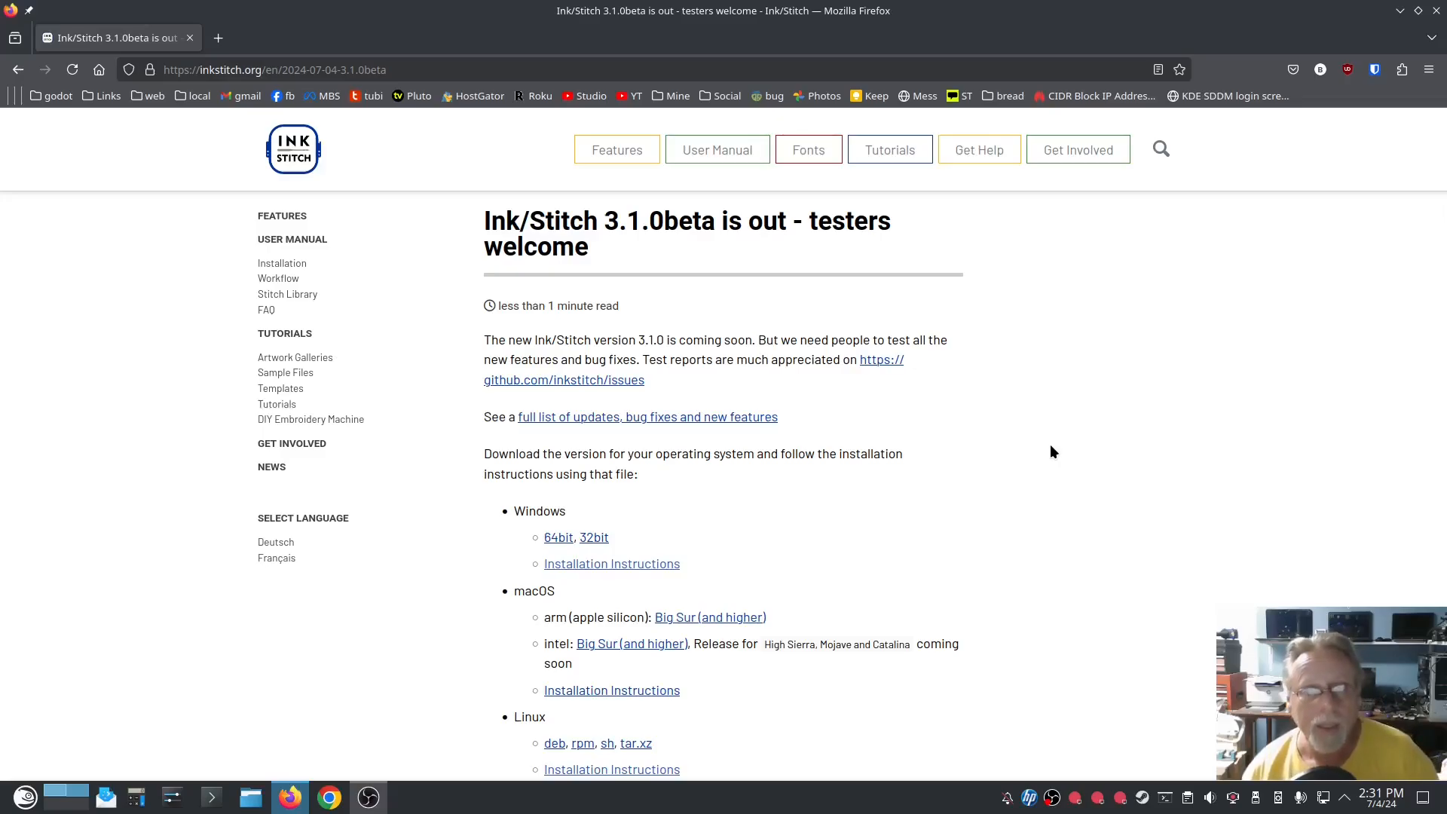
mouse_move(1008, 470)
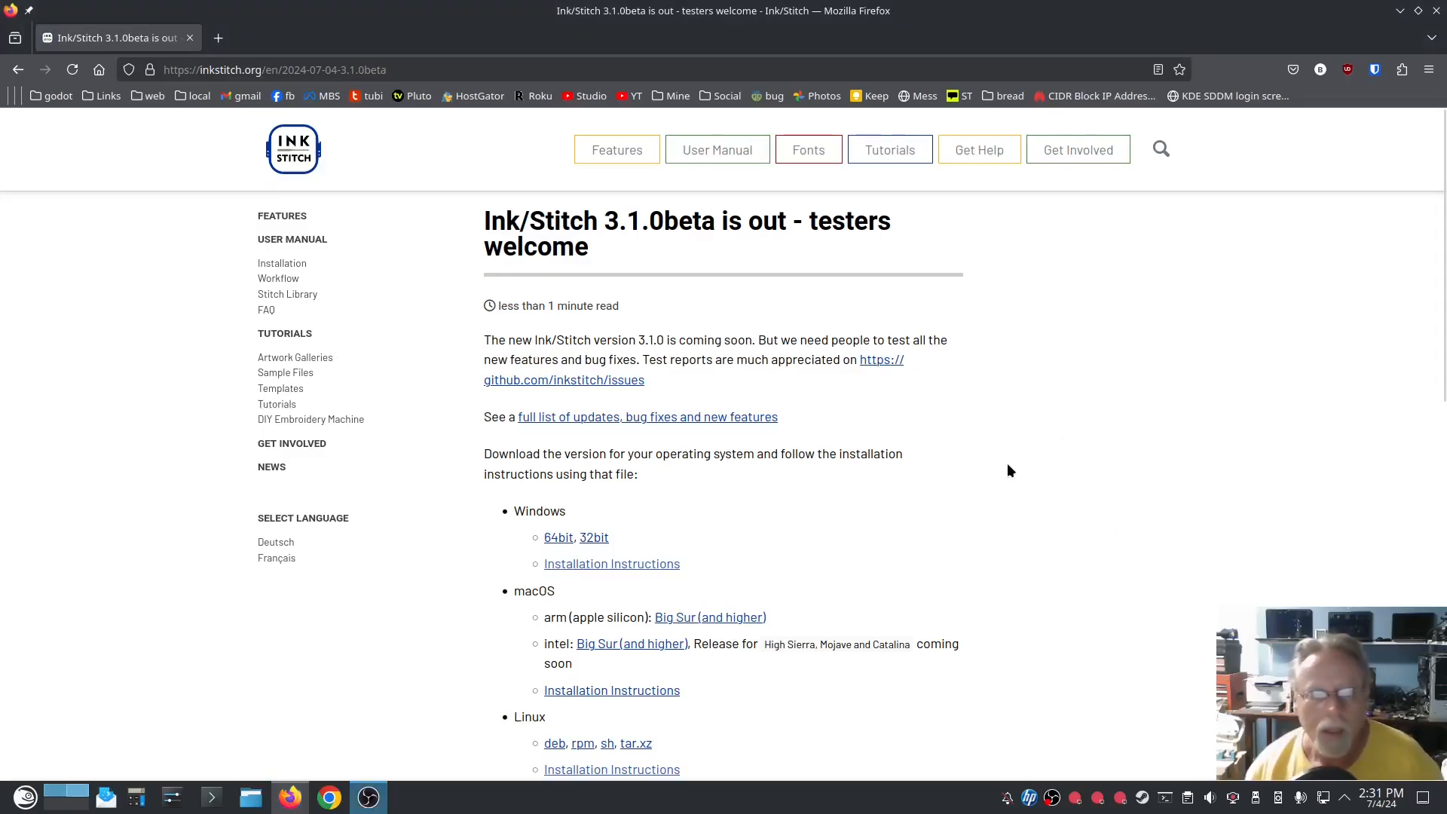
scroll(down, 3)
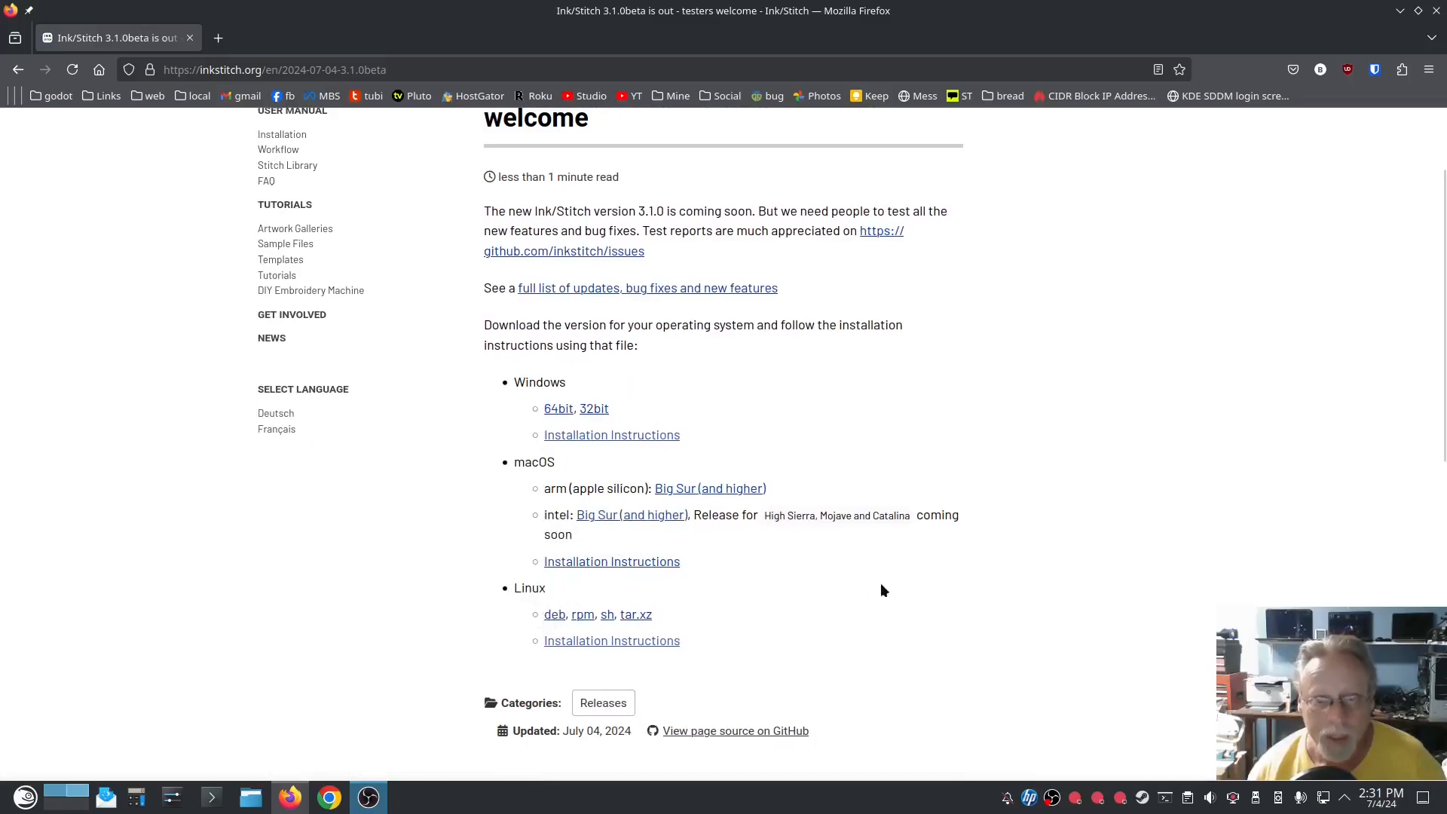
mouse_move(582, 615)
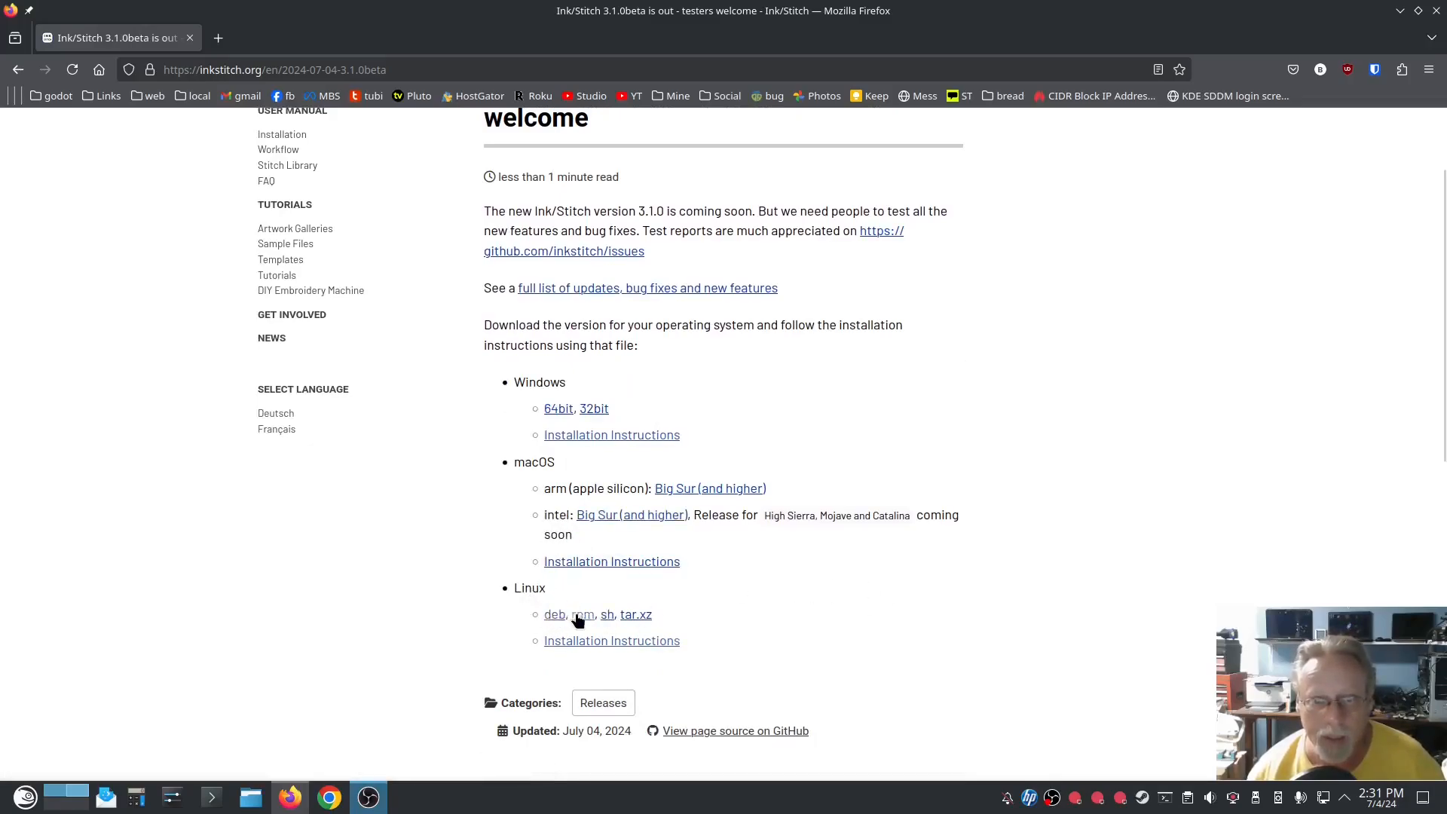
click(583, 615)
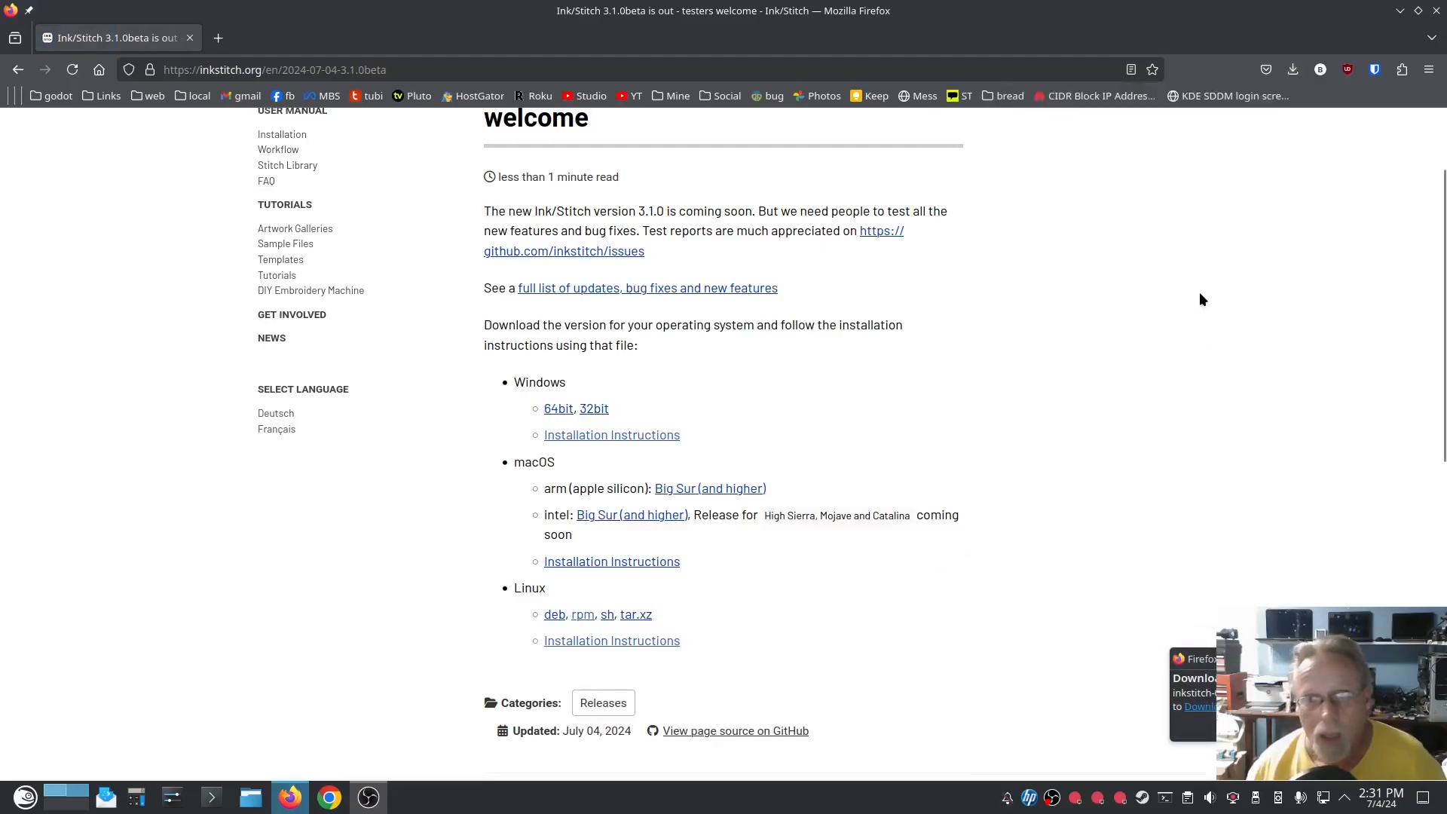
scroll(up, 3)
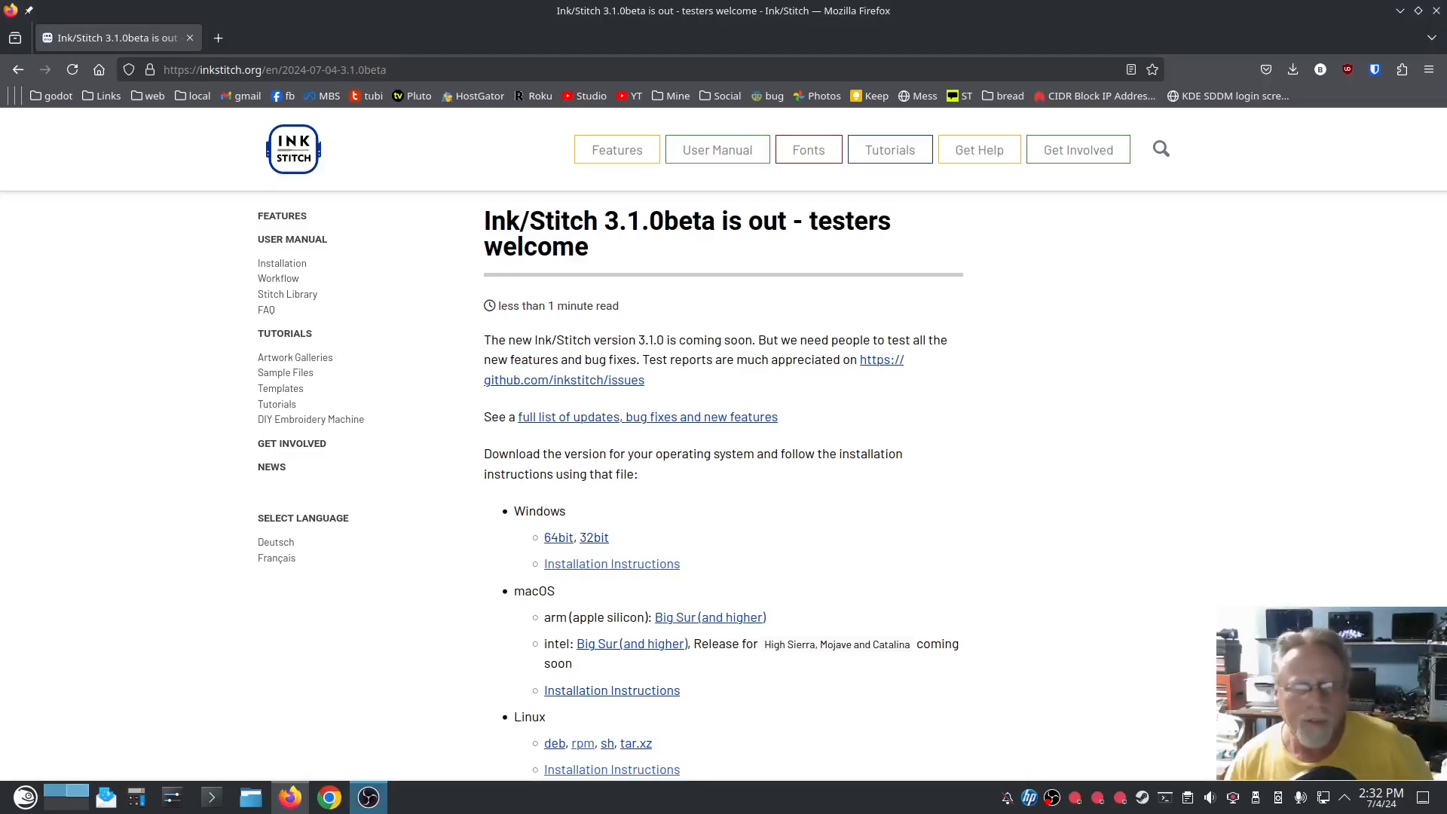
mouse_move(1298, 490)
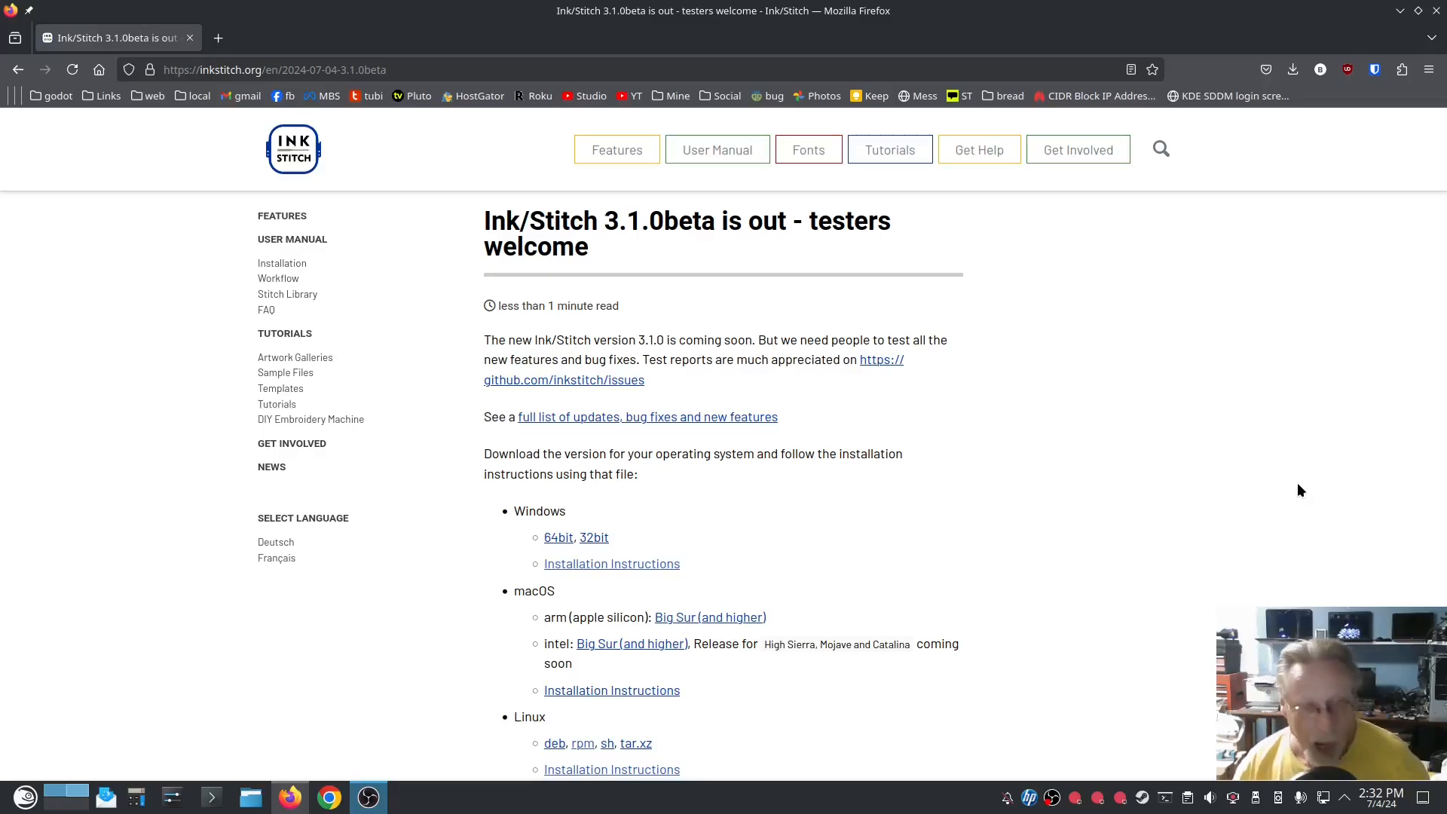
mouse_move(1226, 486)
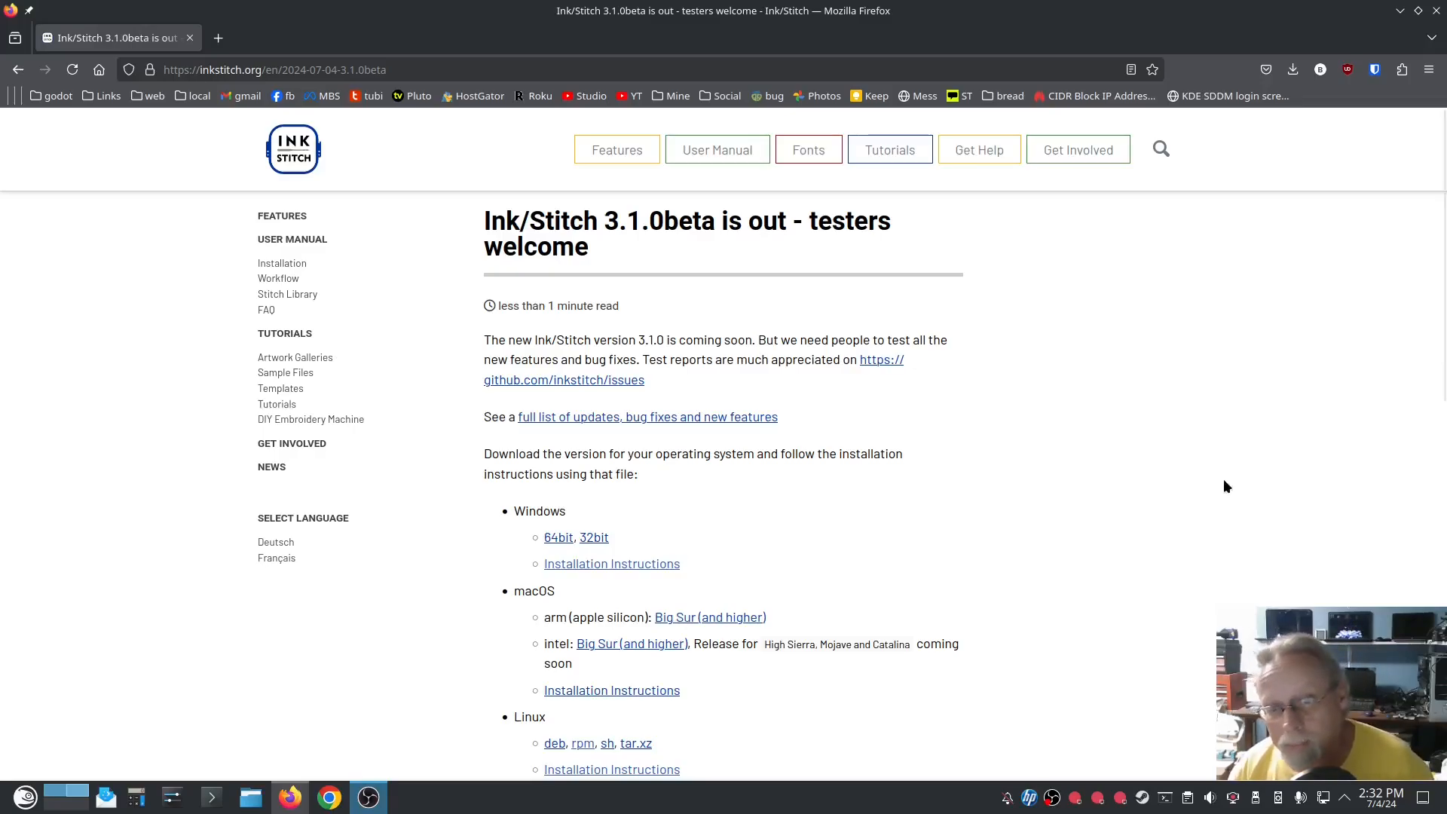
mouse_move(1137, 462)
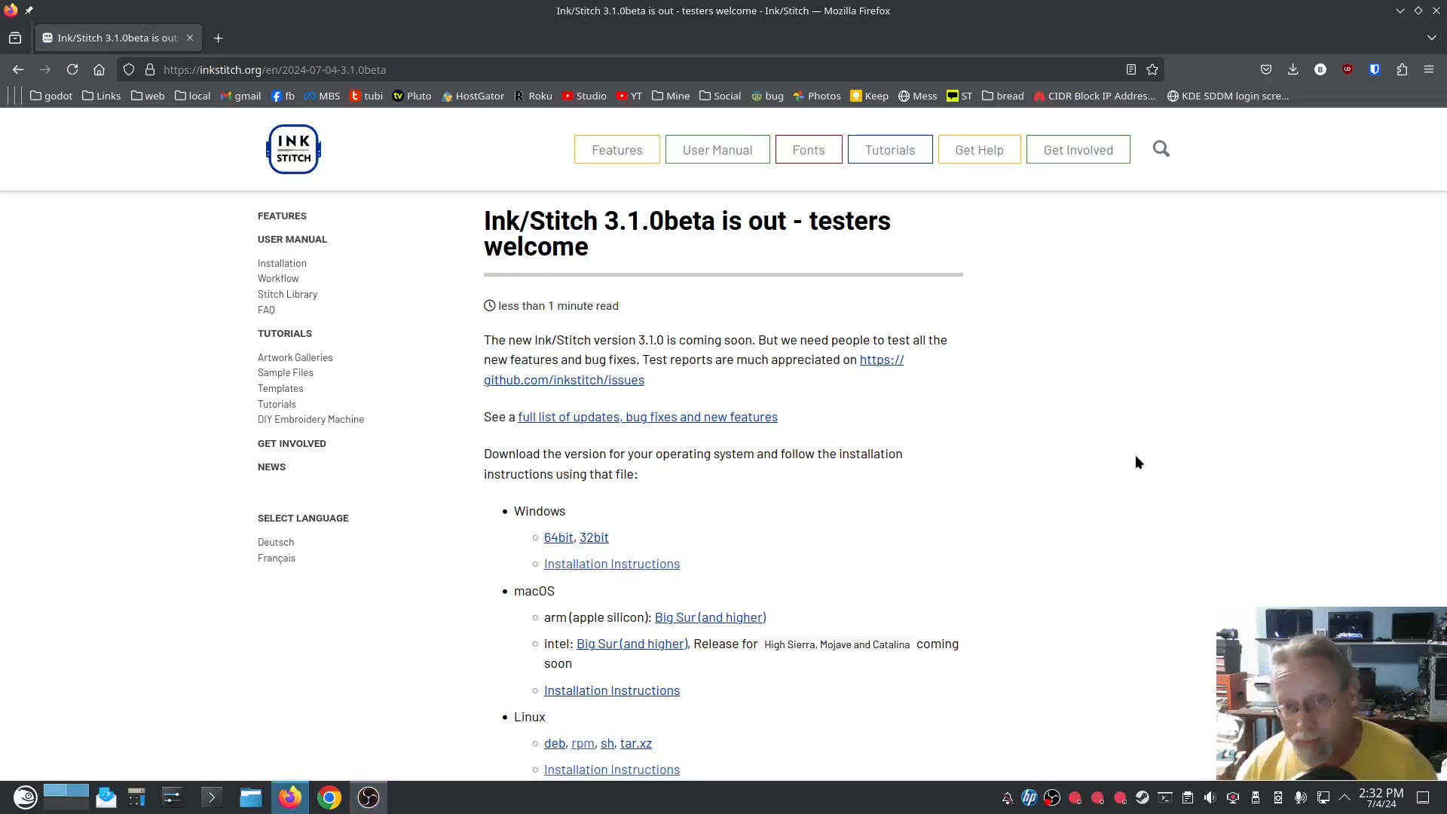
mouse_move(1150, 446)
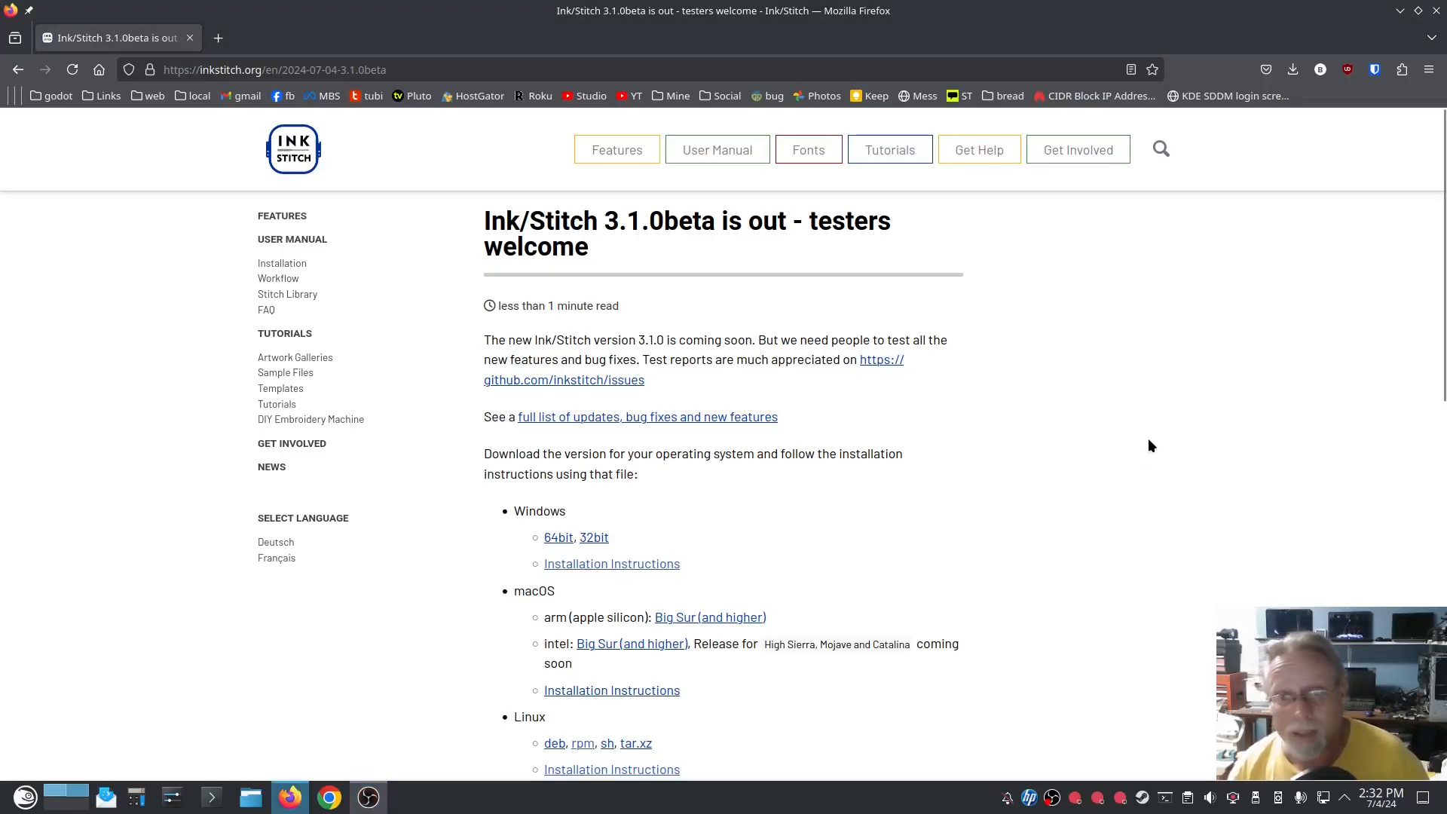
mouse_move(1194, 444)
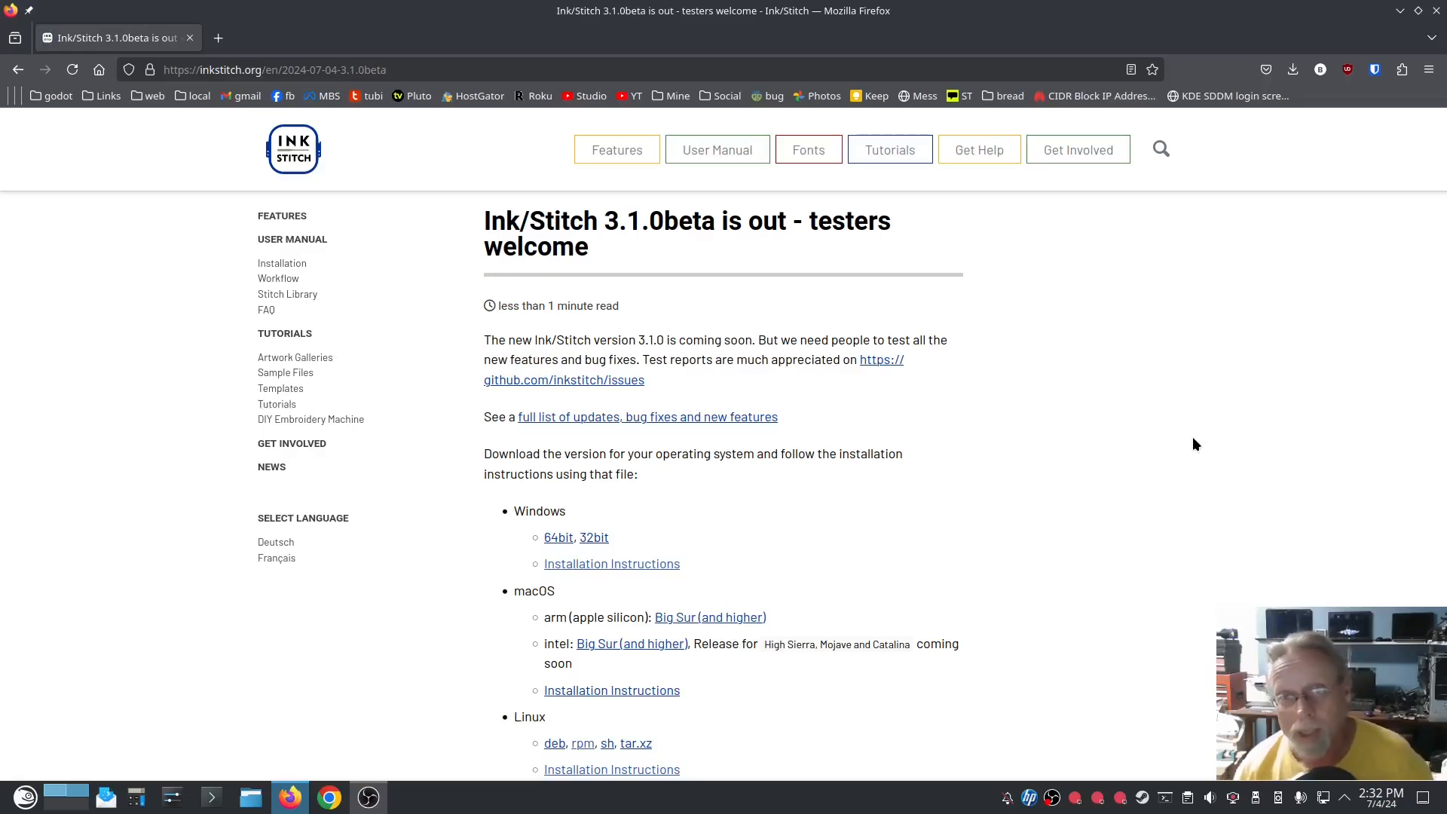
mouse_move(1118, 474)
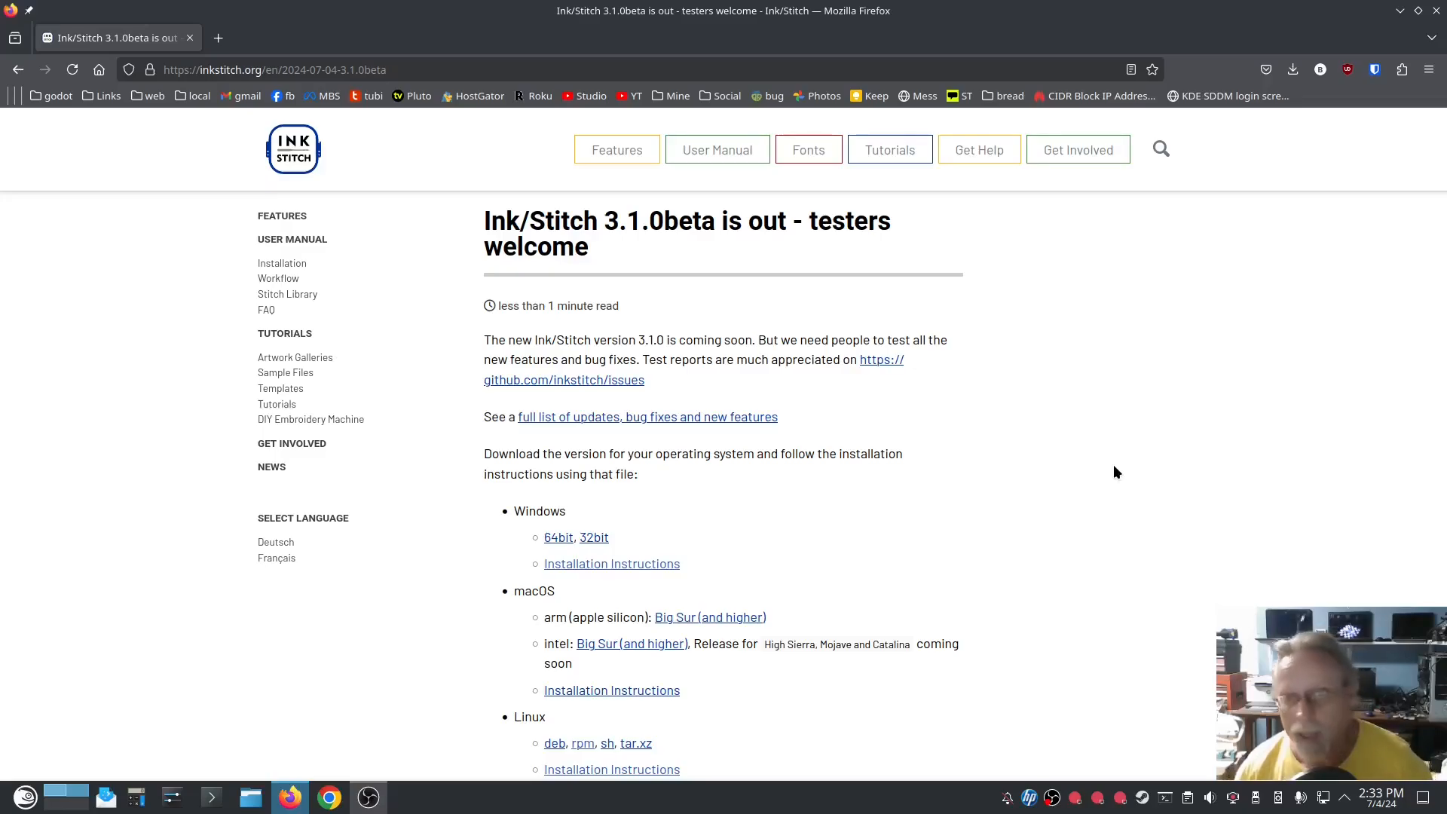
mouse_move(1092, 432)
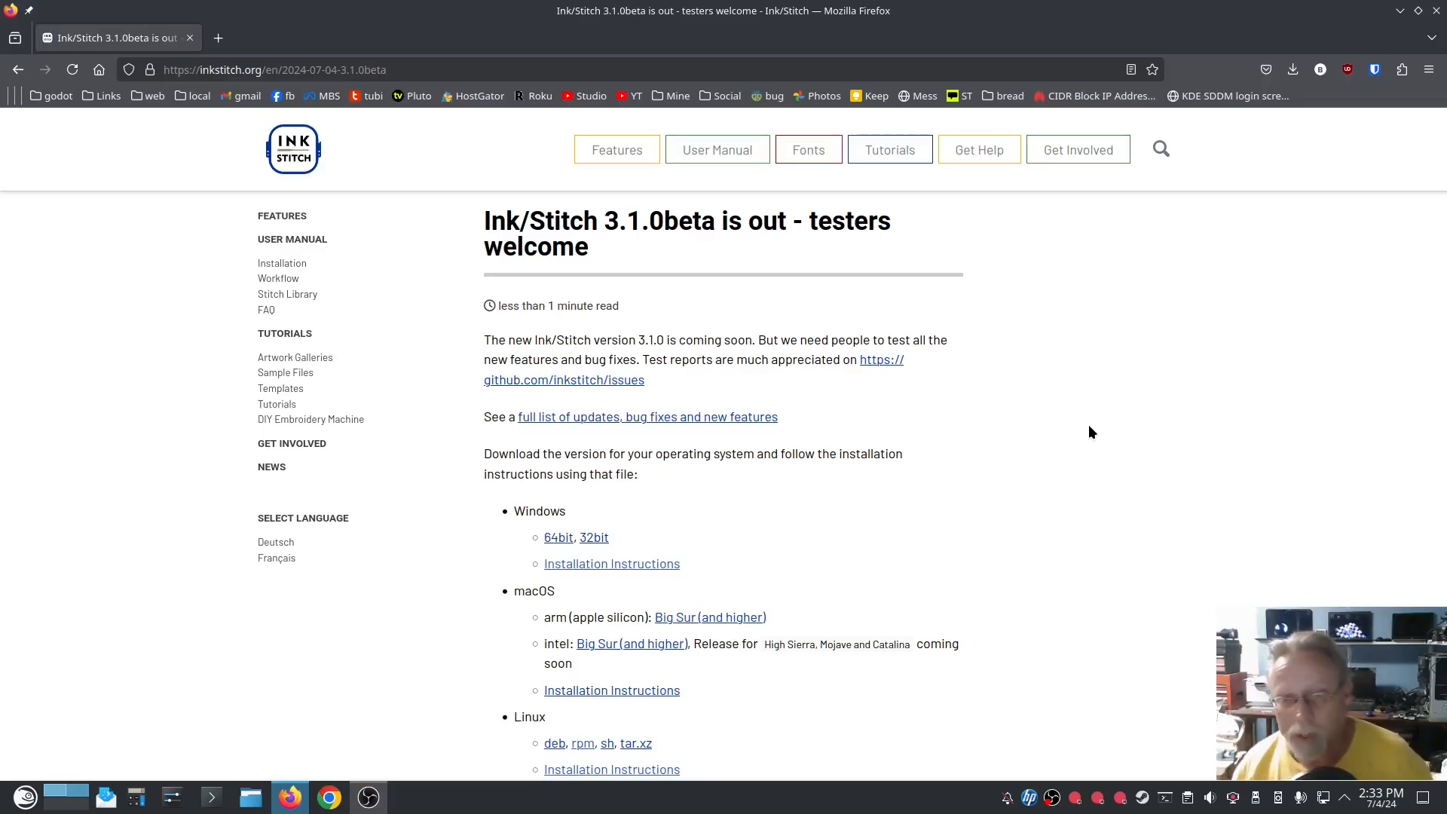
mouse_move(1116, 453)
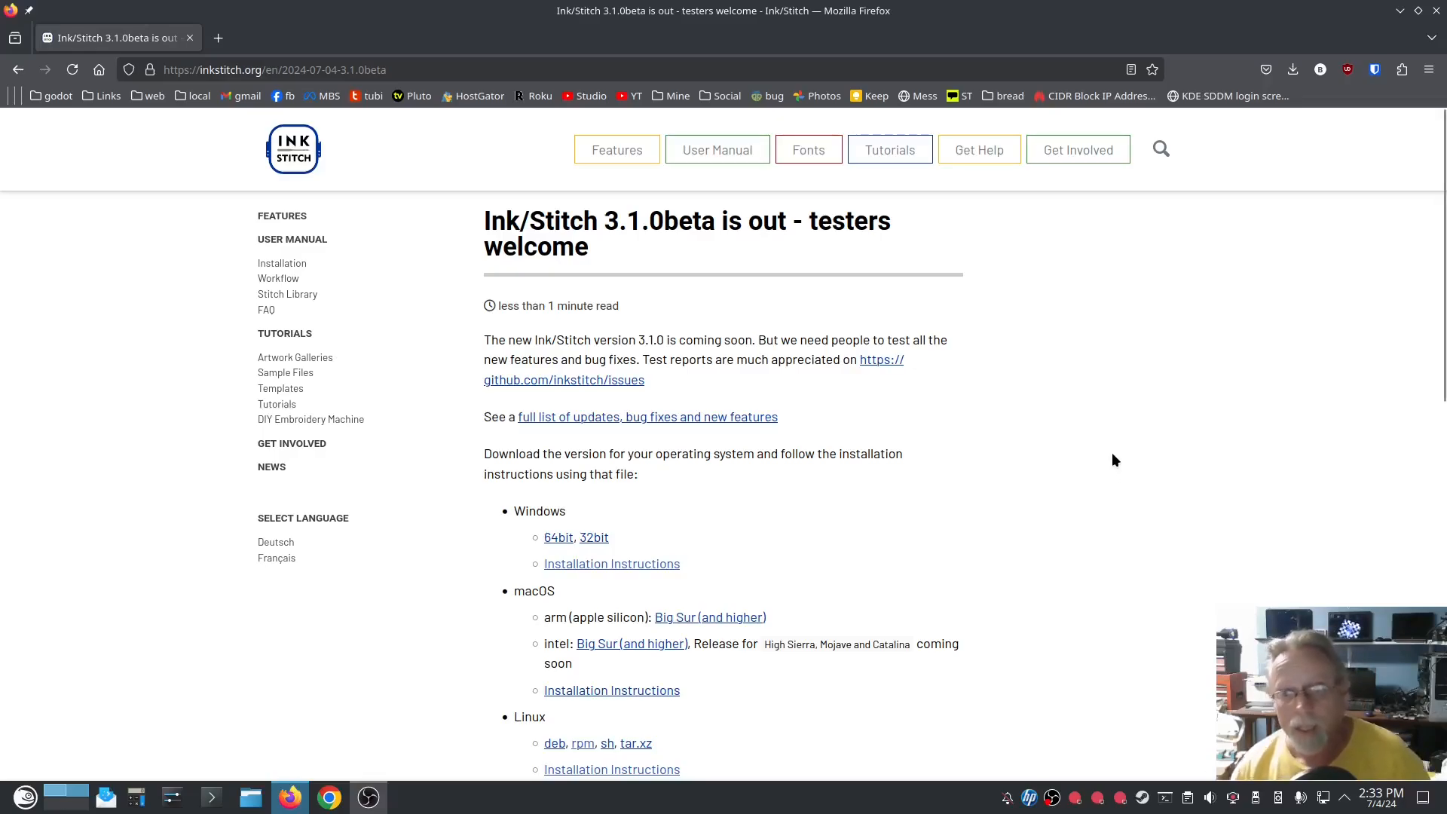
mouse_move(1097, 452)
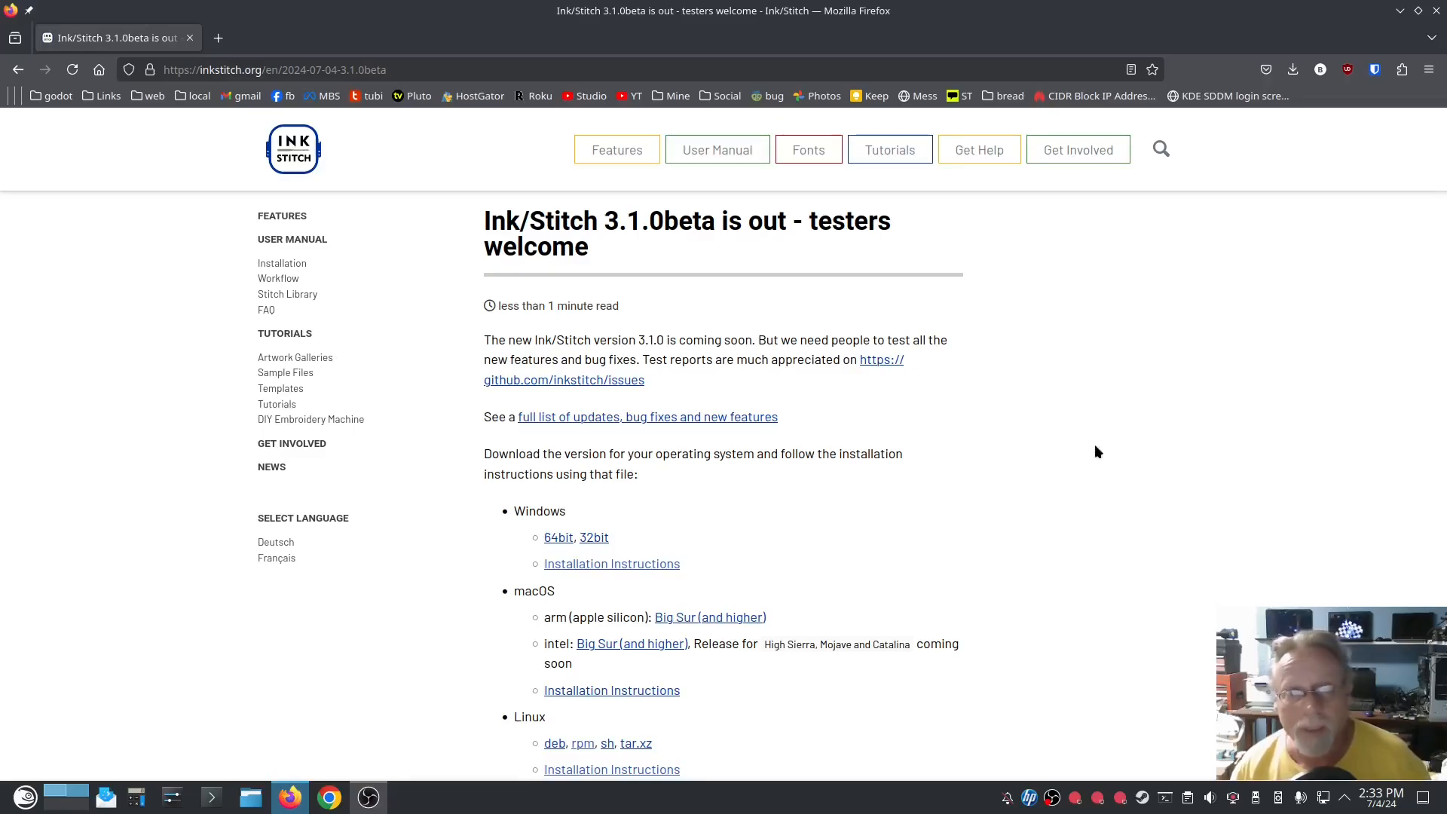
mouse_move(1064, 422)
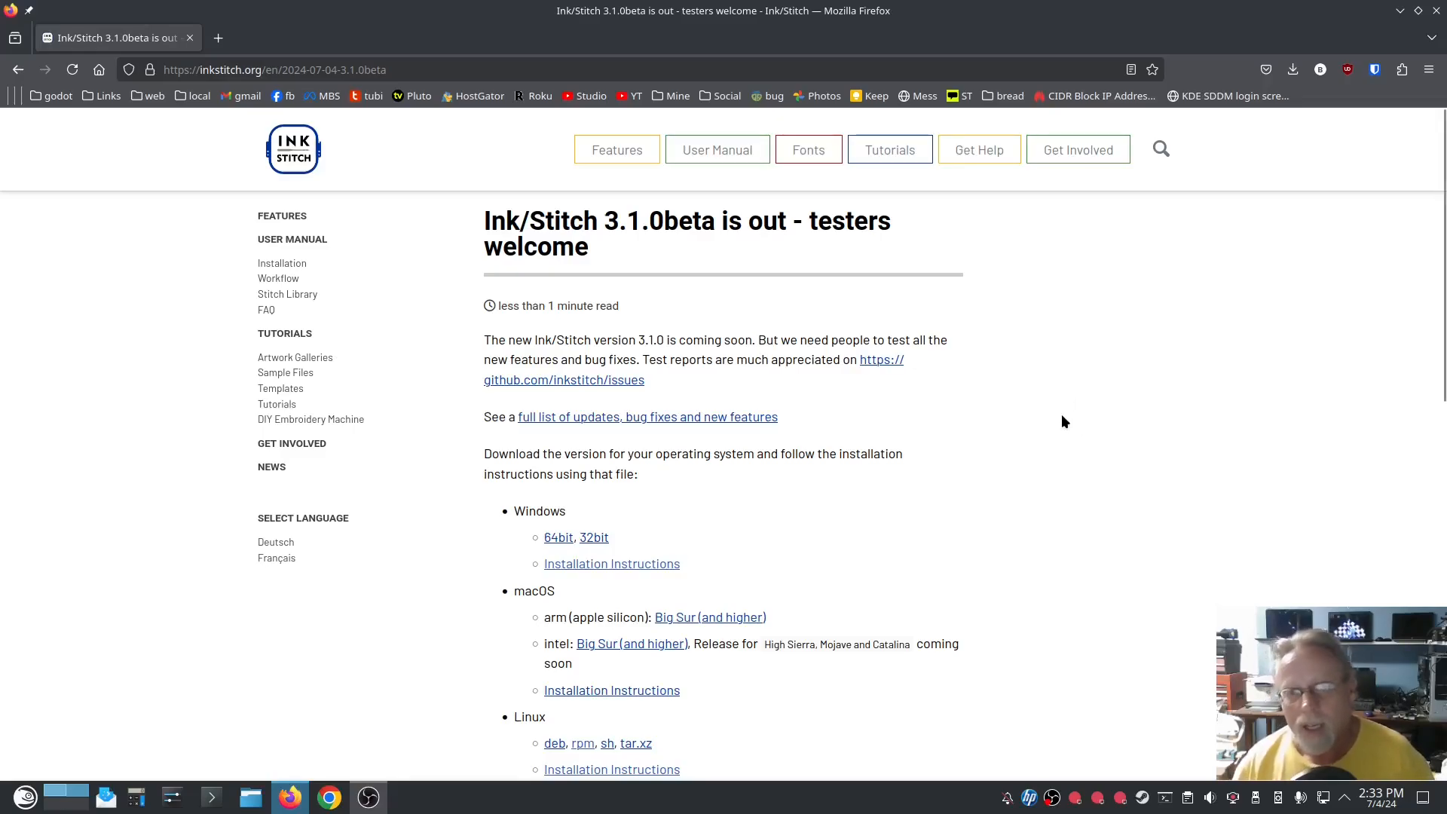
mouse_move(874, 362)
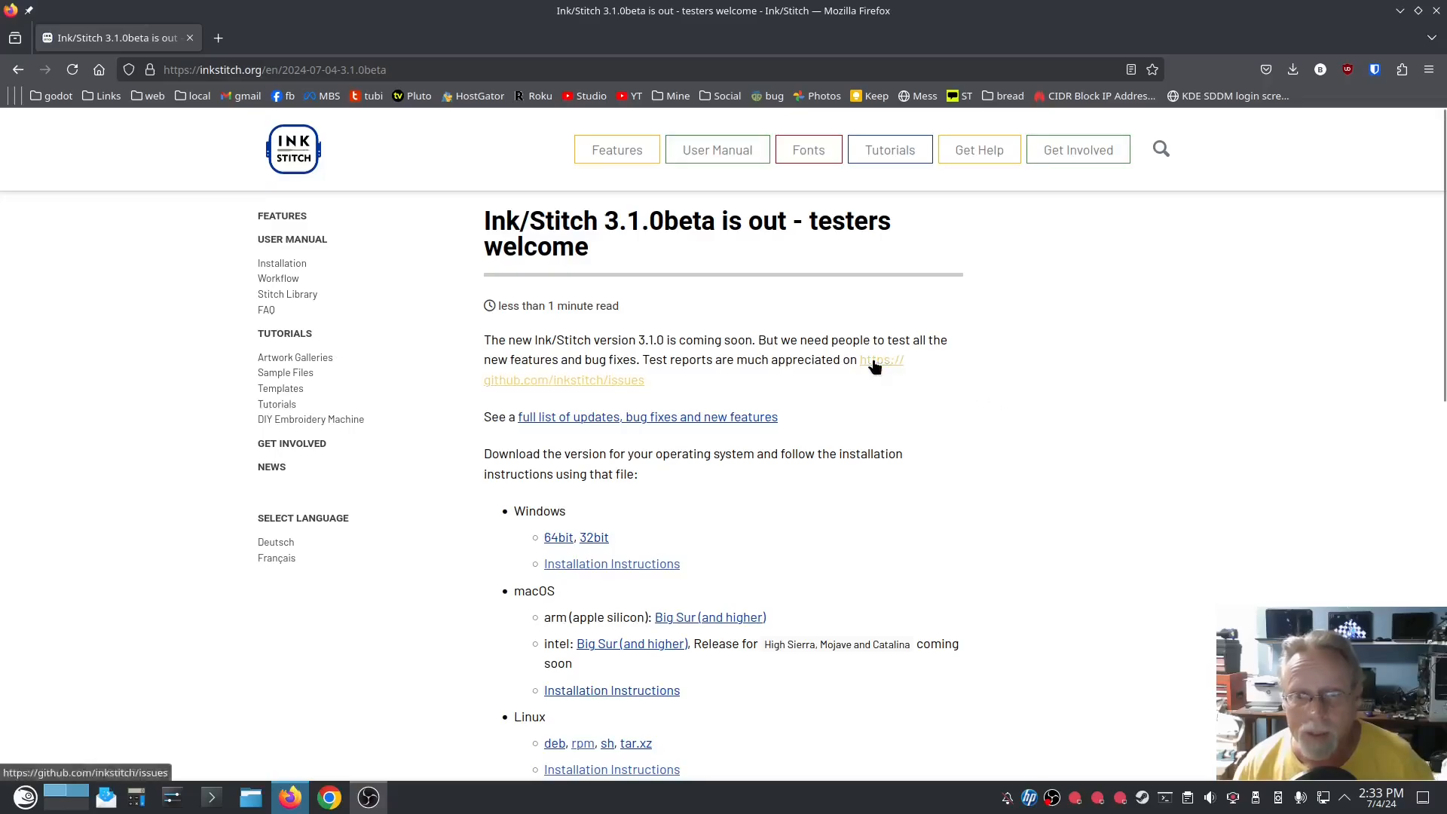
mouse_move(771, 379)
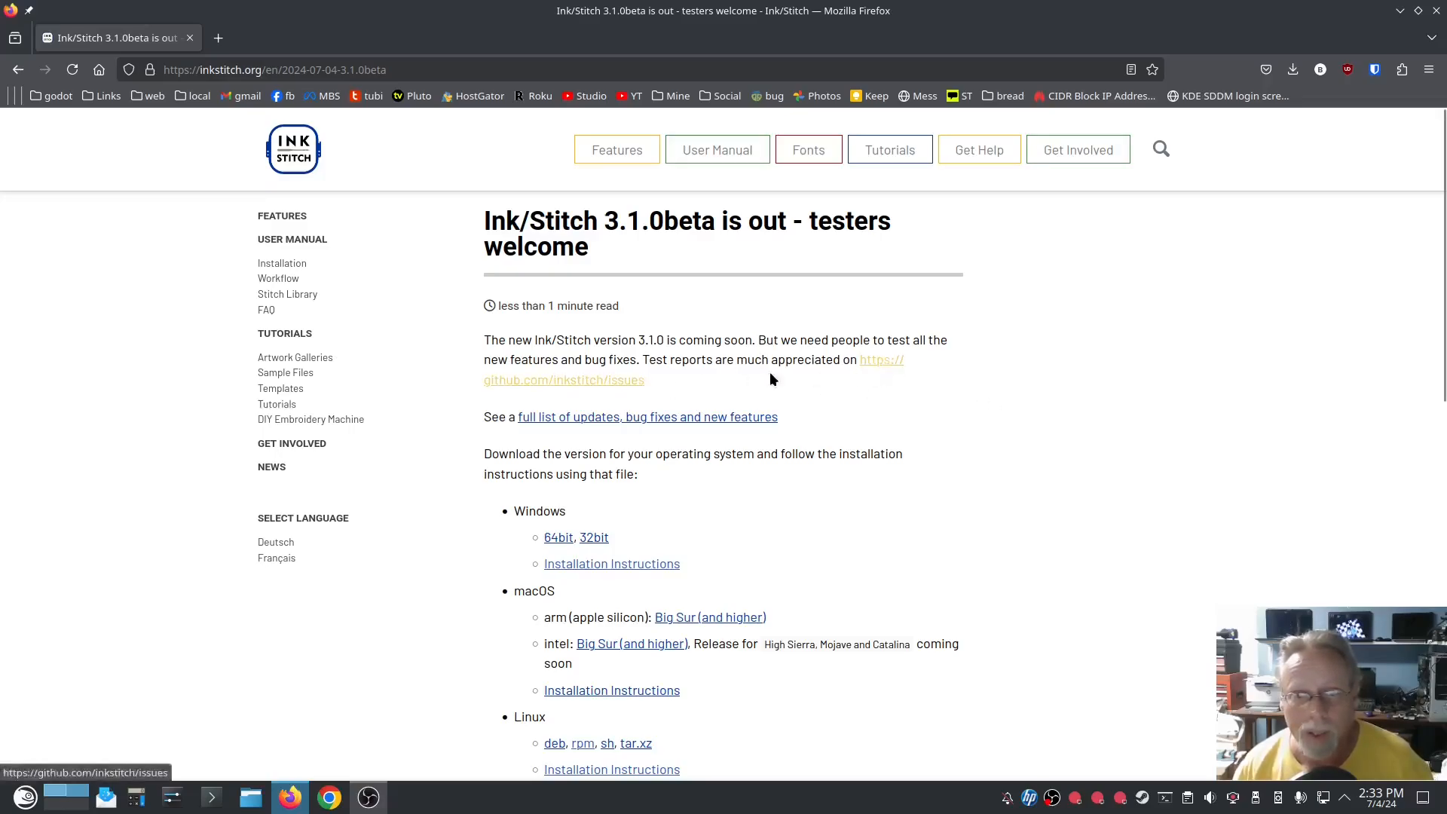
mouse_move(569, 382)
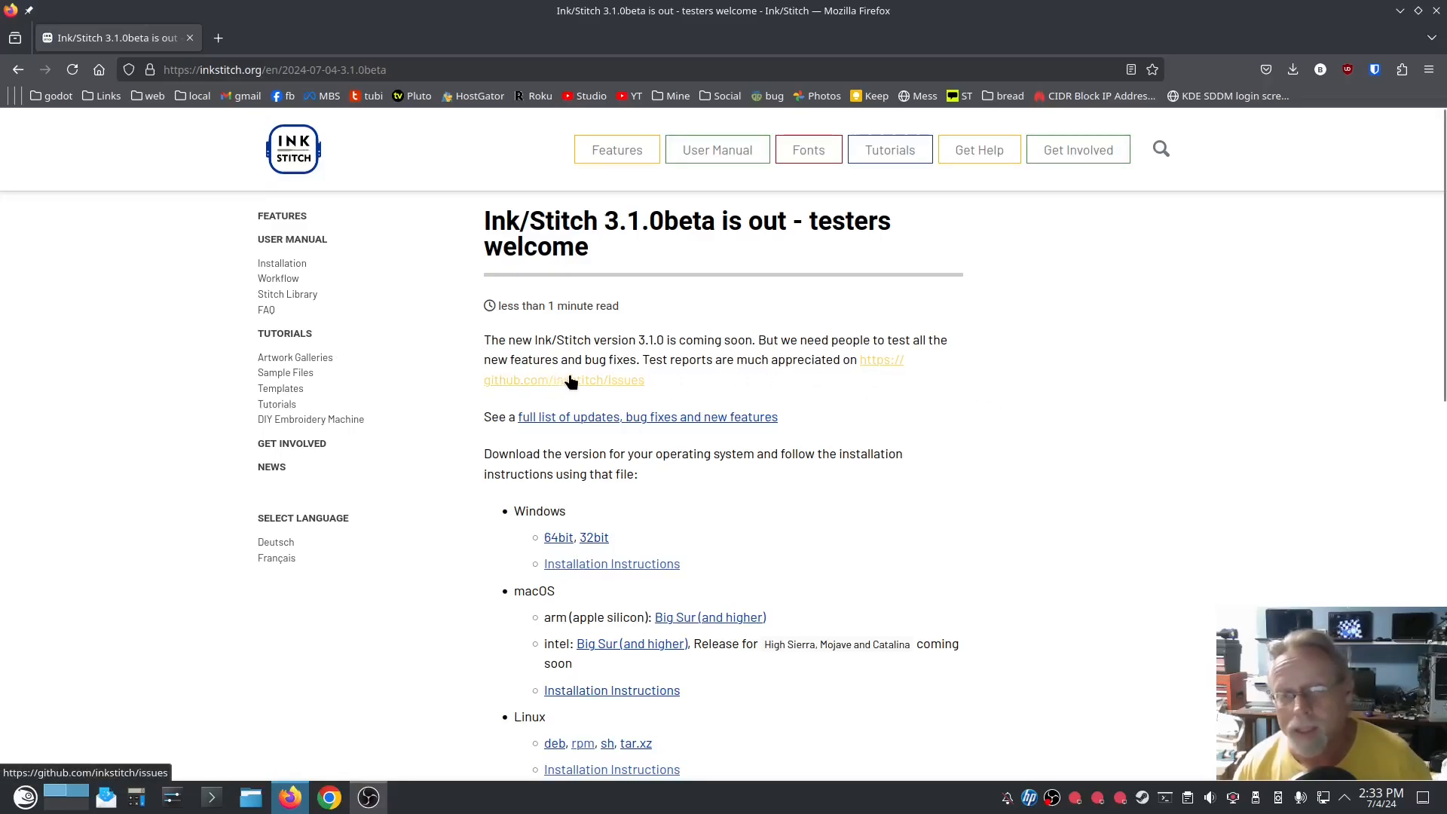
- Follow the post's broken issues link, then correct the address to github.com/inkstitch/inkstitch/issues
click(563, 379)
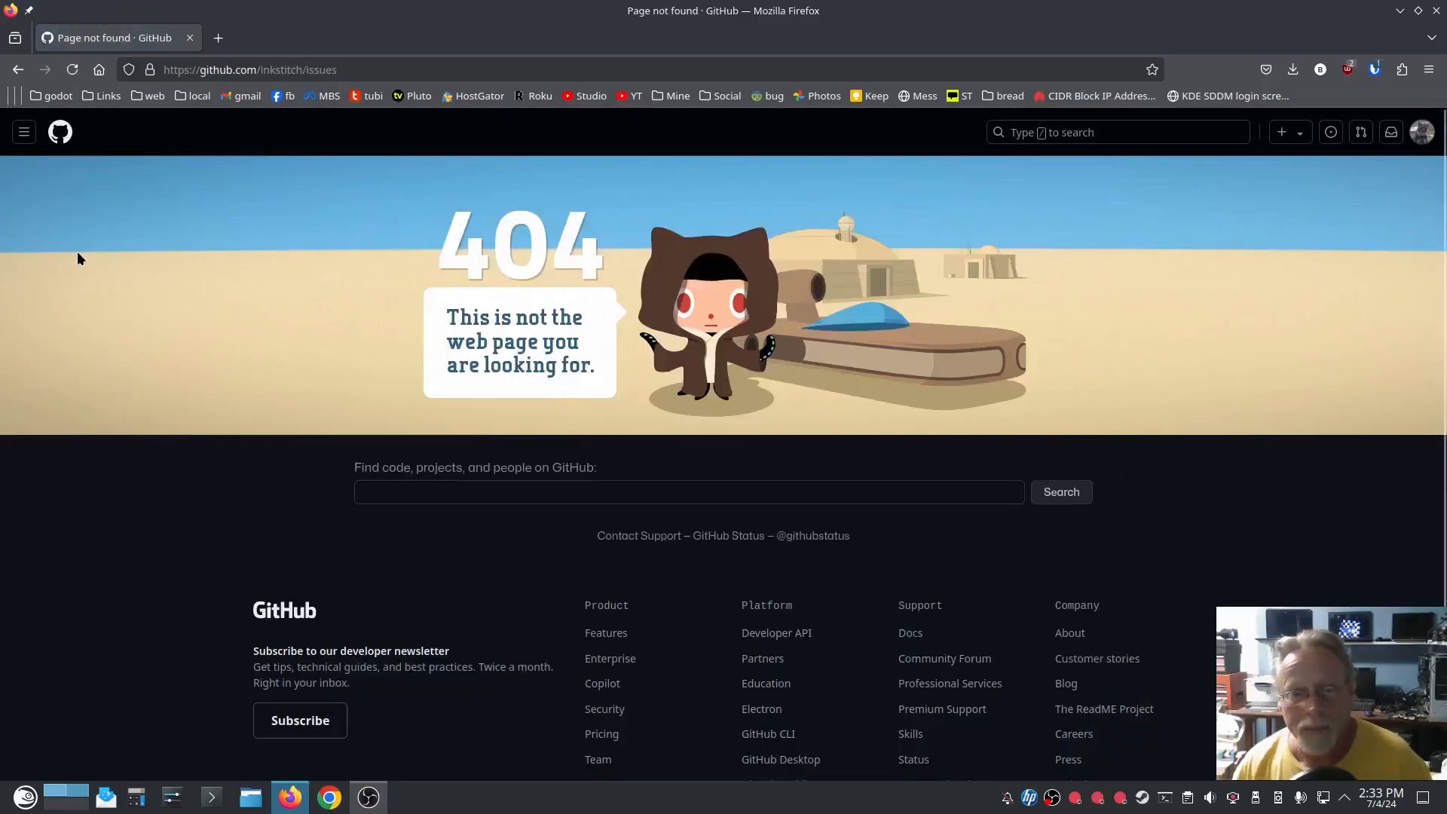
mouse_move(390, 431)
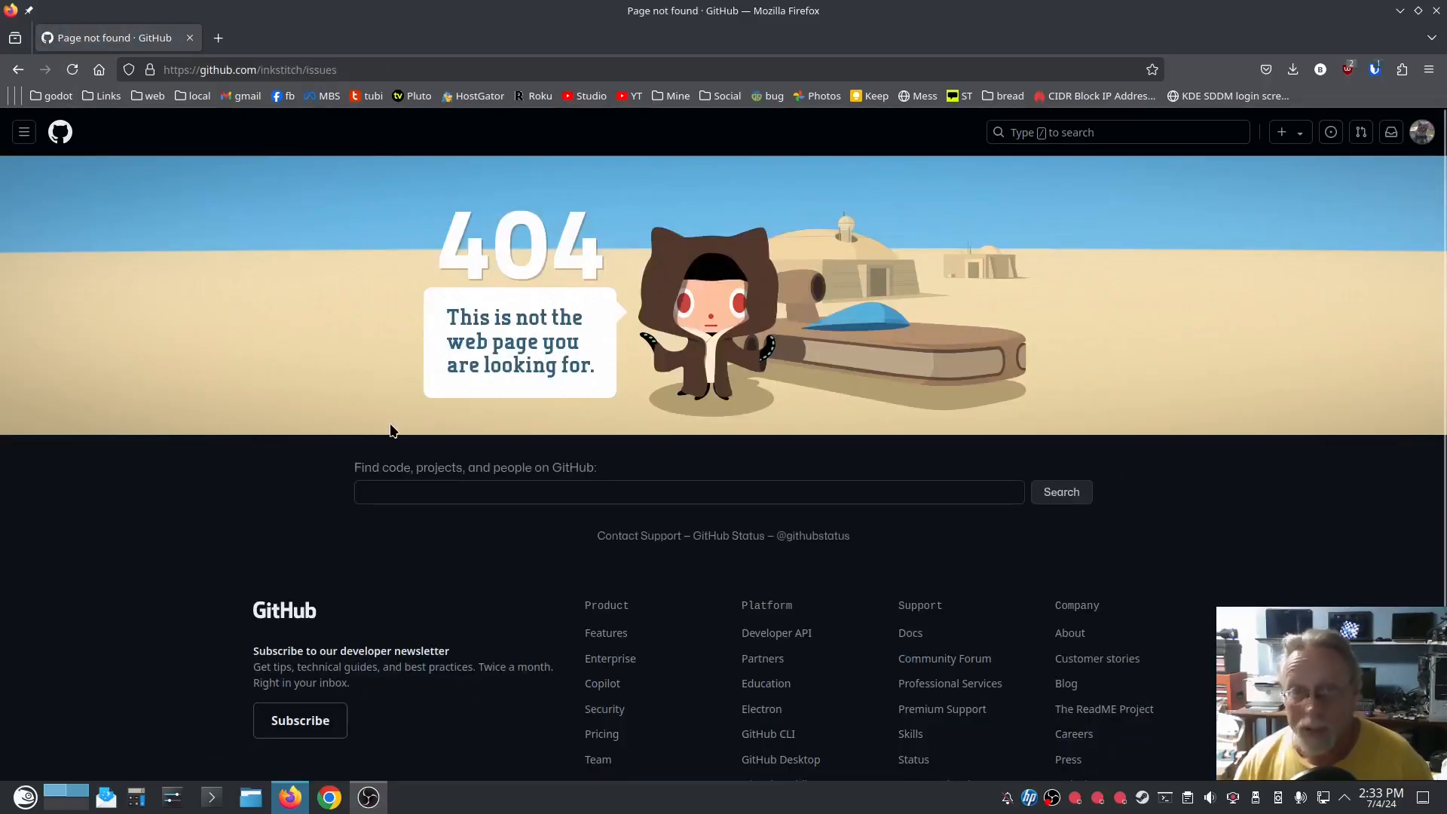
mouse_move(281, 293)
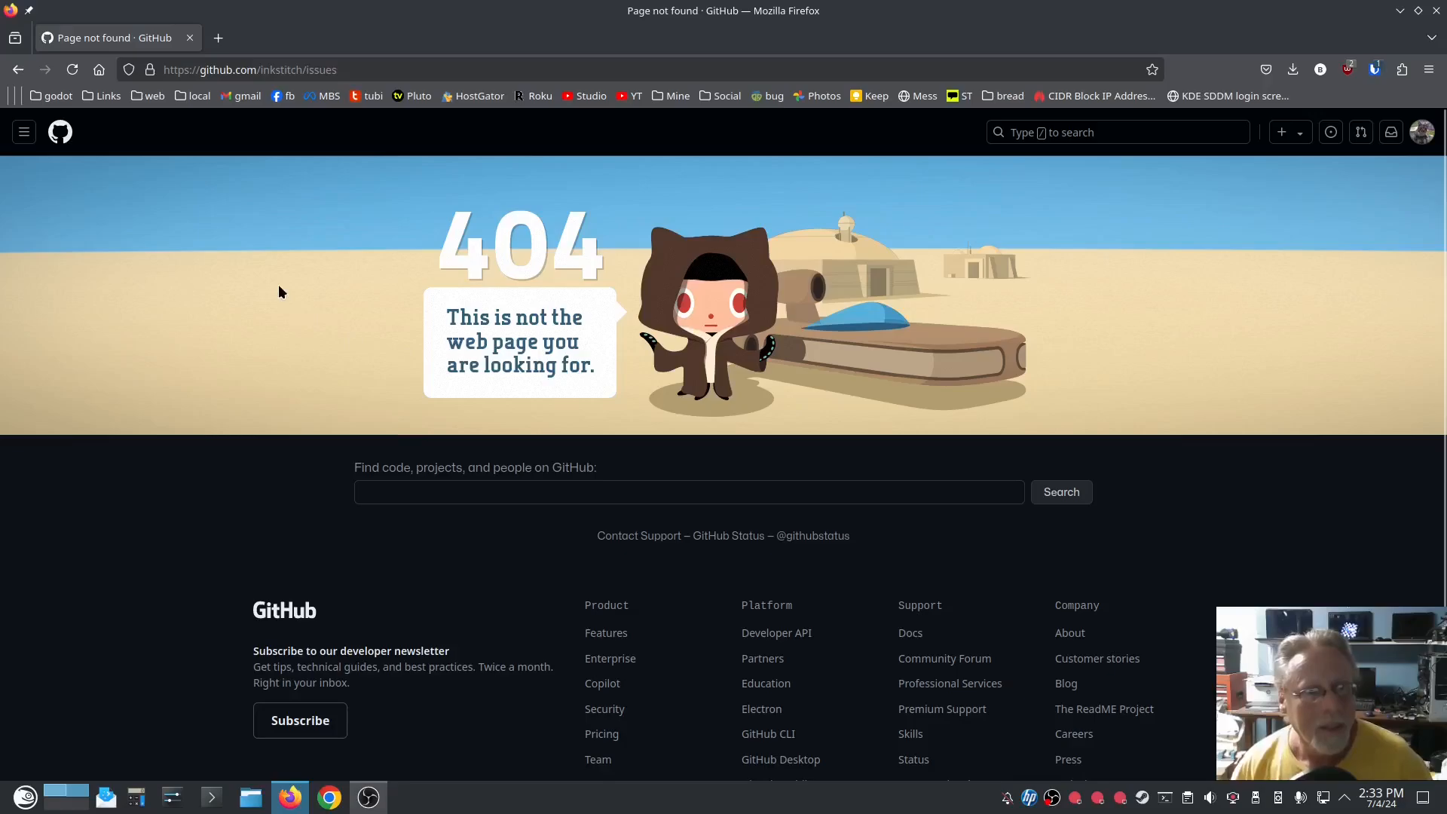
mouse_move(168, 204)
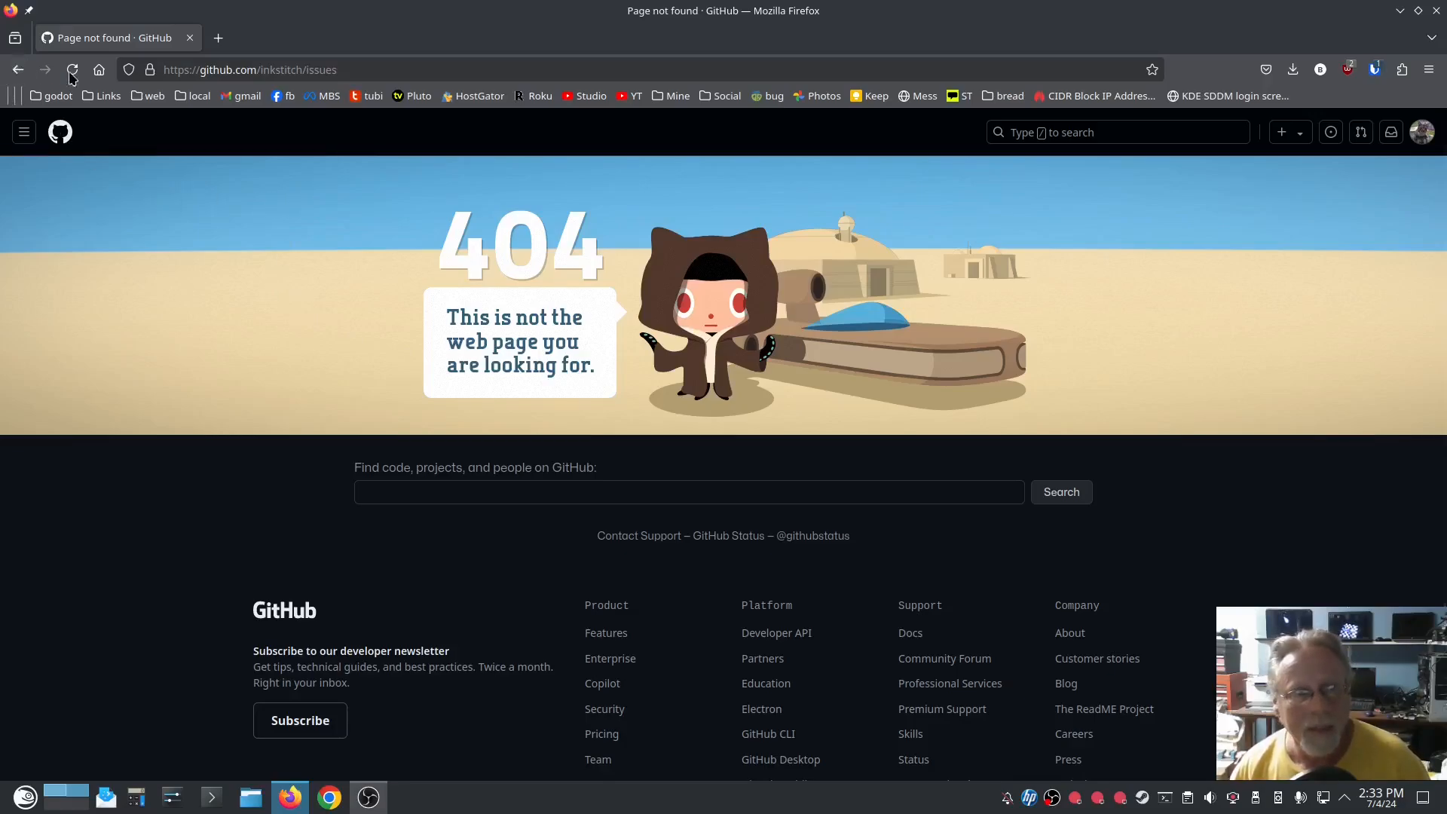
right_click(249, 69)
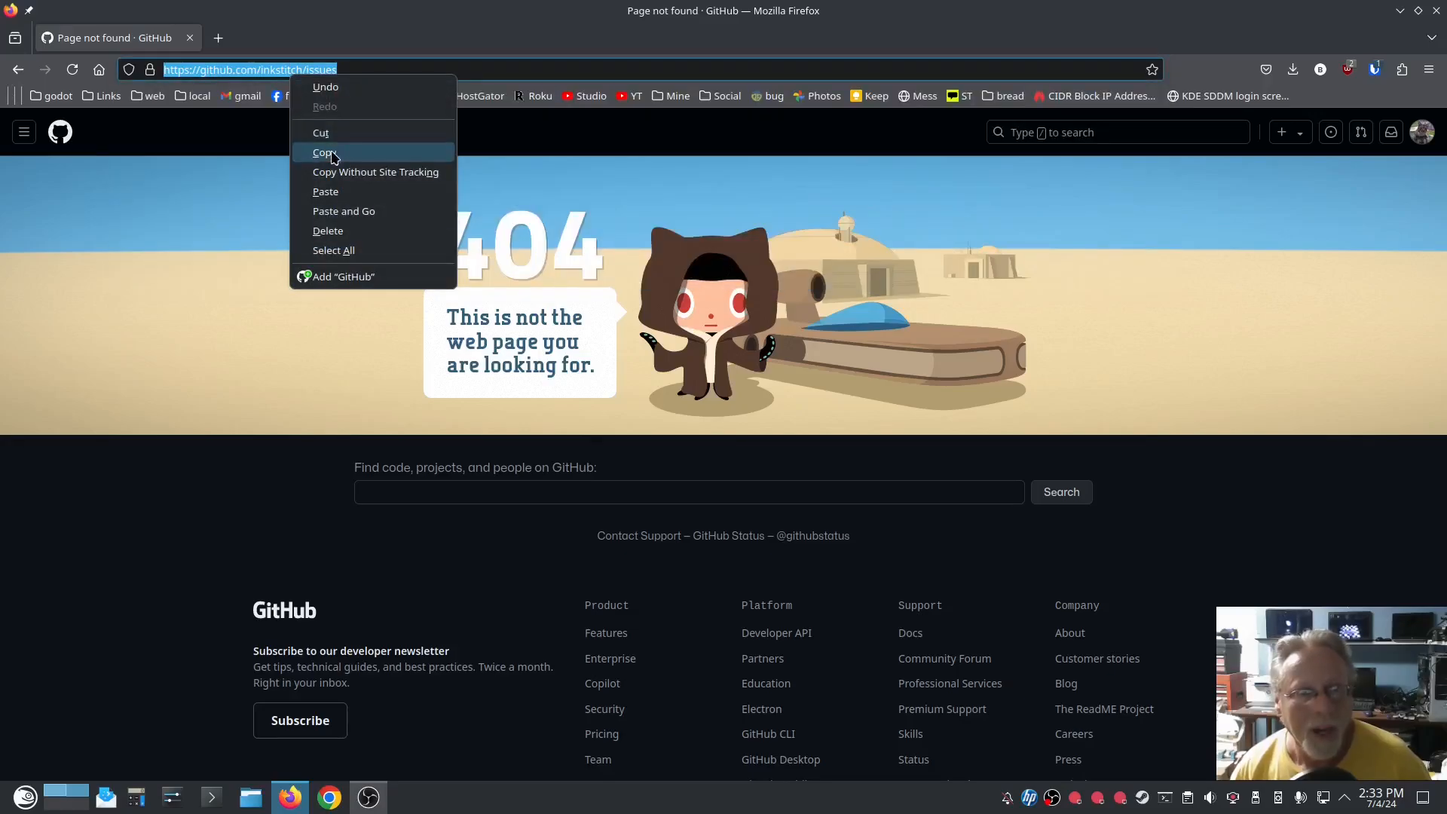
click(324, 152)
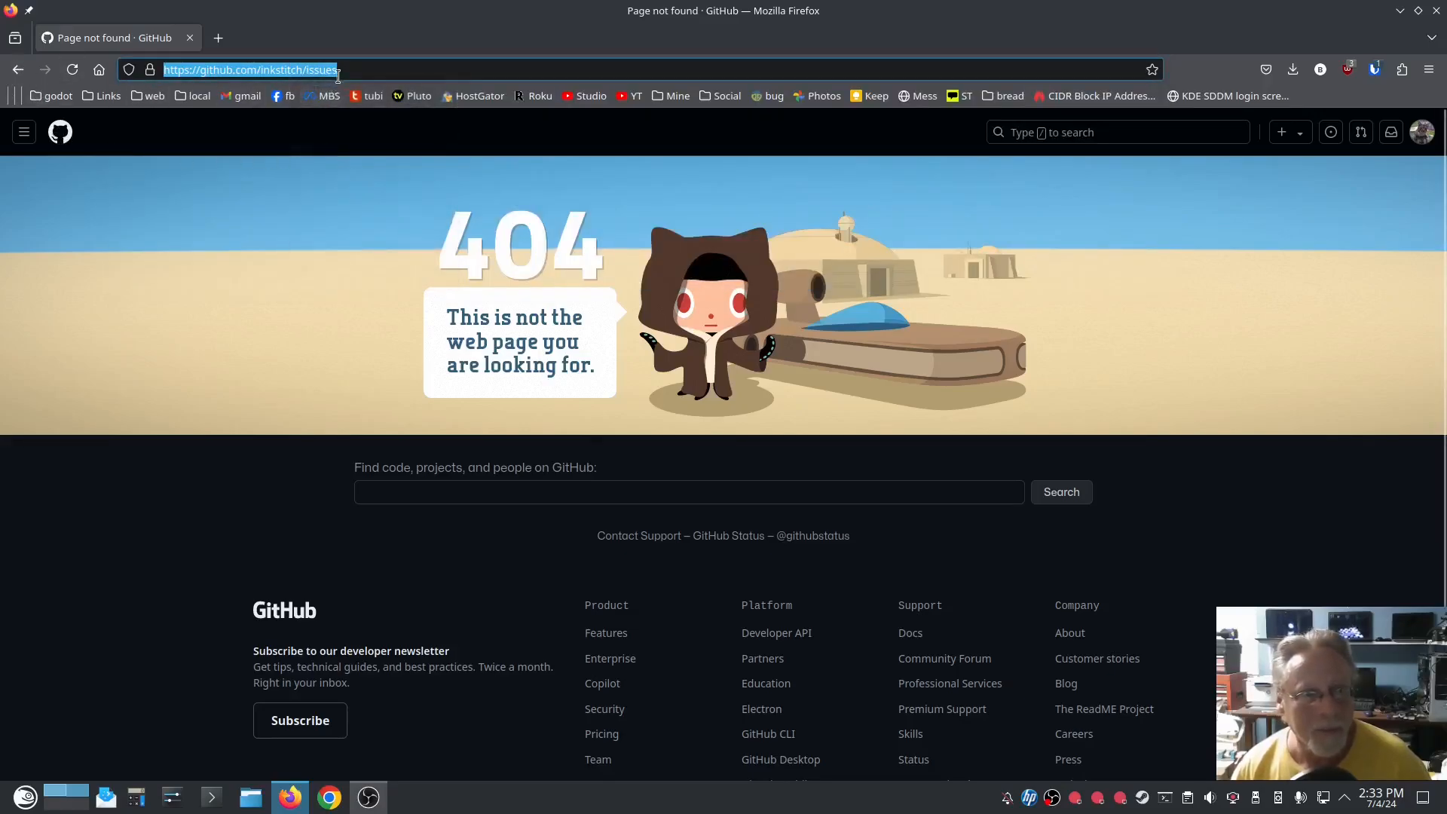
click(250, 69)
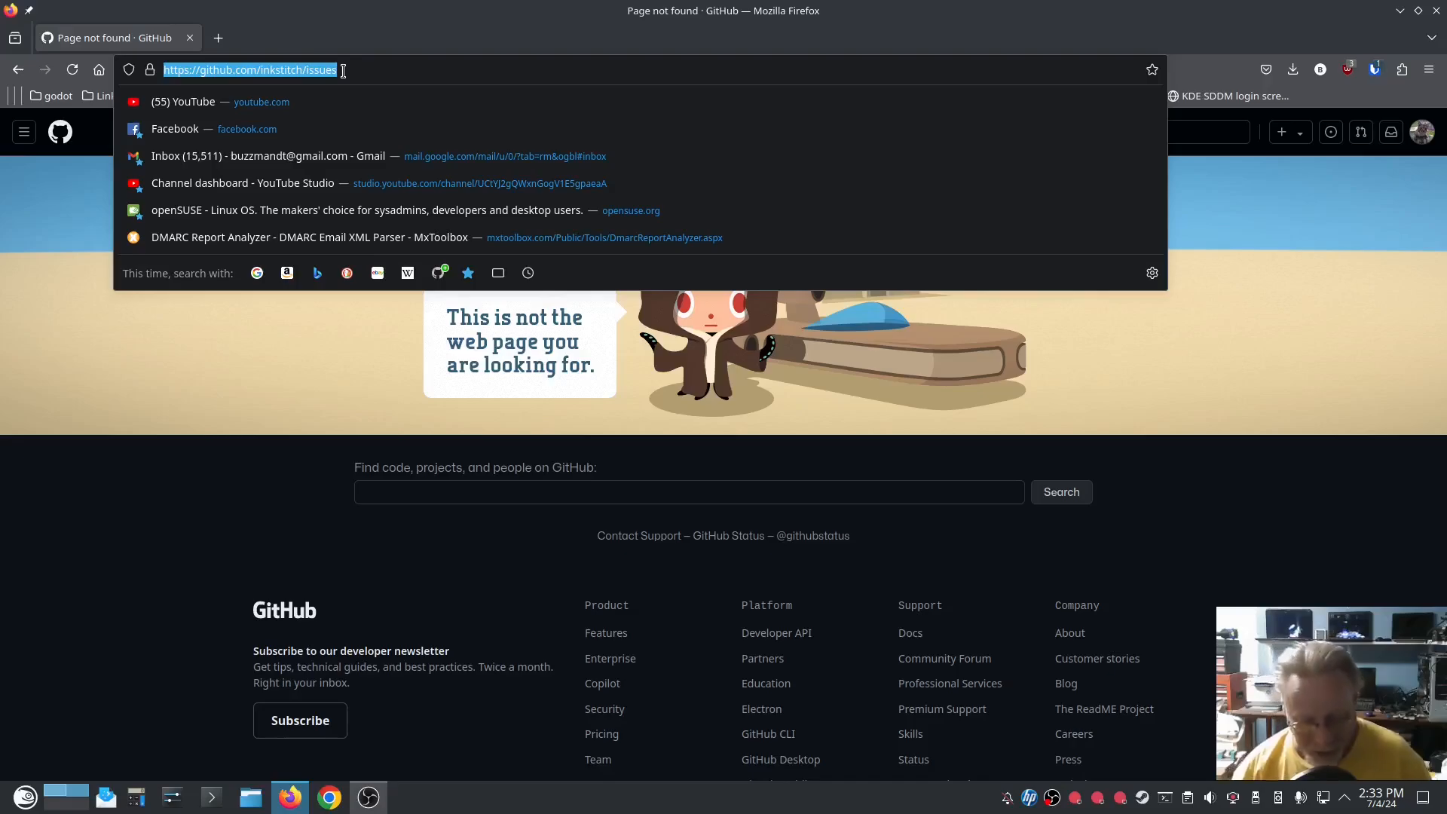
text(github.com/)
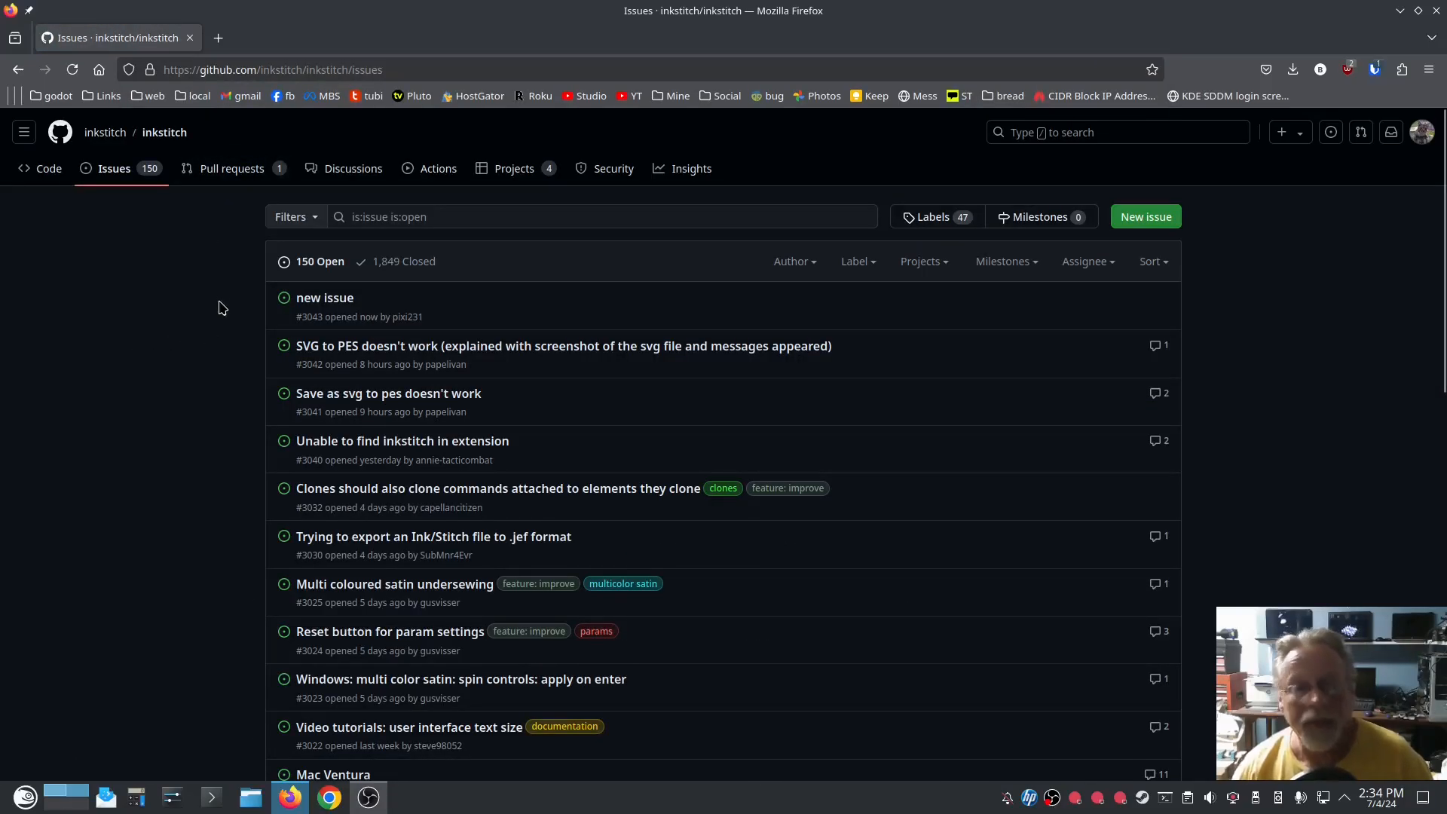
mouse_move(263, 309)
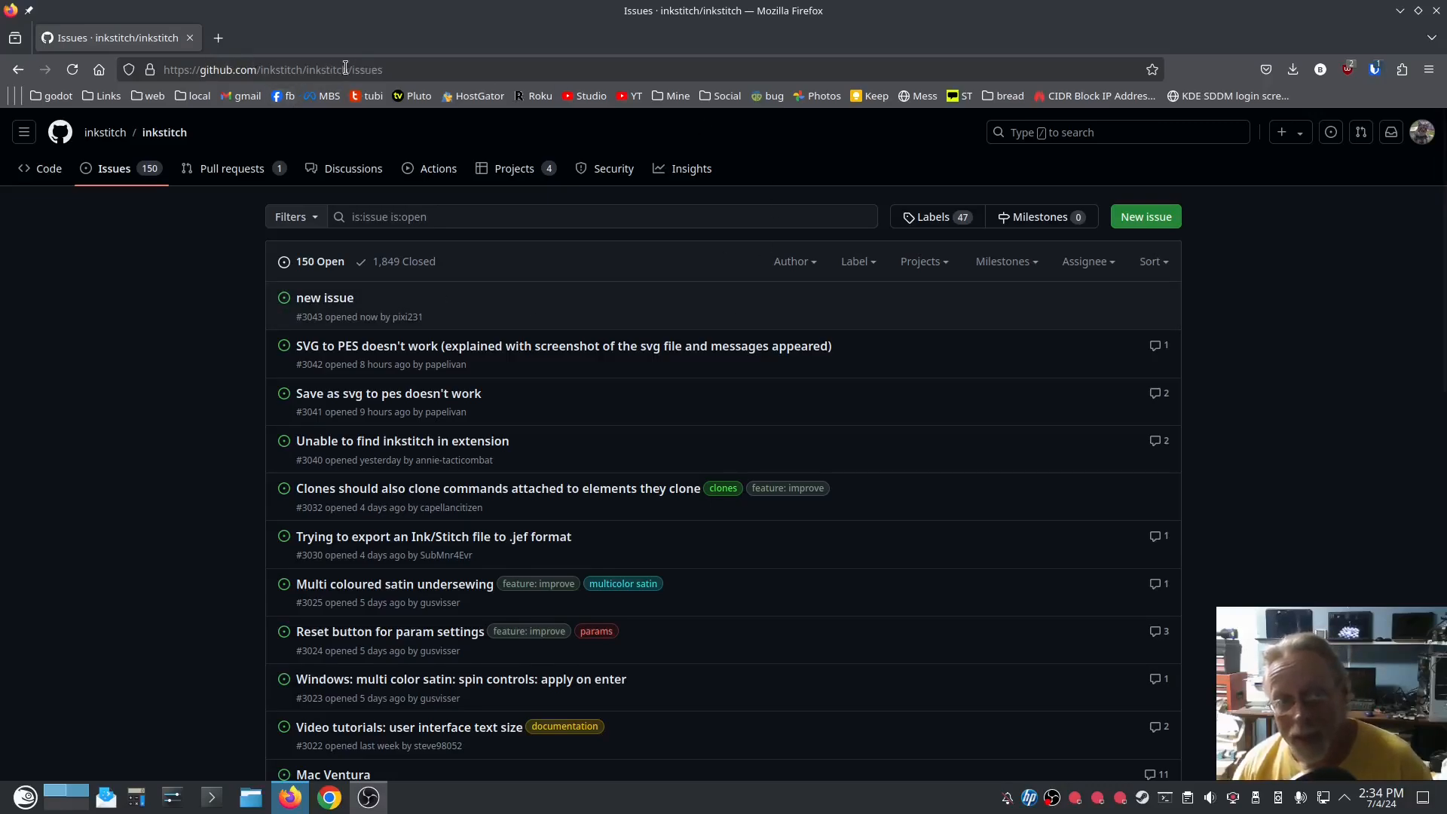
mouse_move(286, 174)
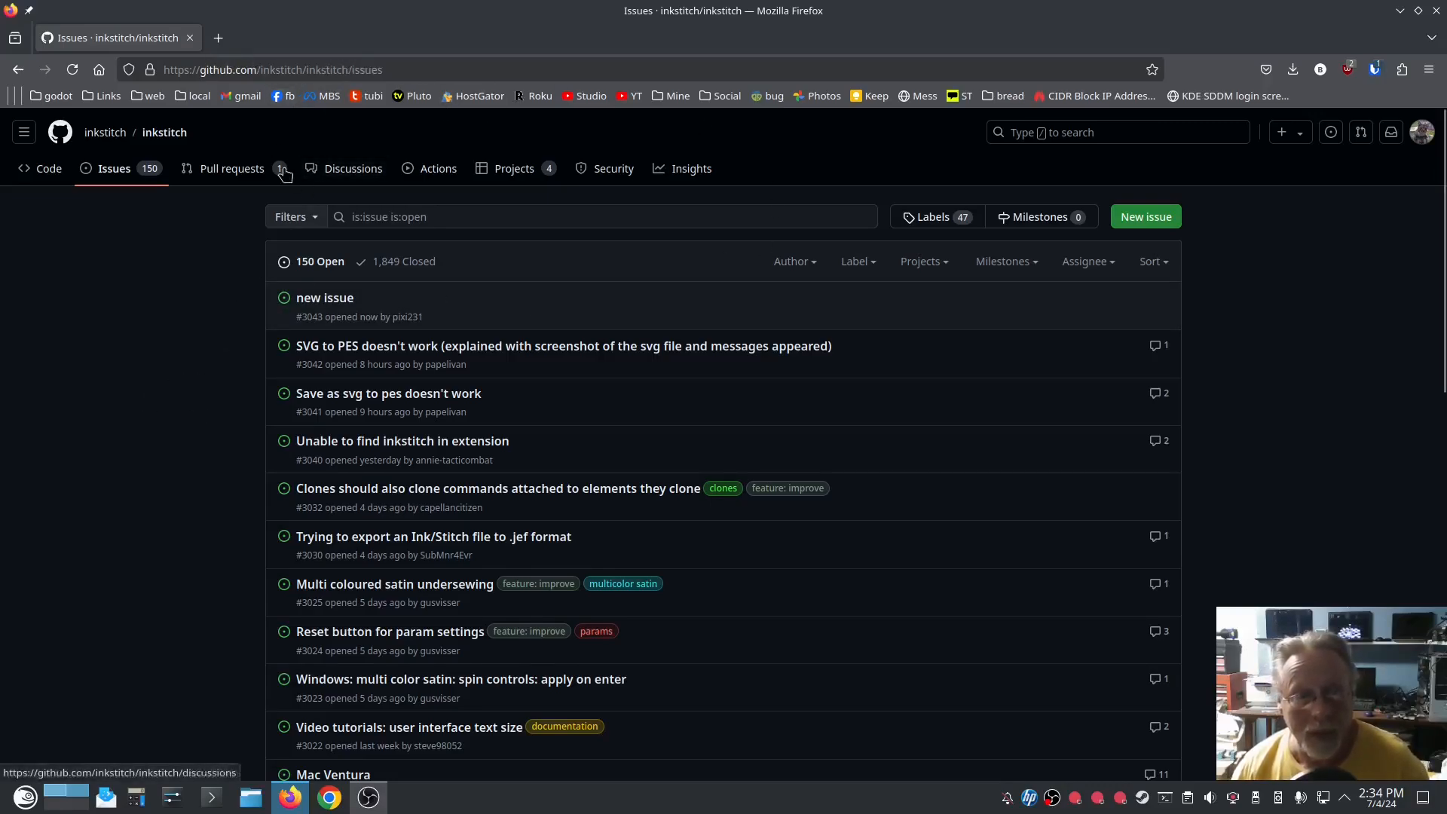
mouse_move(413, 360)
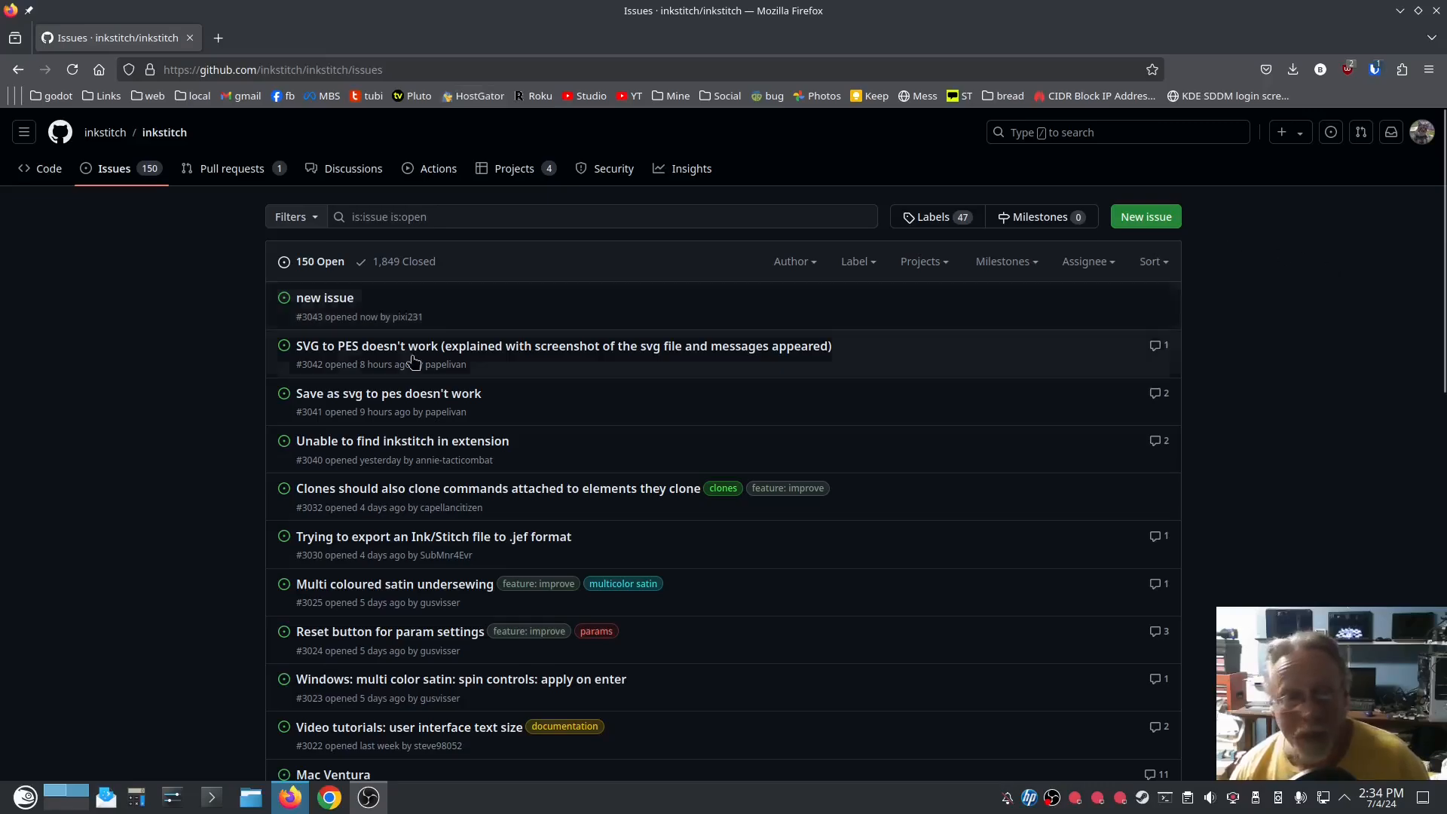
mouse_move(177, 454)
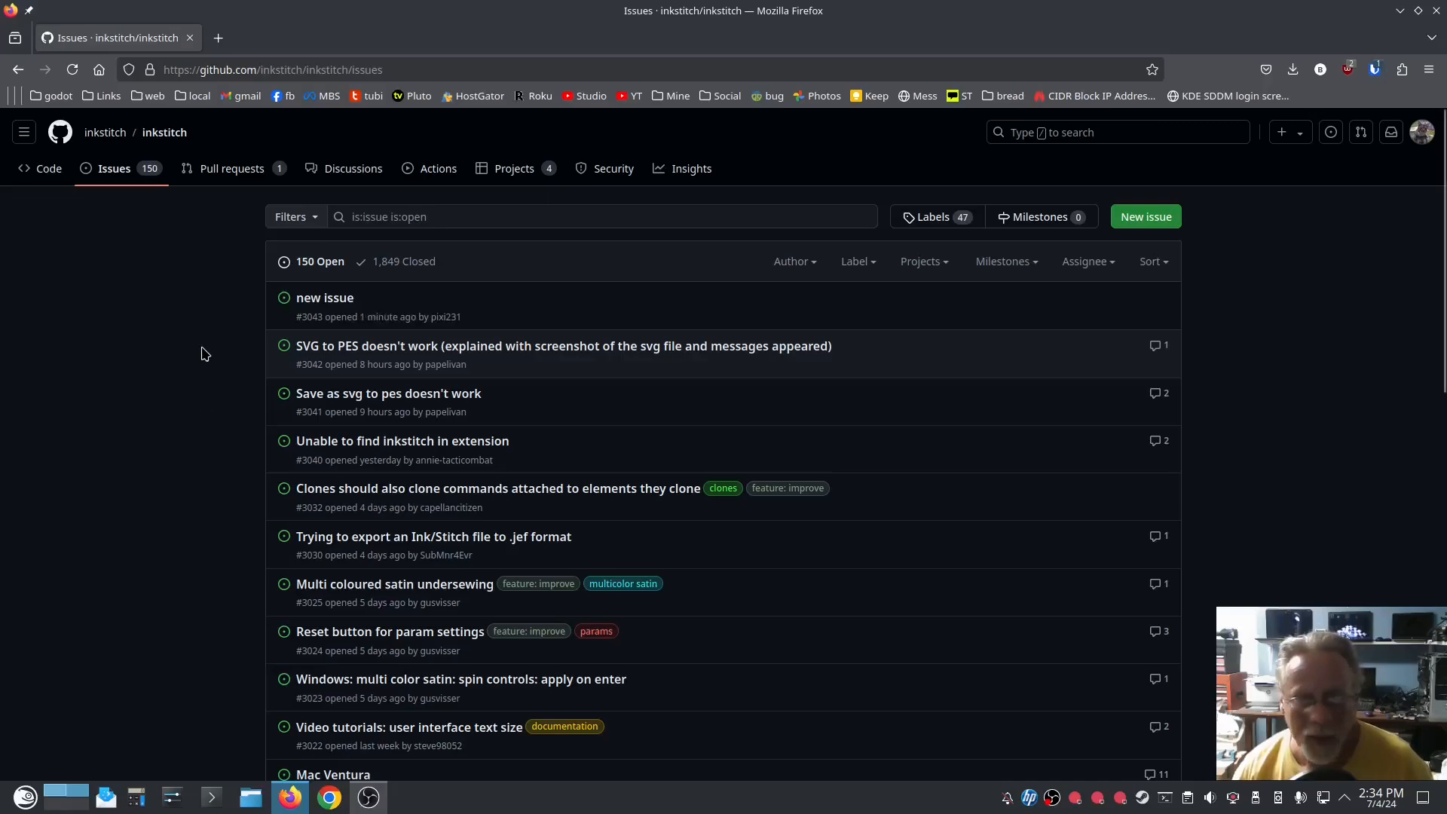
- Start a new issue titled 'inkstitch.org beta link to github broken'
click(1143, 217)
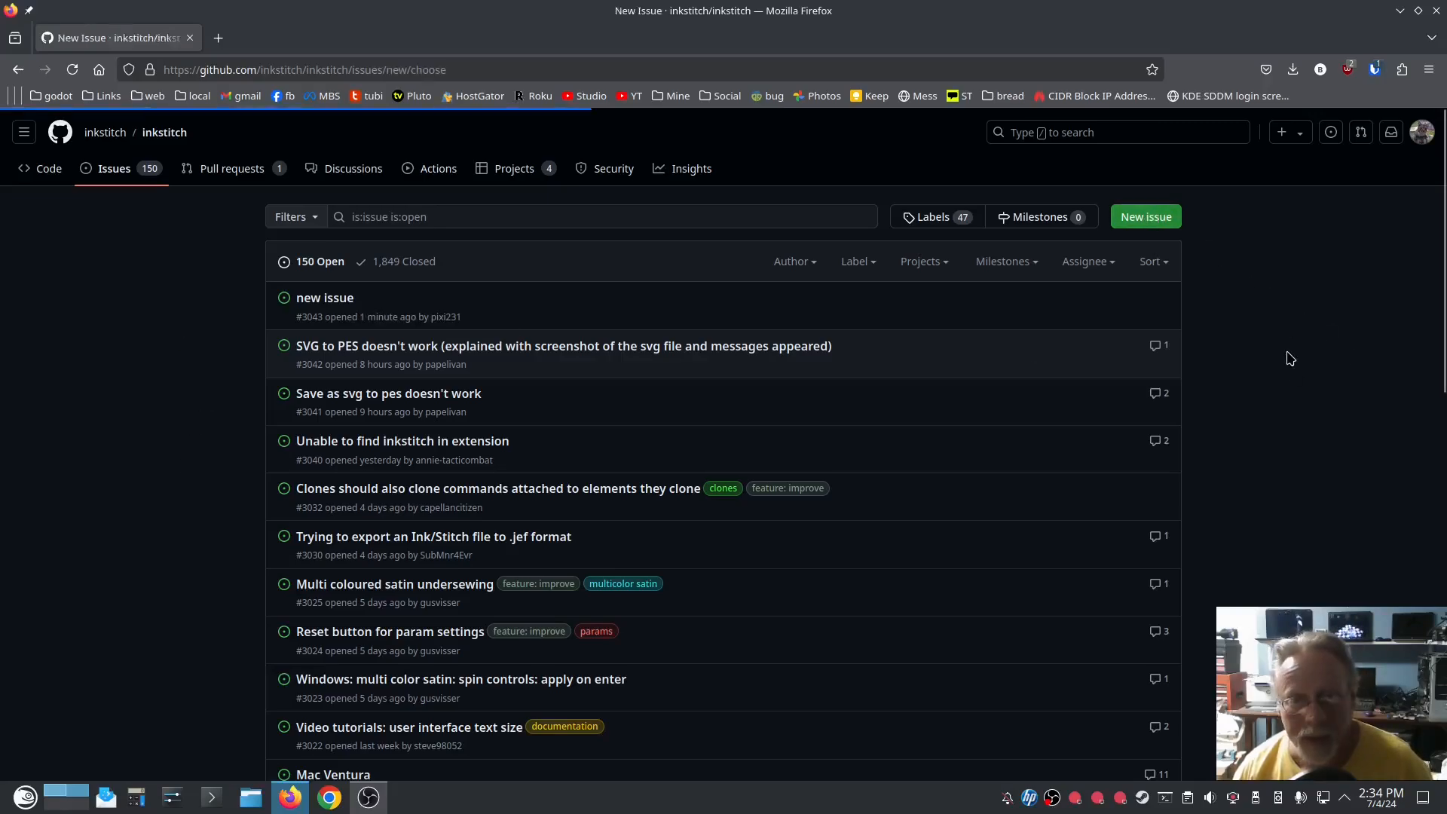
click(1143, 216)
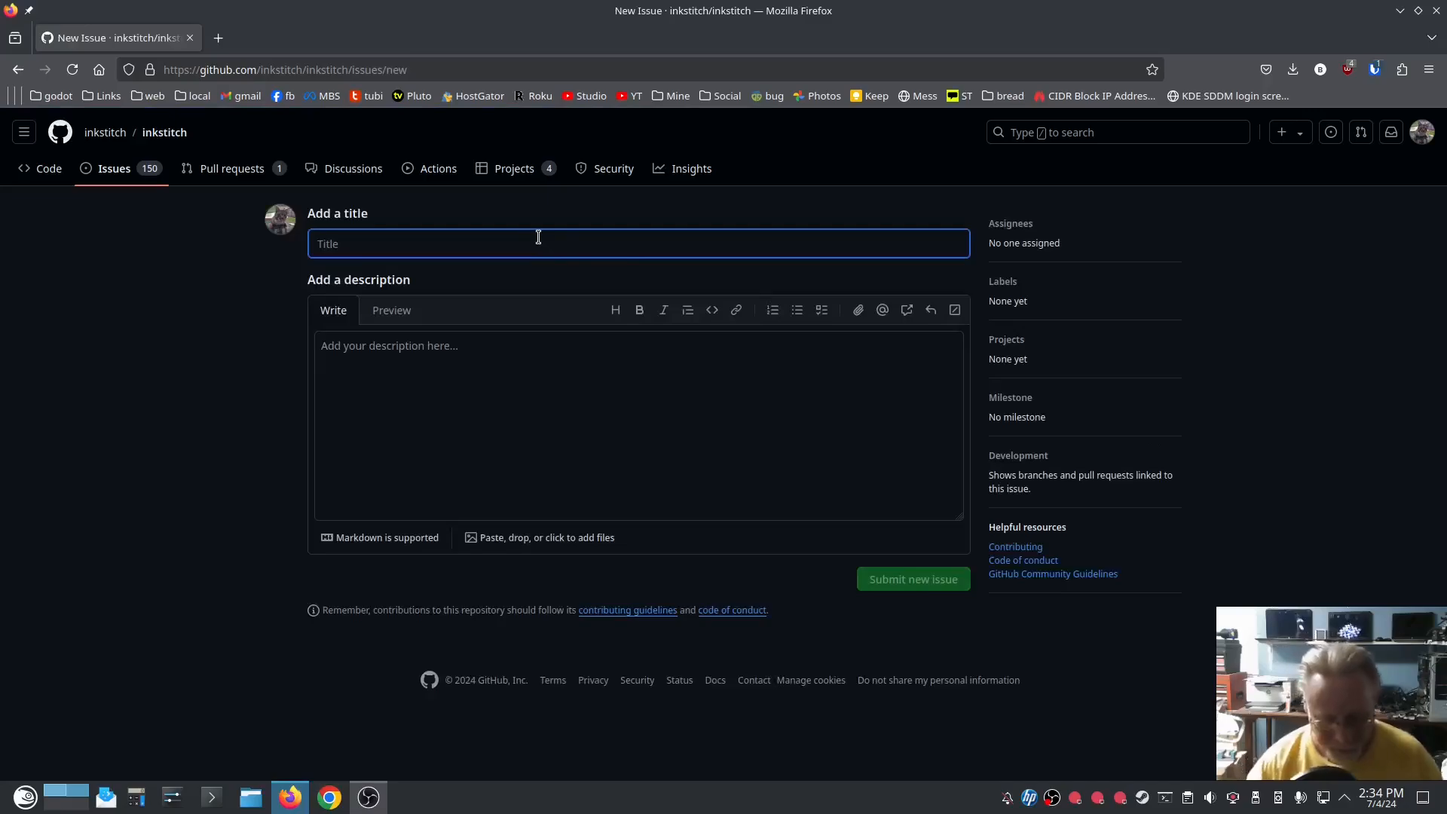
text(inkstitch.)
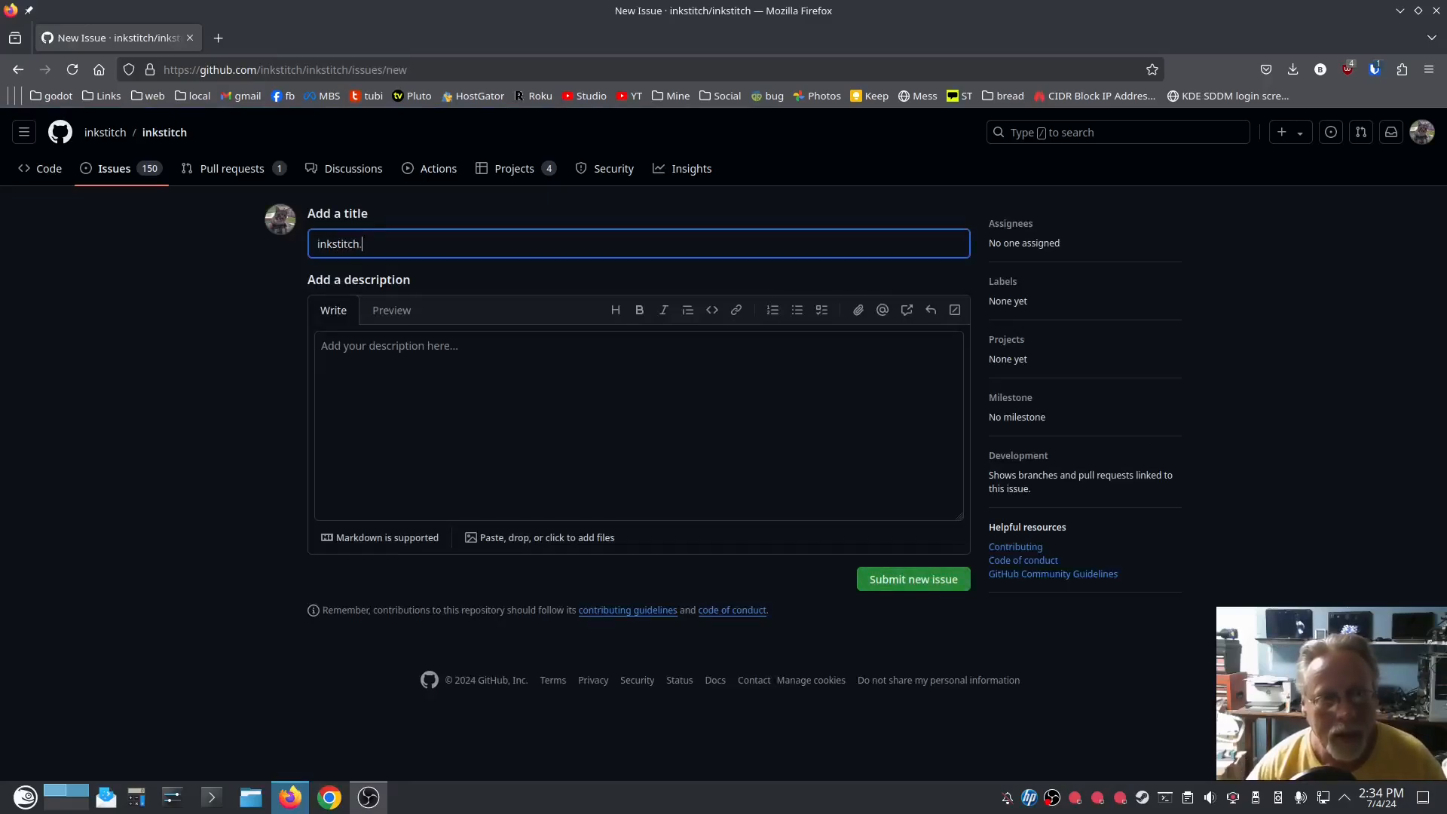
text(org beta)
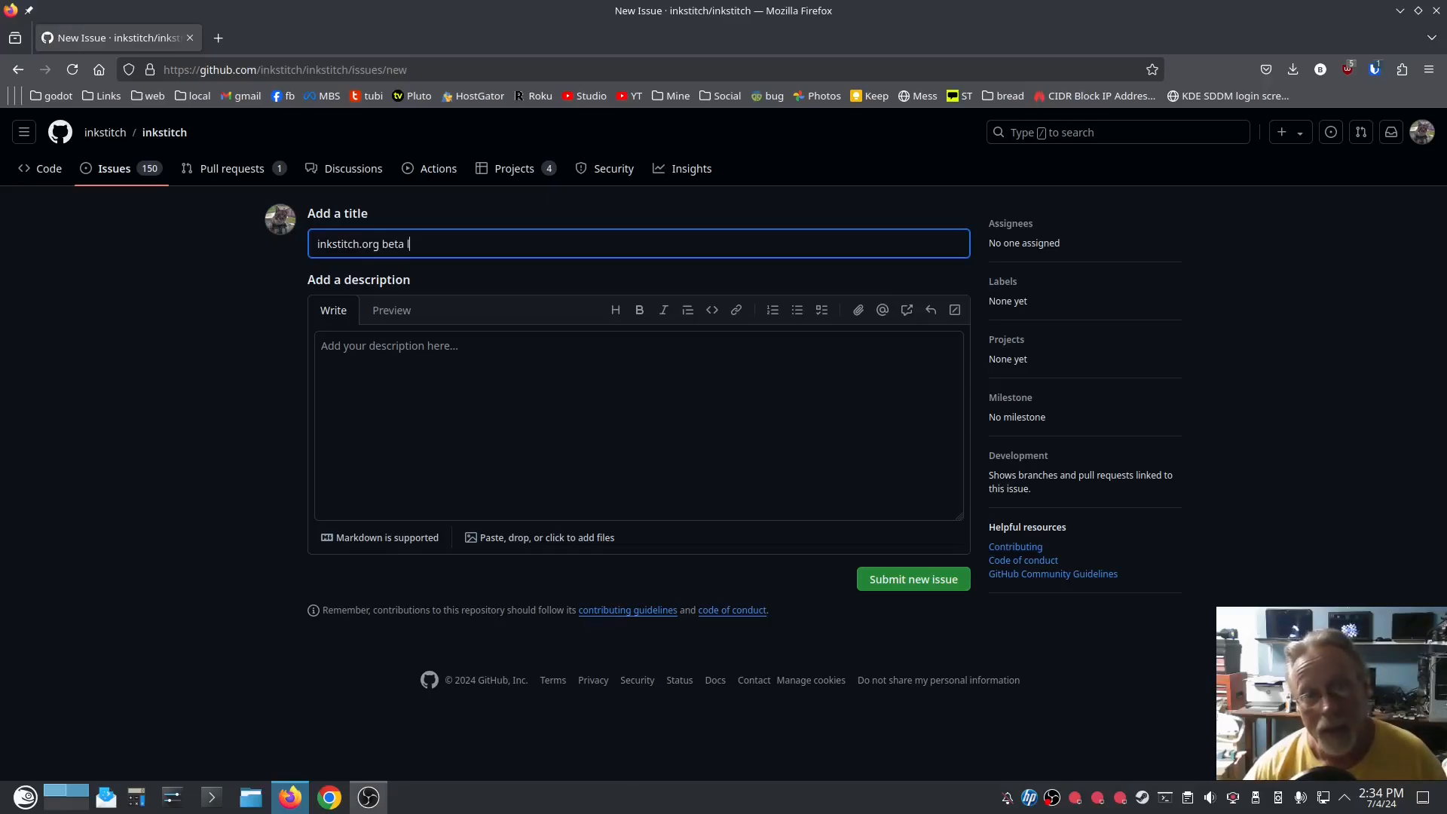
text(link to git)
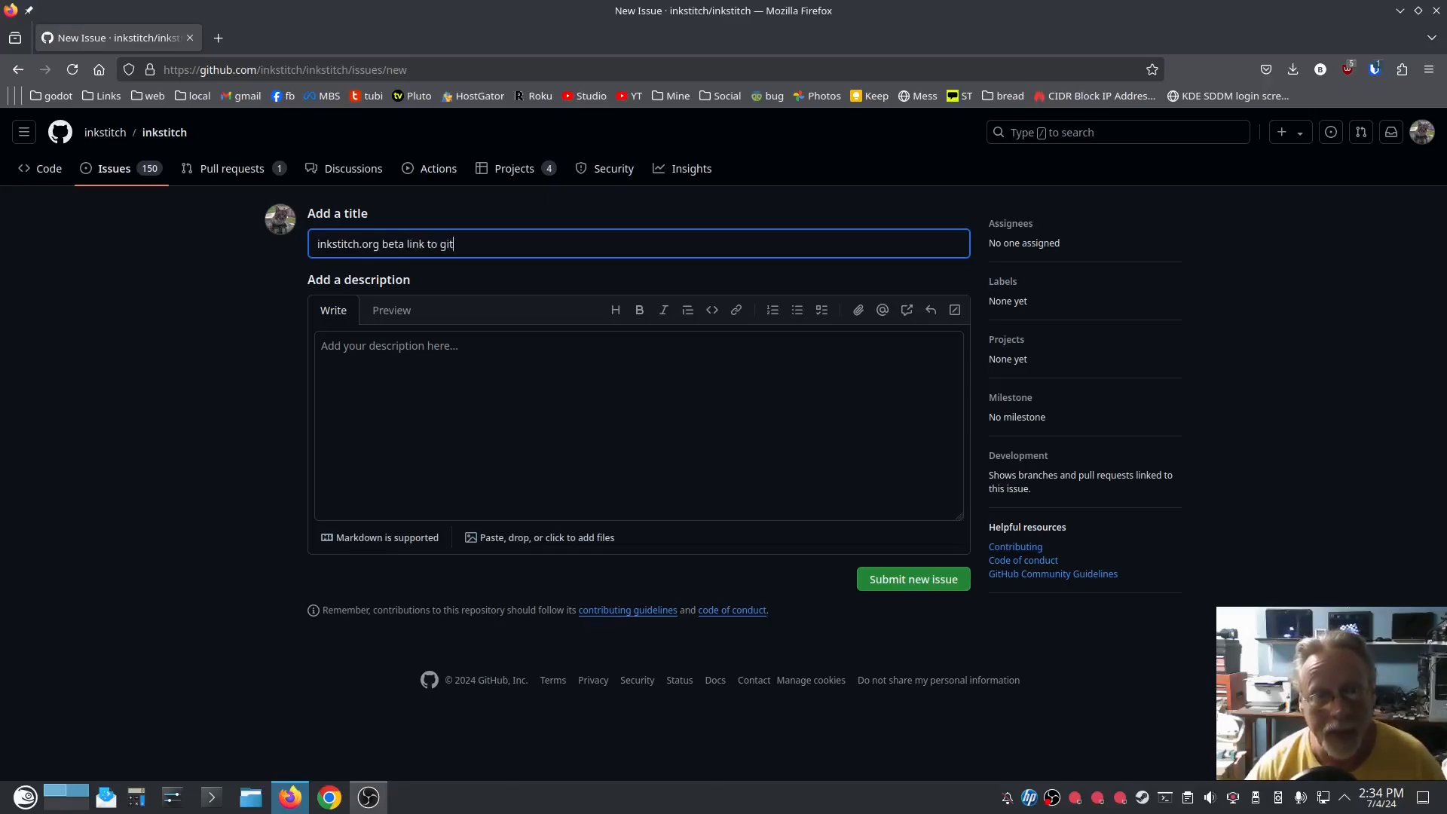
text(hub broken)
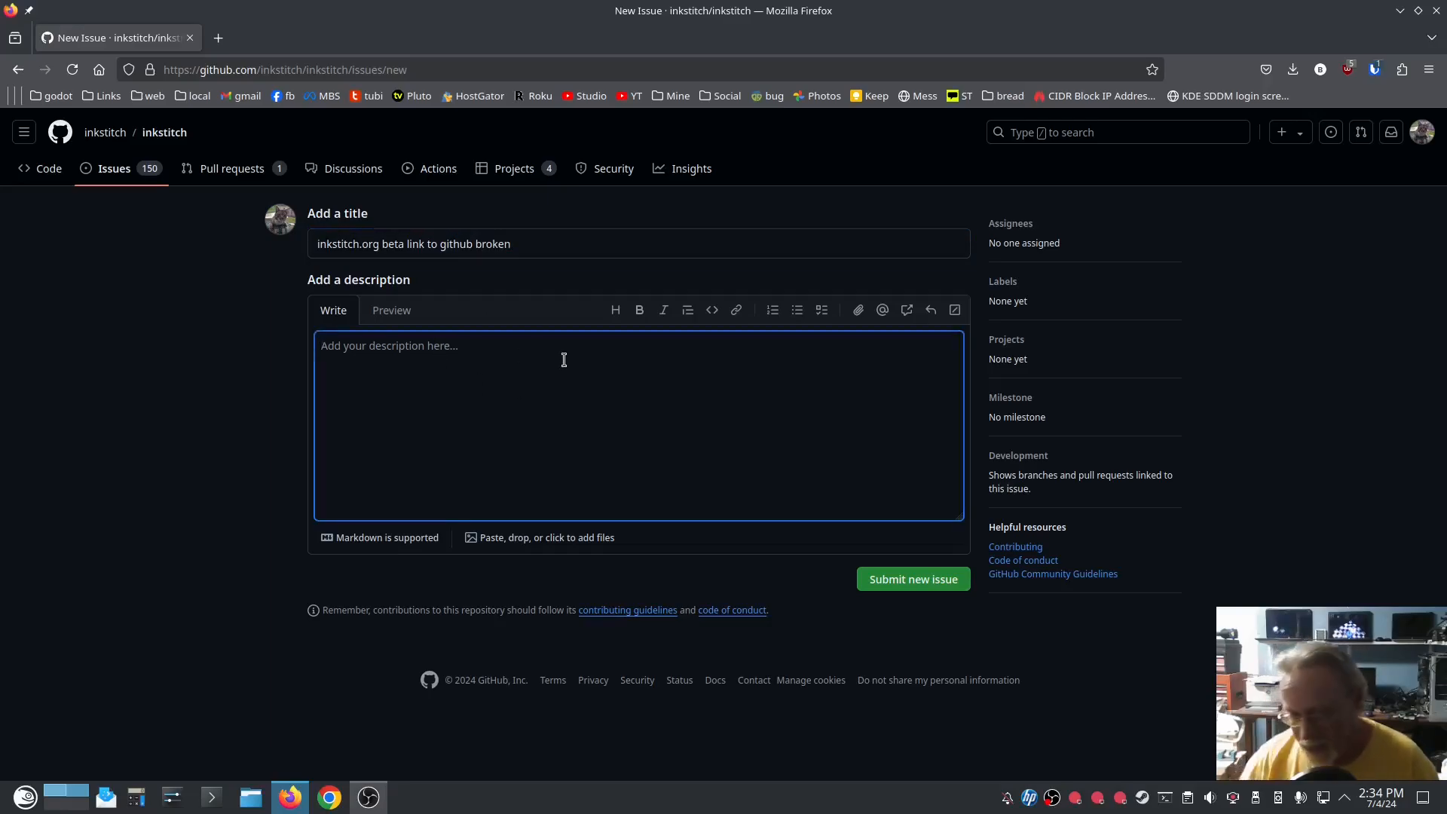
- In a new tab, reproduce the 404 from the 3.1.0beta post's GitHub issues link, then return to the draft
click(386, 37)
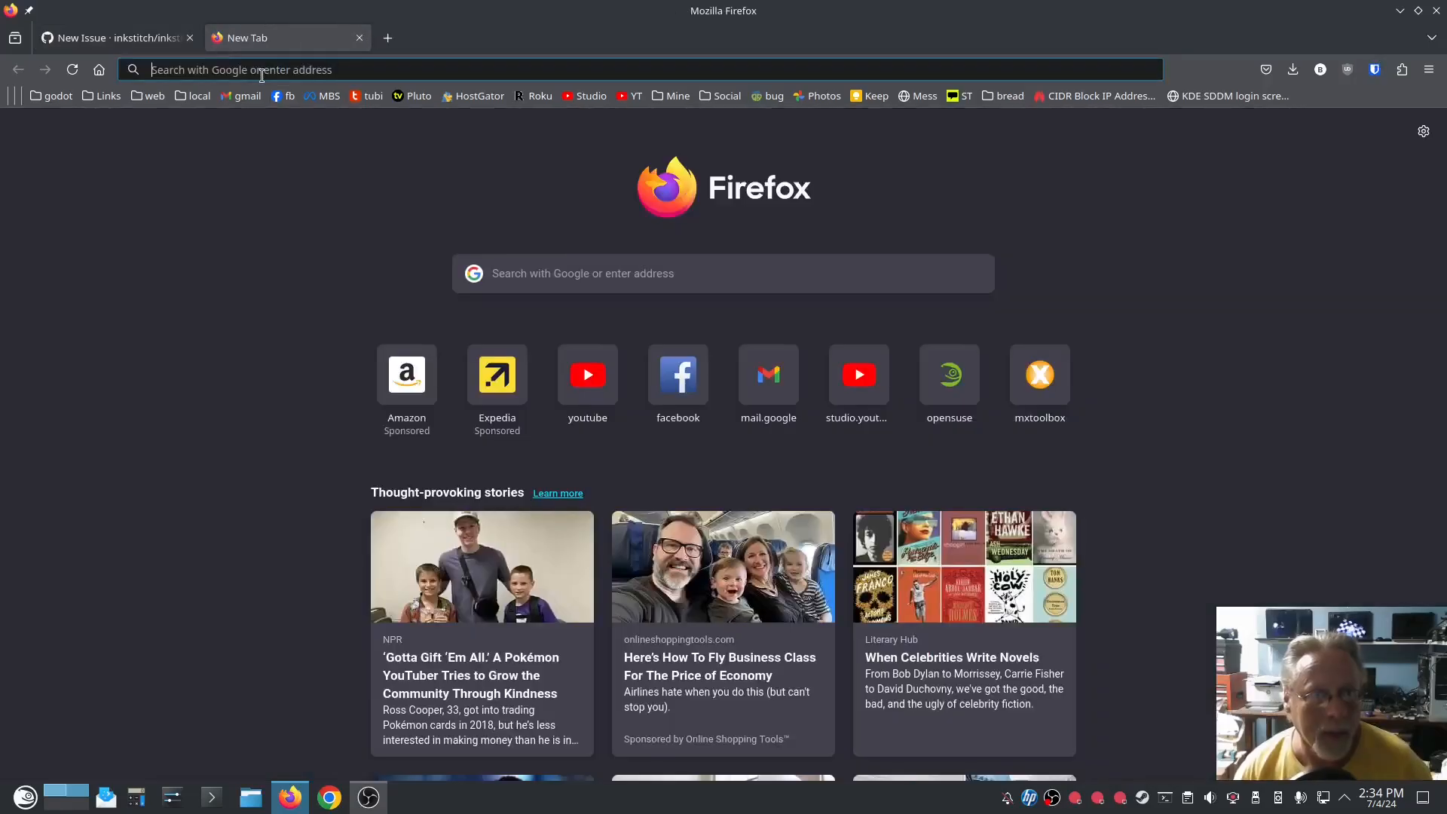
text(githu)
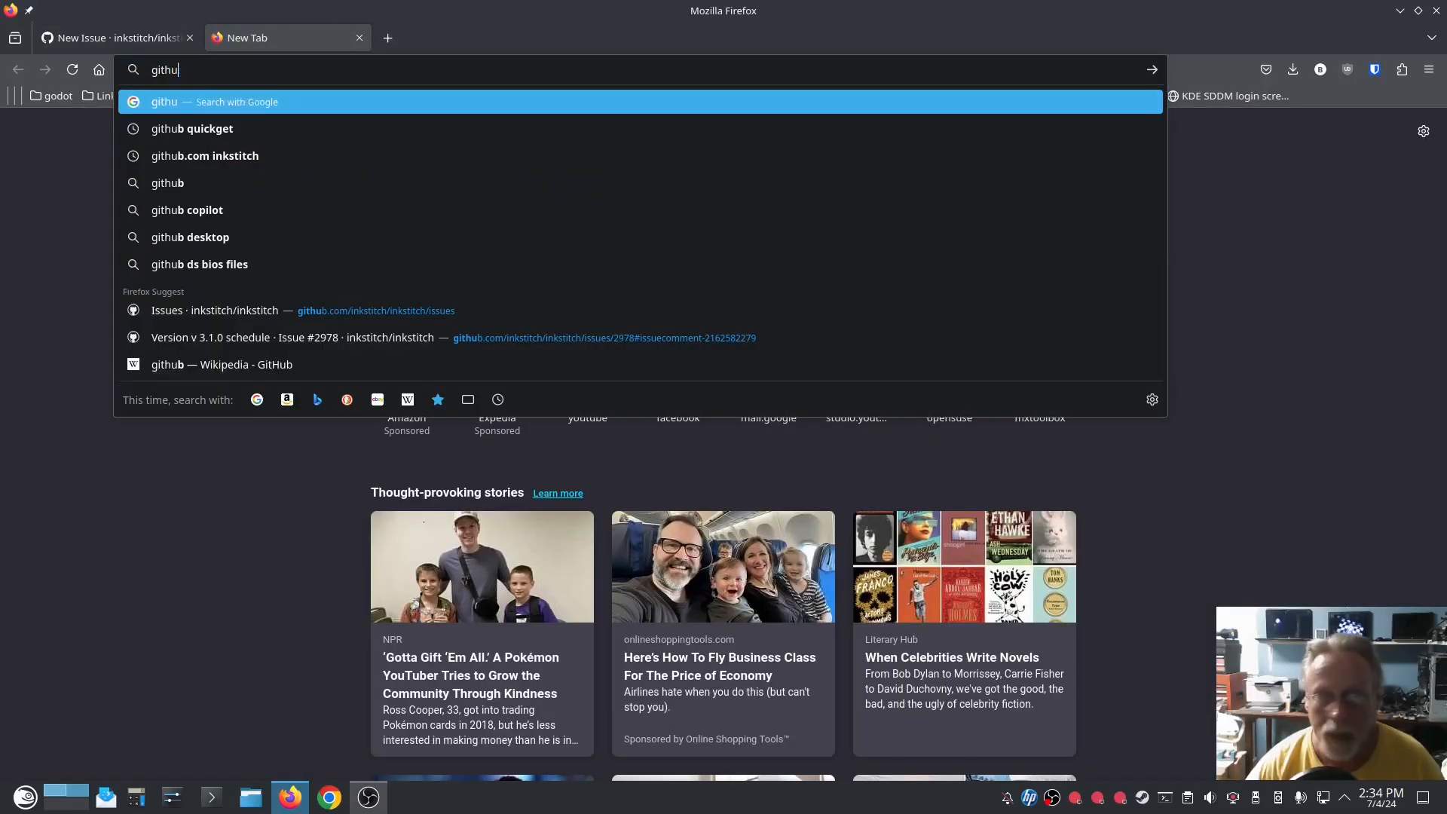
text(inkstitch.org/)
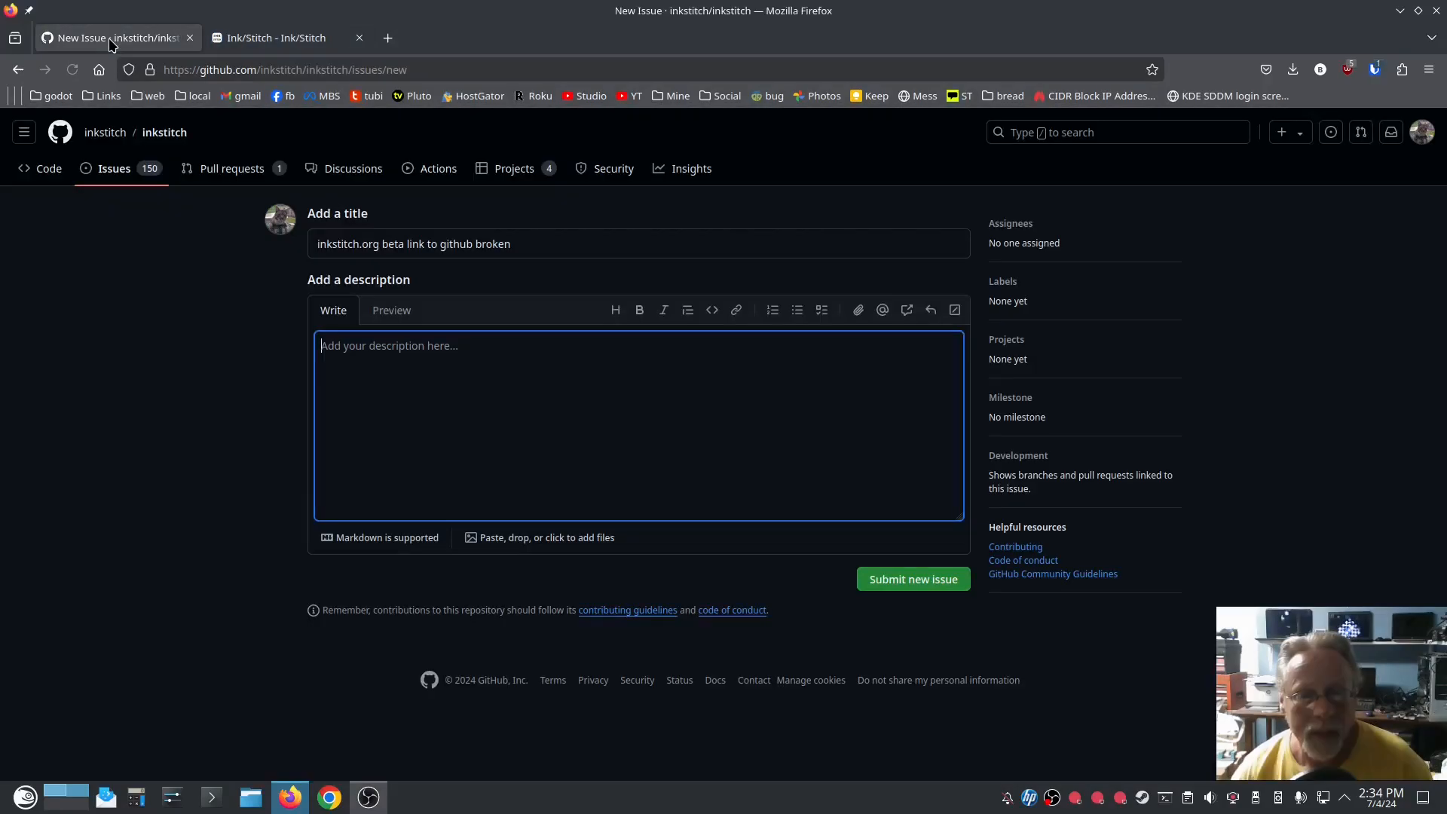
click(277, 37)
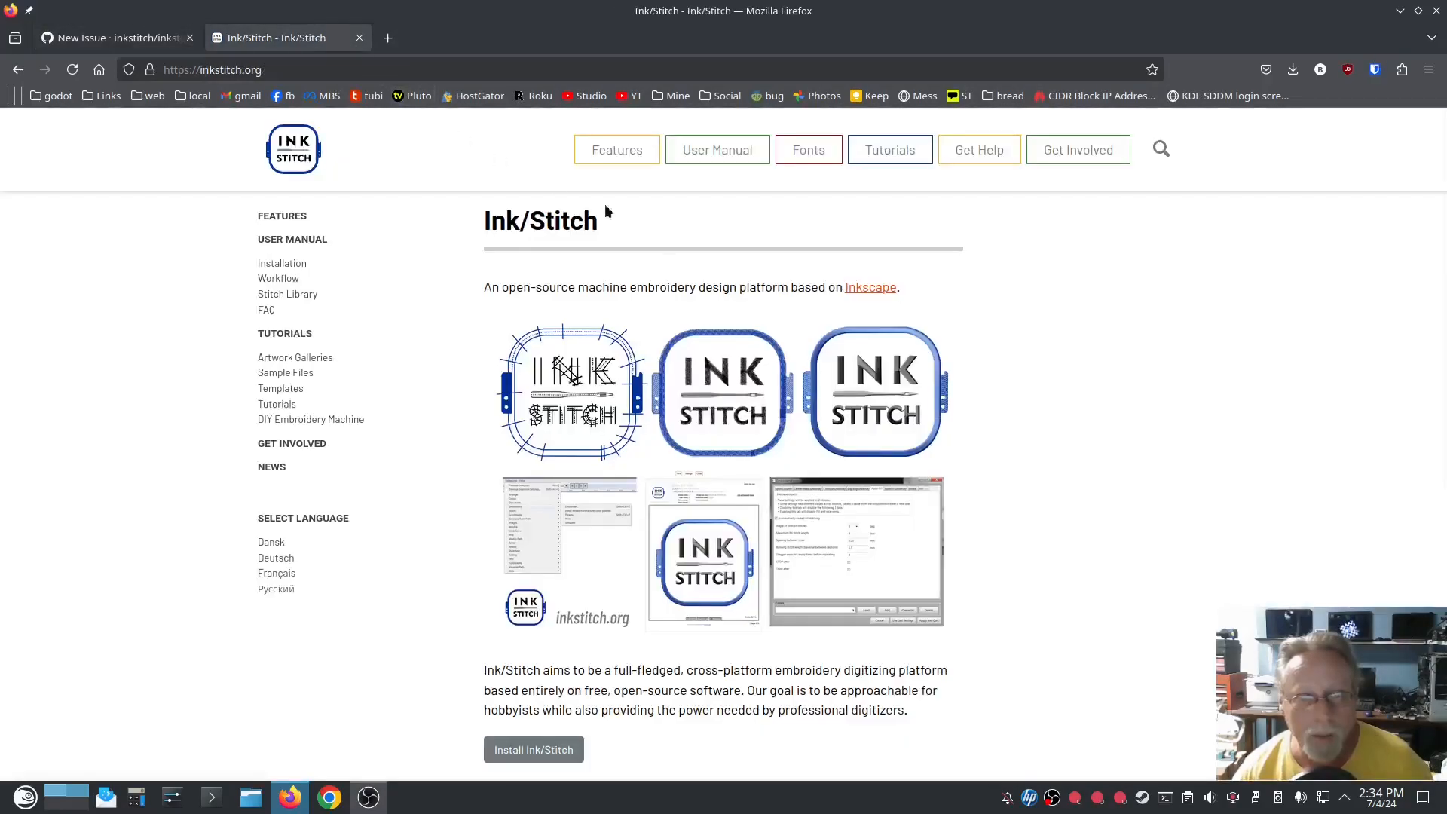
scroll(down, 3)
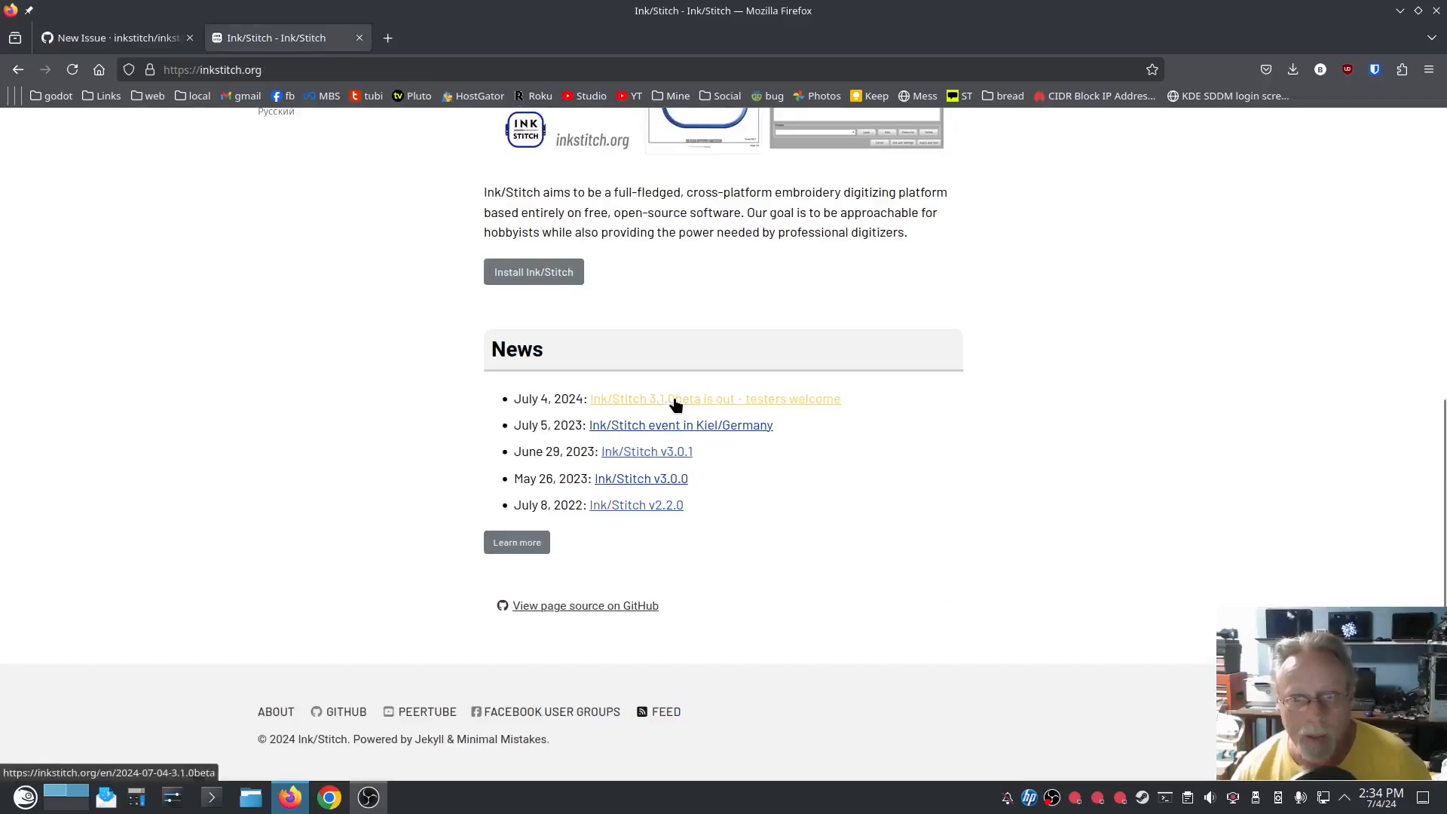
click(714, 398)
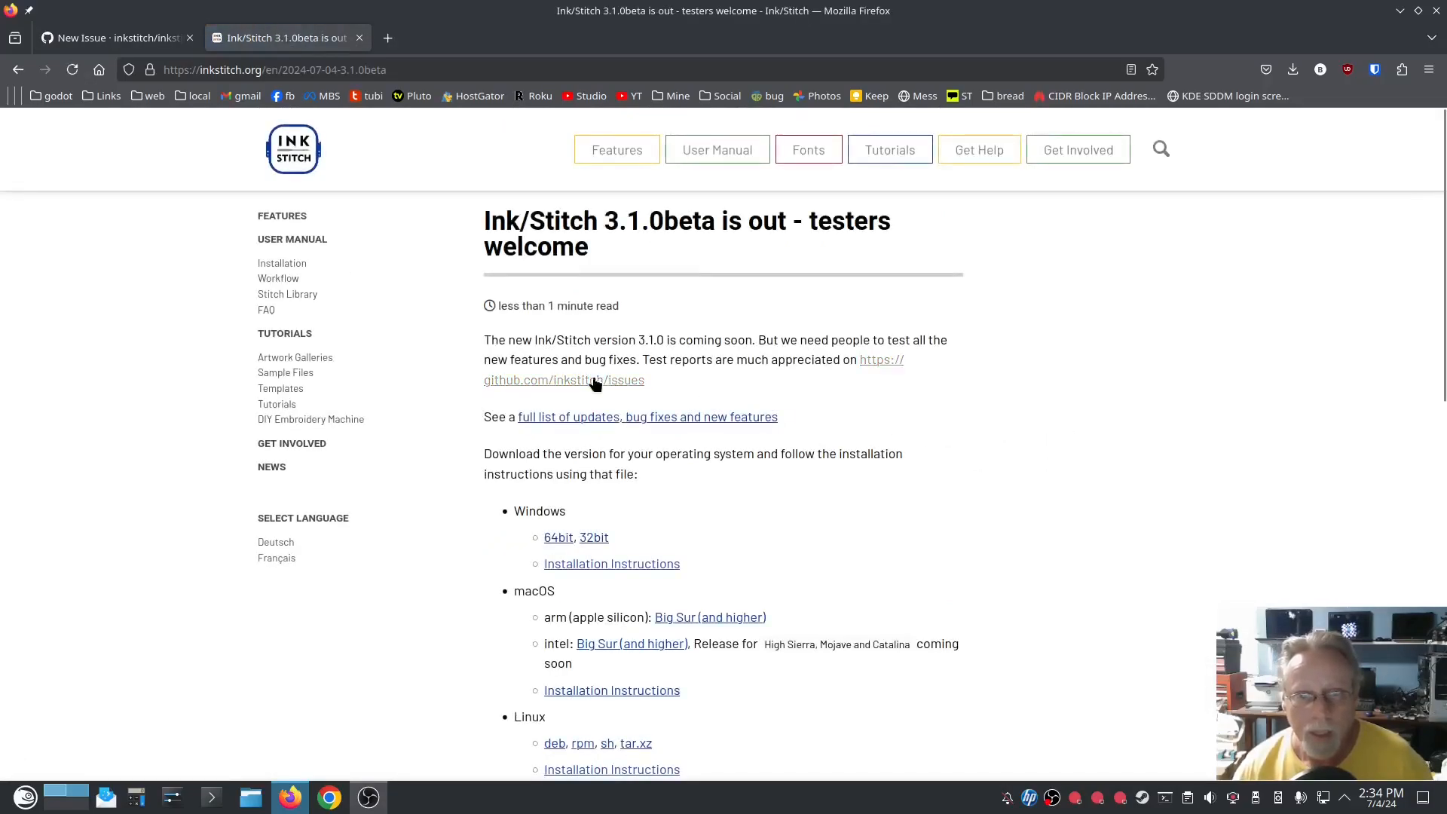
click(563, 379)
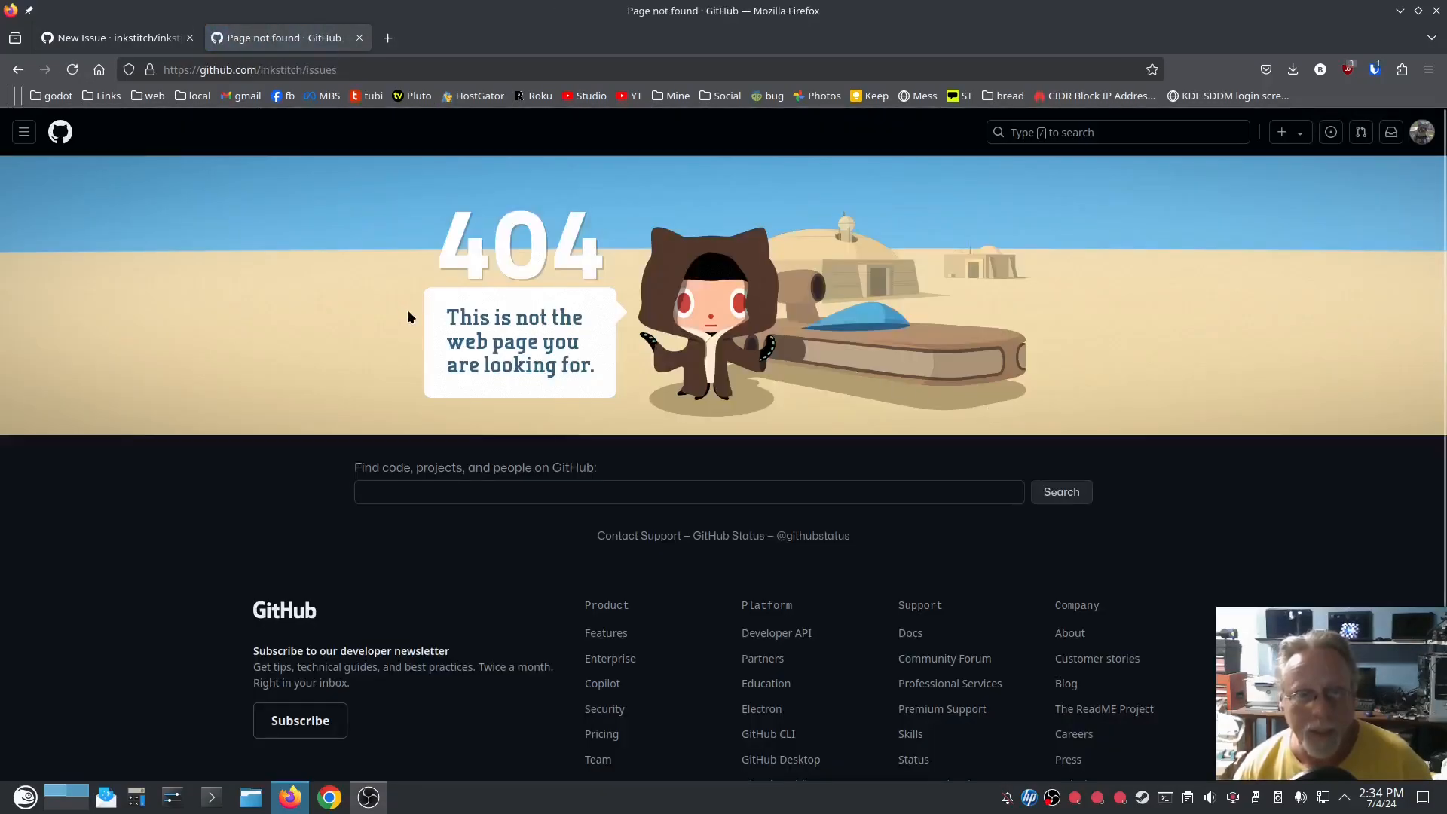
right_click(244, 69)
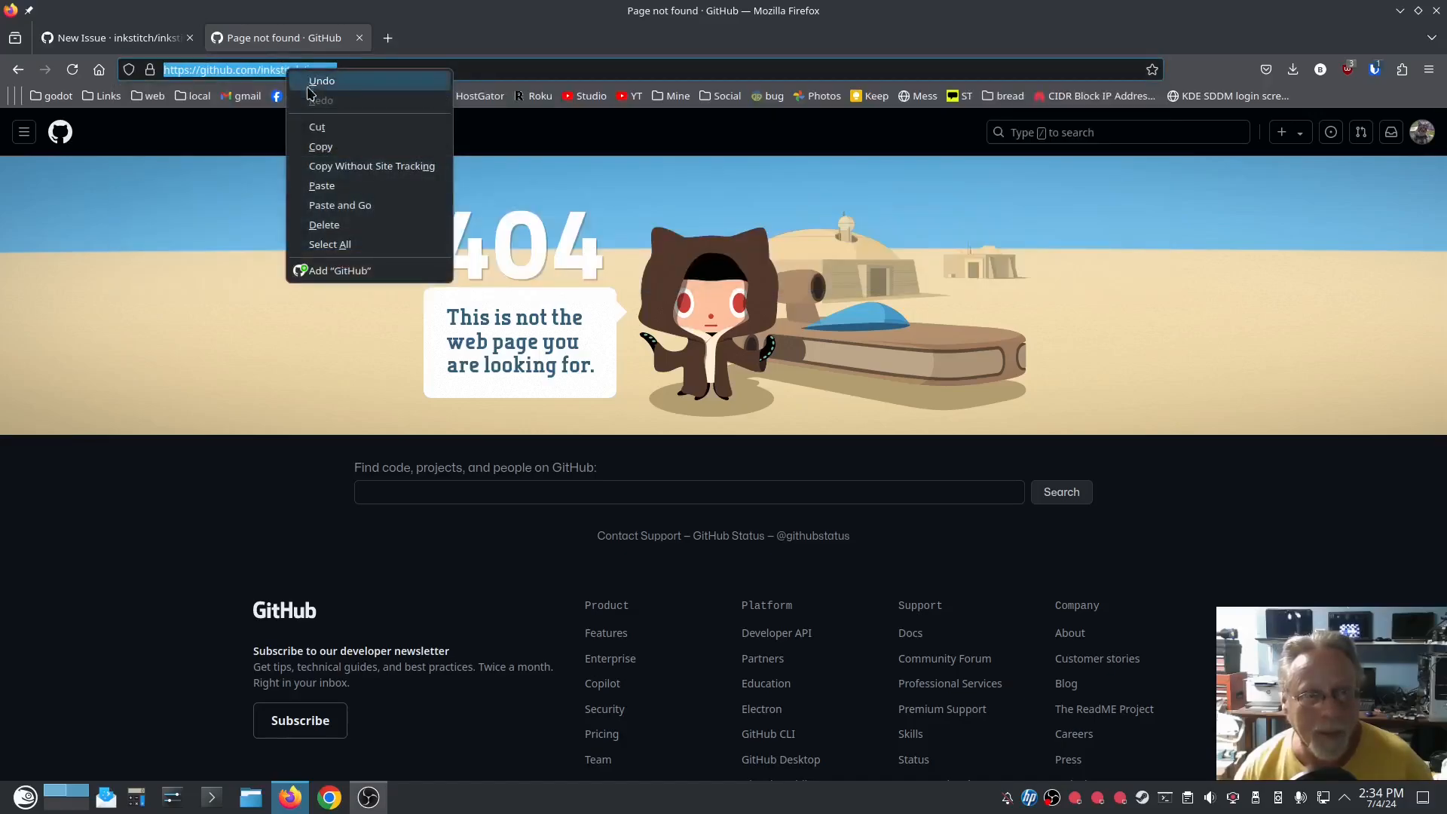
click(116, 38)
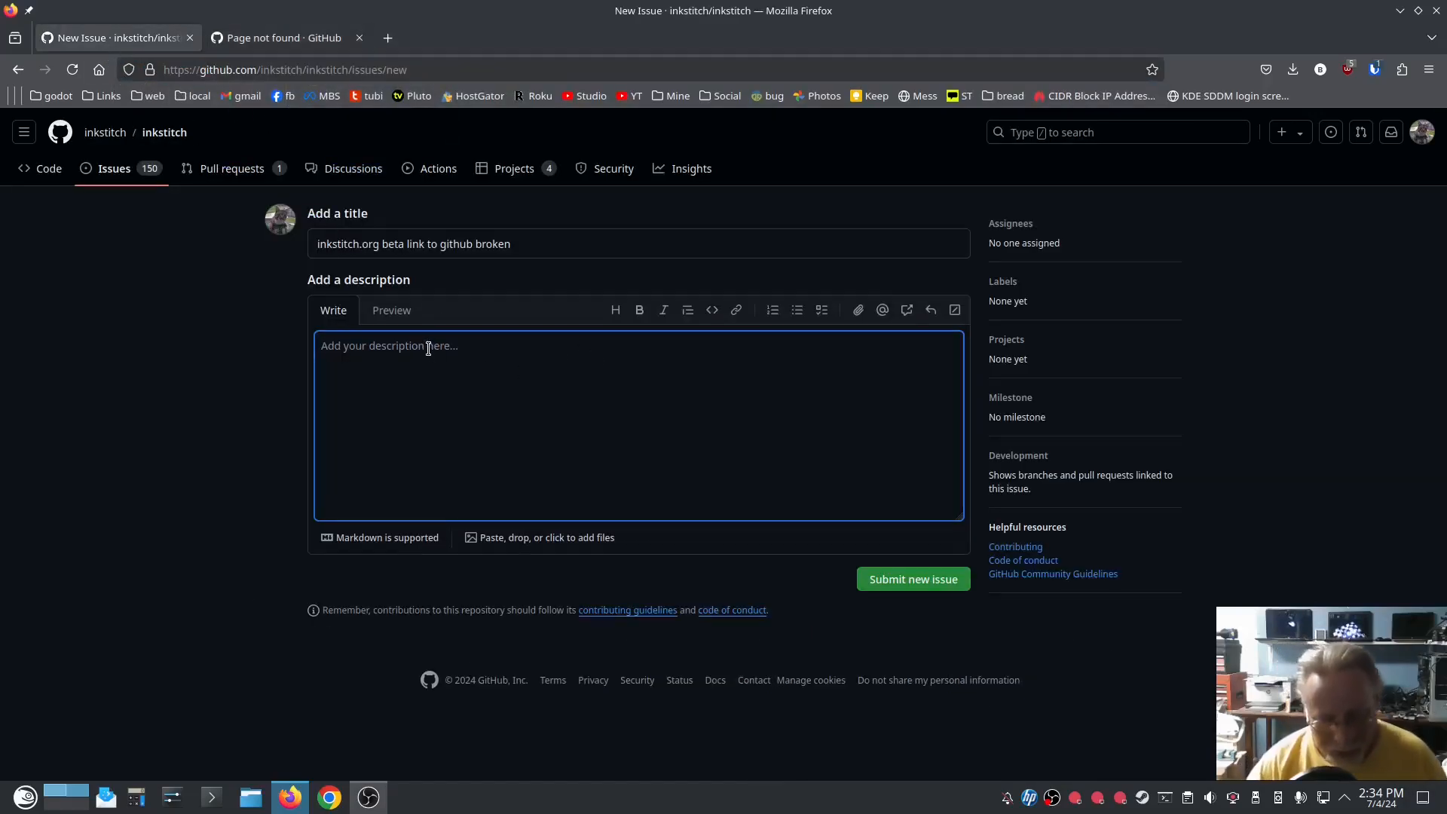
- Describe that the inkstitch.org link gives page not found and should direct to the inkstitch issues URL
text(The inkstitch.org)
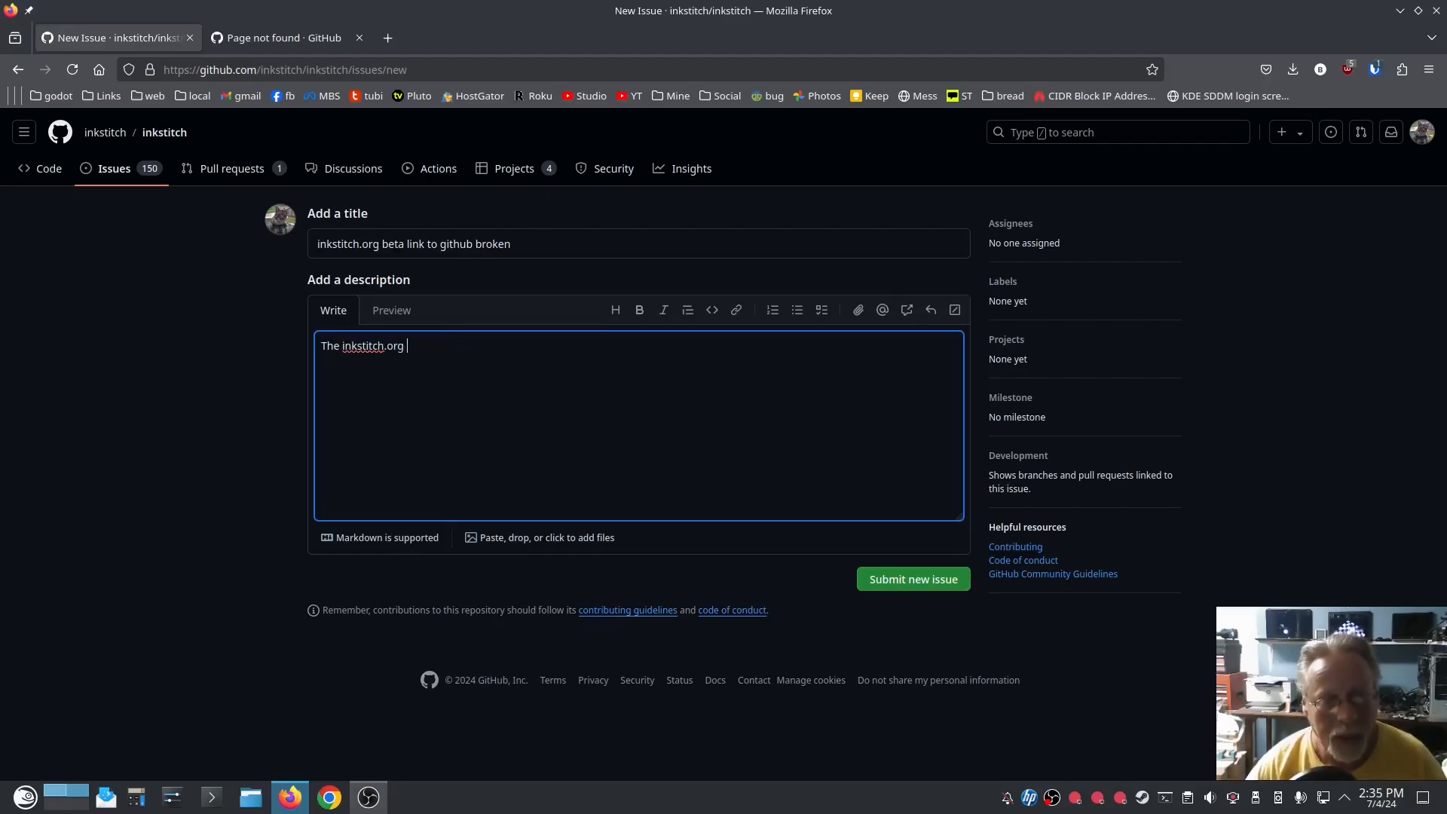
text(link)
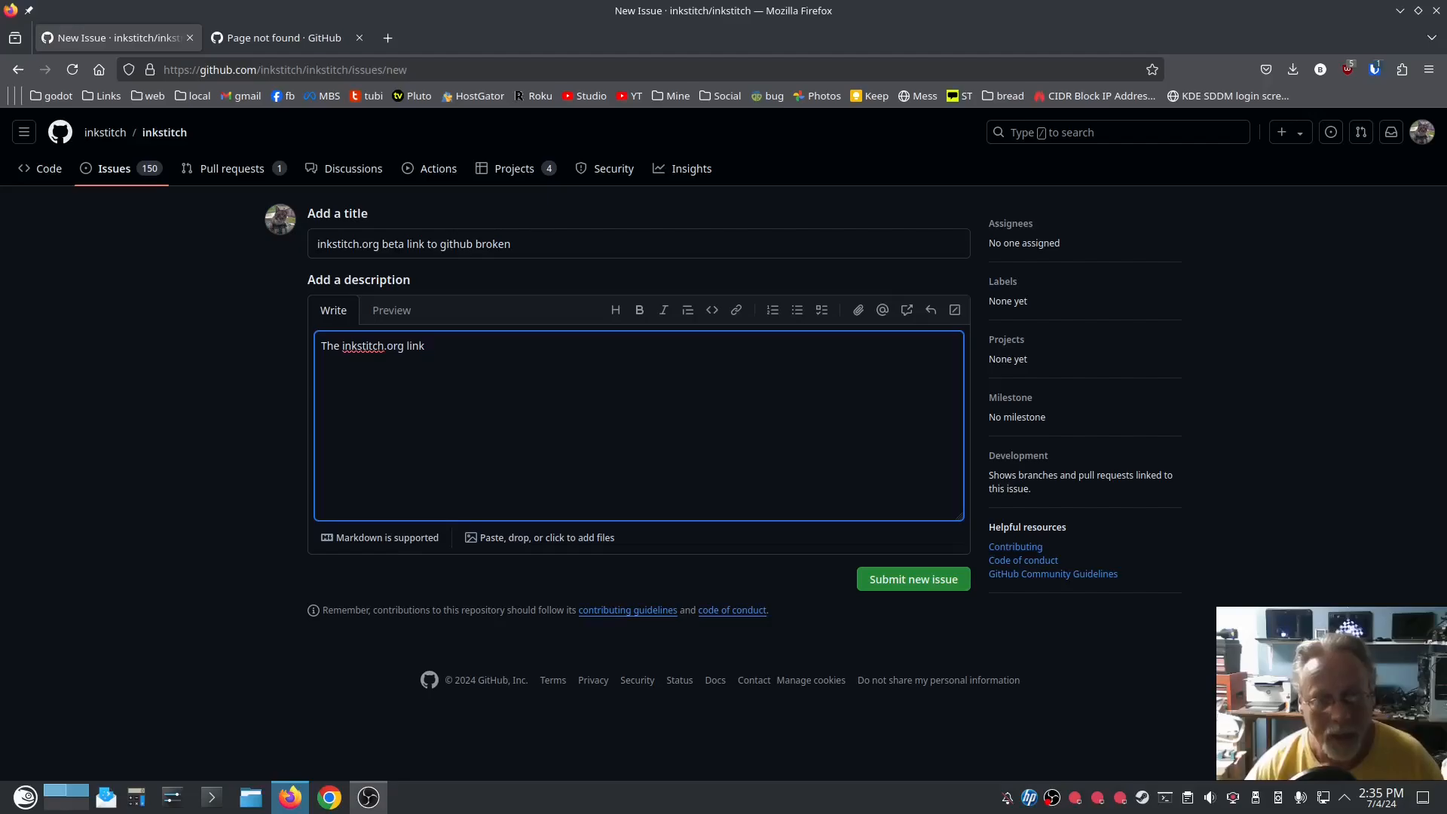
text(to github)
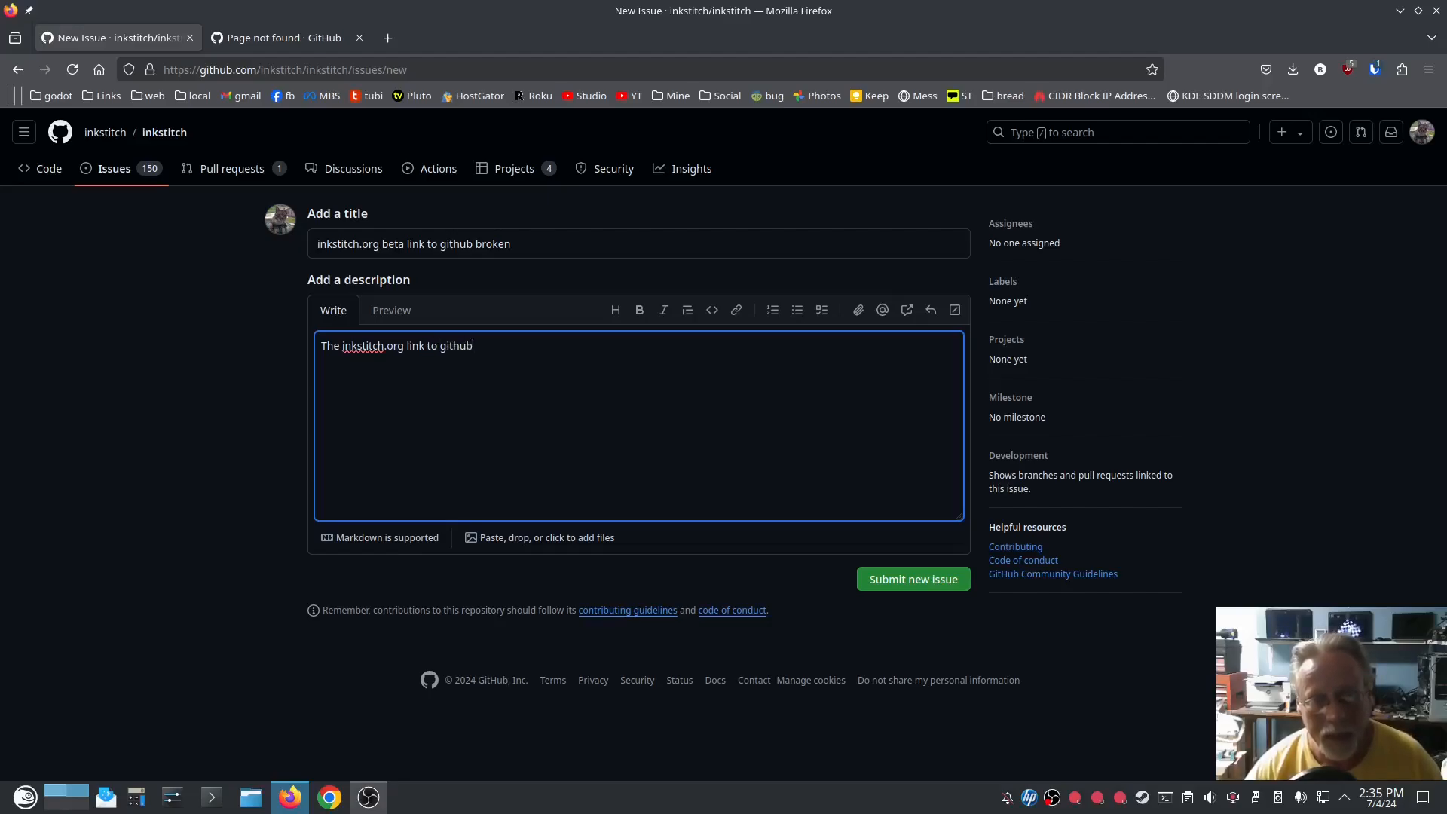
text(dr)
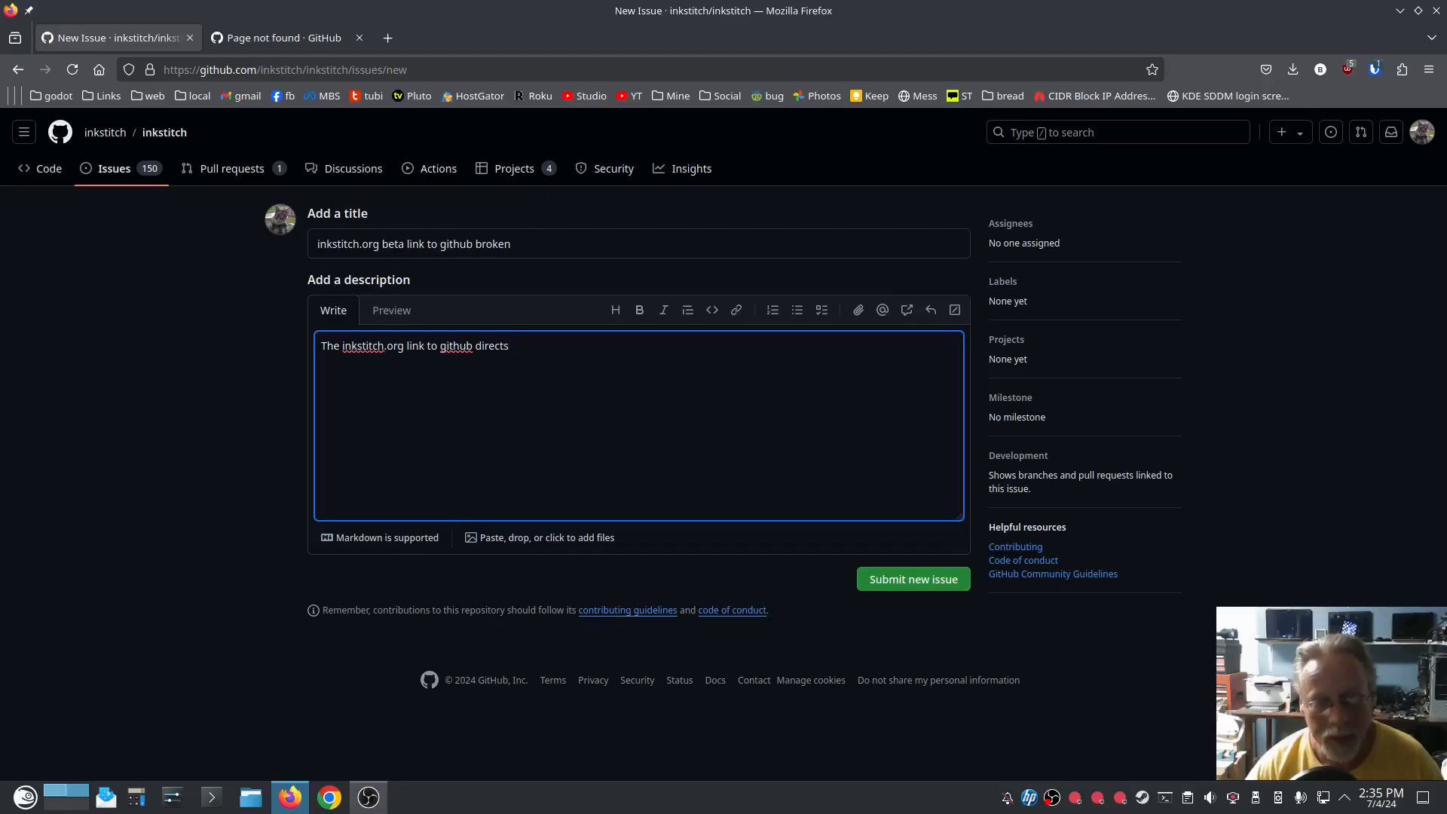
text(to)
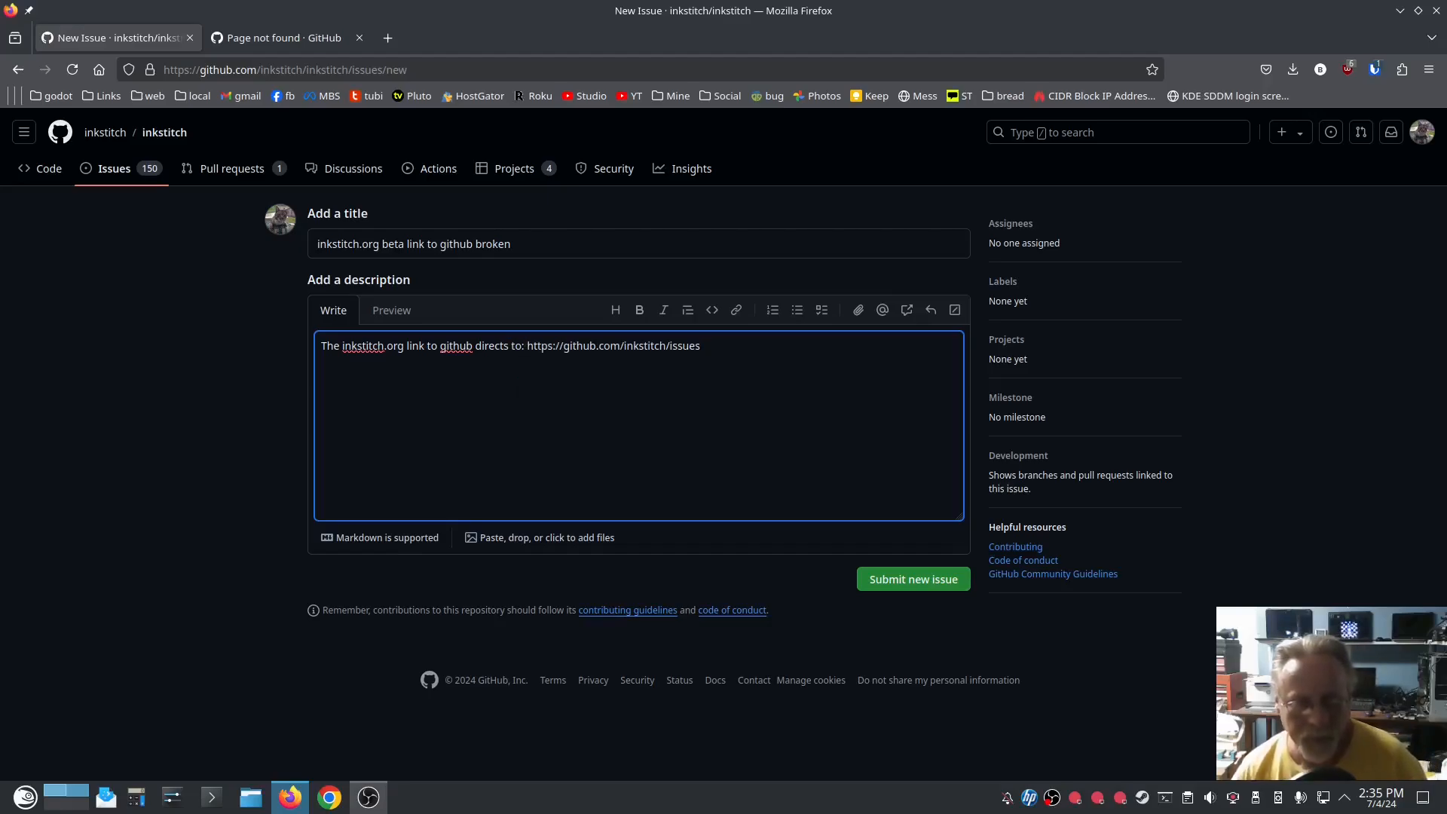
text(which gives a 404)
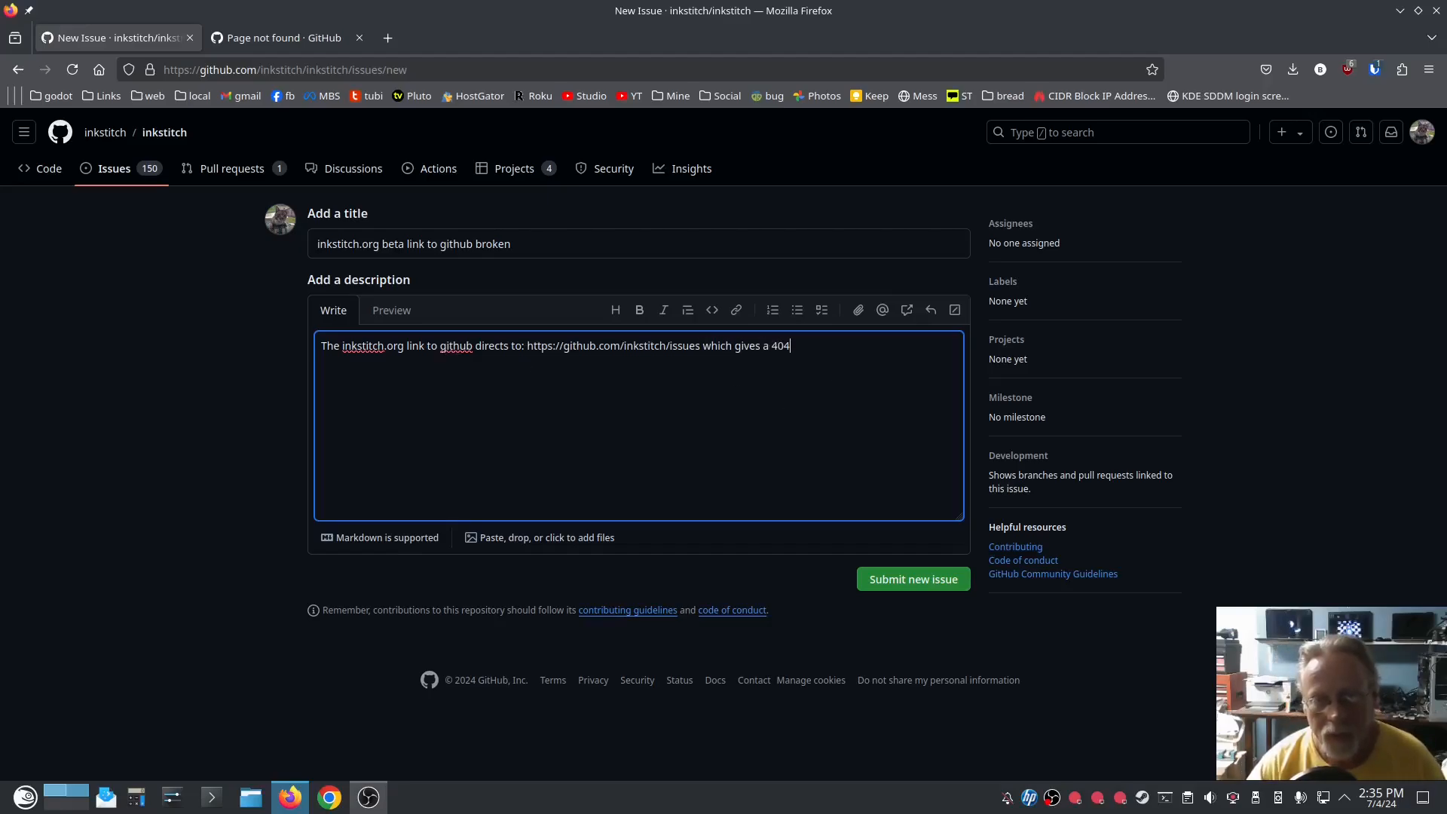
text(page not founds)
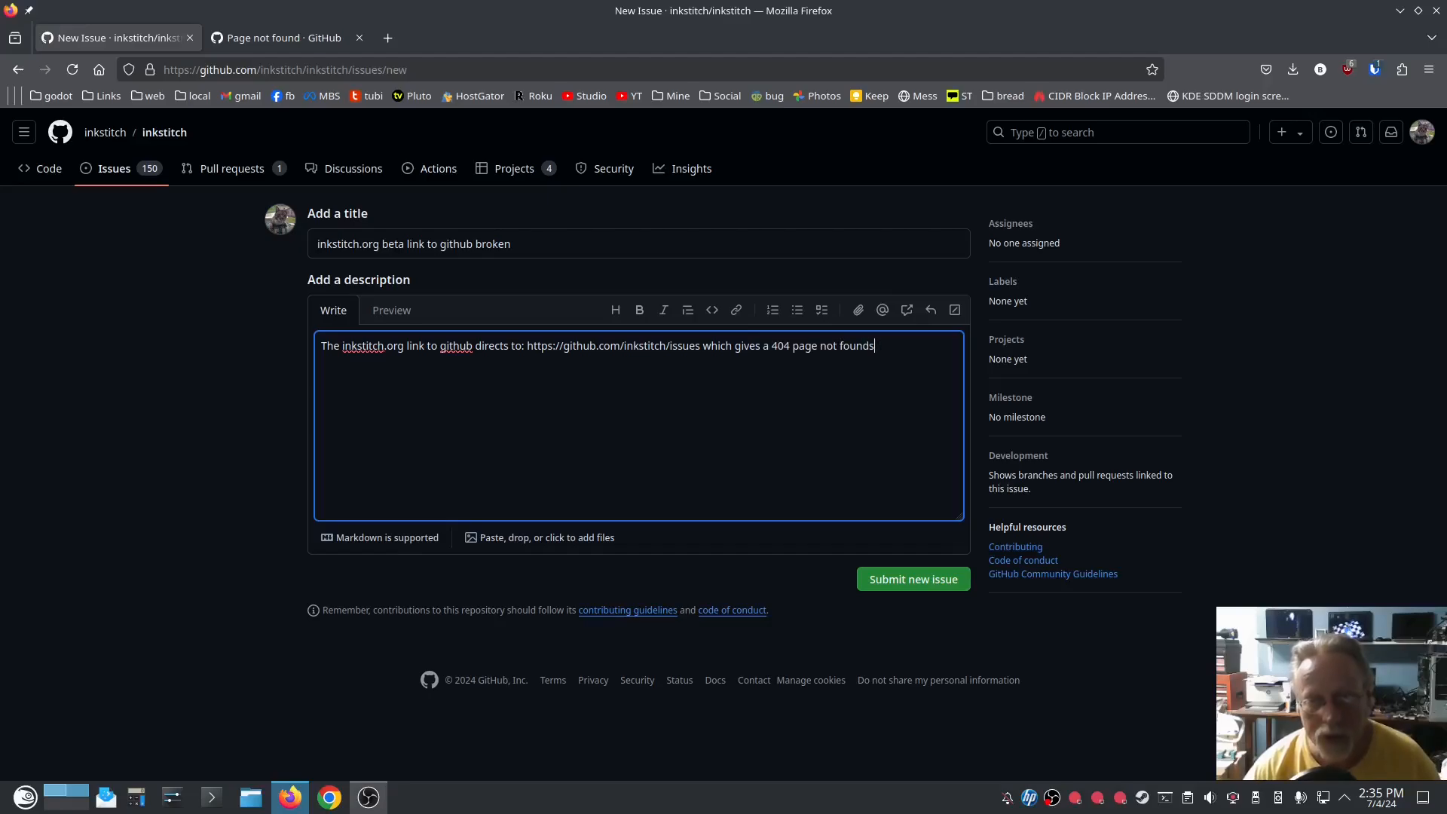
text(.)
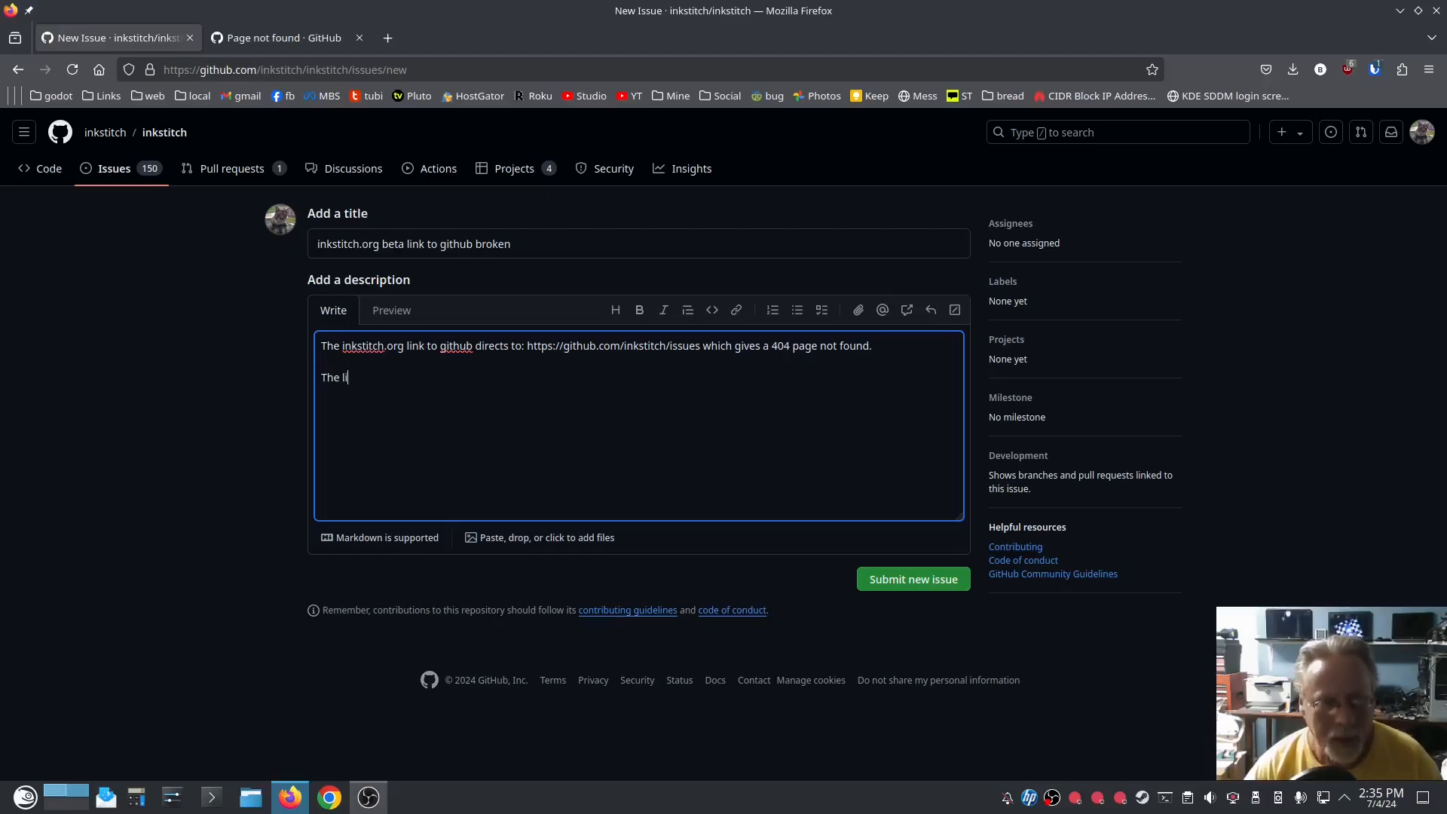
text(nk shou)
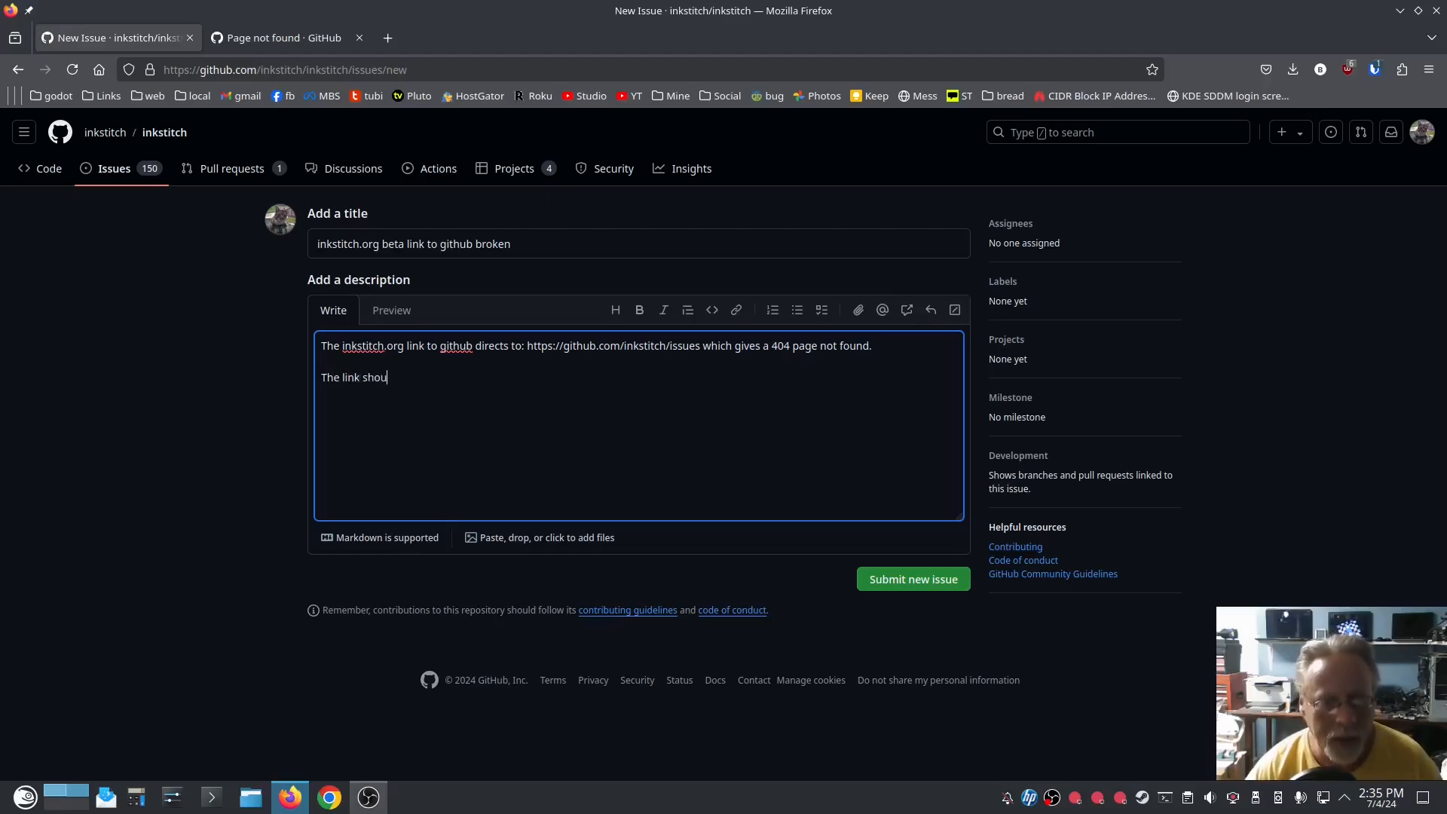
text(ld direct to)
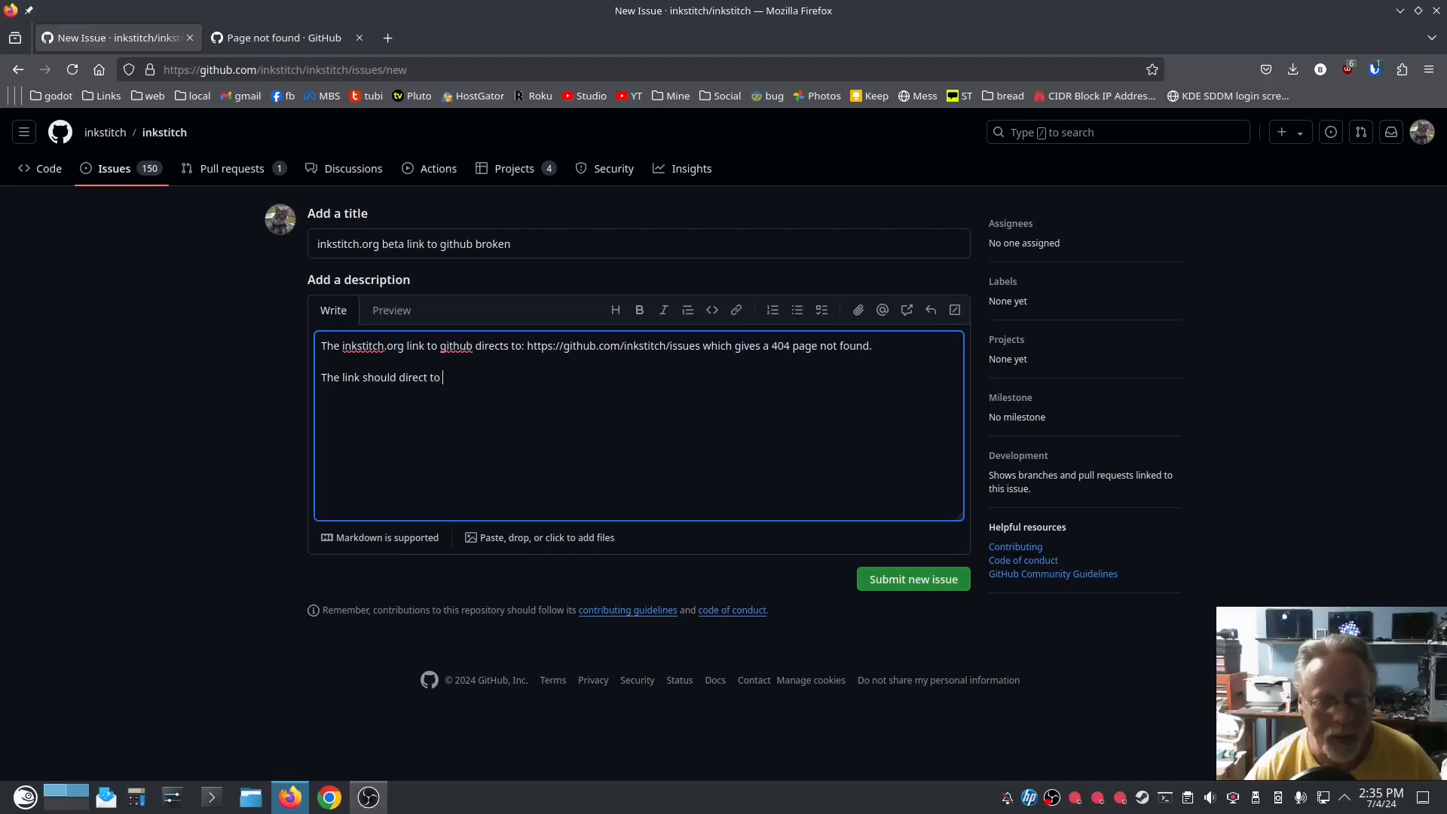
text(https://github.com/inkstitch/issues)
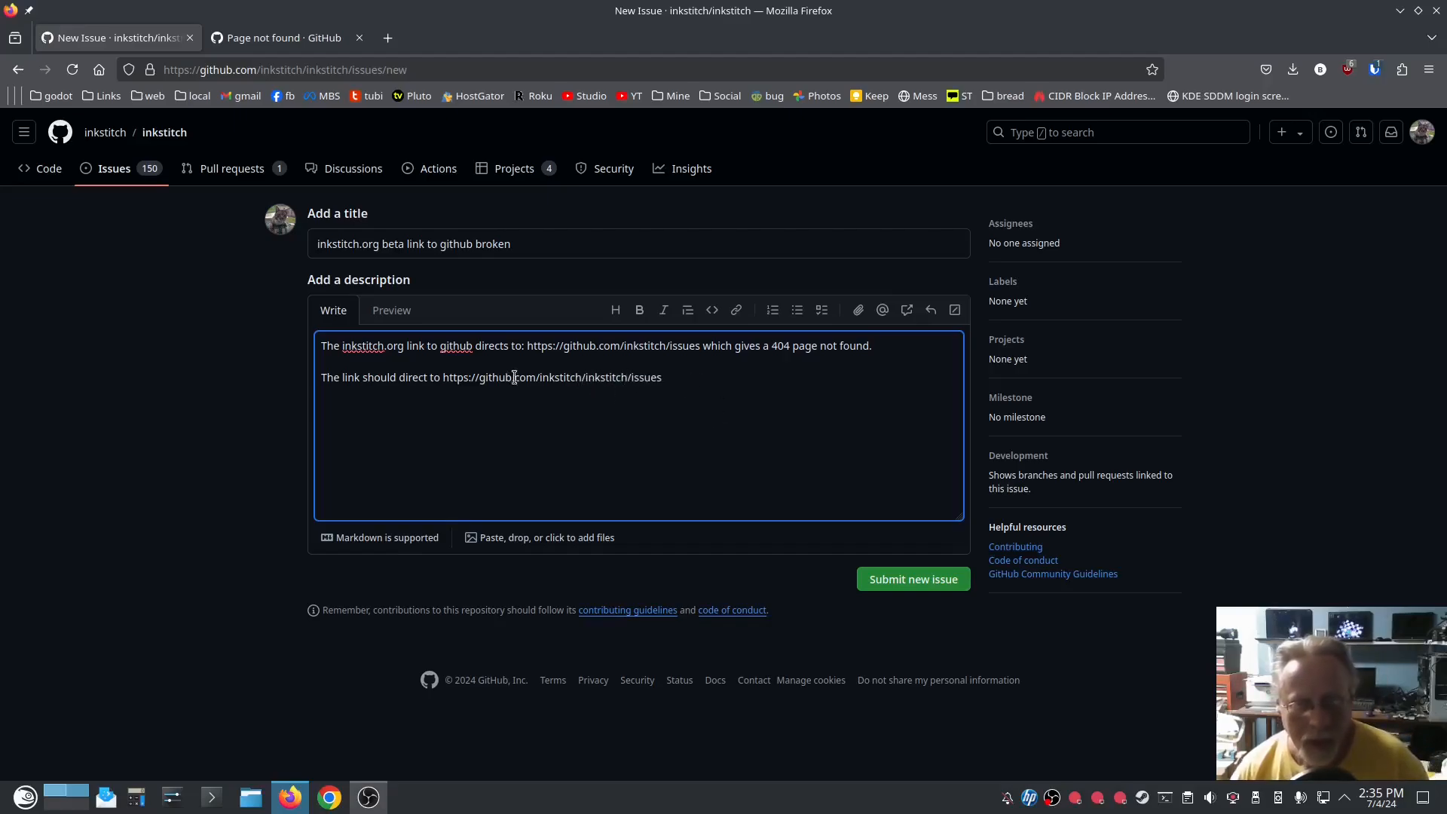
double_click(551, 377)
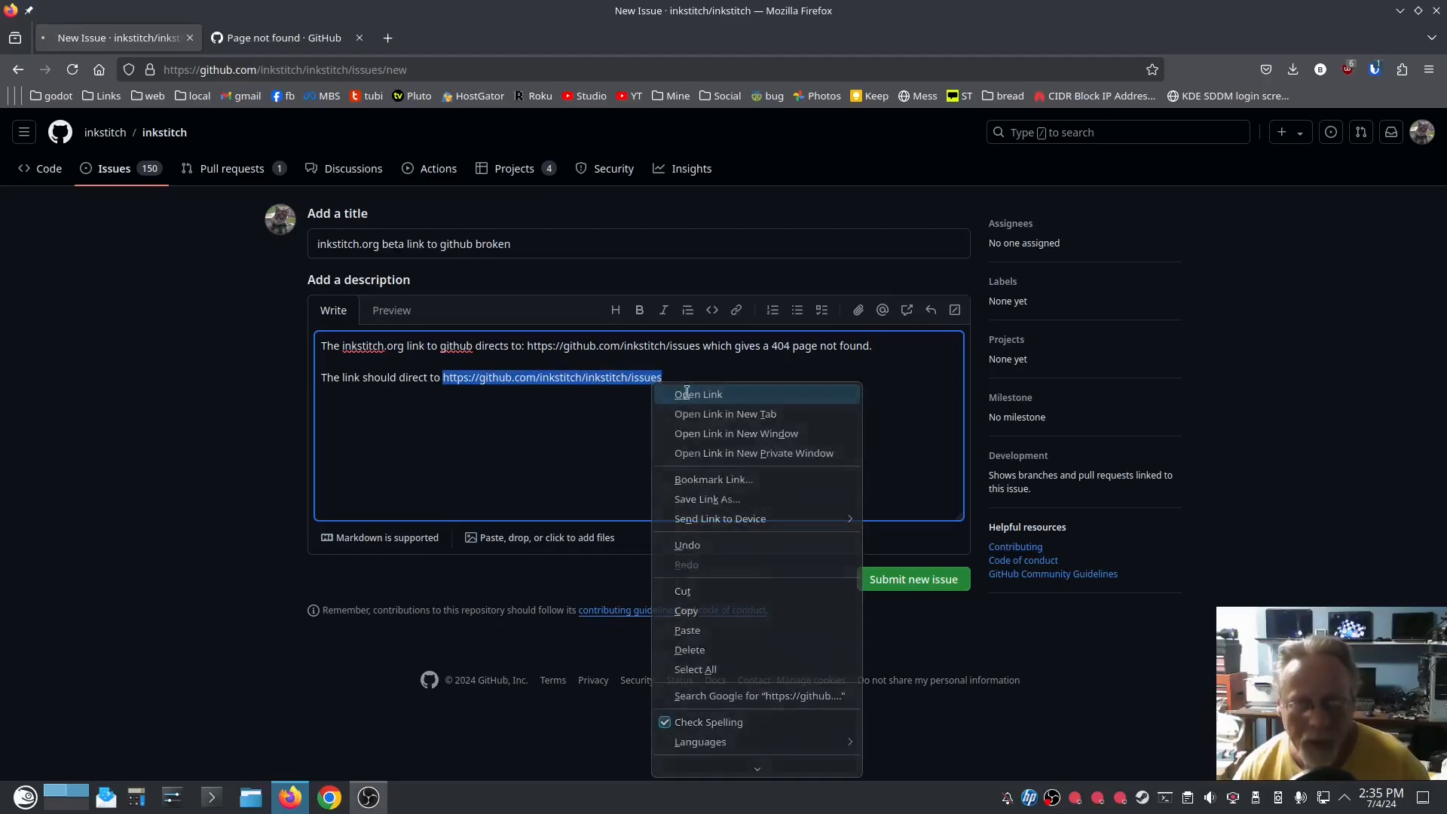
click(698, 394)
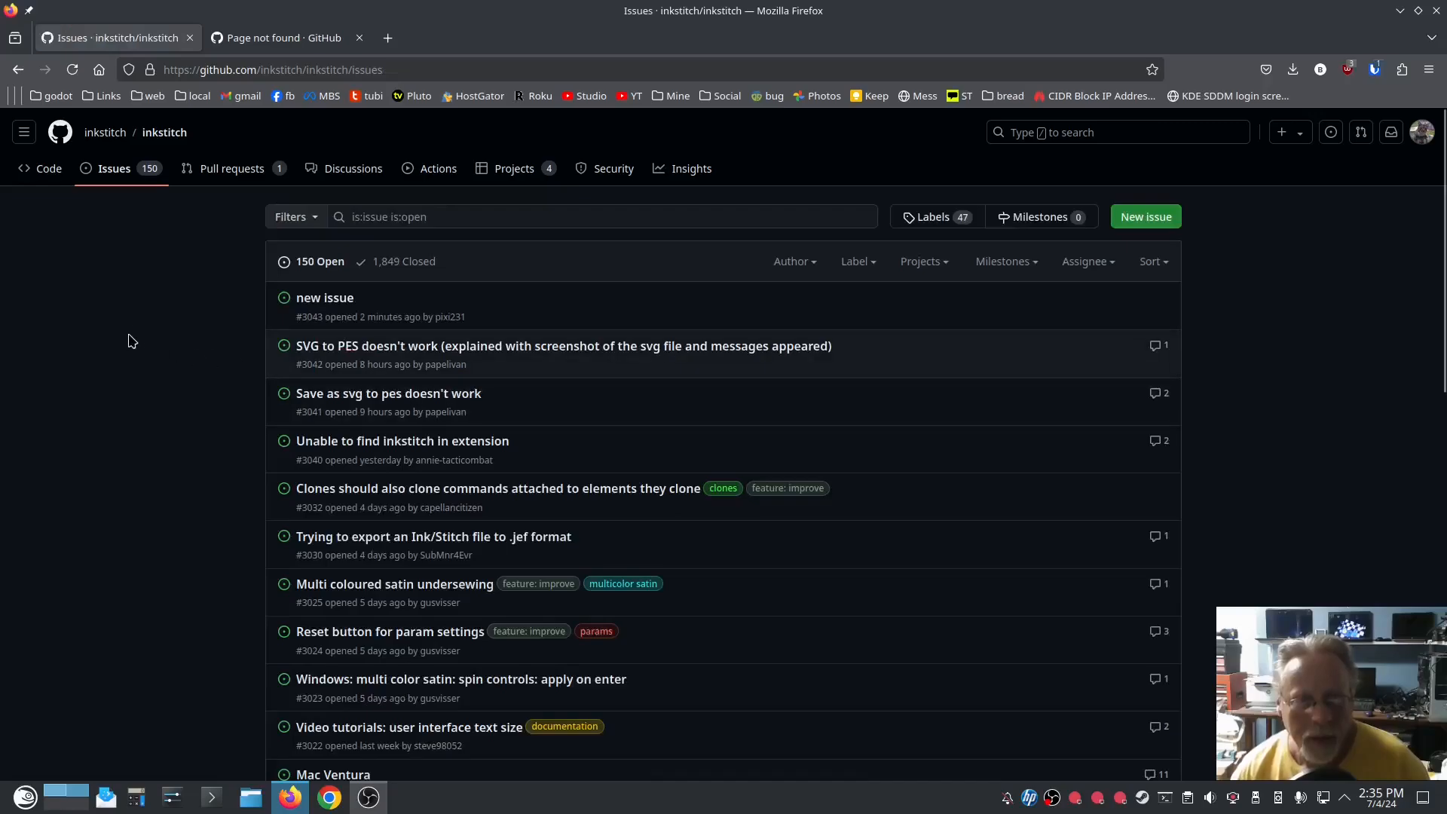
mouse_move(194, 273)
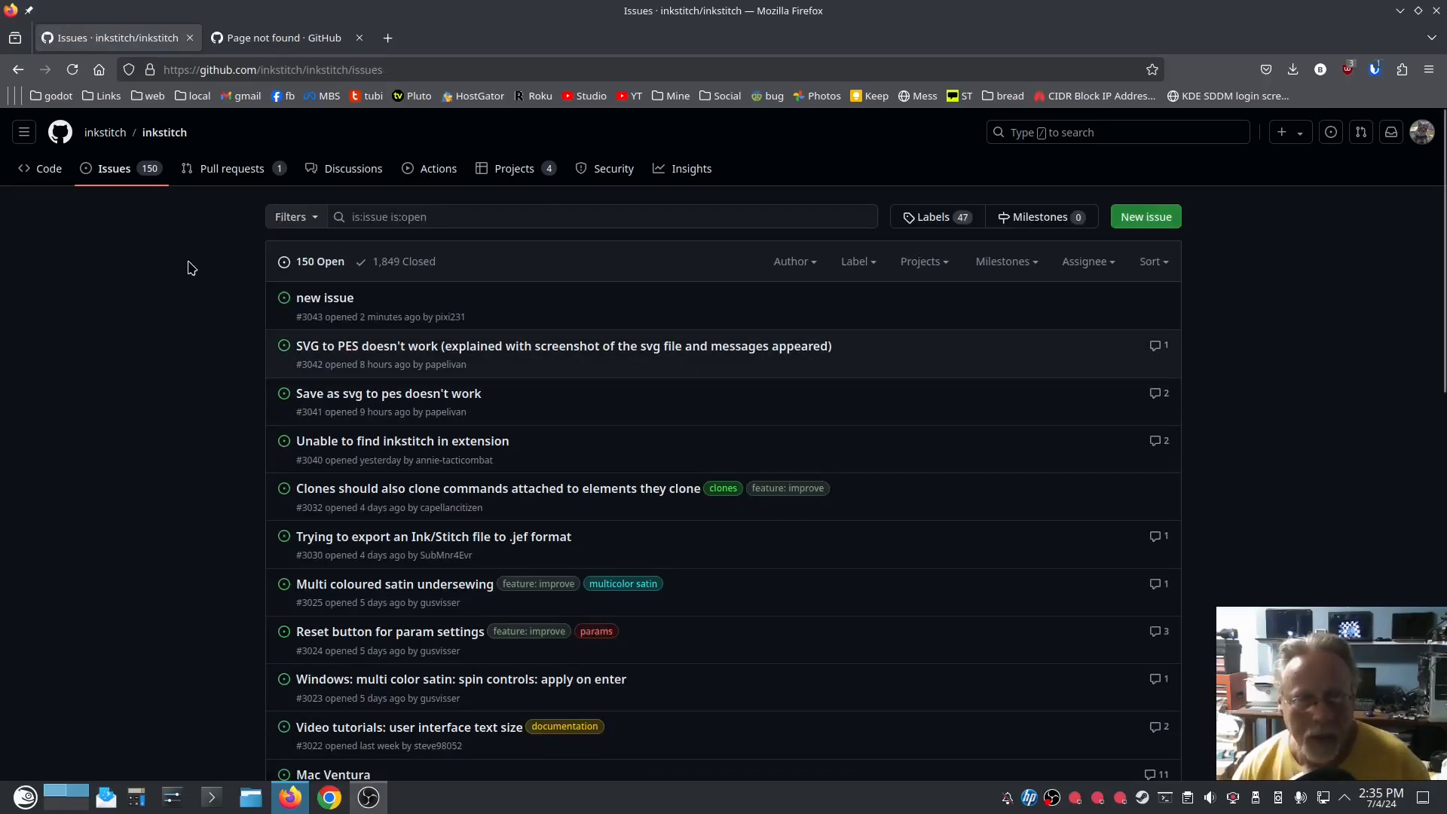
click(1144, 216)
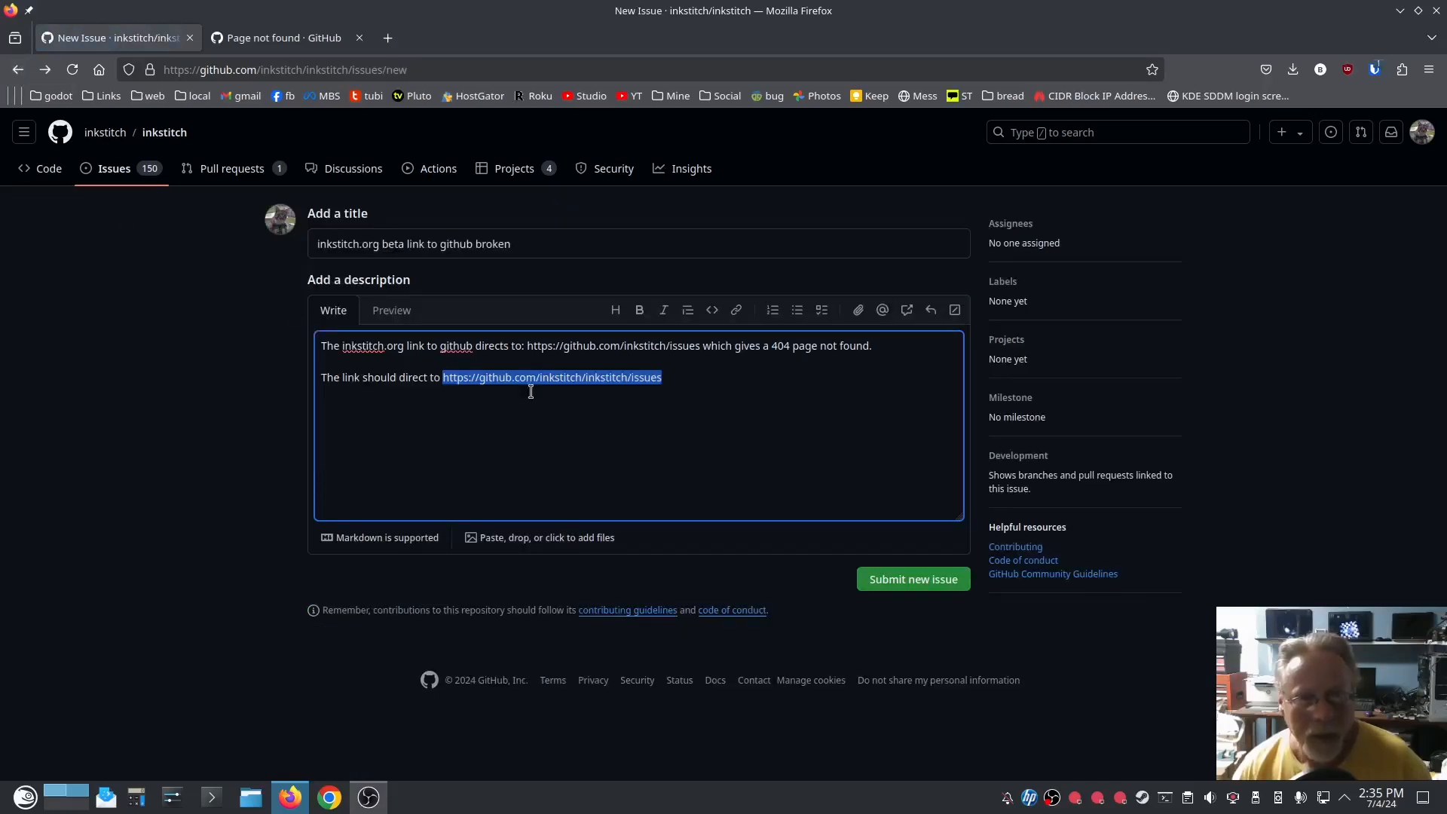
click(715, 378)
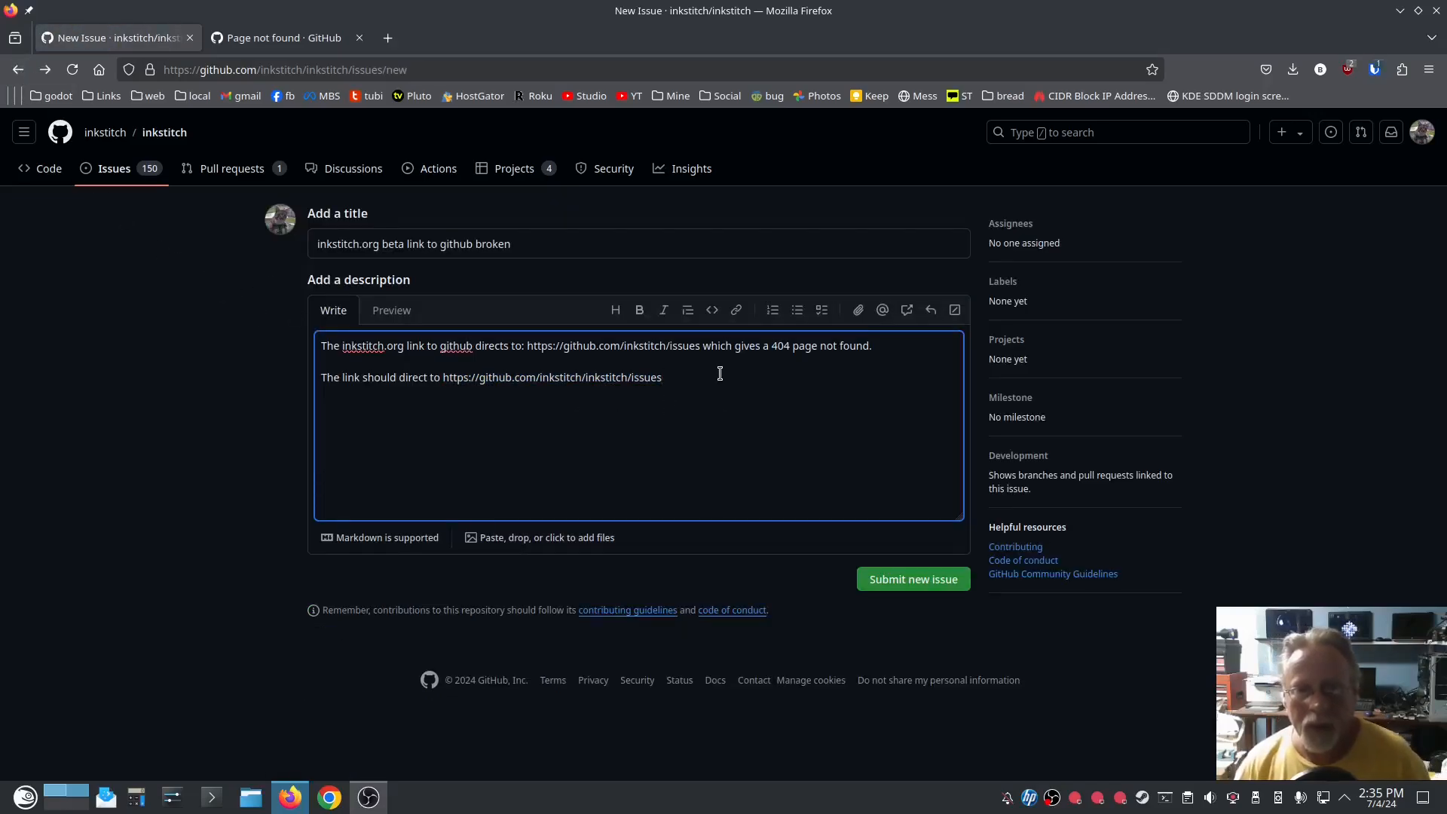
mouse_move(715, 387)
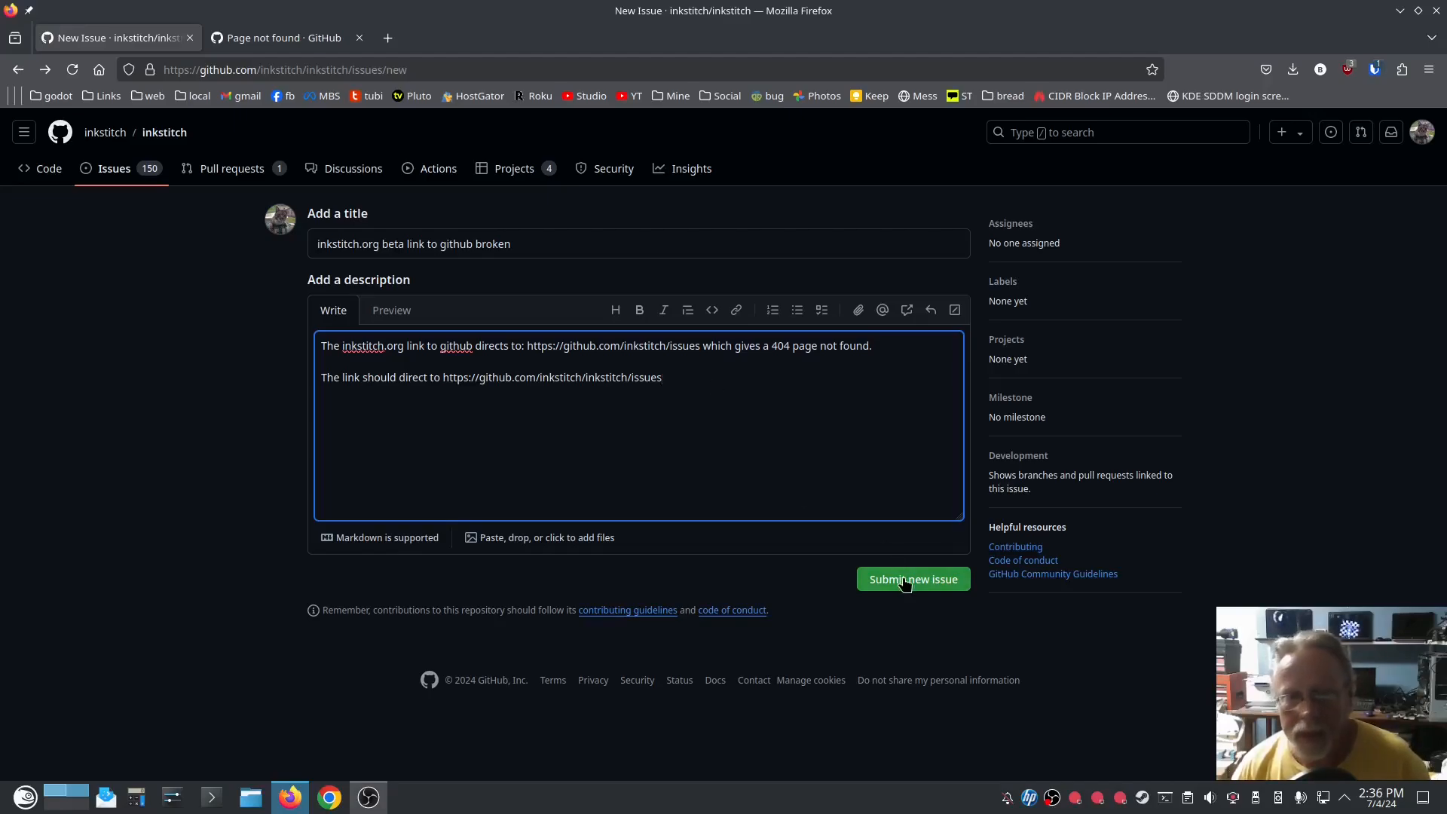
- Submit the issue as #3044, view the Issues list, and close the 'Page not found' tab
click(912, 579)
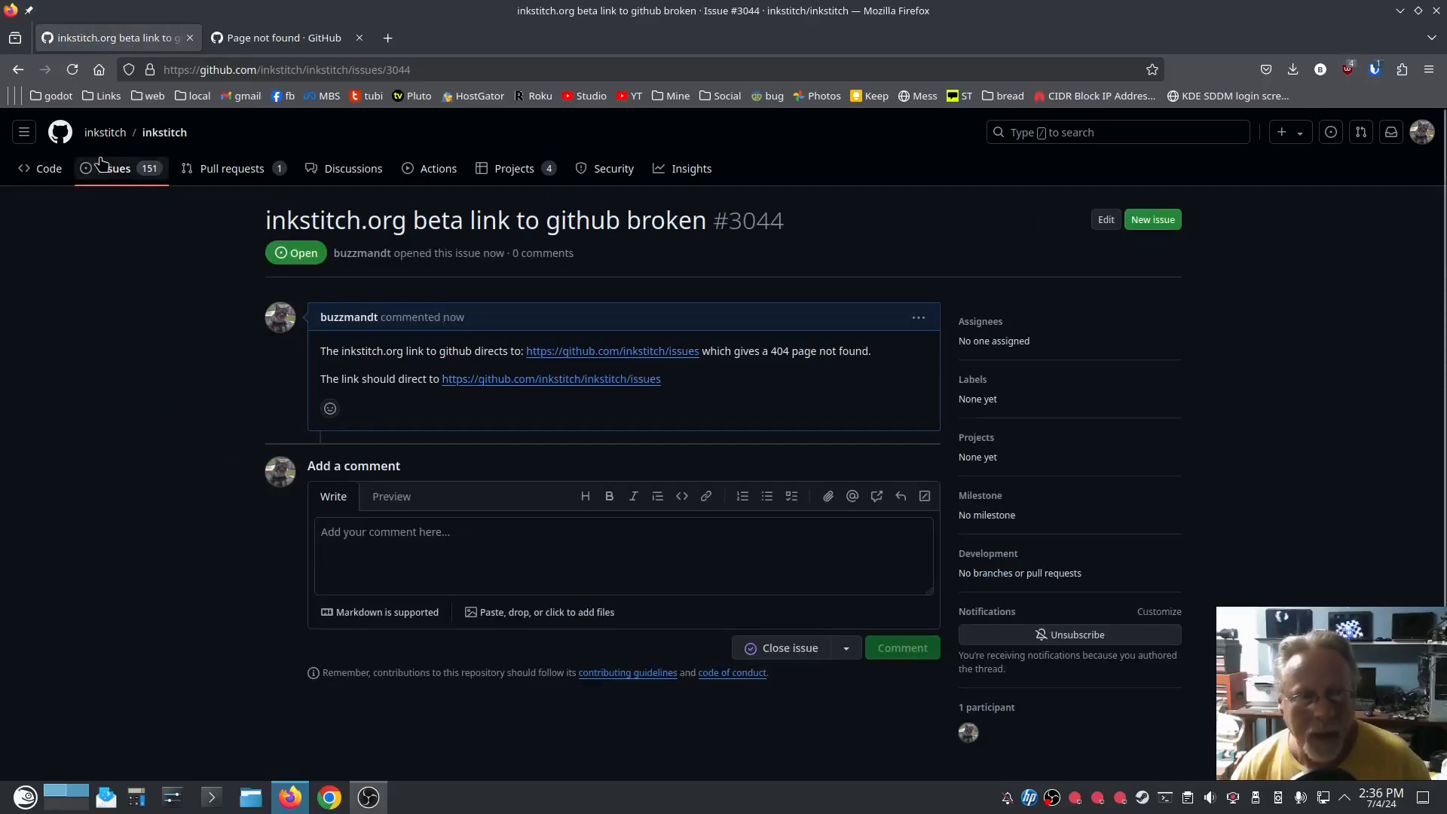
click(114, 168)
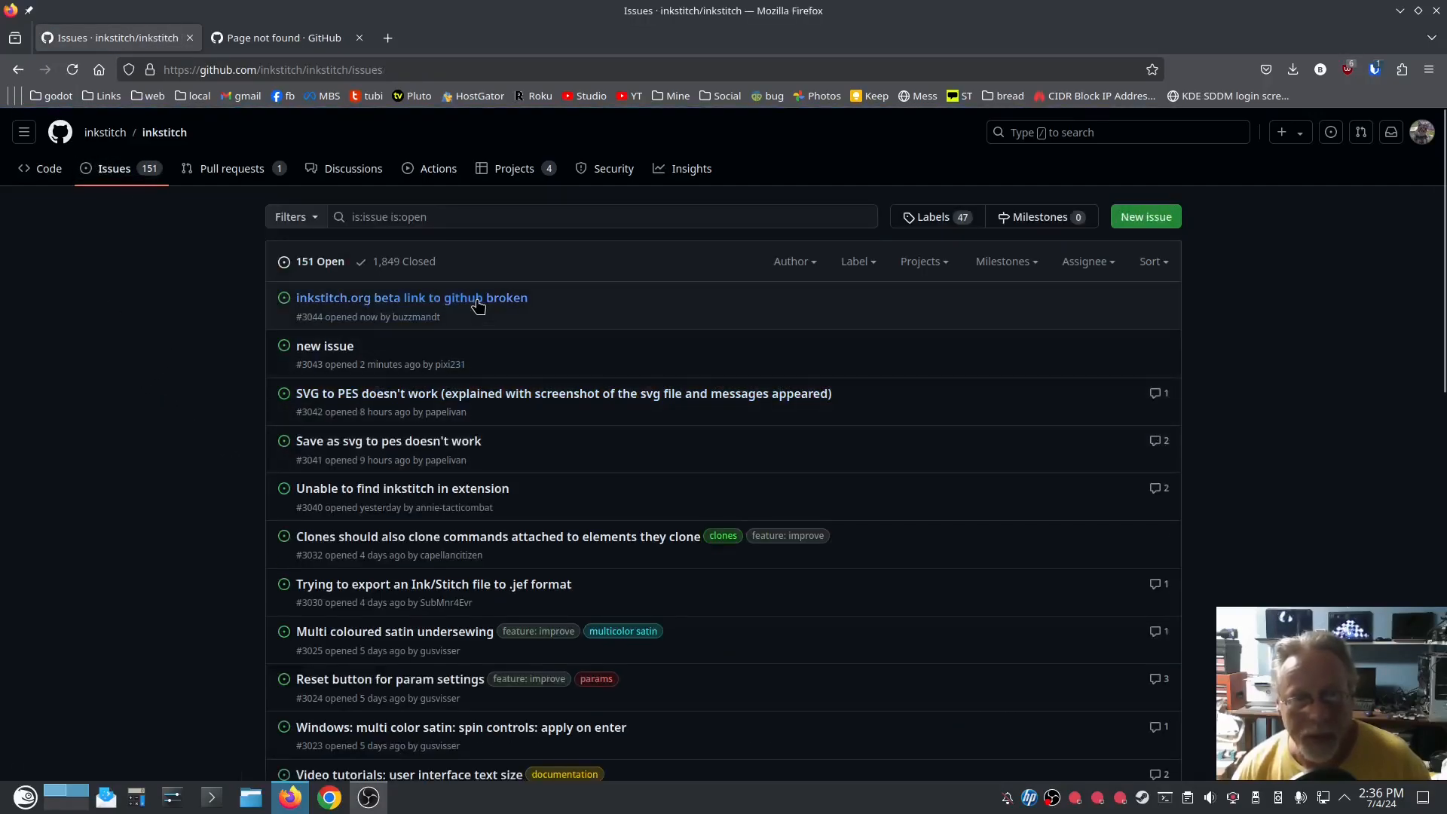
mouse_move(164, 325)
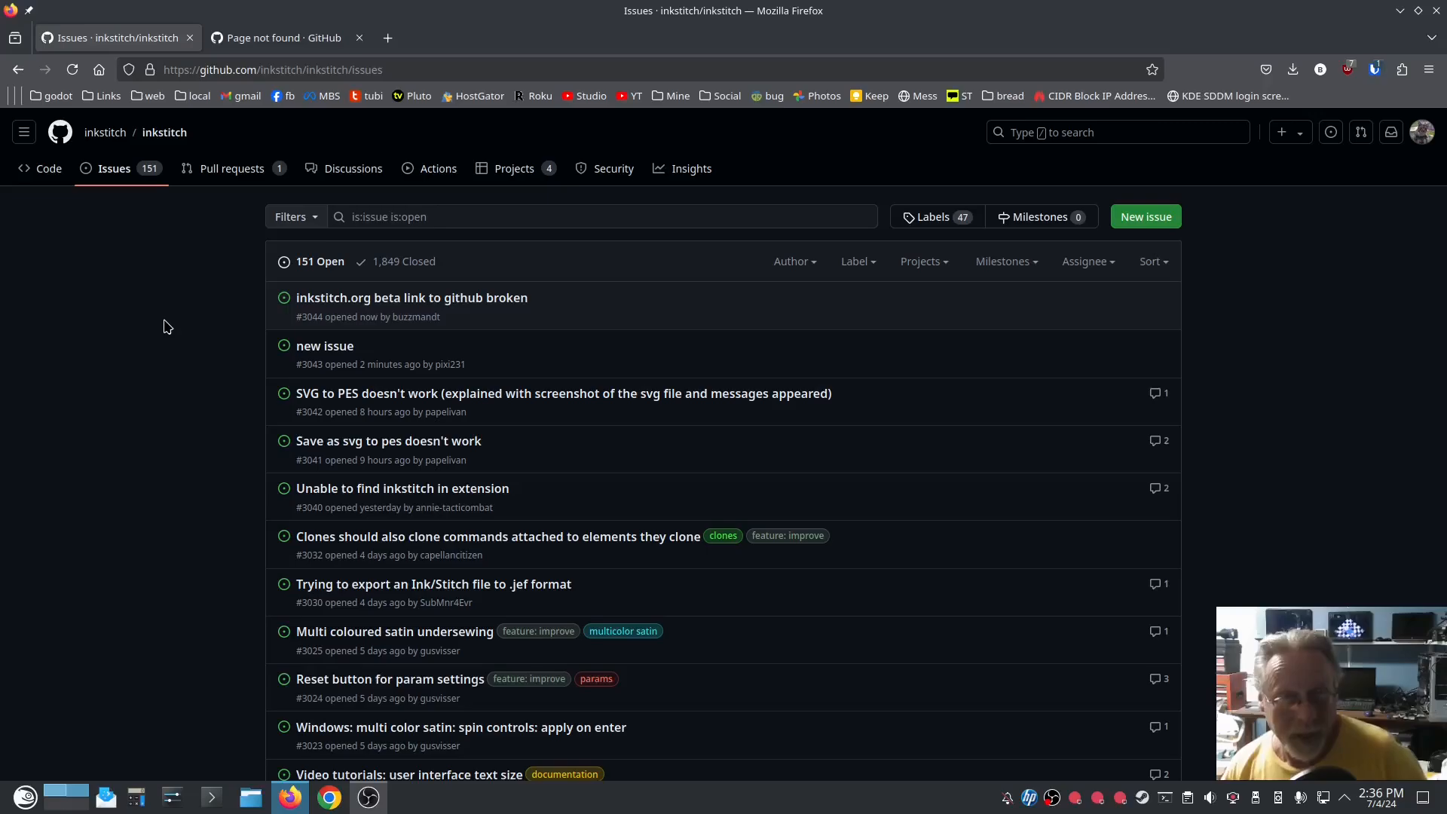
mouse_move(157, 333)
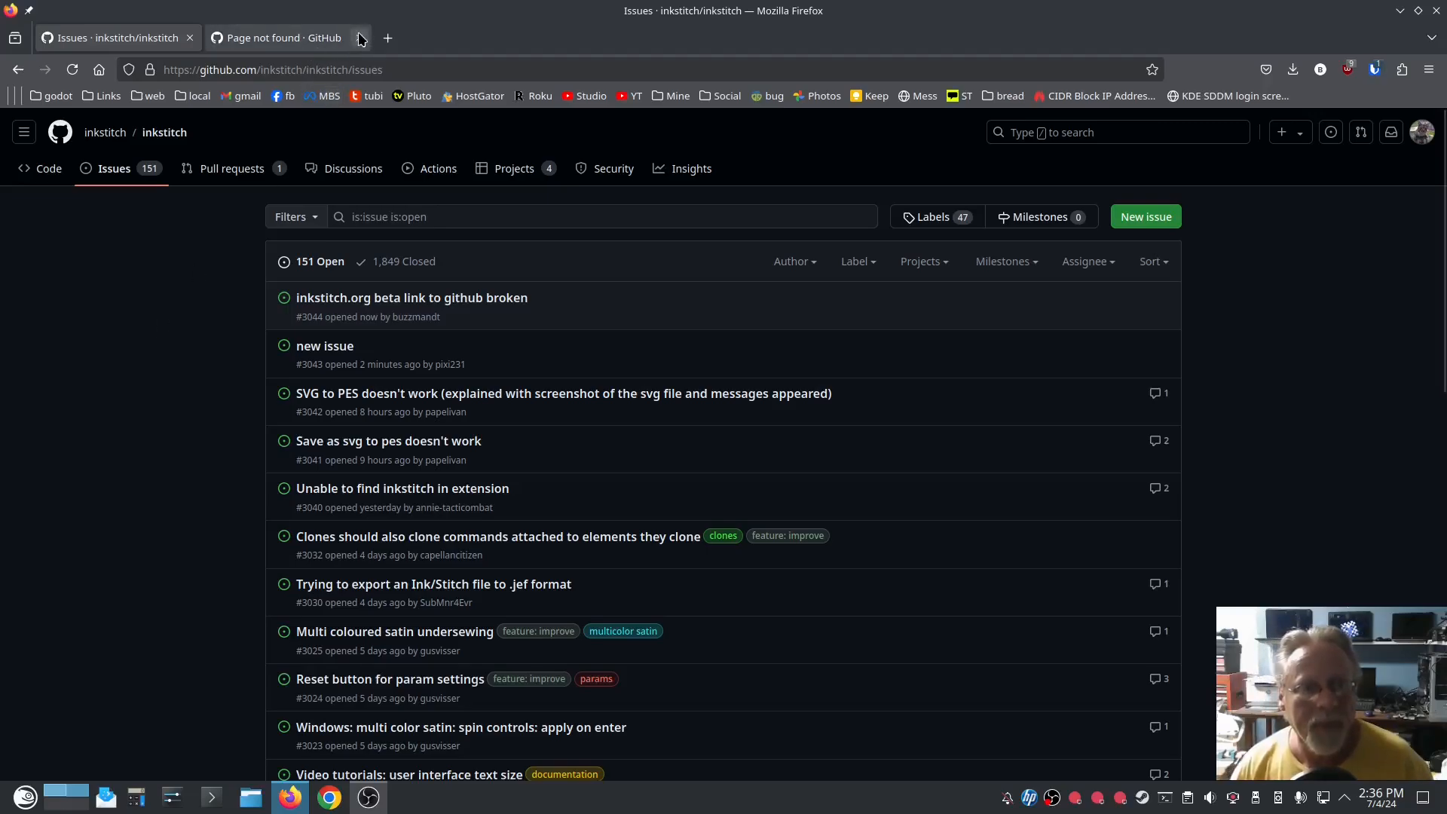
click(359, 38)
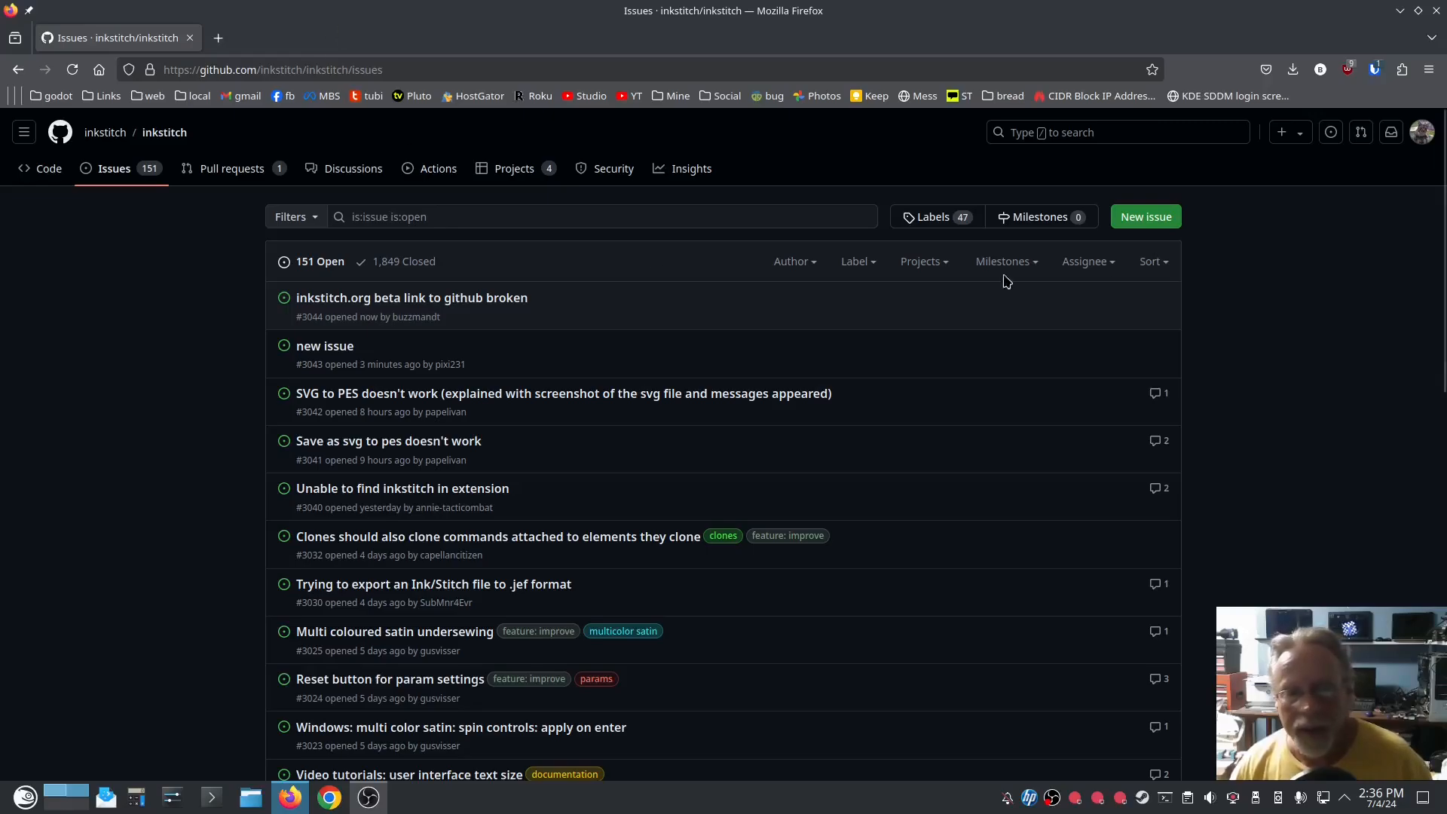
mouse_move(1197, 420)
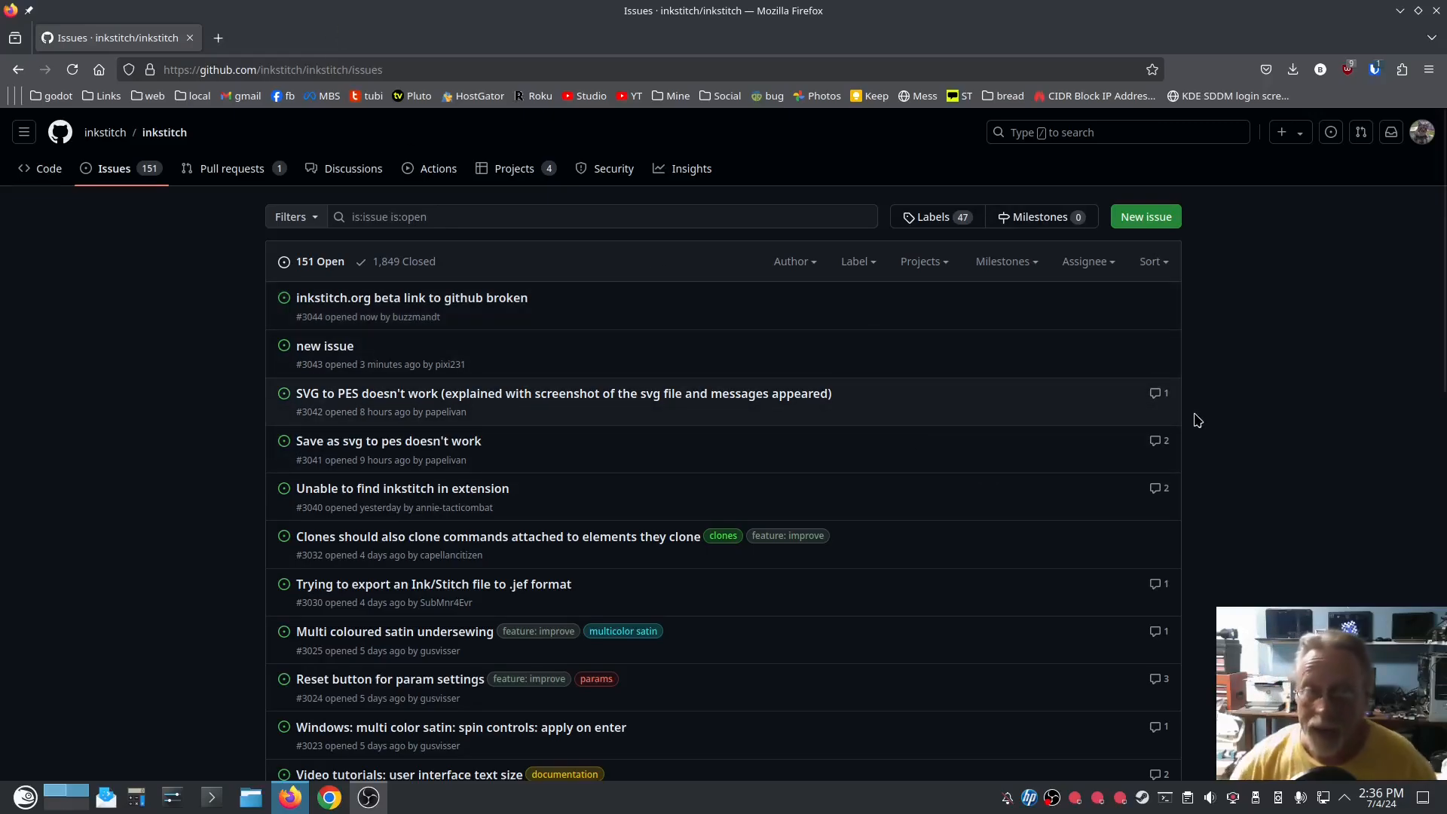
mouse_move(1167, 416)
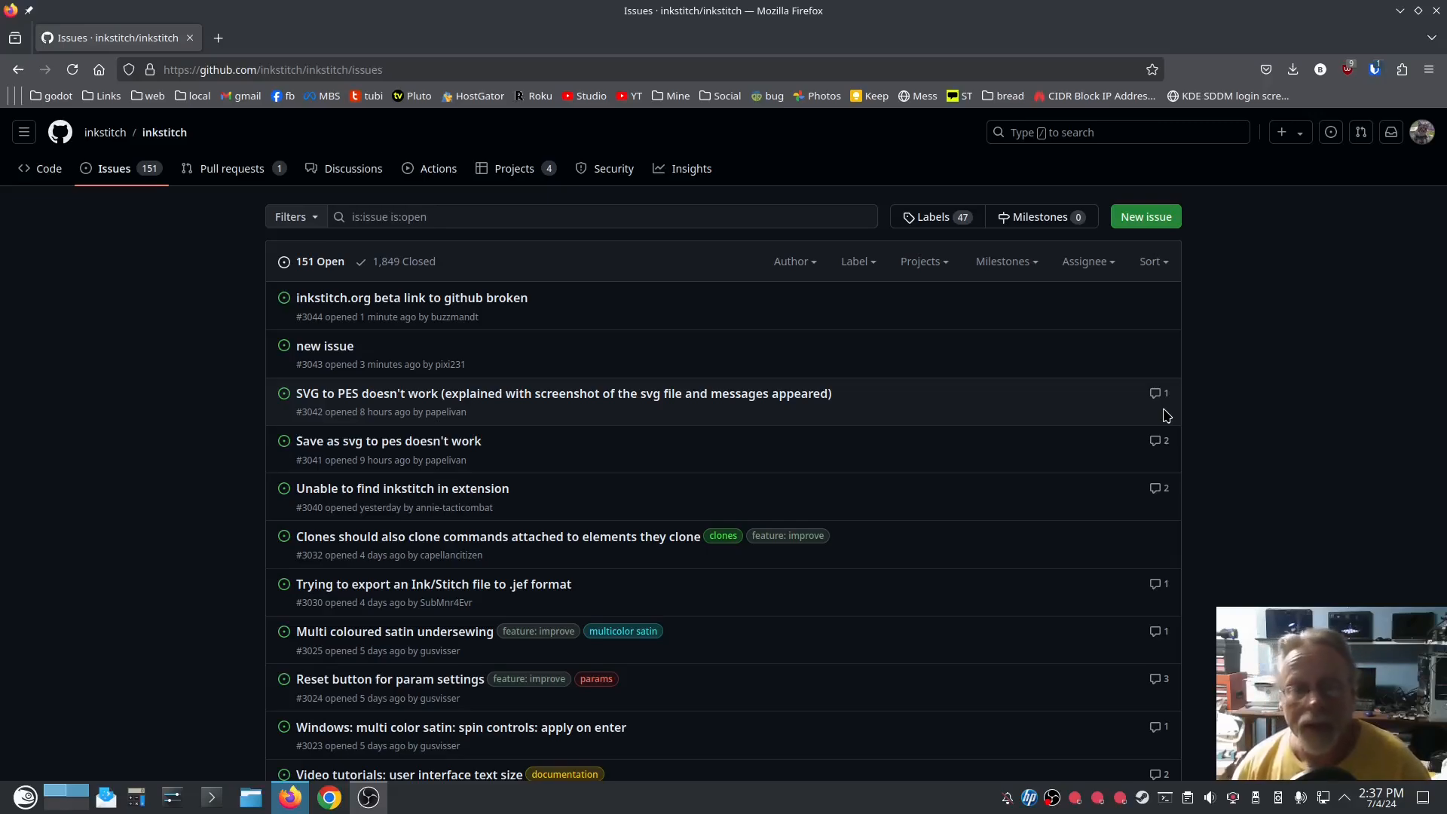
mouse_move(55, 759)
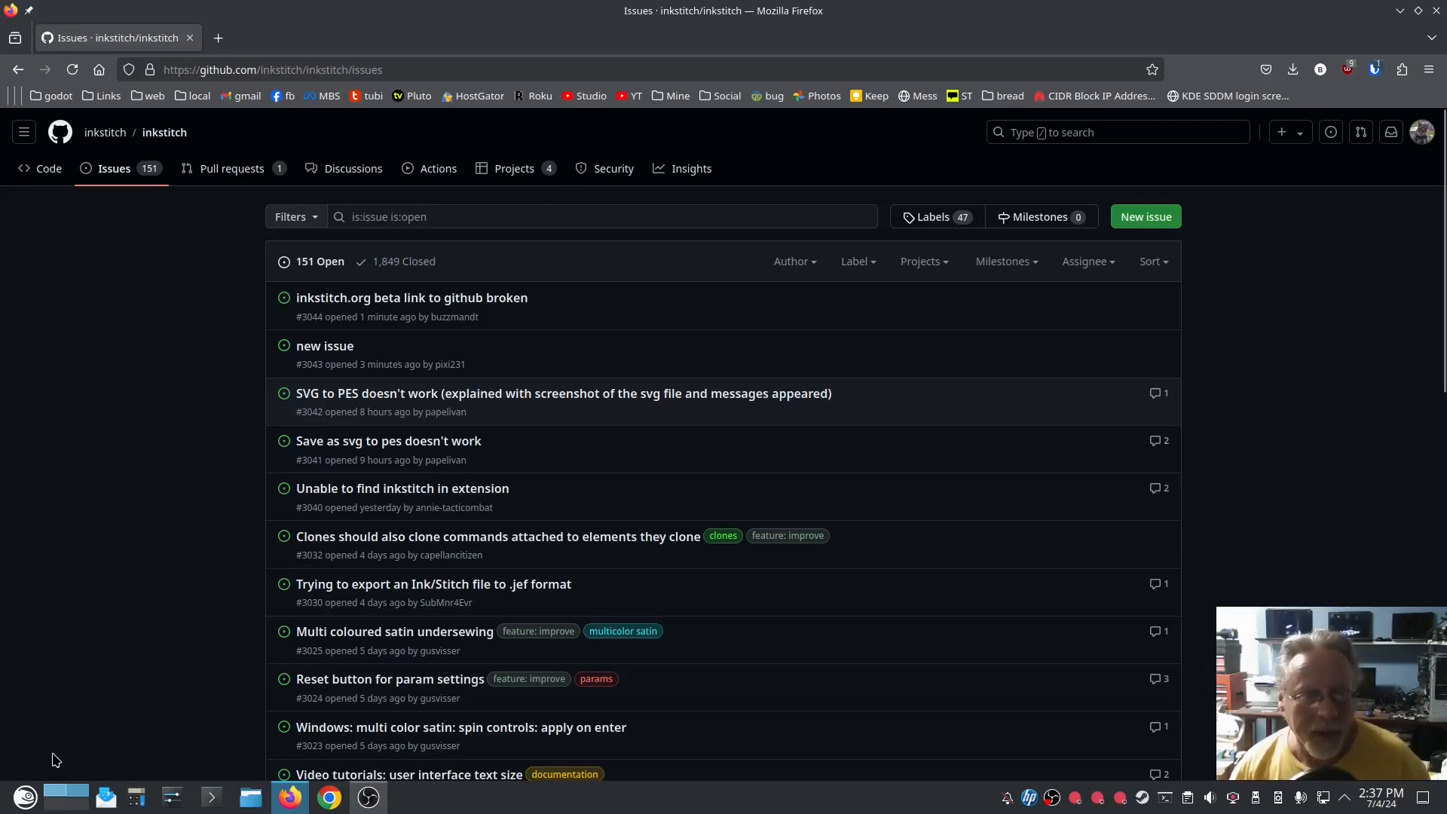
mouse_move(92, 466)
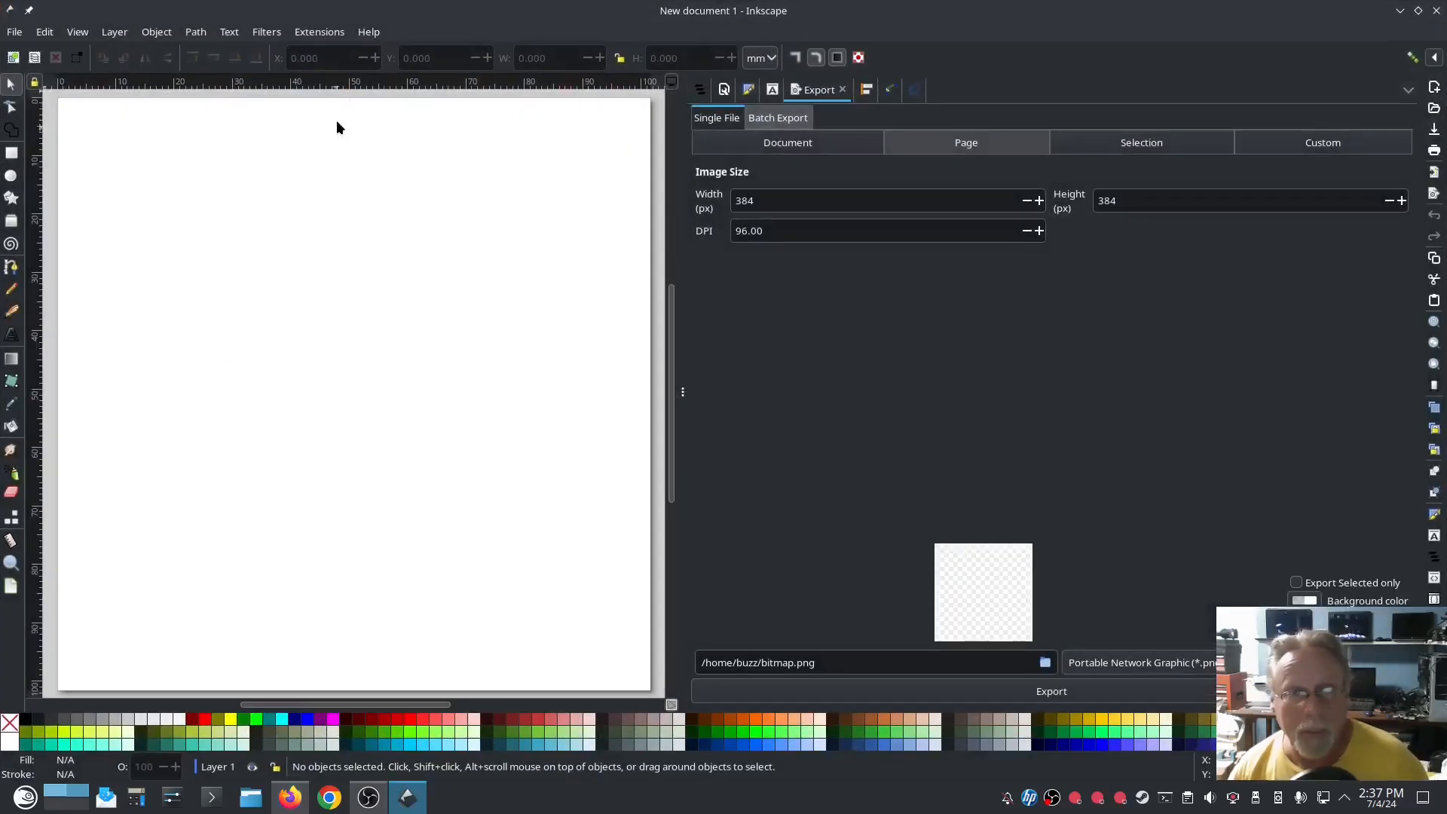
click(369, 32)
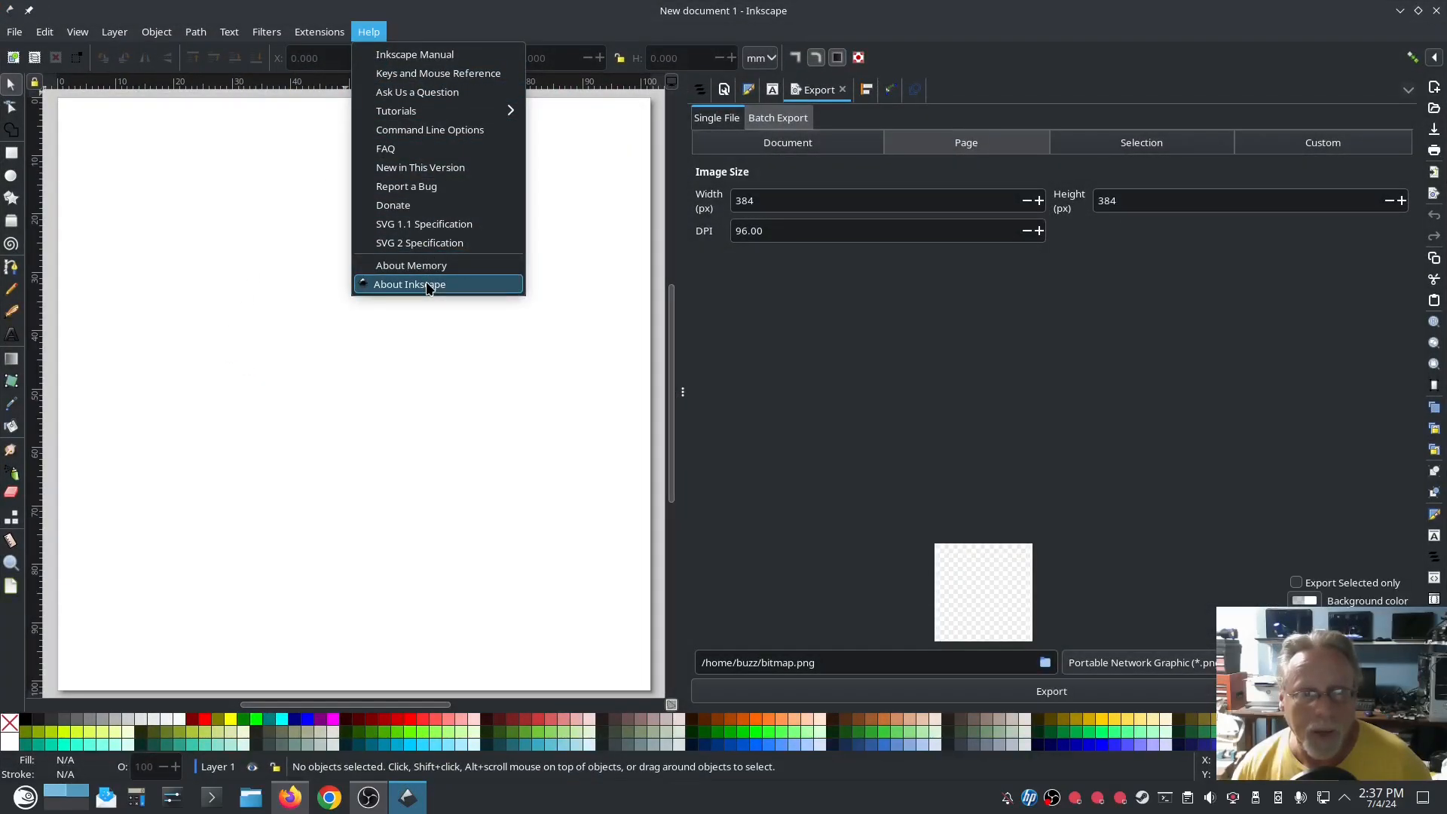
mouse_move(408, 284)
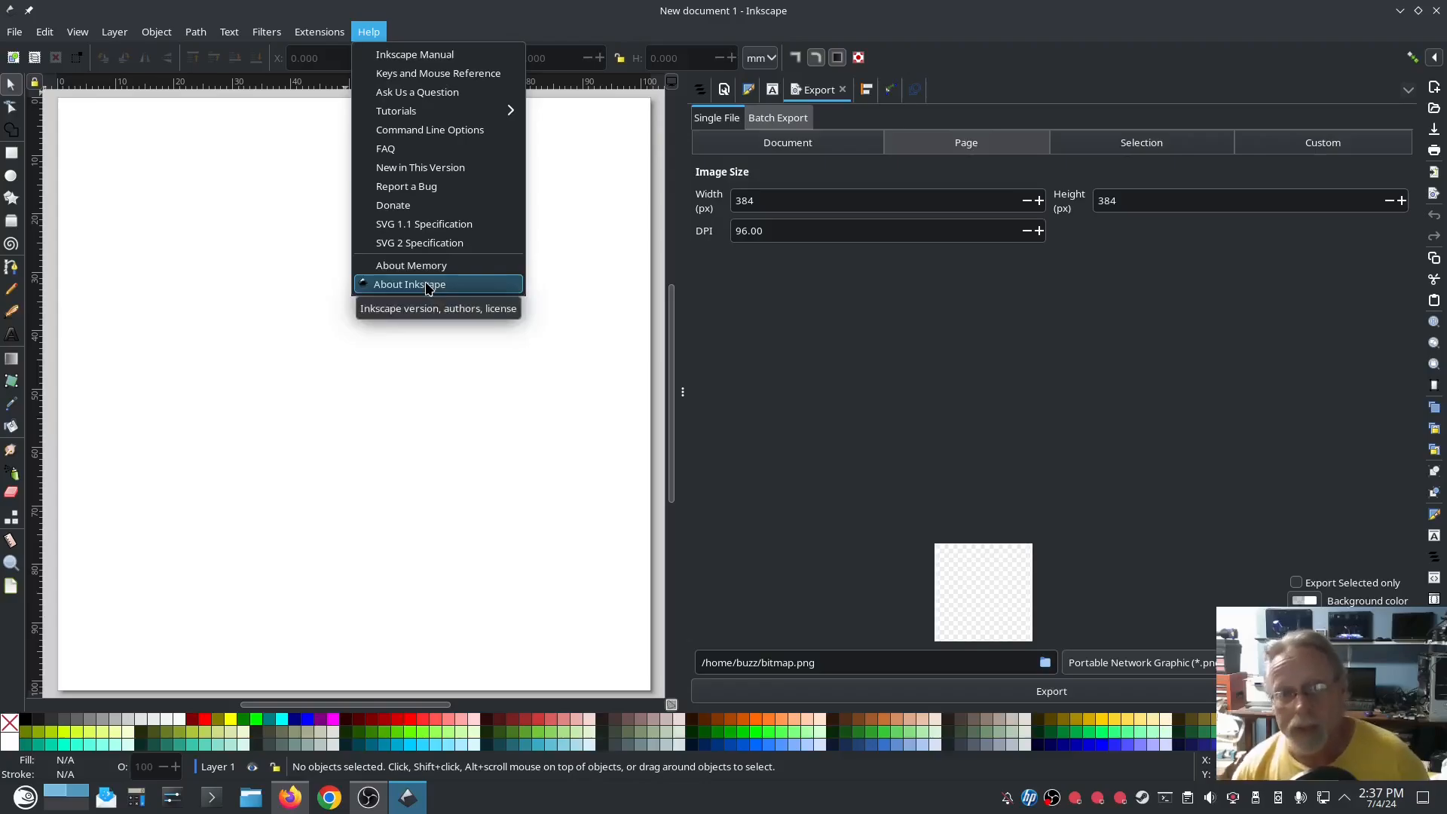
click(407, 284)
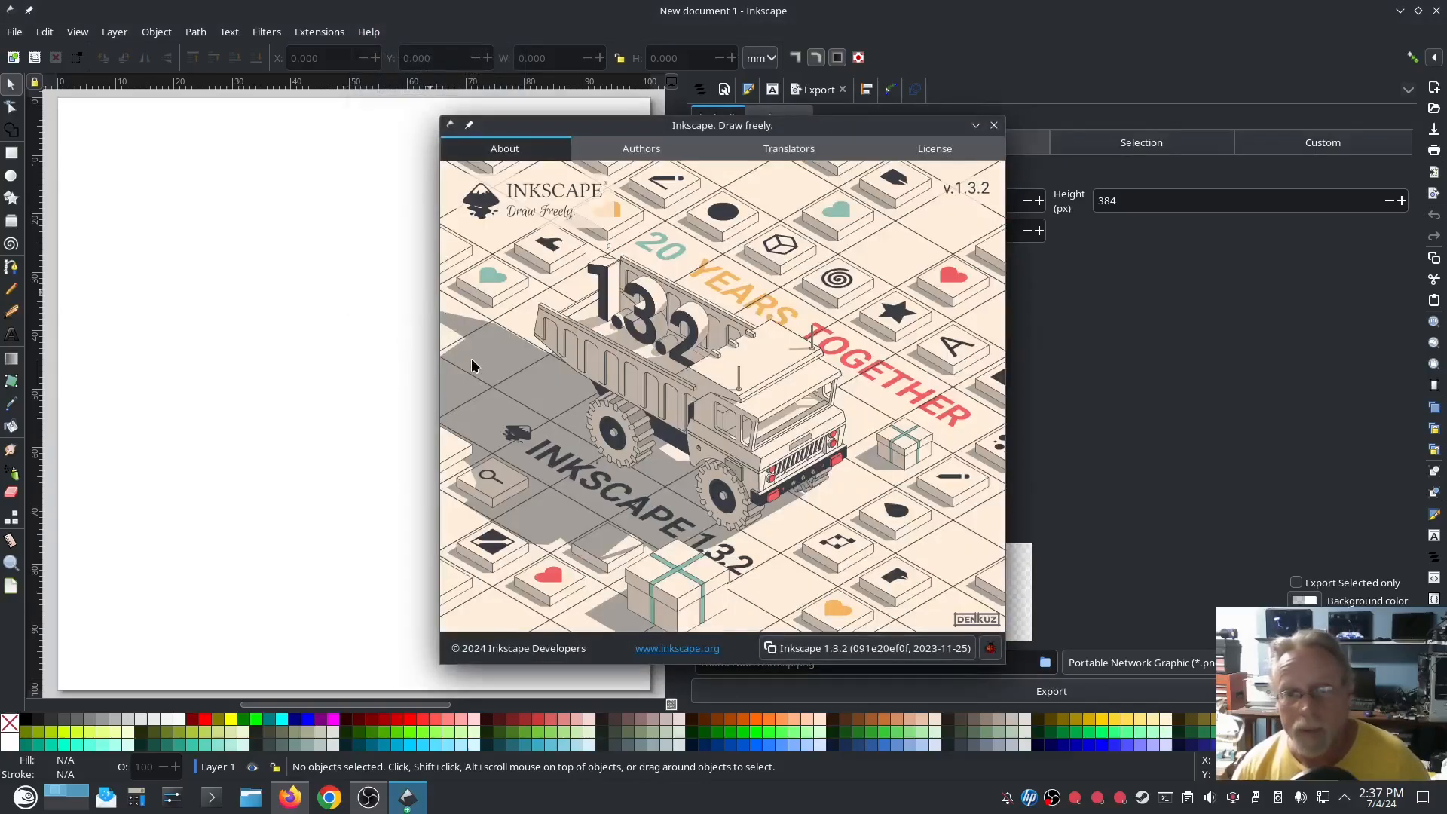
mouse_move(976, 201)
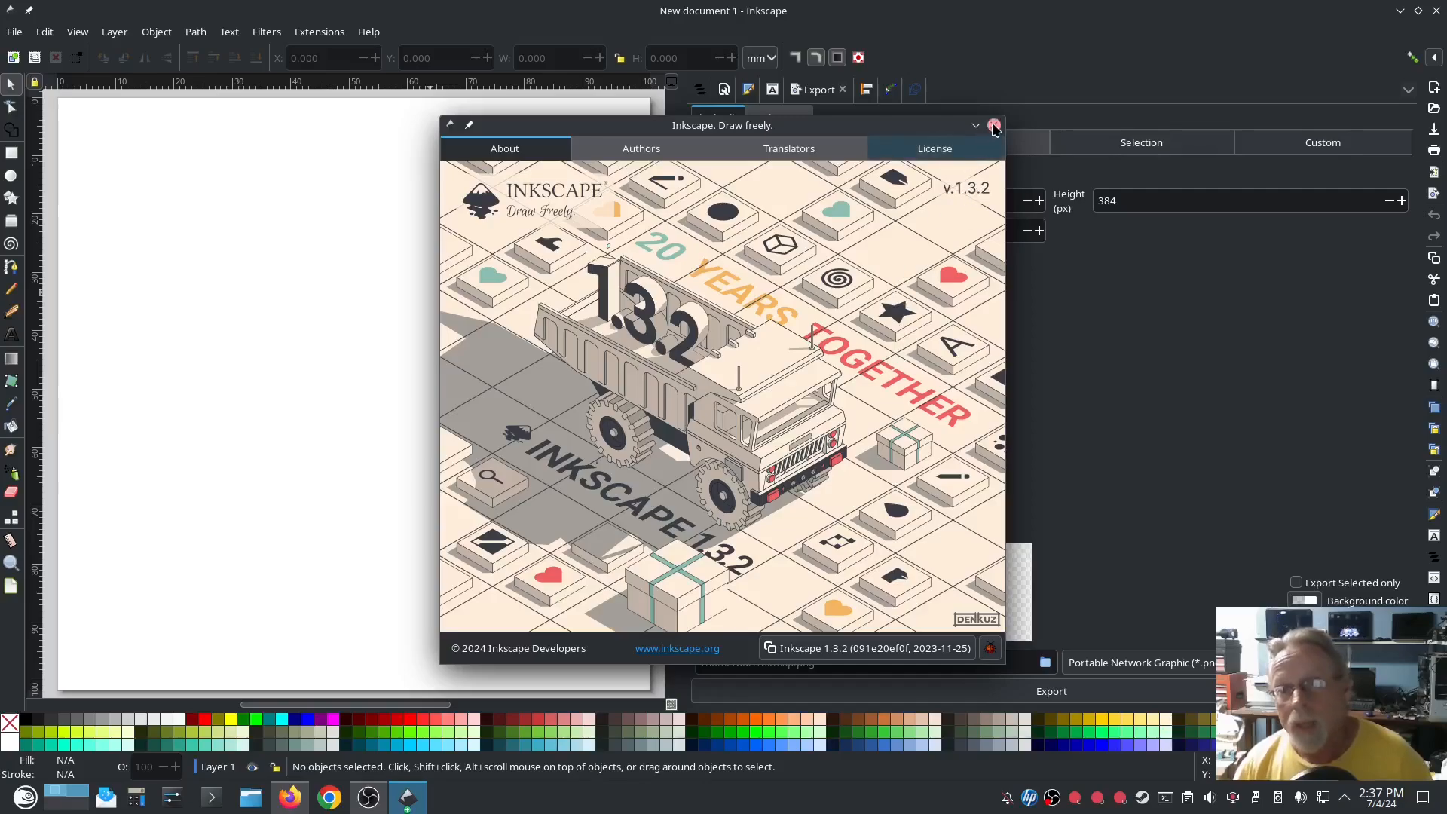
mouse_move(994, 124)
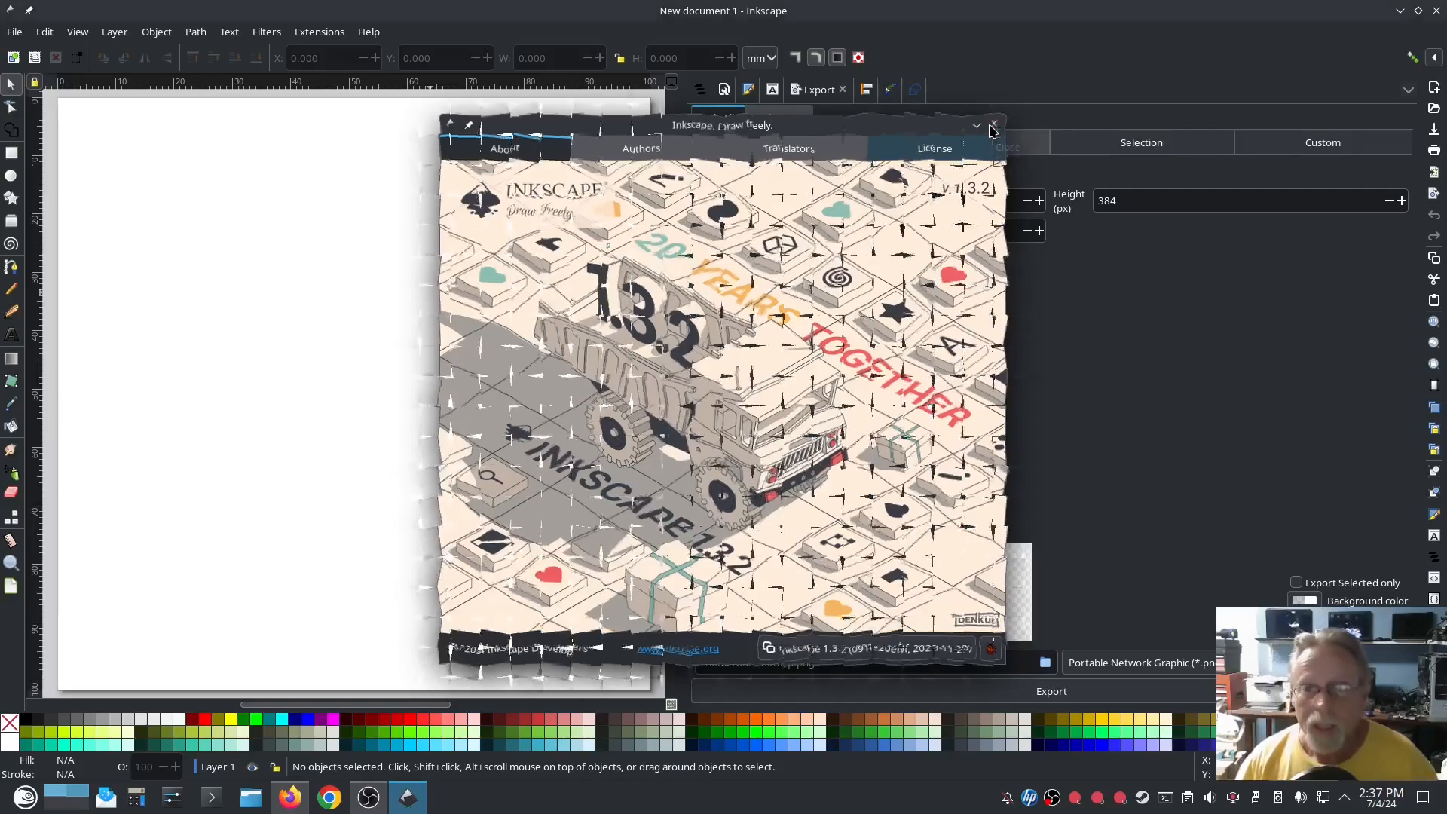
click(994, 124)
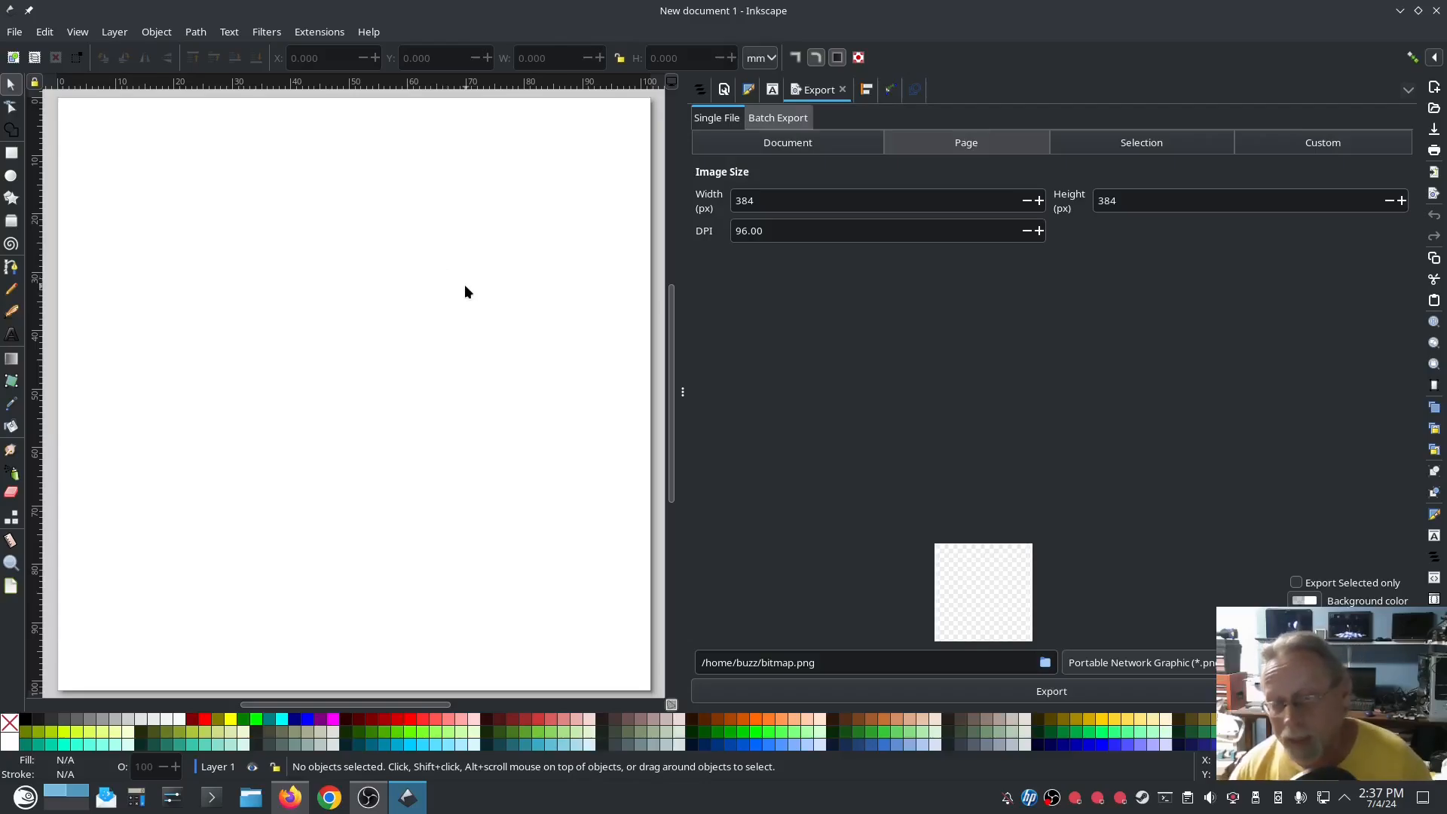
mouse_move(698, 386)
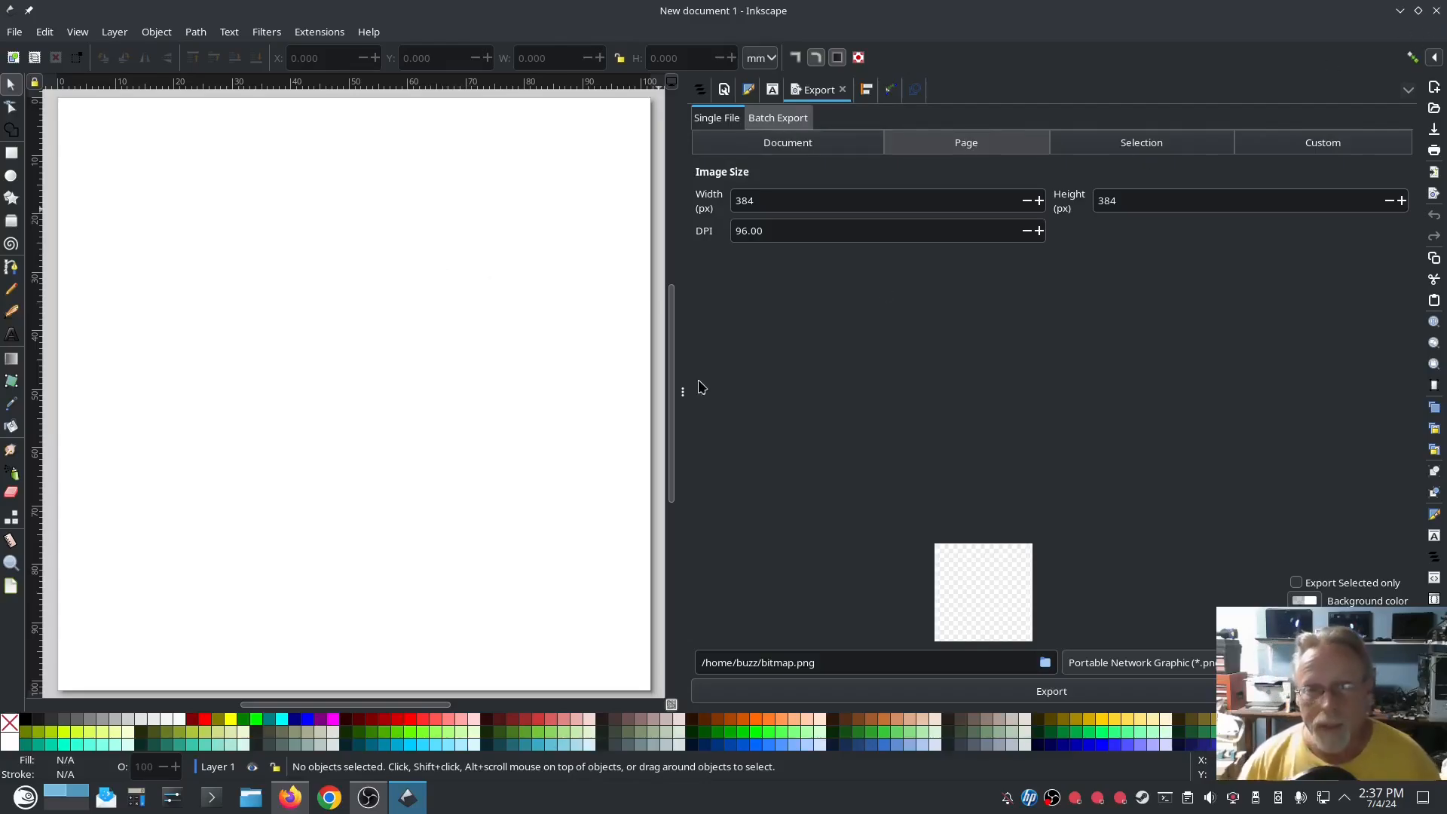
- Switch back to Firefox showing the inkstitch open issues list with #3044 first
click(328, 796)
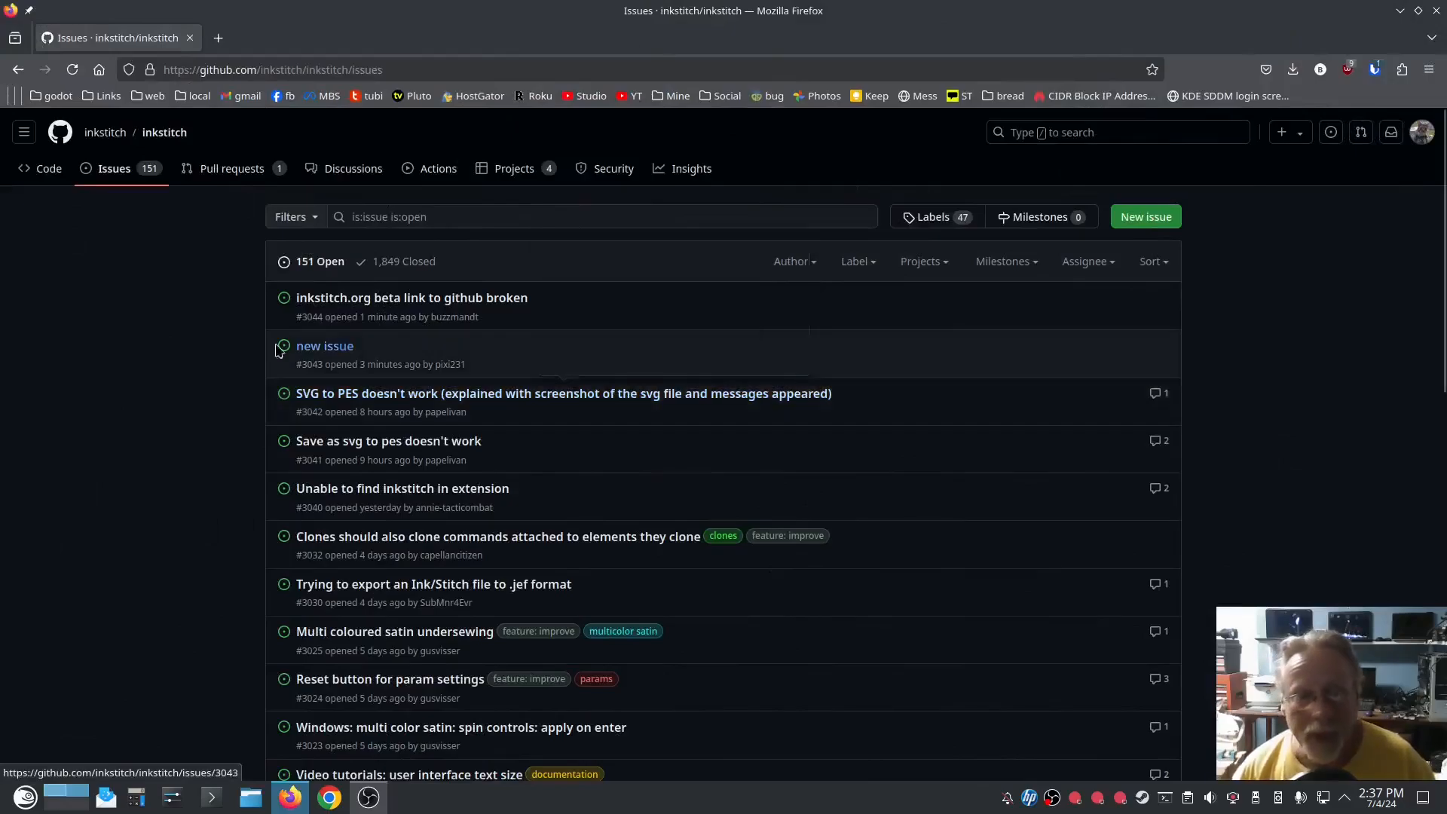
mouse_move(190, 348)
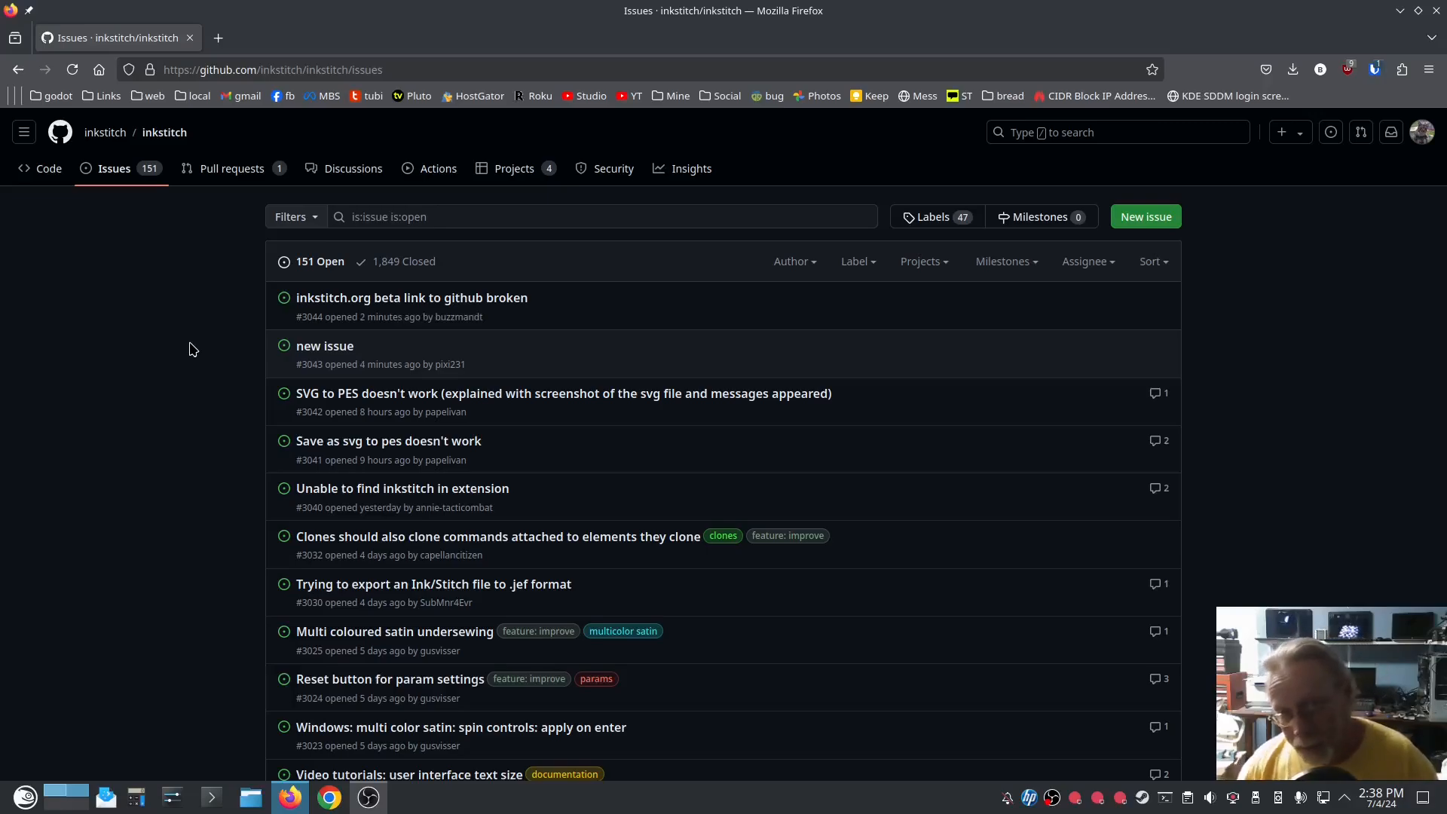
mouse_move(203, 382)
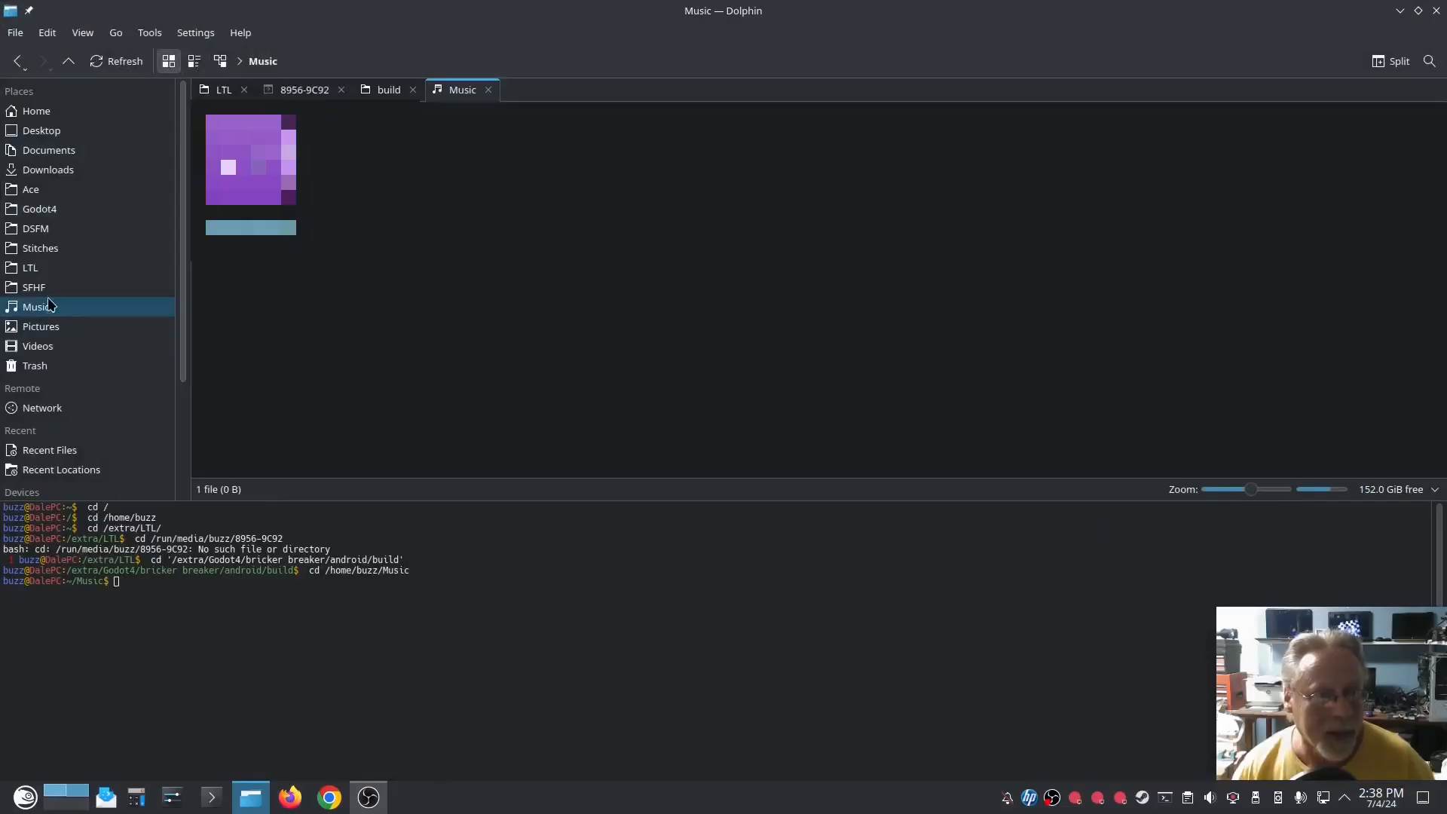
mouse_move(48, 157)
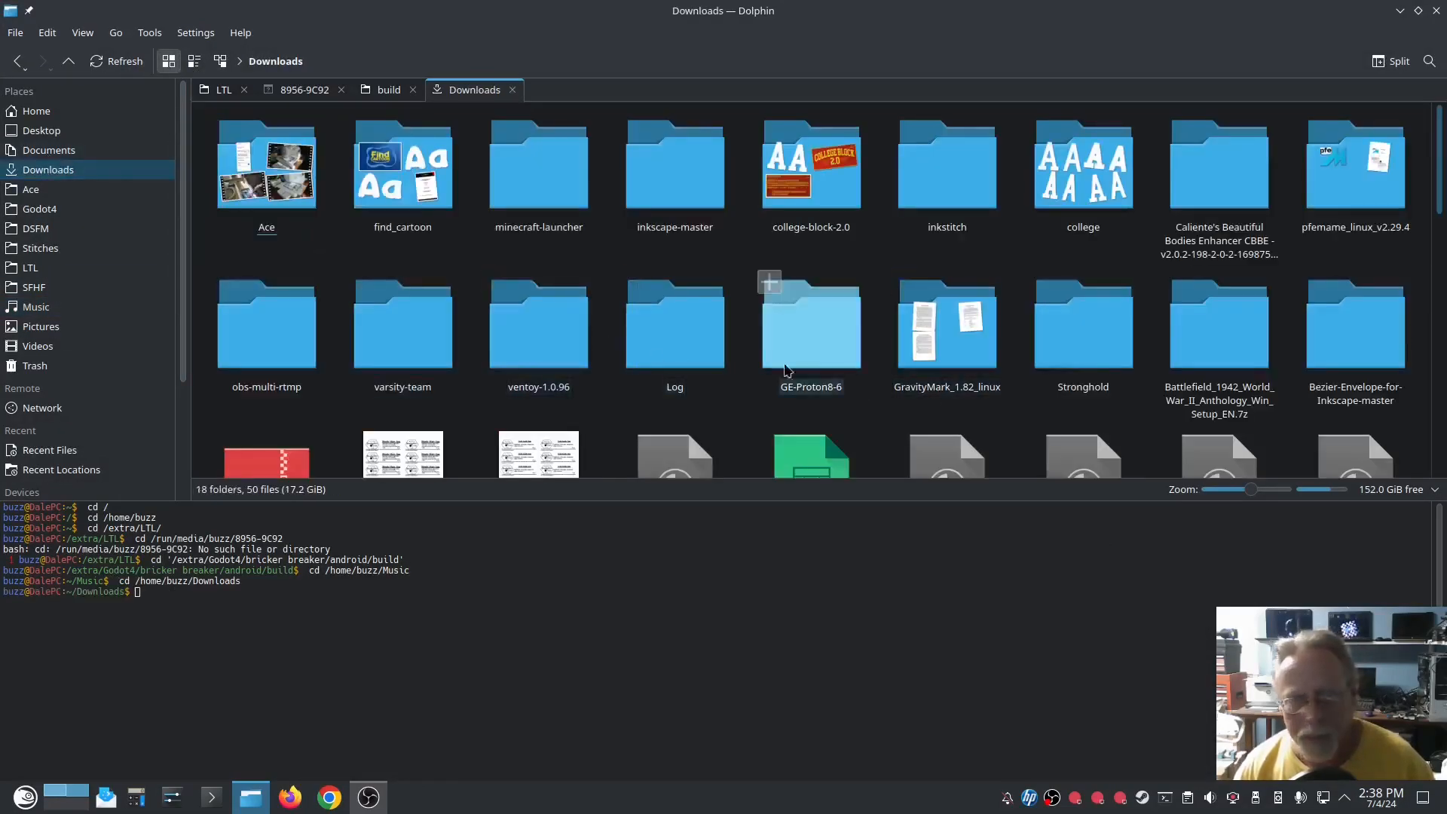
- Scroll Downloads to the inkstitch 3.1.0beta rpm and focus Dolphin's terminal panel
scroll(down, 3)
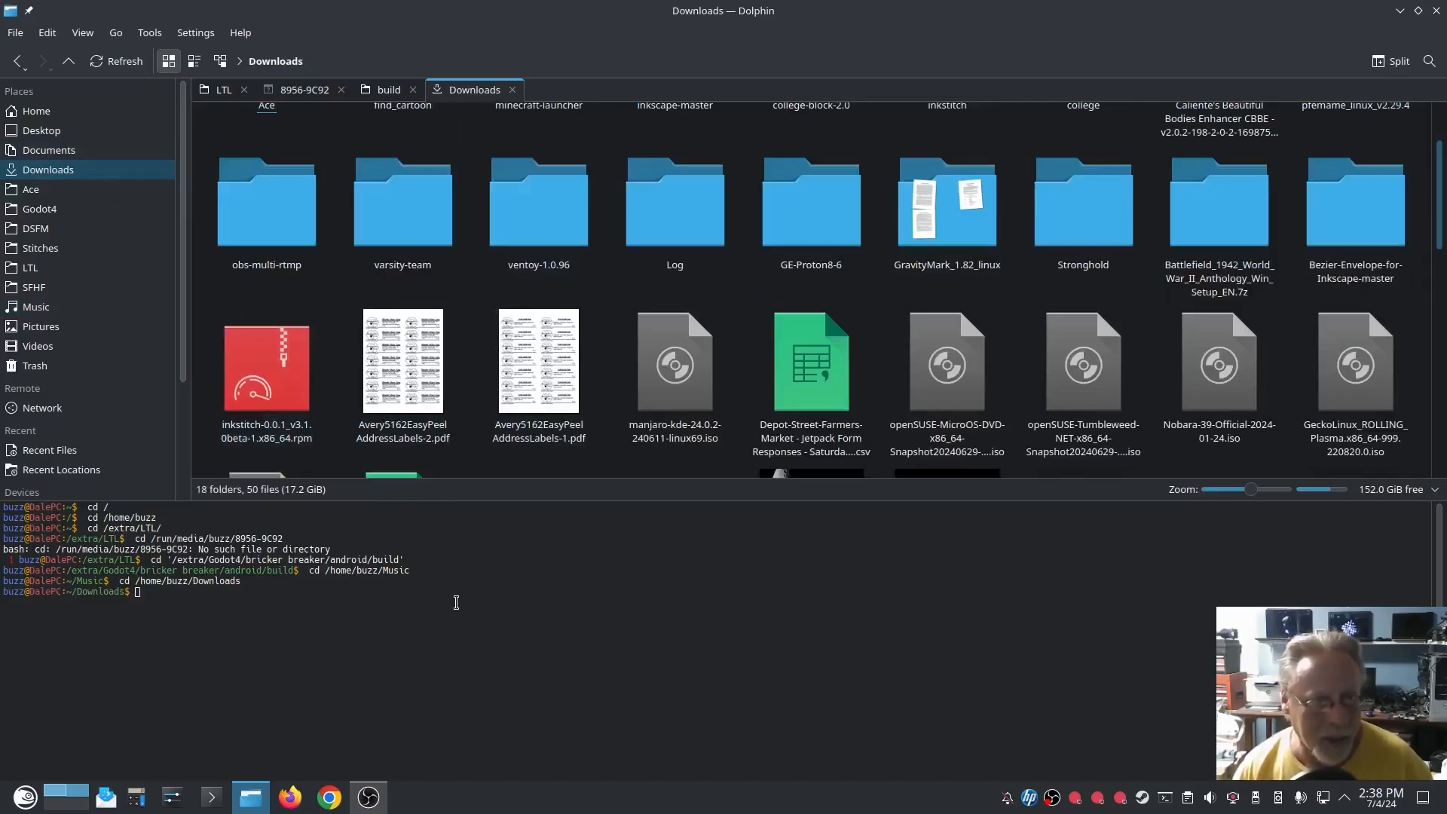
click(266, 369)
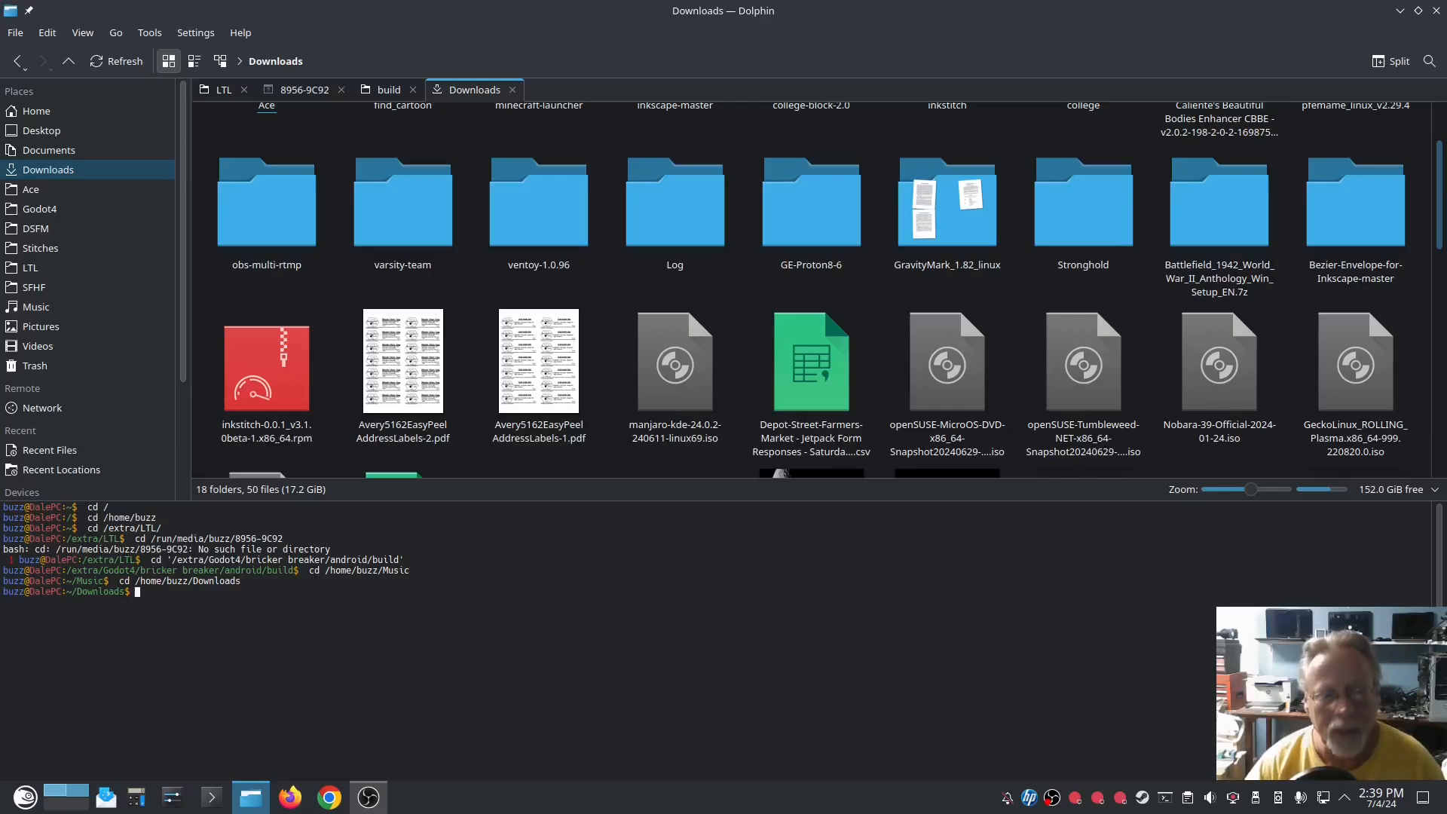
- Uninstall inkstitch with 'sudo zypper remove inkstitch' and confirm the removal
text(sudo zypper rem)
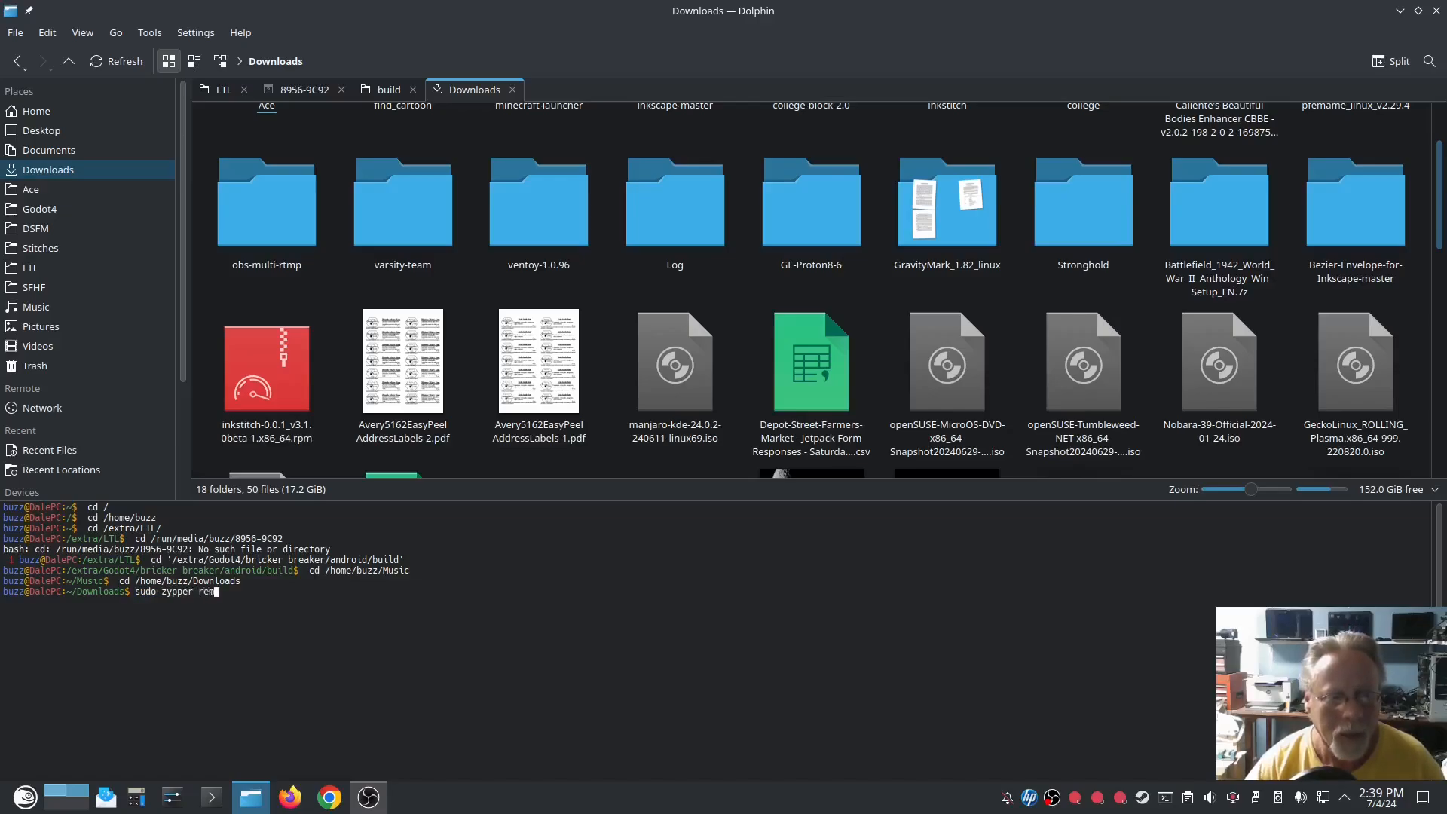
key(Return)
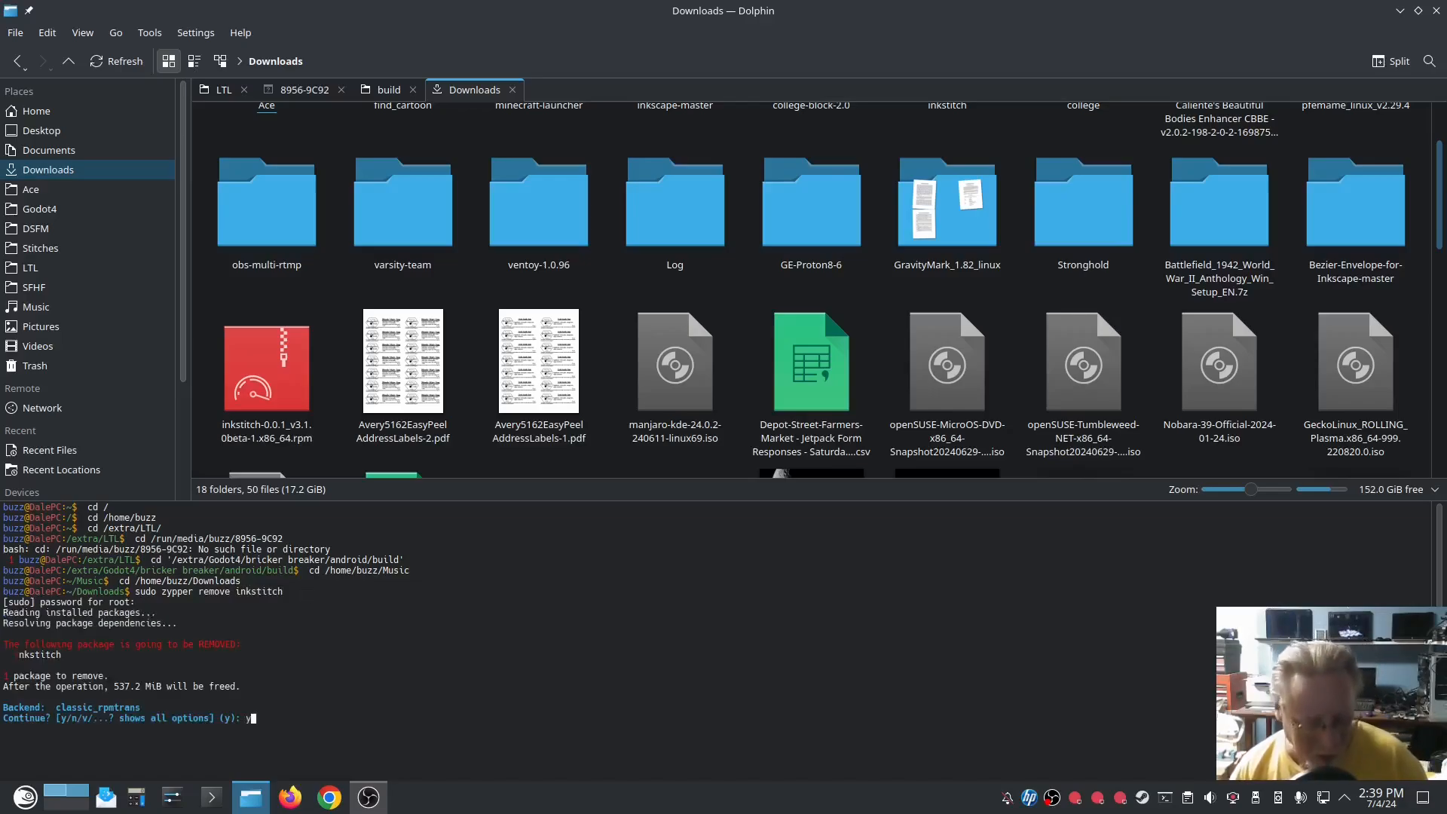
key(Return)
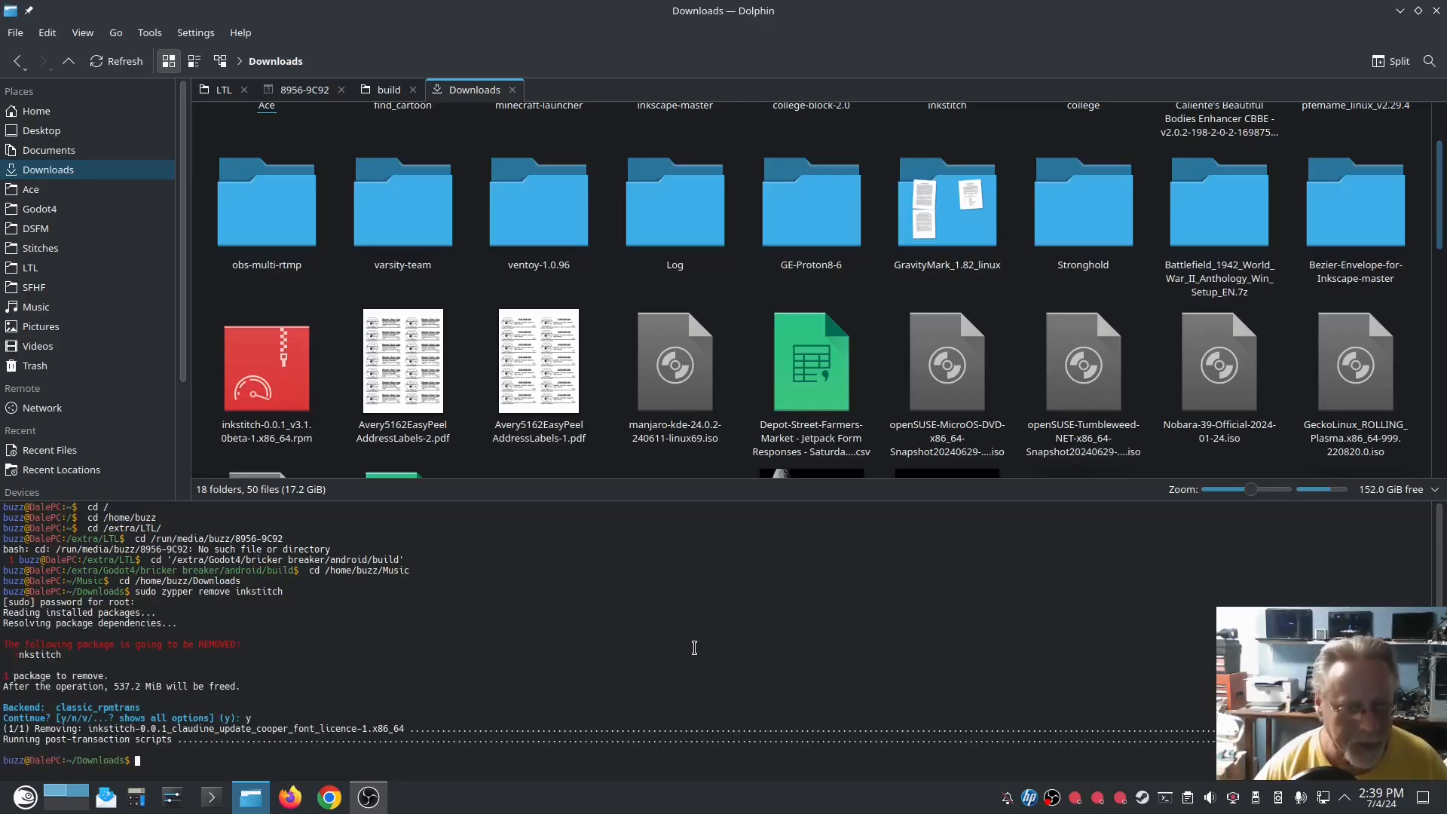
- Install the inkstitch 3.1.0beta rpm with 'sudo zypper in' and answer y to confirm
text(sudo zyp)
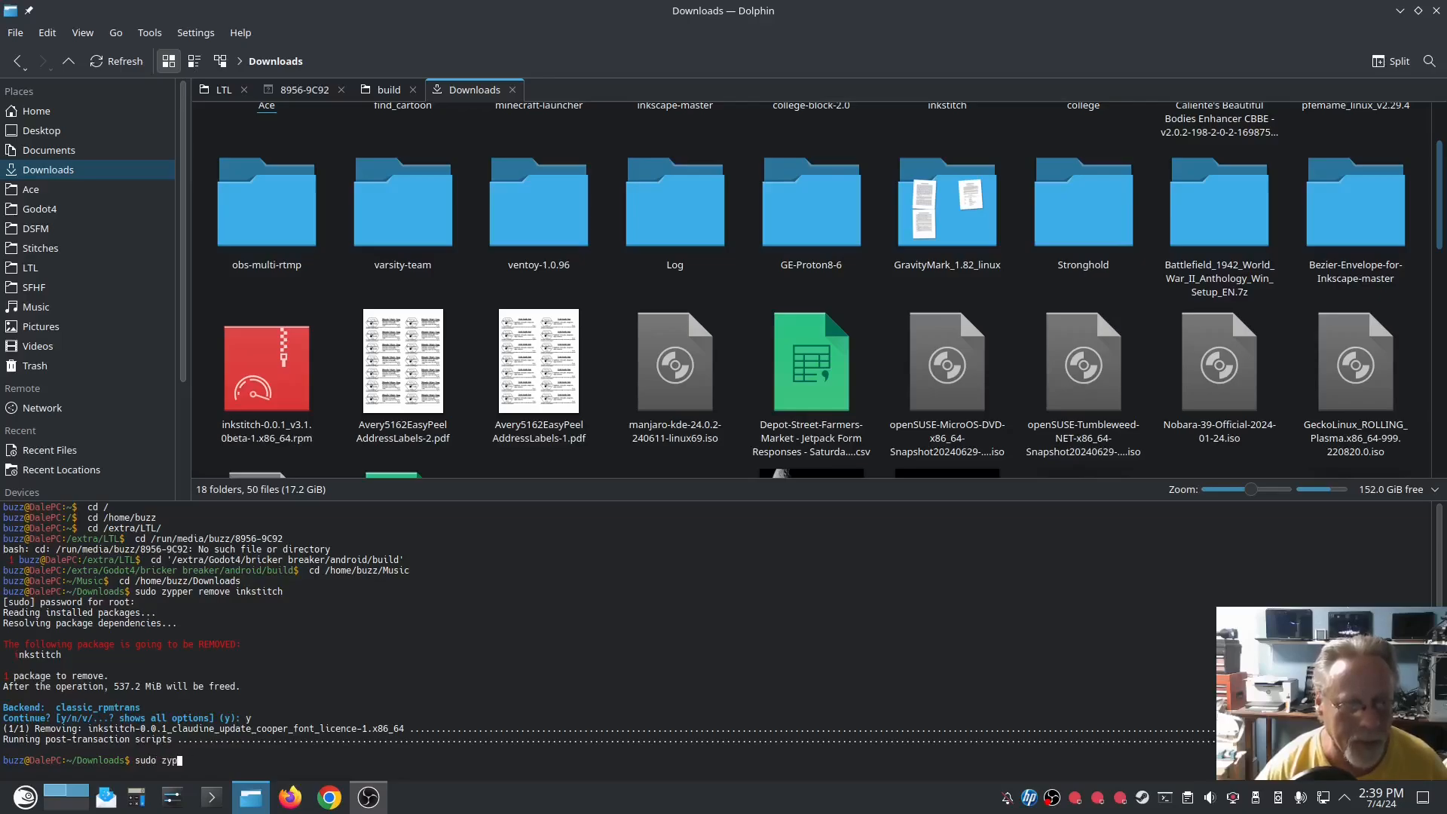
text(per in ink)
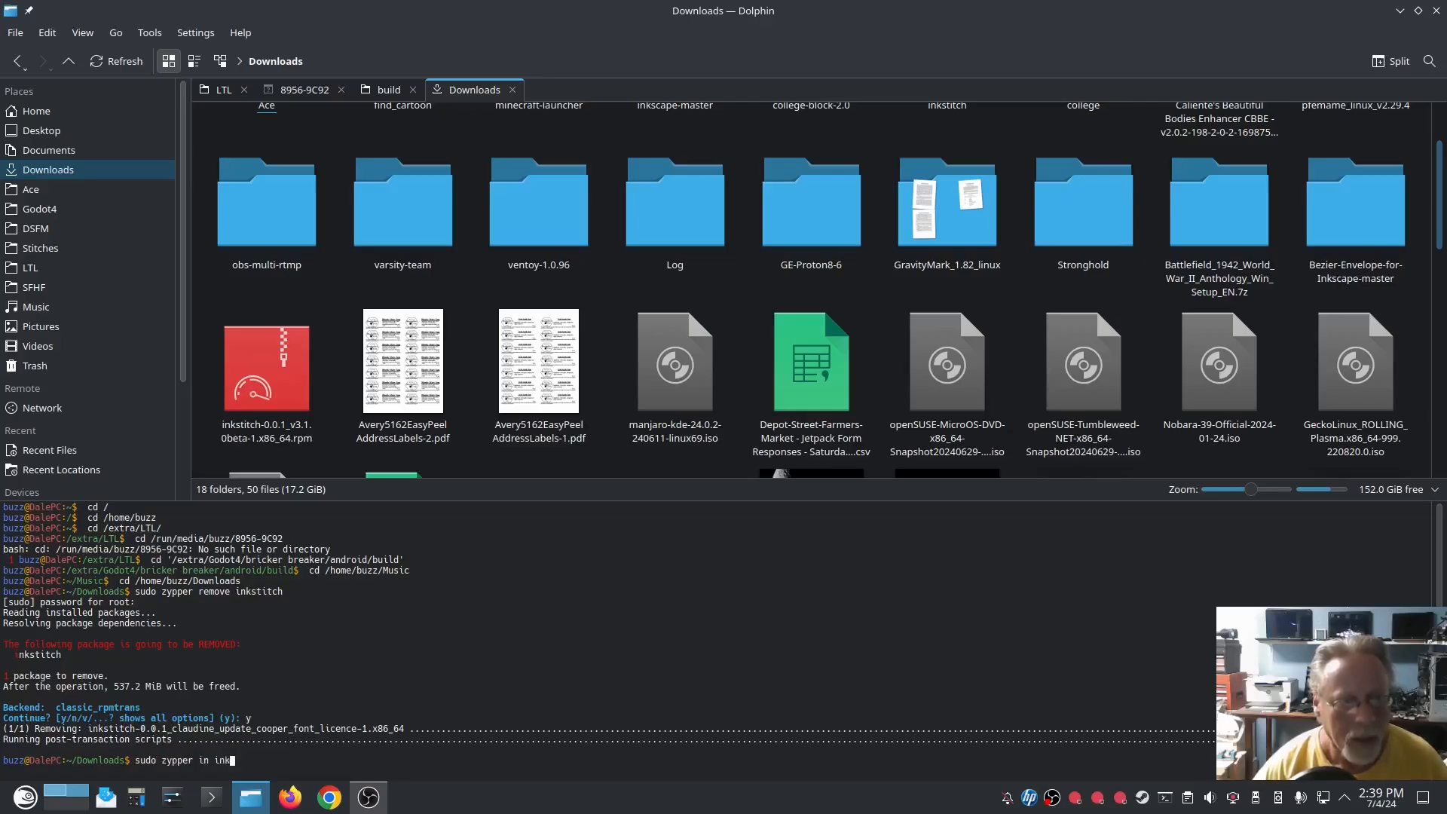
text(stitch)
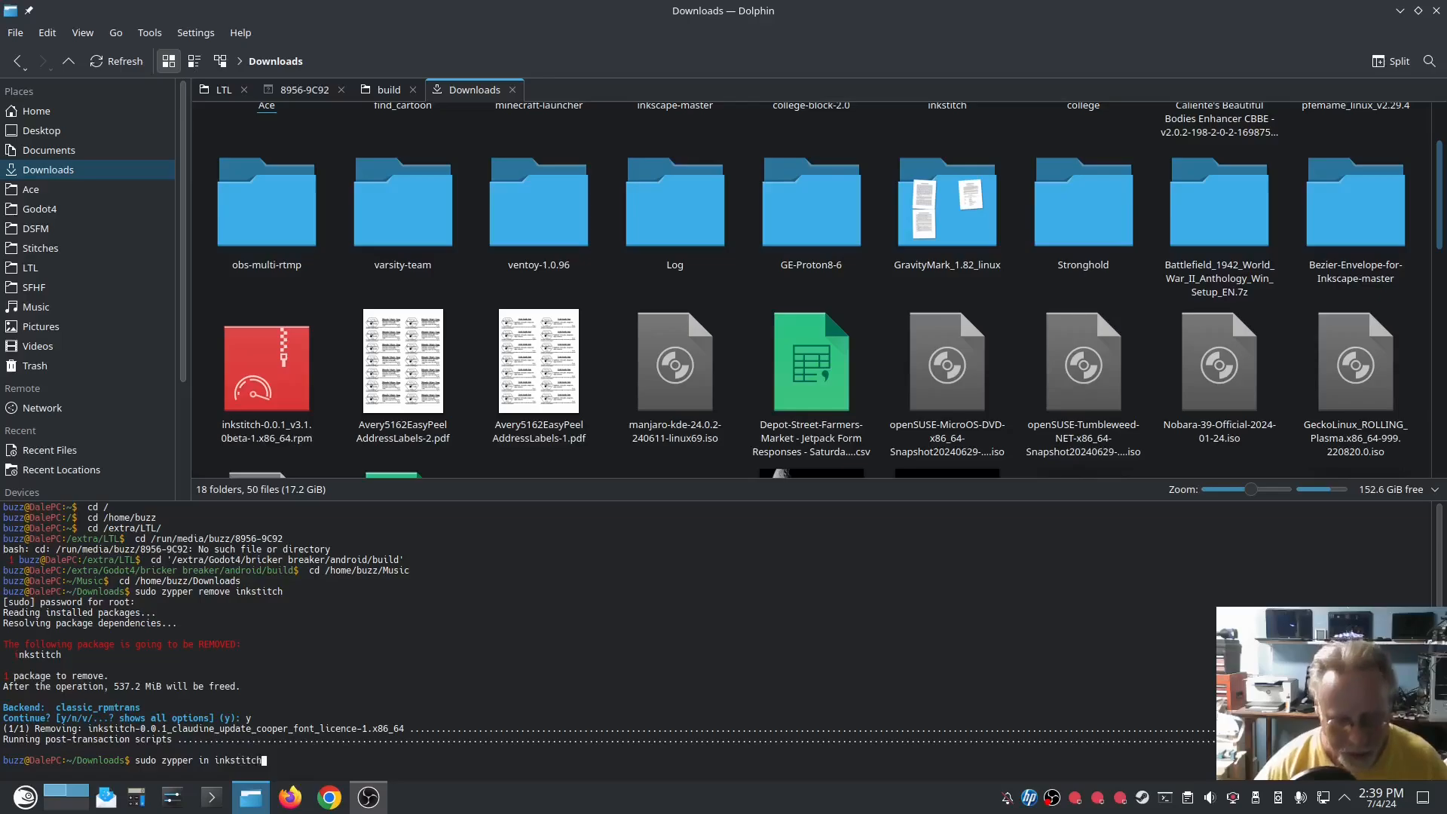
text(-0.0.1_v3.1.0beta-1.x86_64.rpm)
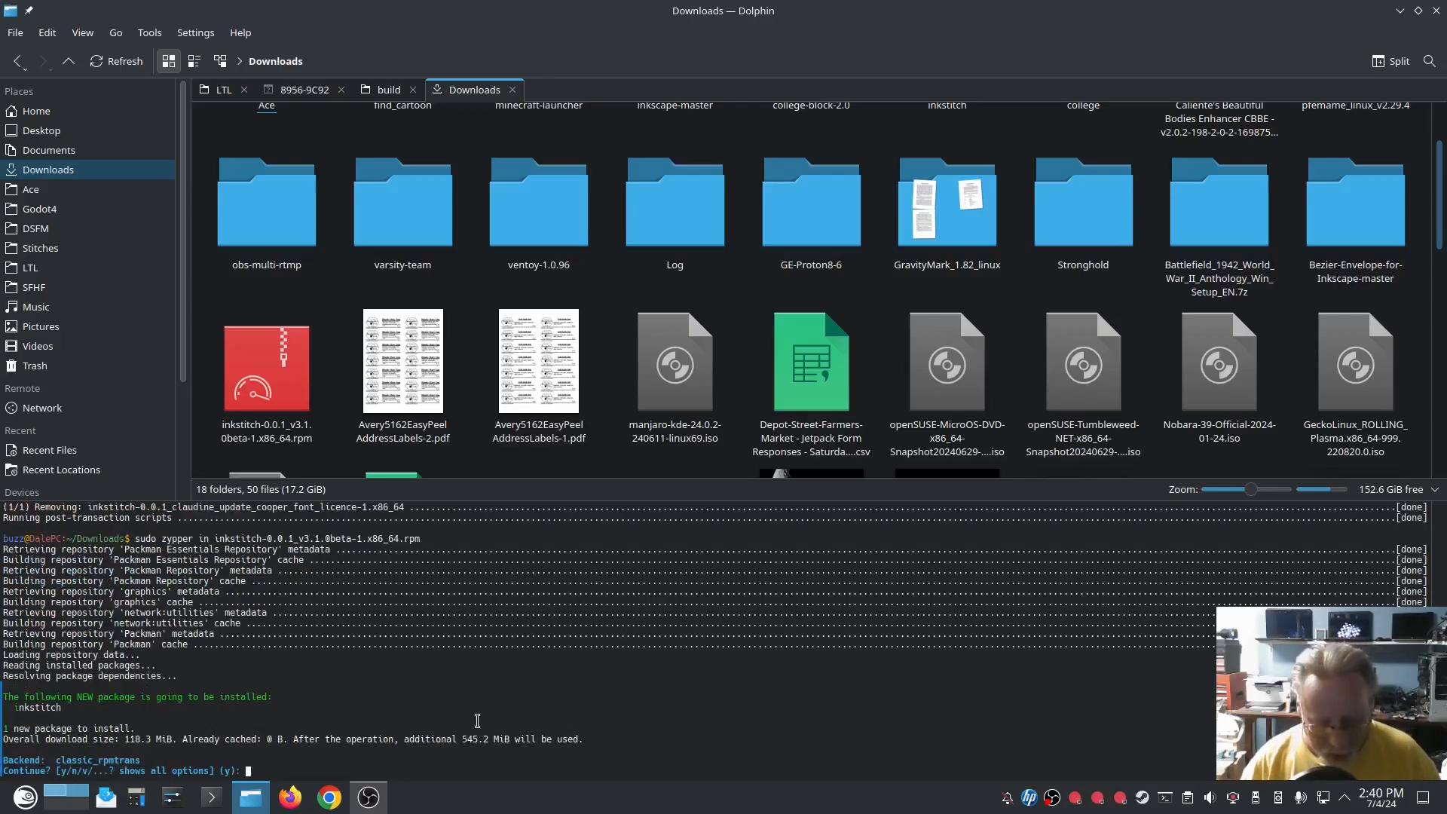
text(y)
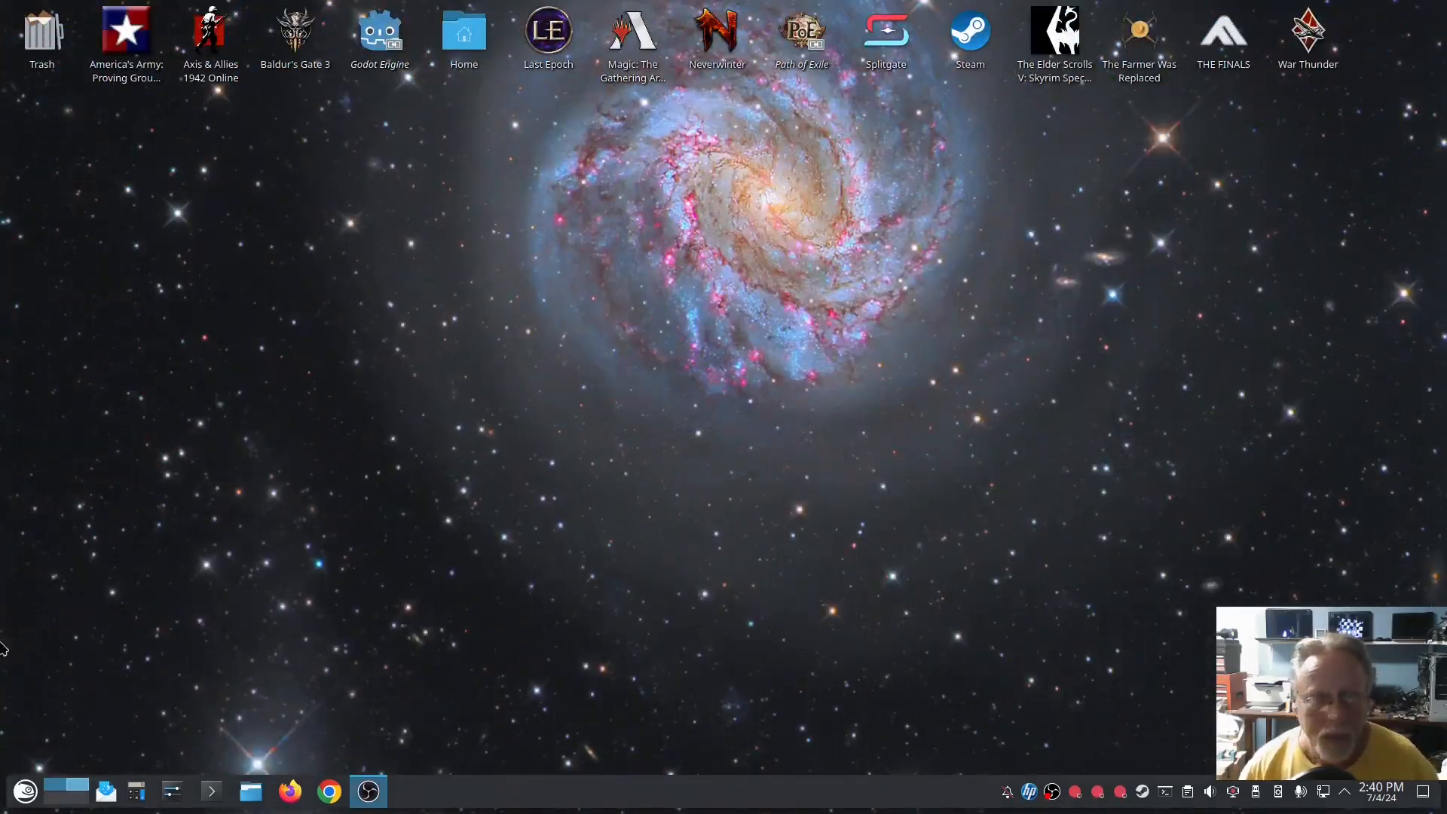
- Launch Inkscape, confirm Ink/Stitch About shows v3.1.0beta (linux), and close the About window
click(24, 789)
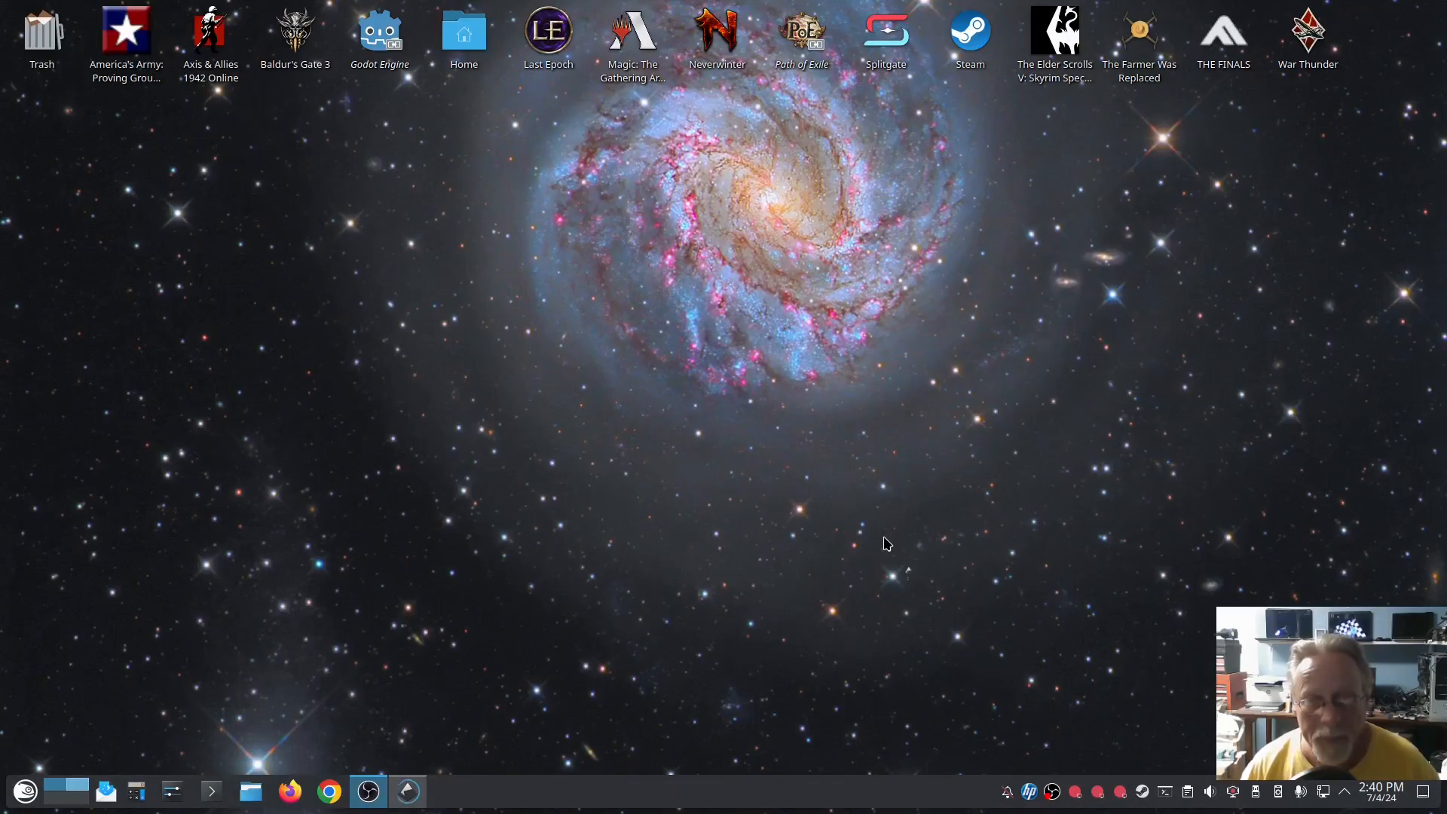
click(320, 32)
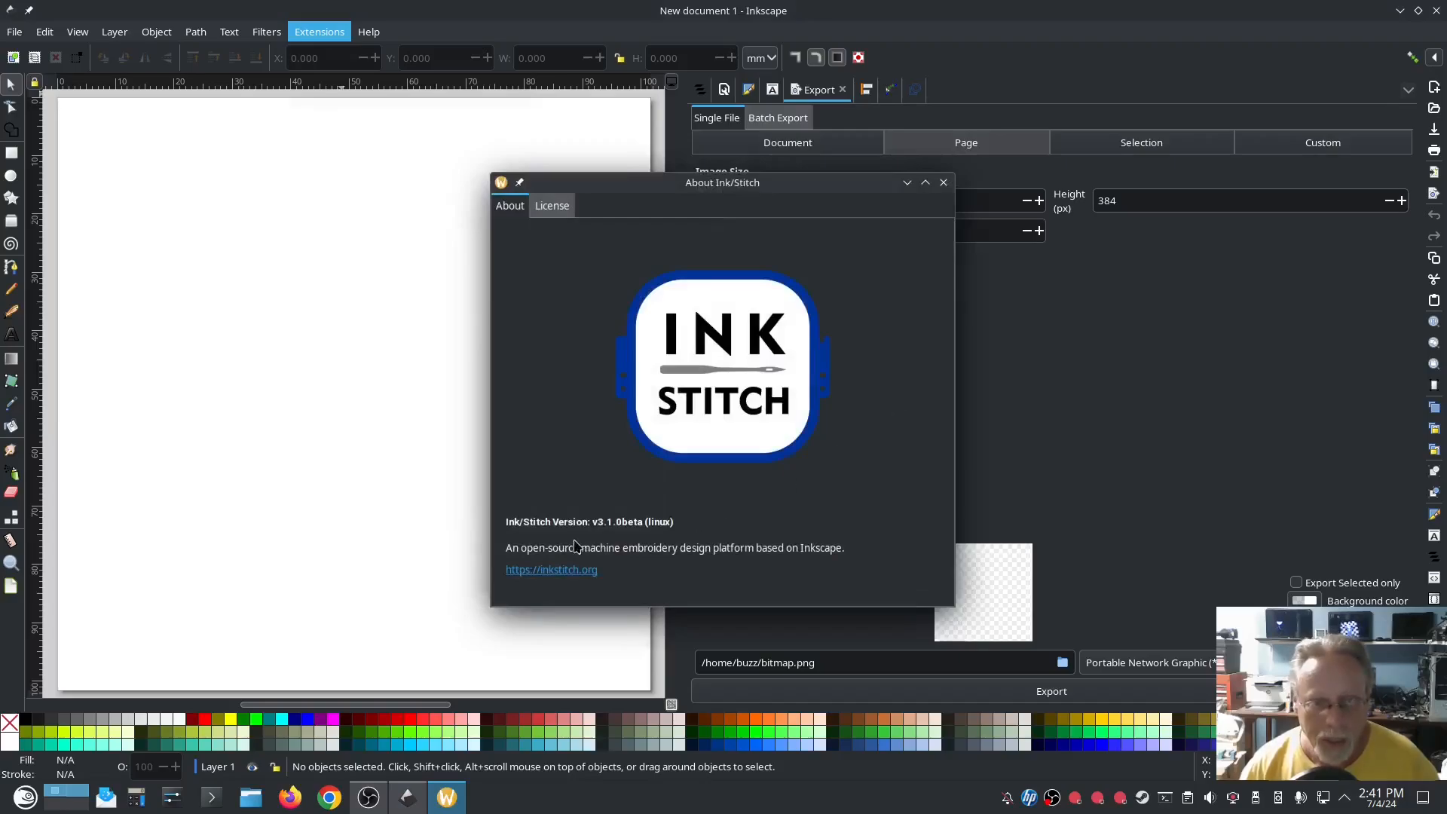
mouse_move(620, 529)
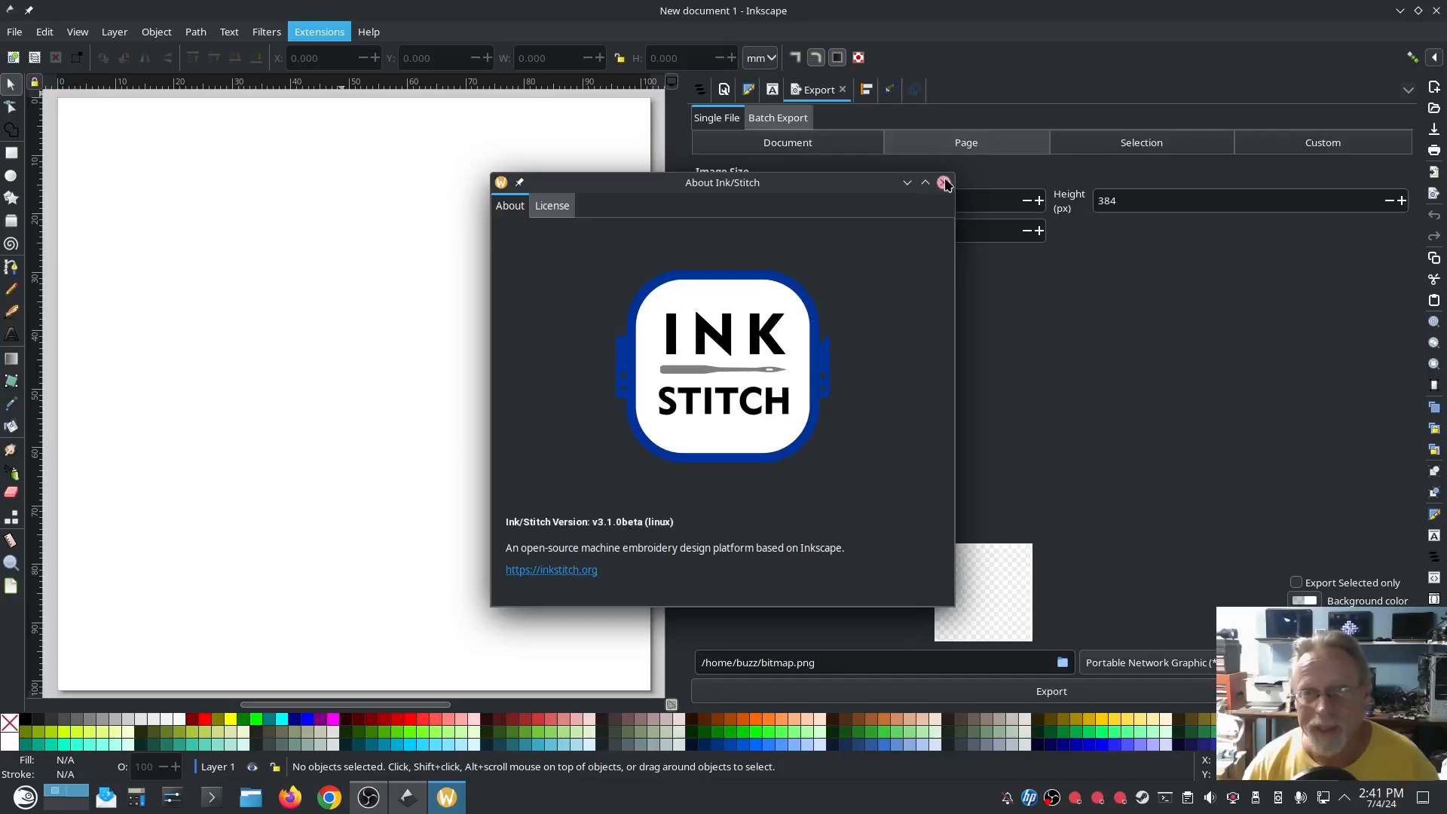
click(942, 182)
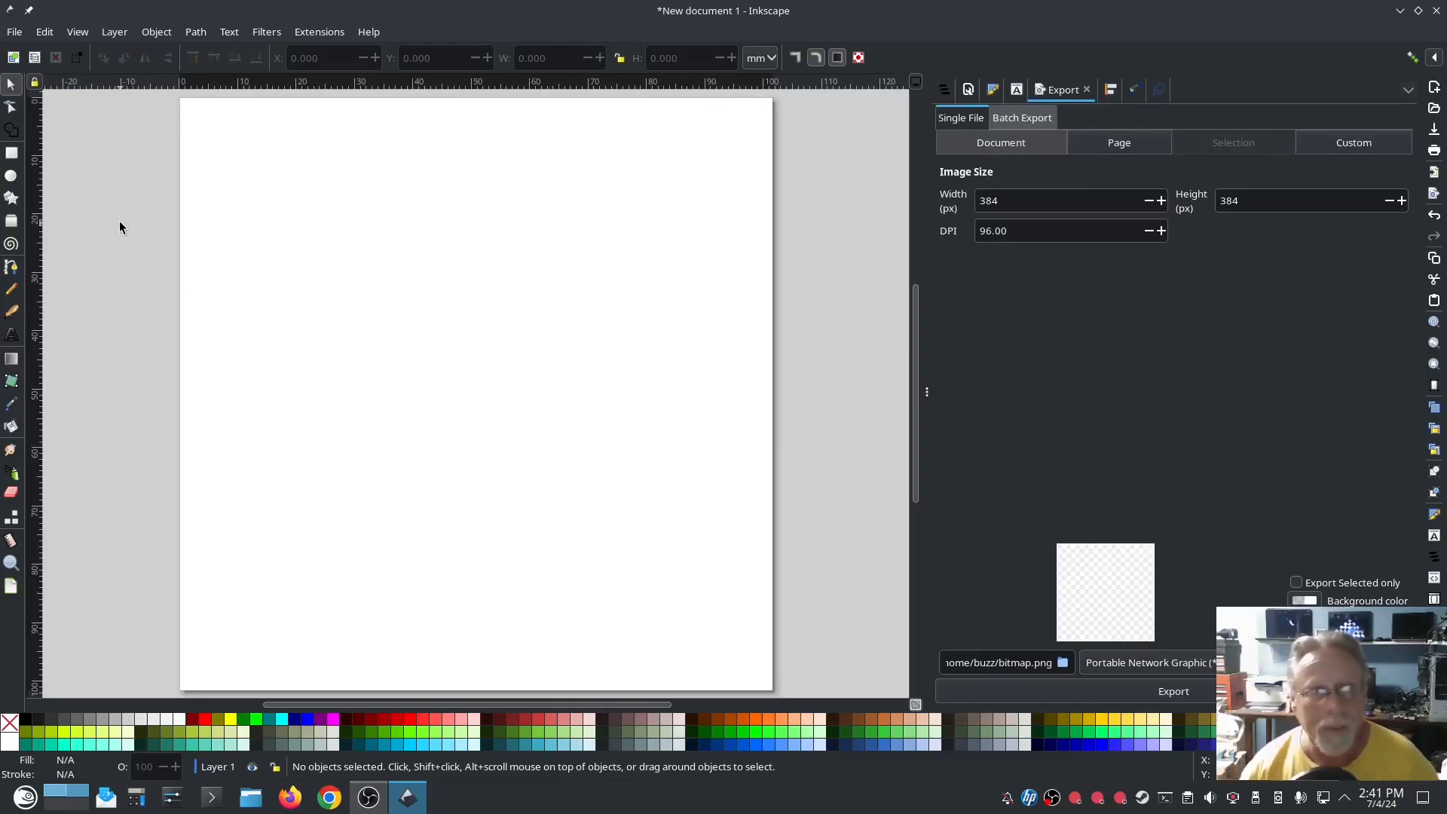
mouse_move(120, 203)
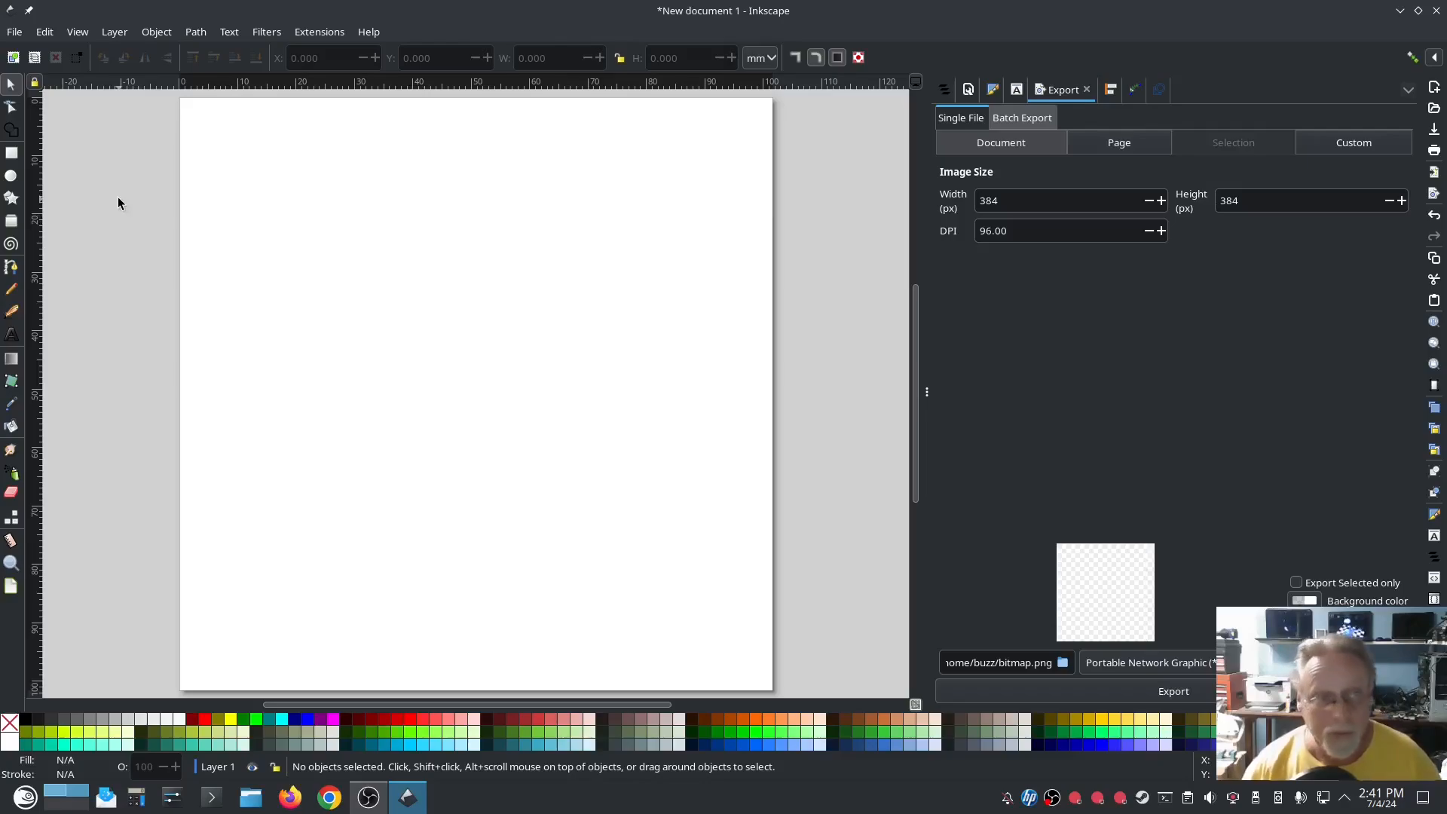
click(318, 32)
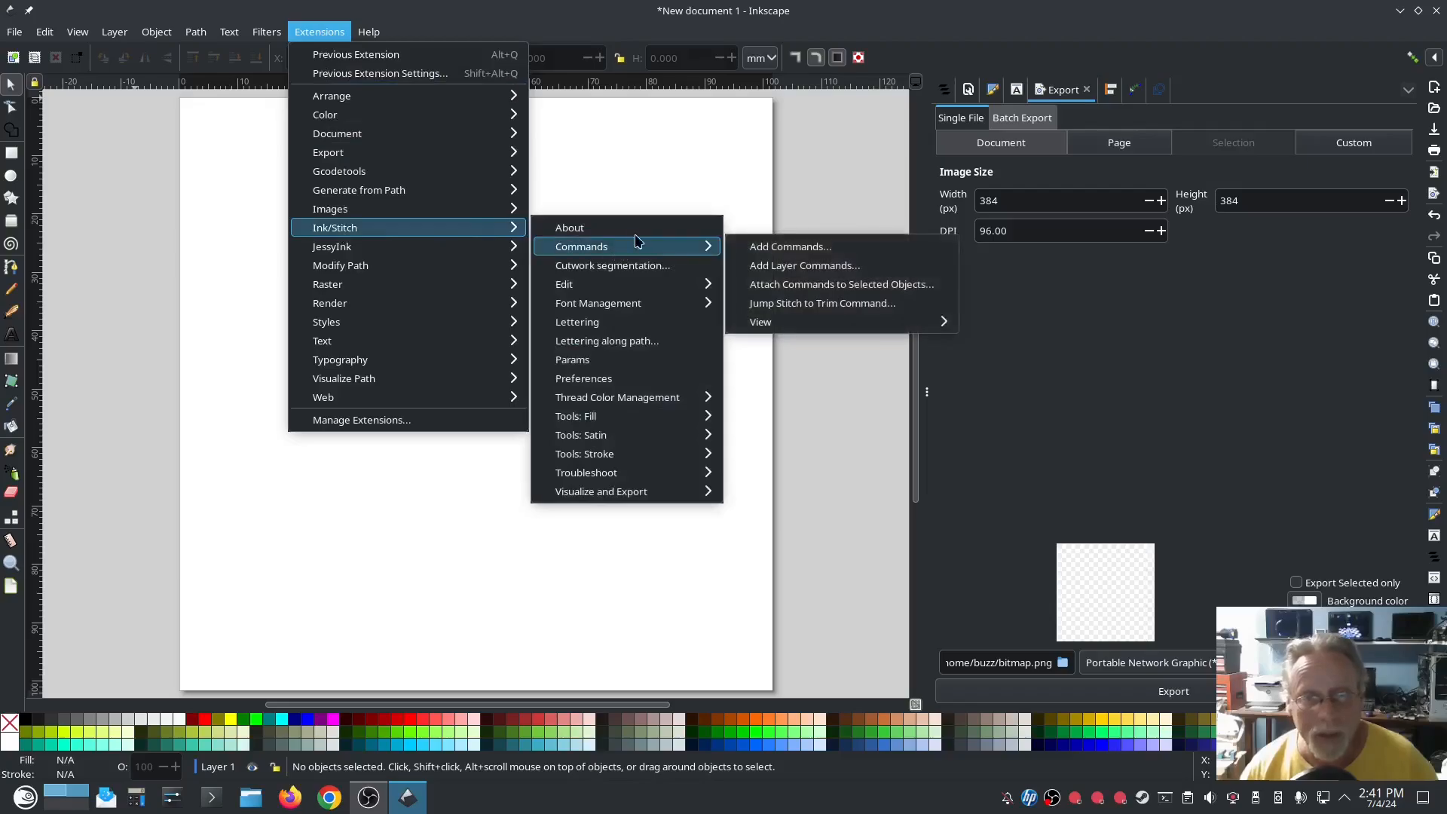
mouse_move(616, 397)
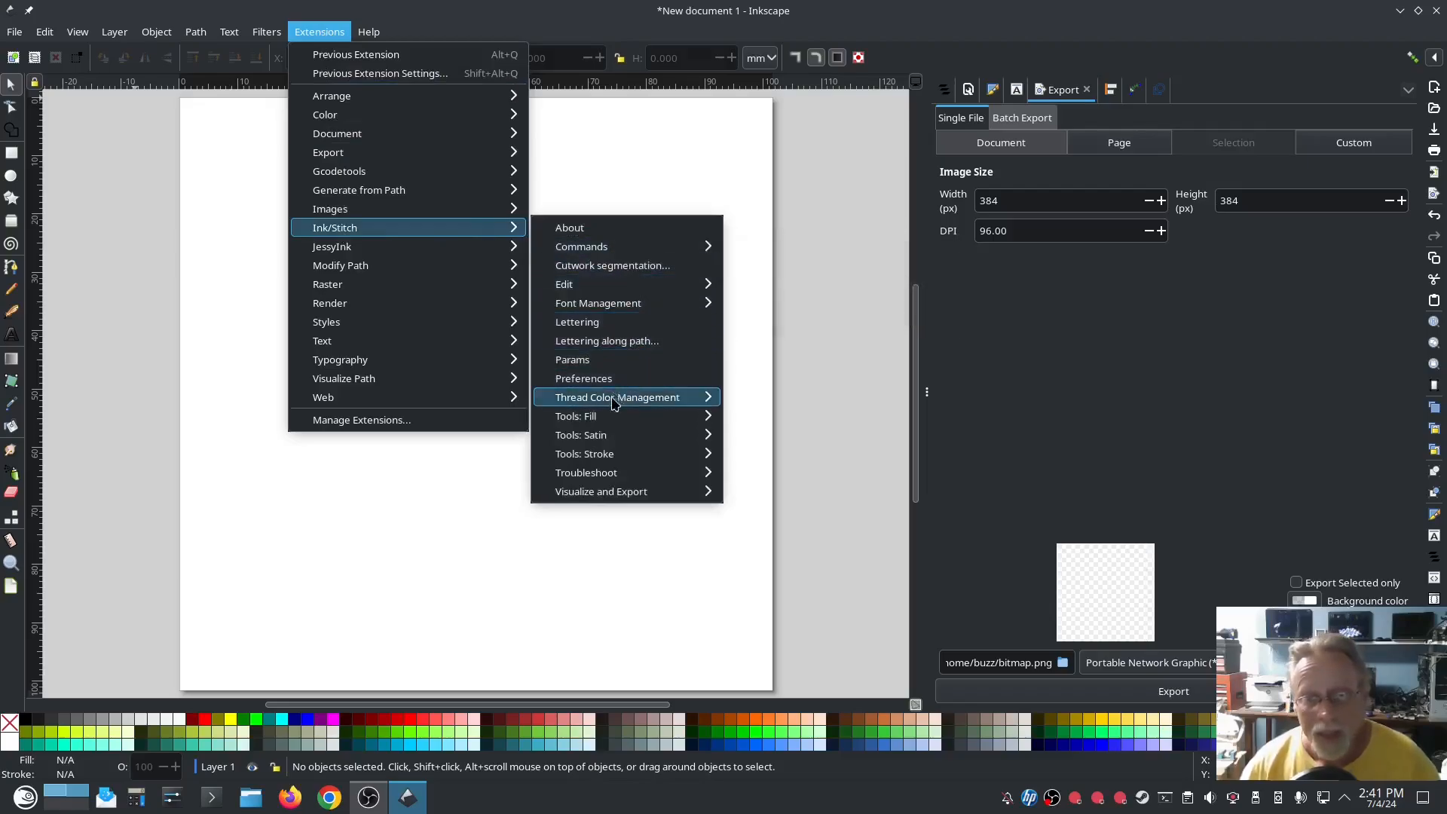
mouse_move(583, 453)
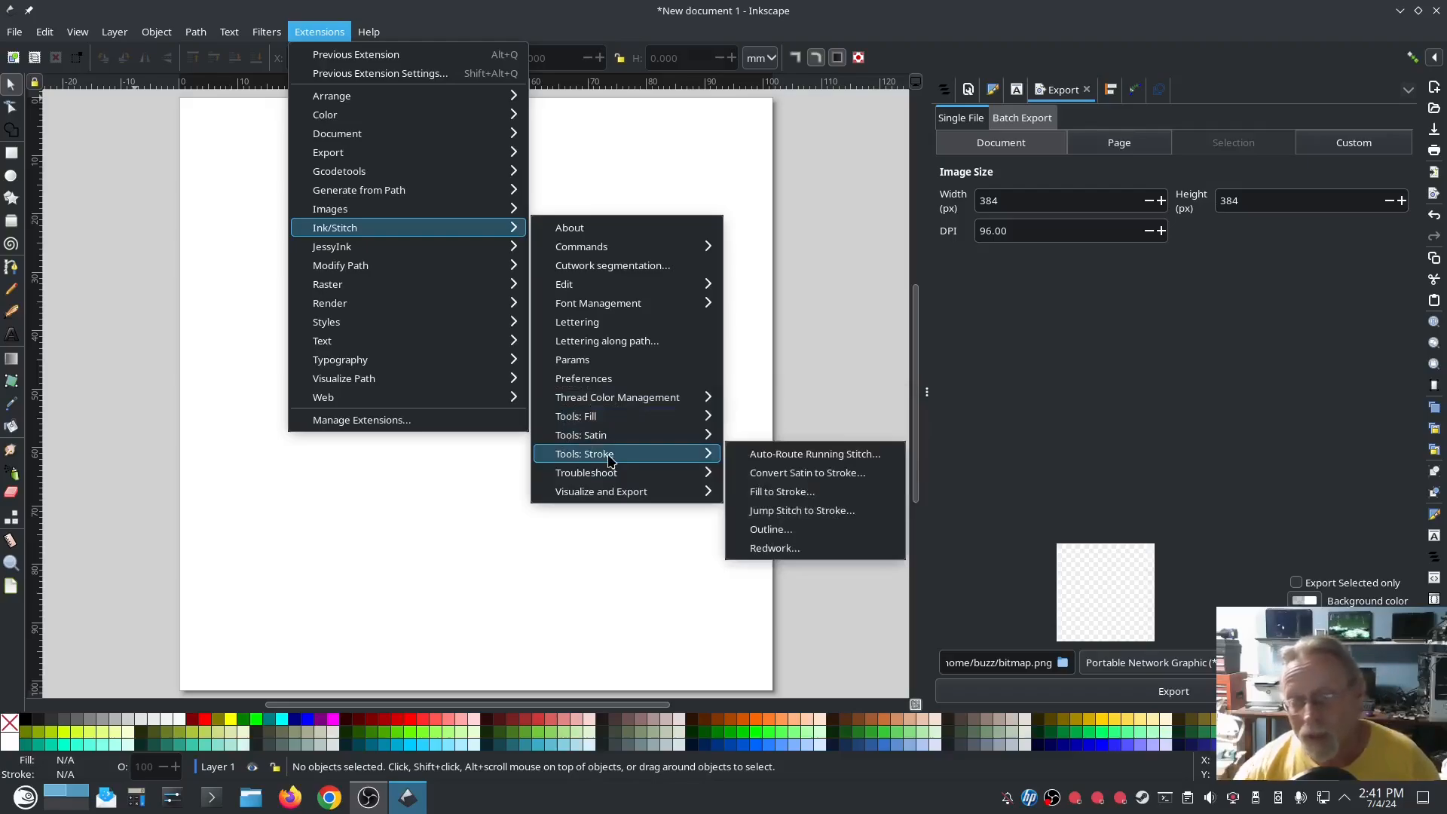
mouse_move(607, 453)
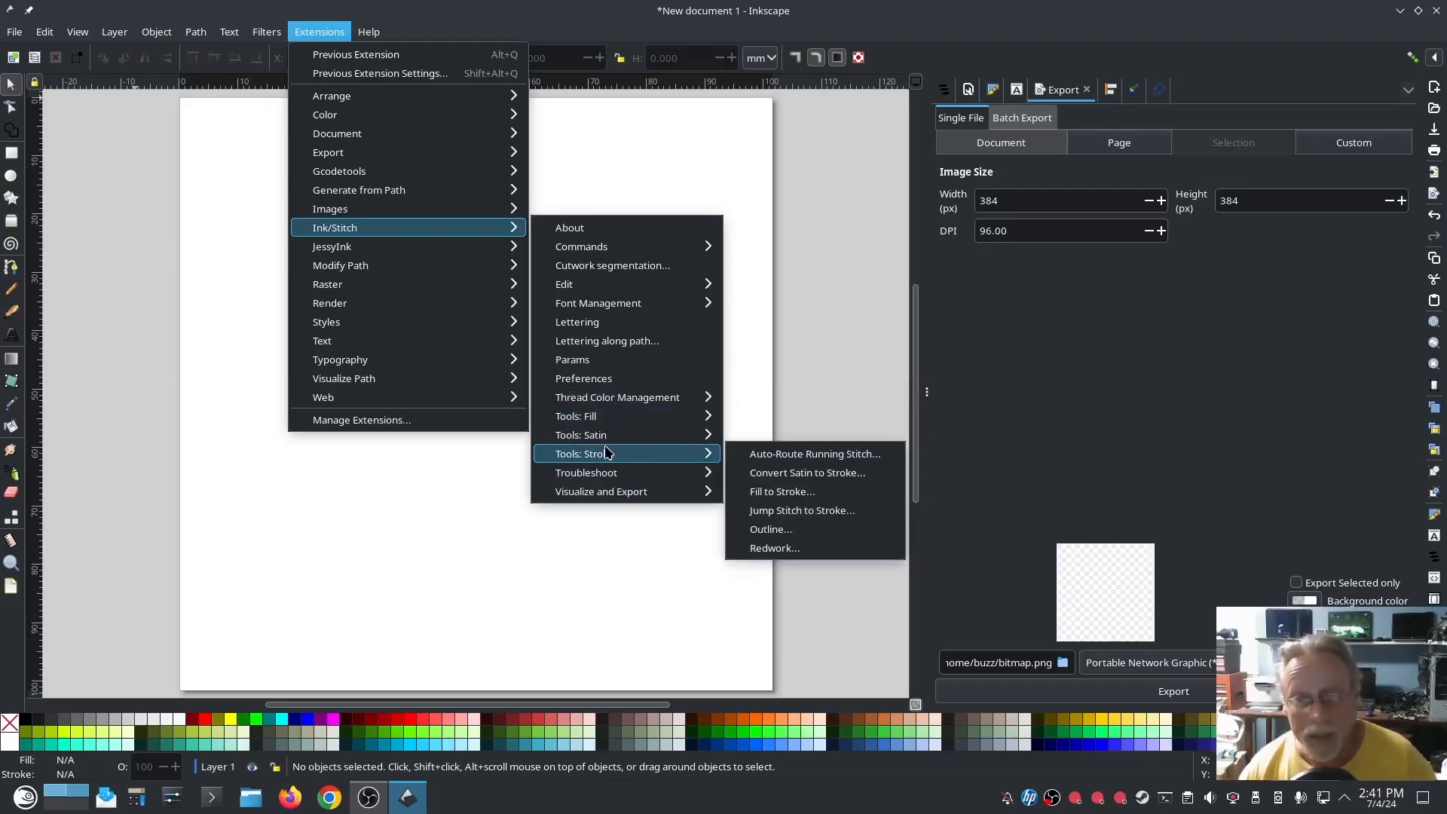
mouse_move(581, 435)
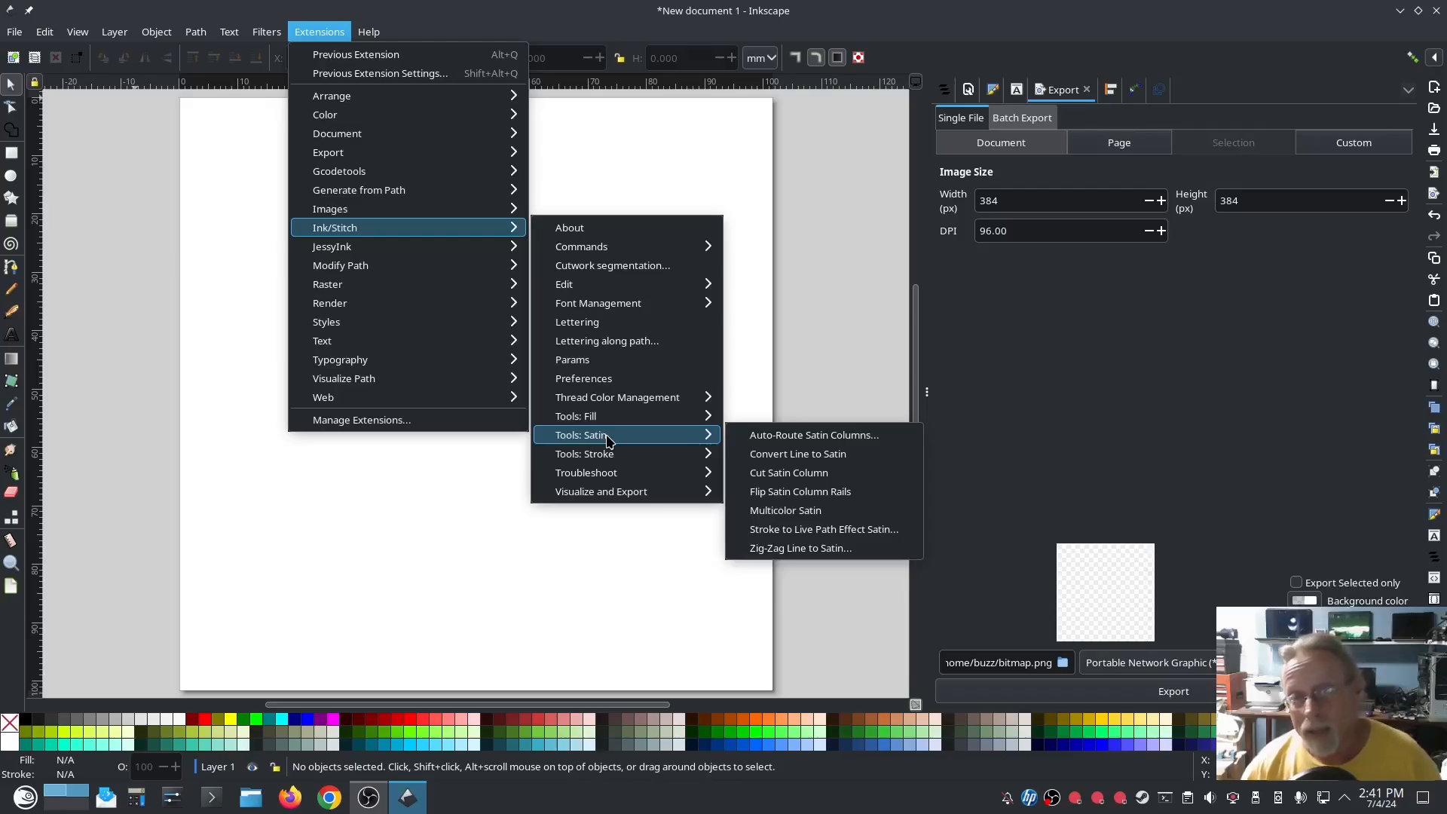
mouse_move(583, 452)
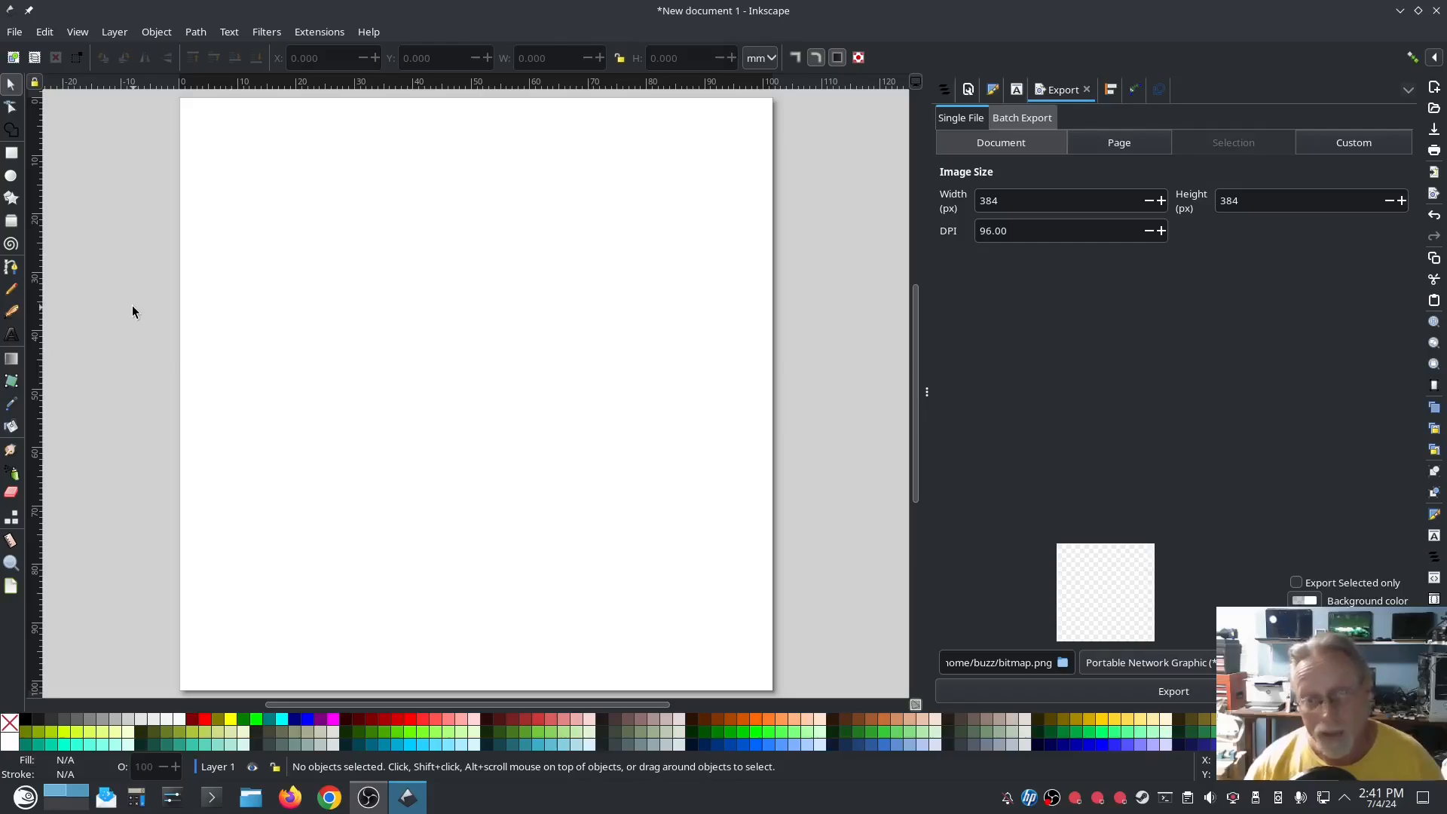
mouse_move(141, 542)
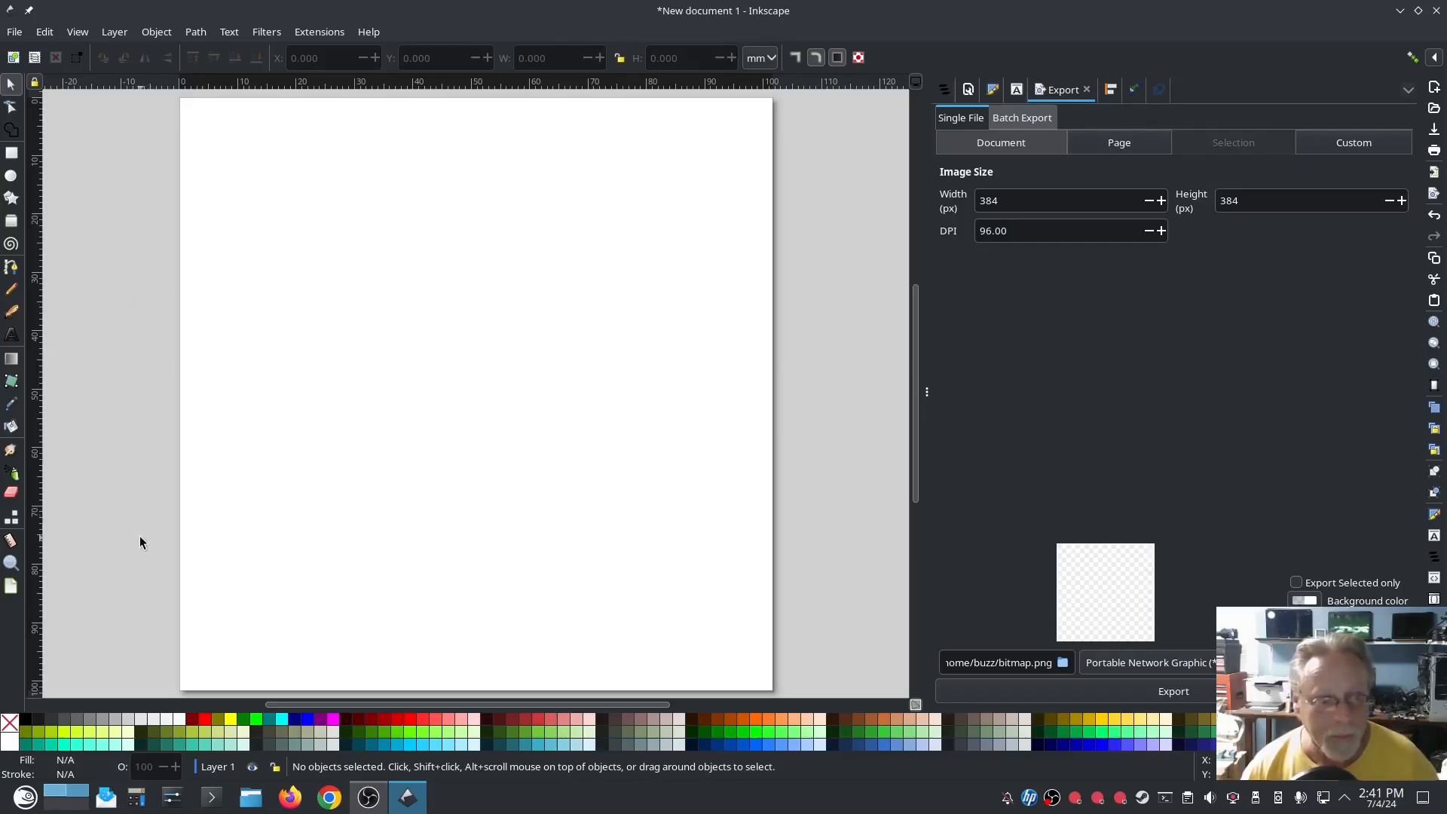
click(250, 796)
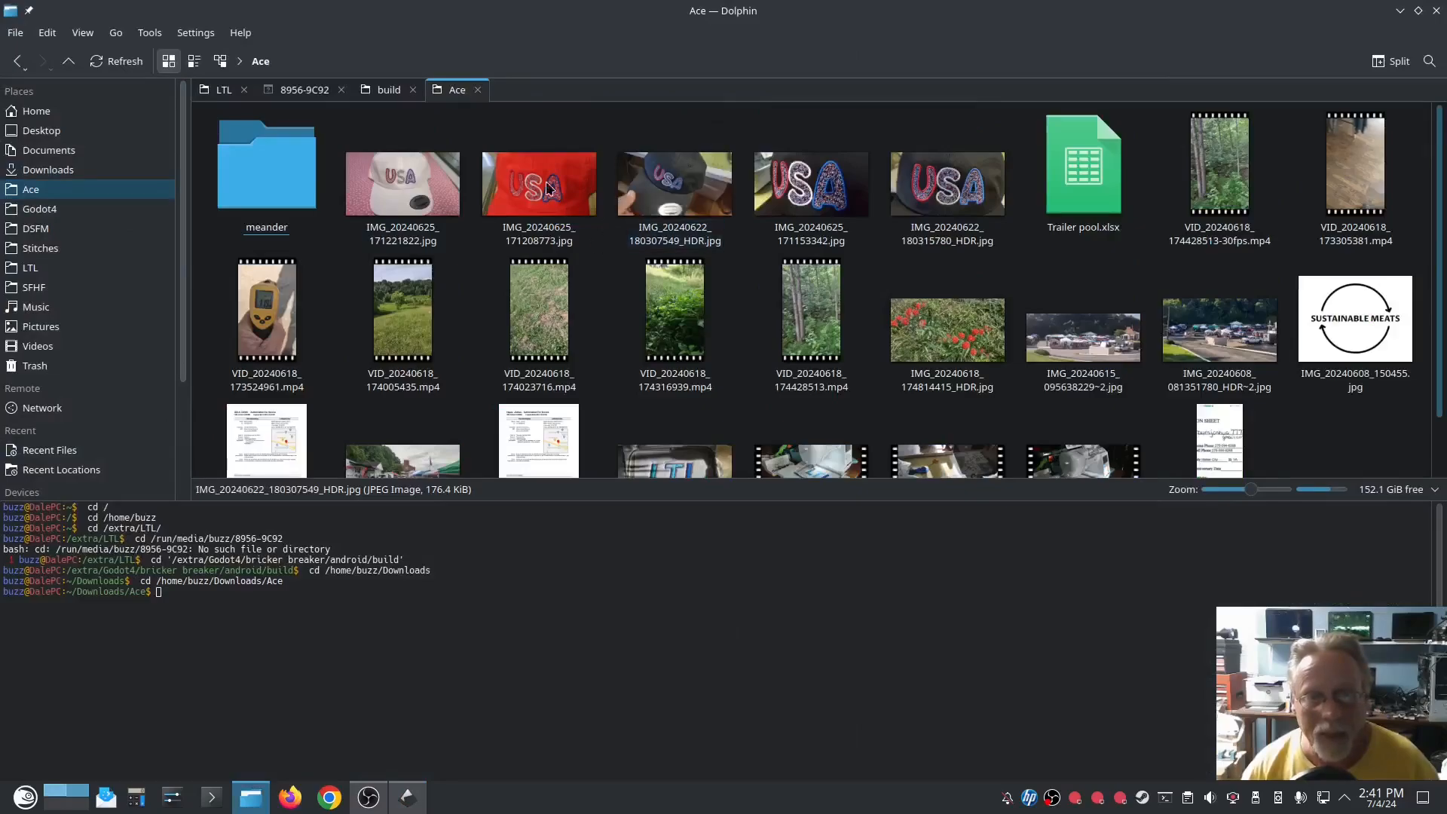
- View close-ups of the white and black USA cap photos in Gwenview
double_click(402, 182)
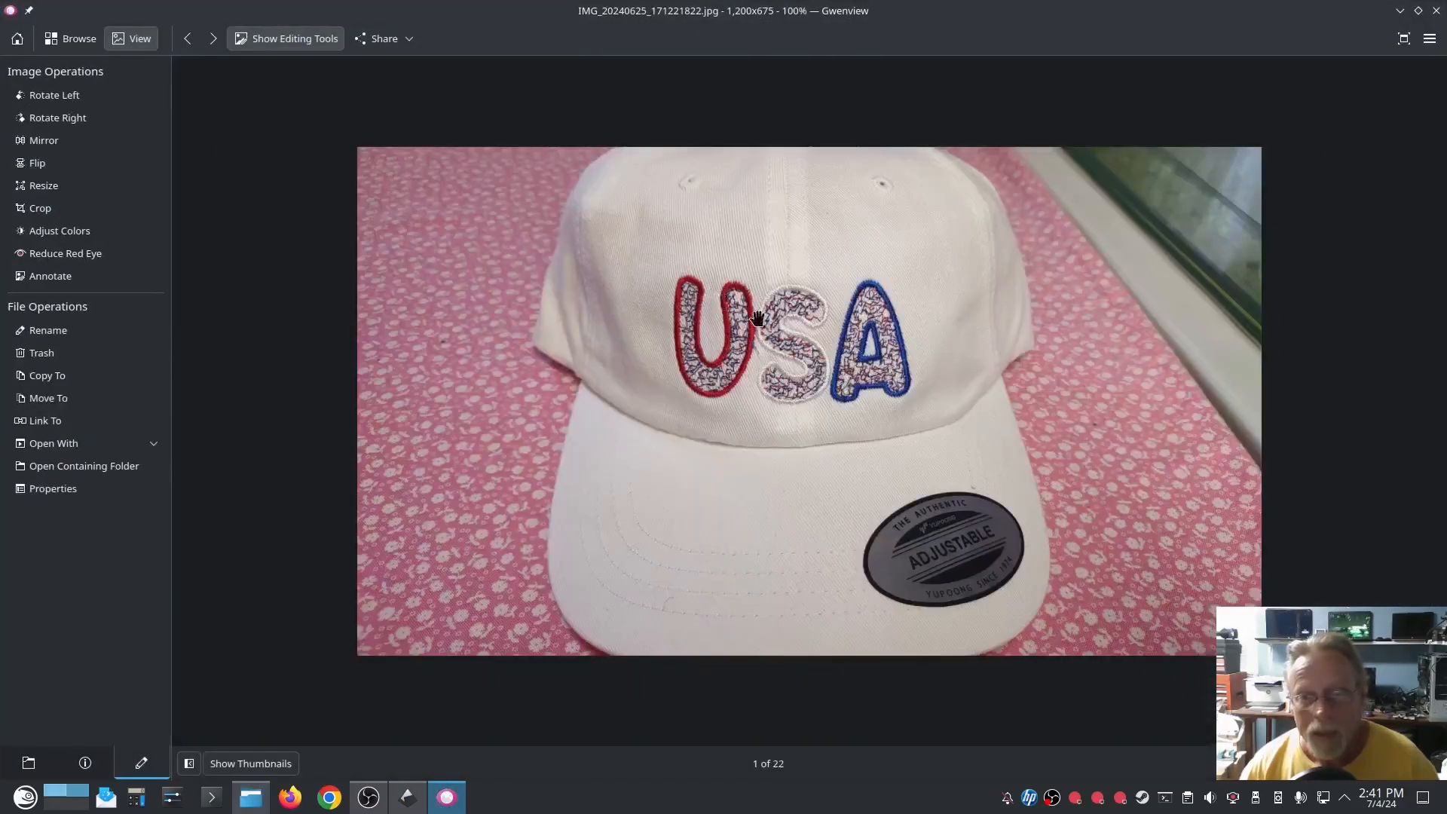
mouse_move(1204, 572)
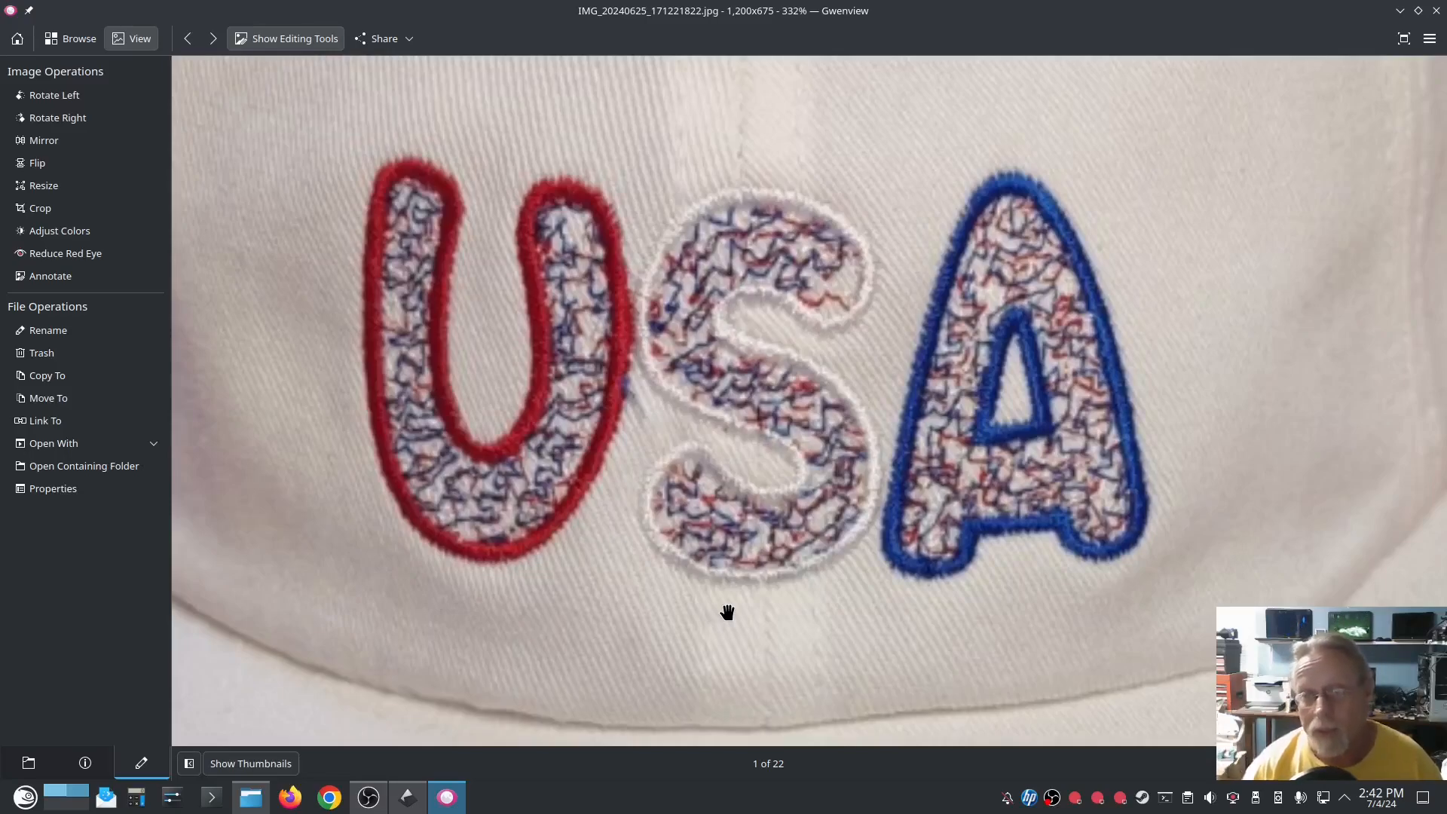
mouse_move(1280, 118)
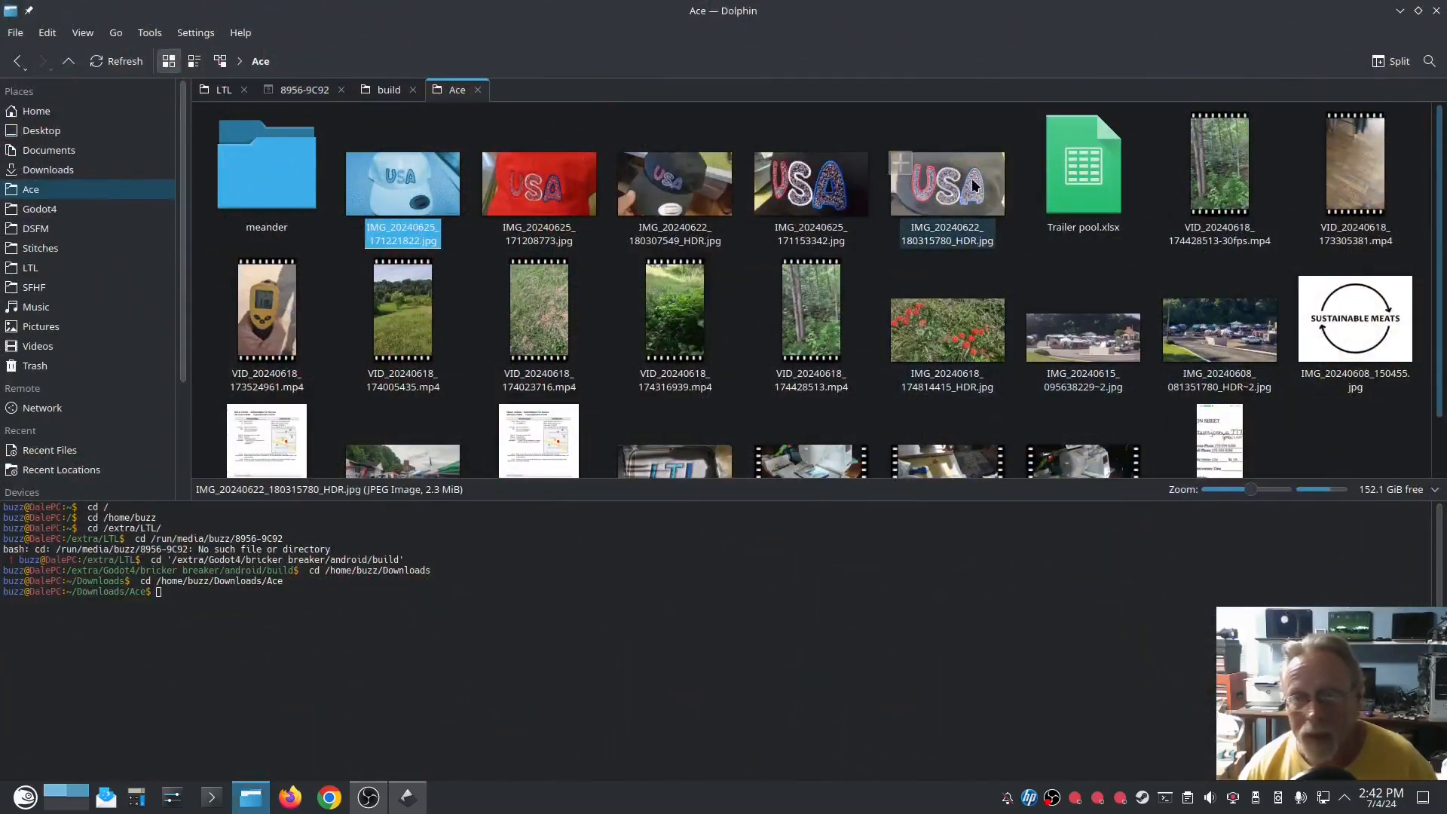
double_click(945, 184)
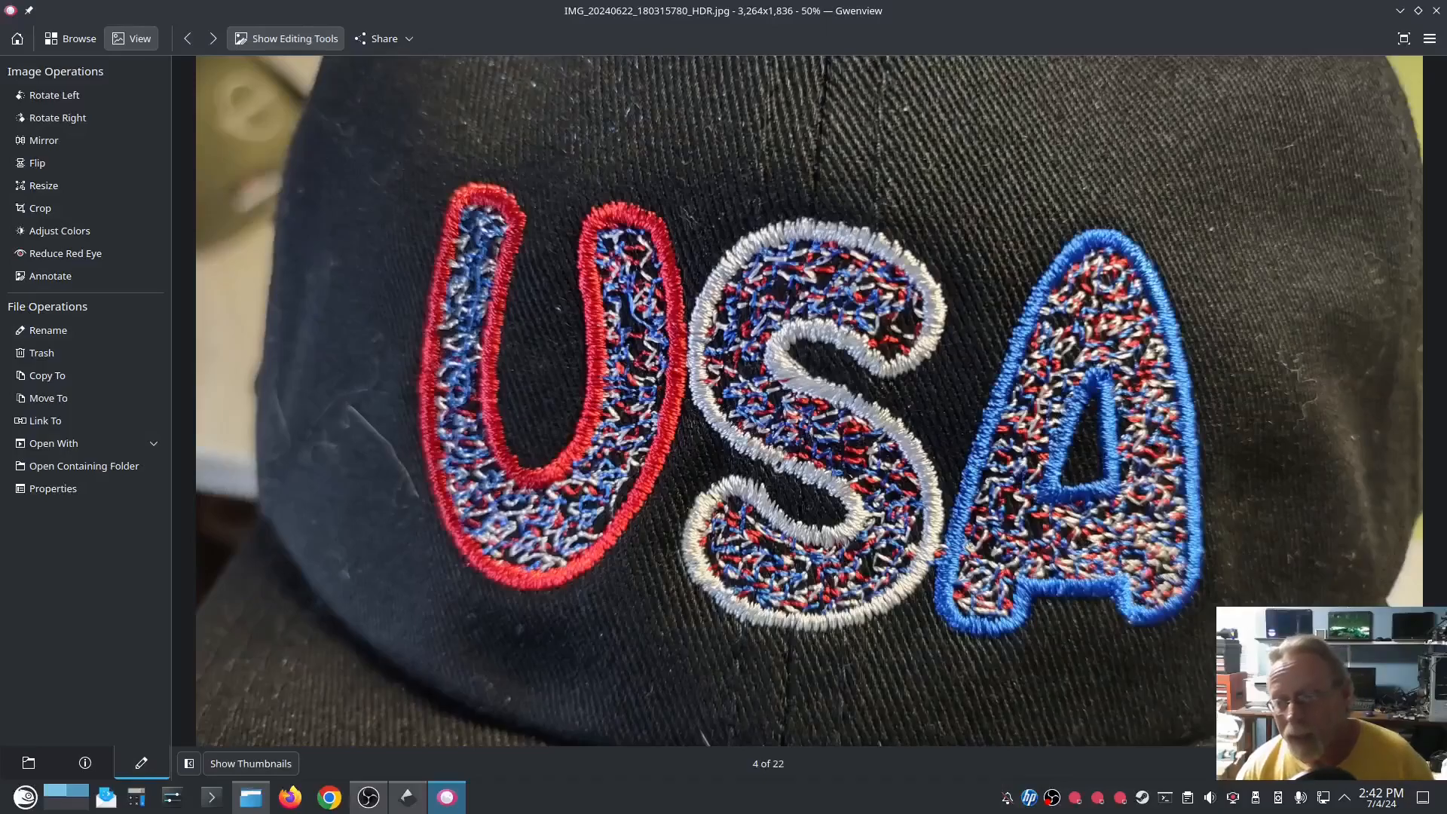
scroll(up, 3)
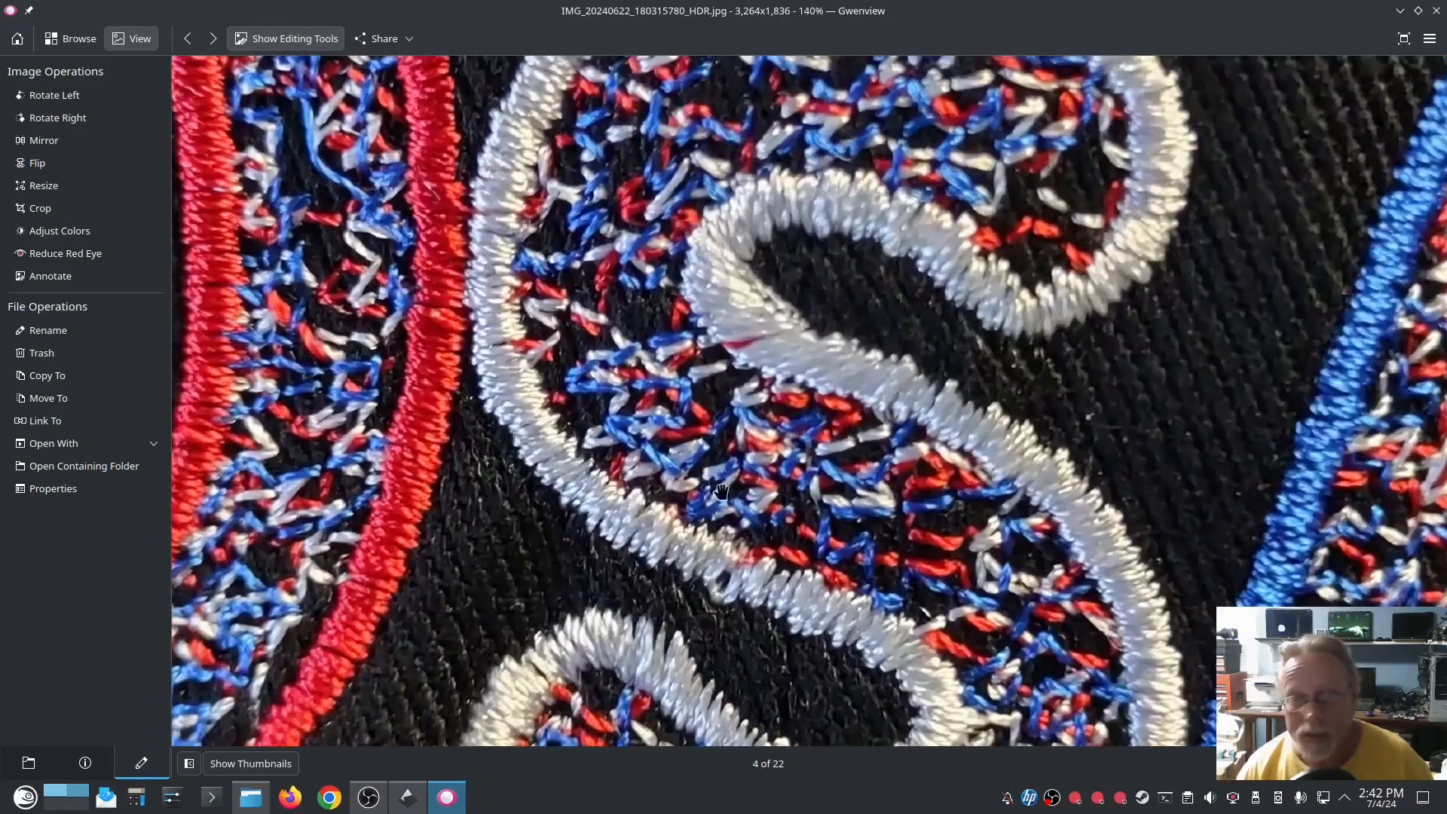
mouse_move(665, 148)
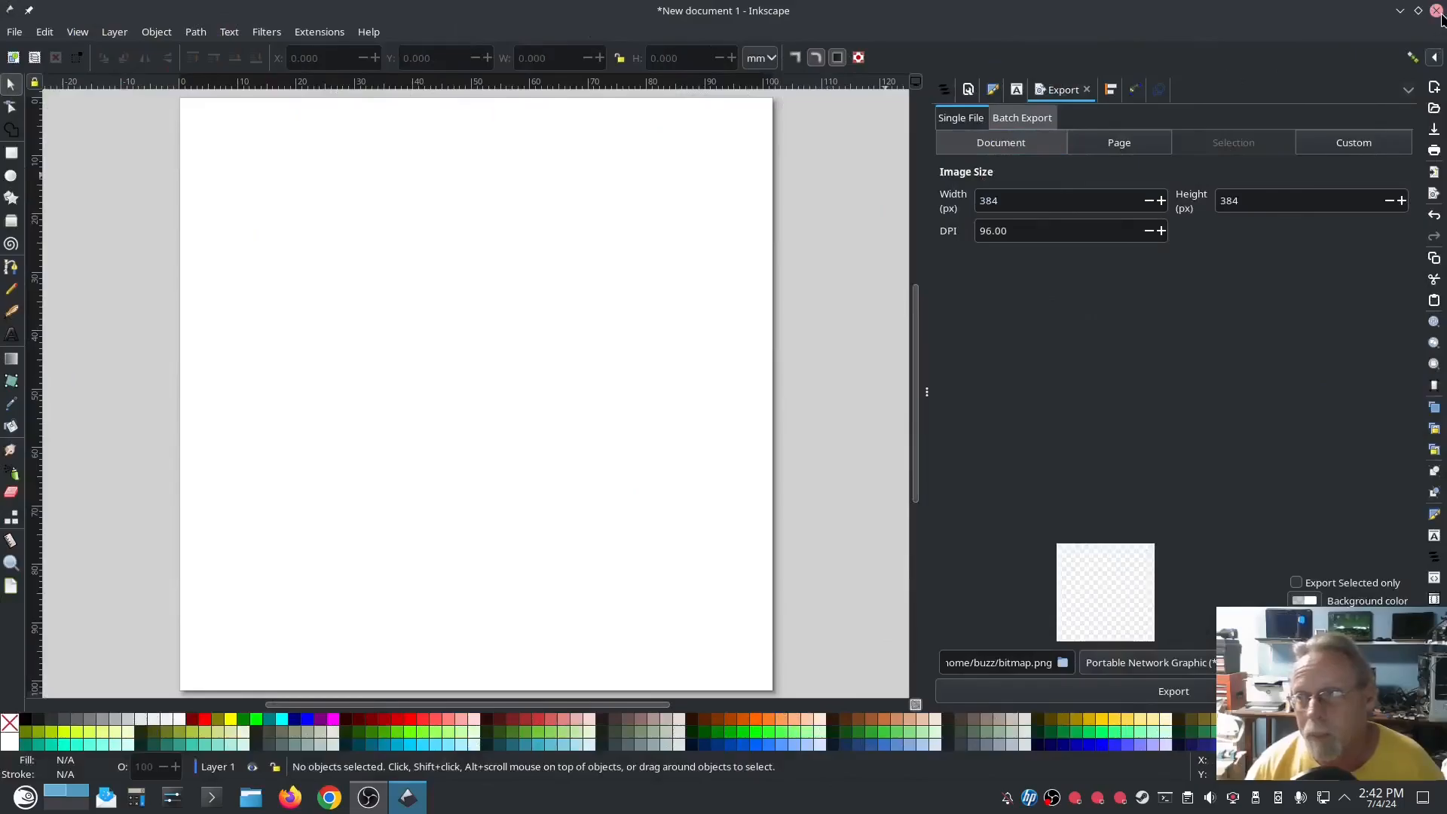
- Close Inkscape, discarding the blank document without saving
click(1437, 10)
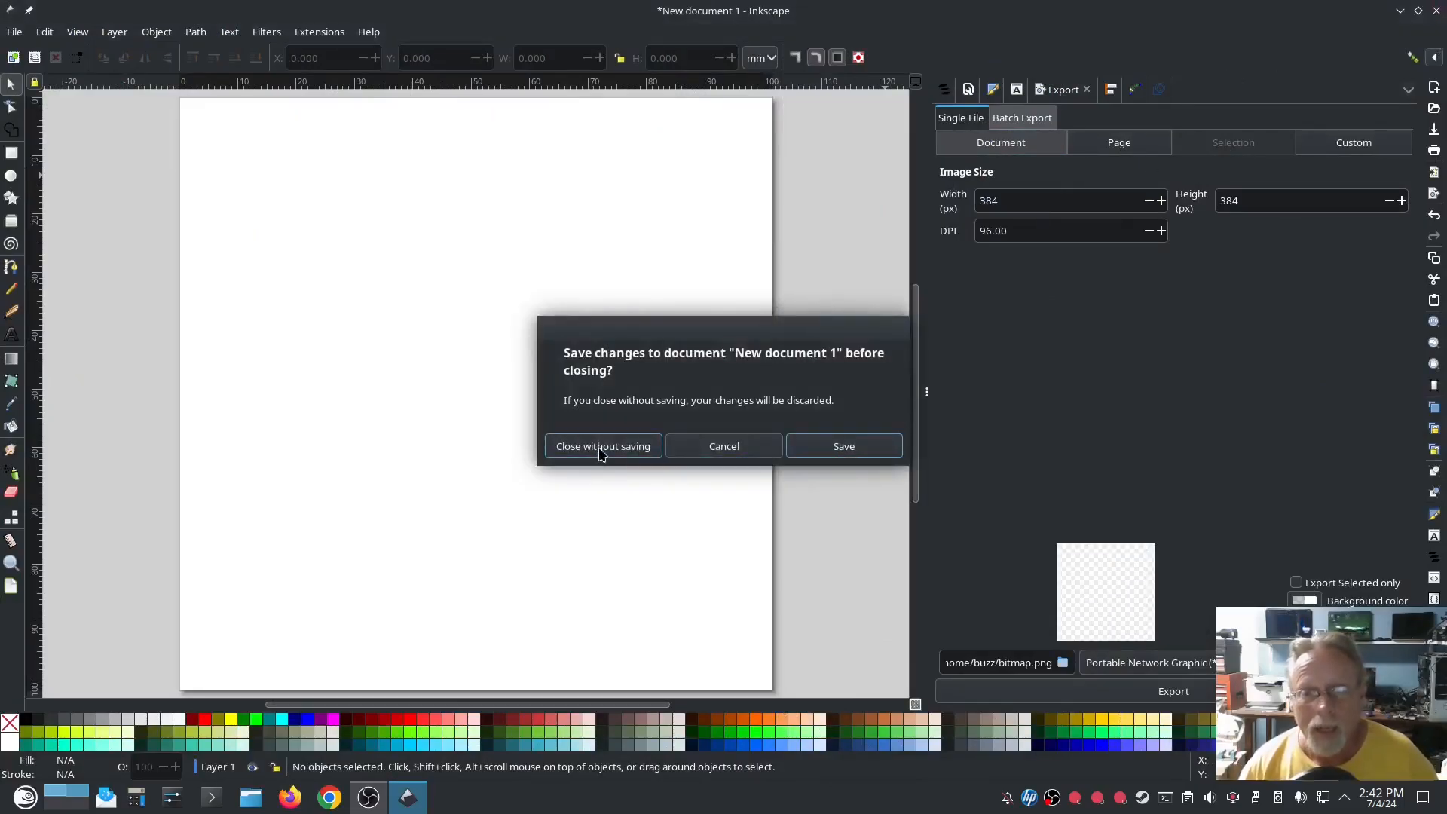
click(601, 445)
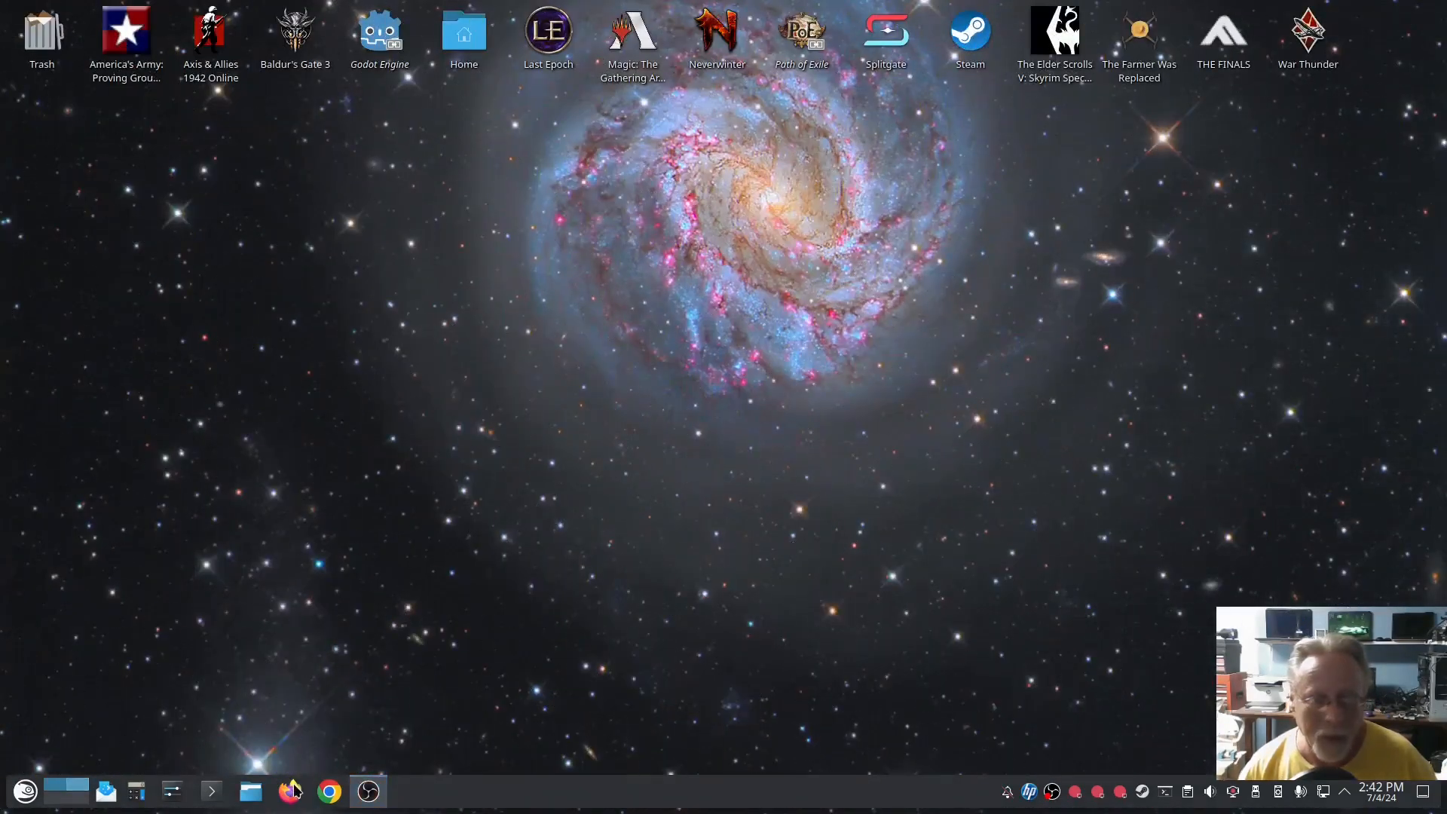
- Go to inkstitch.org and follow the 3.1.0beta post's Windows Installation Instructions link
click(289, 790)
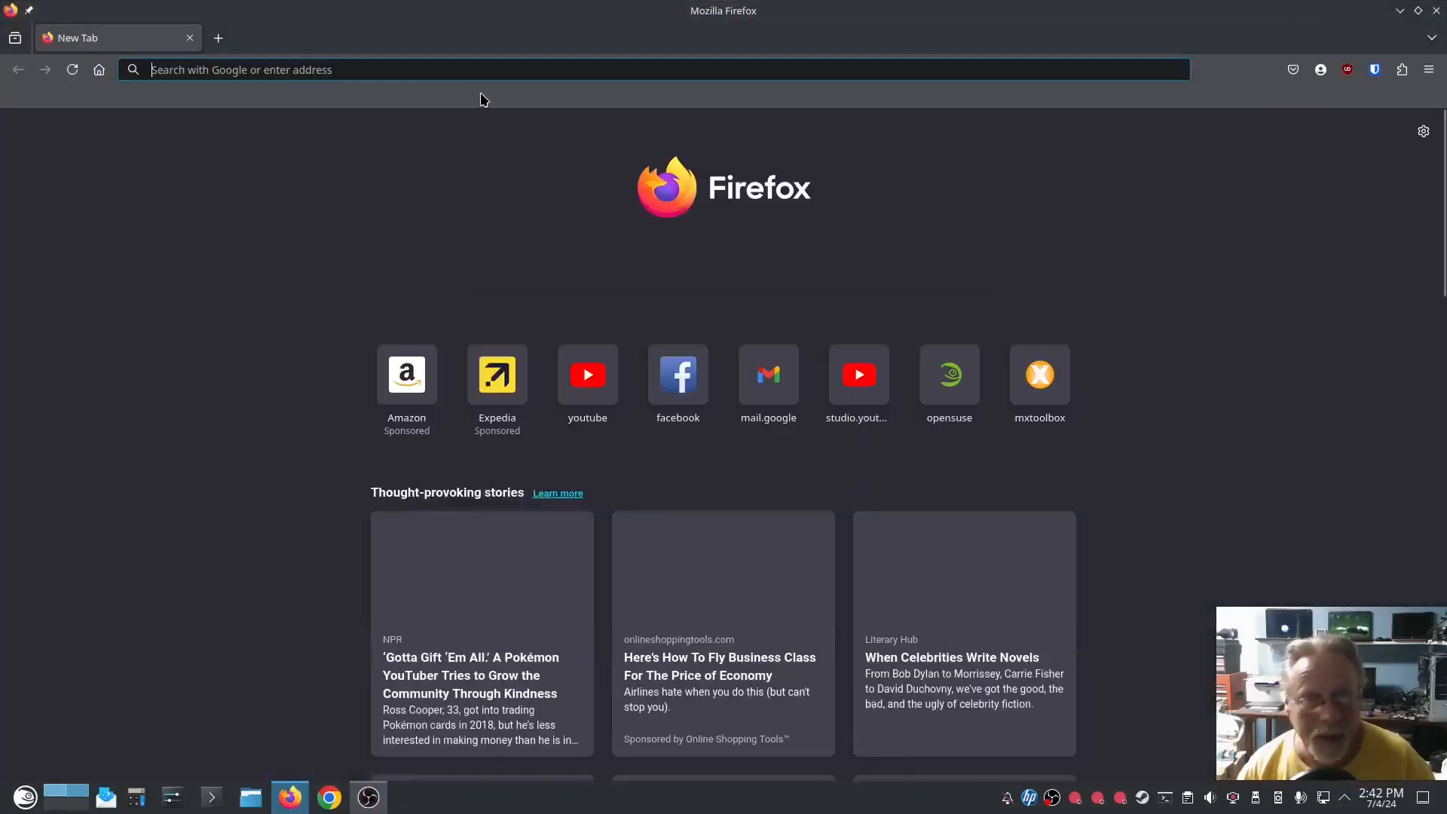
click(480, 69)
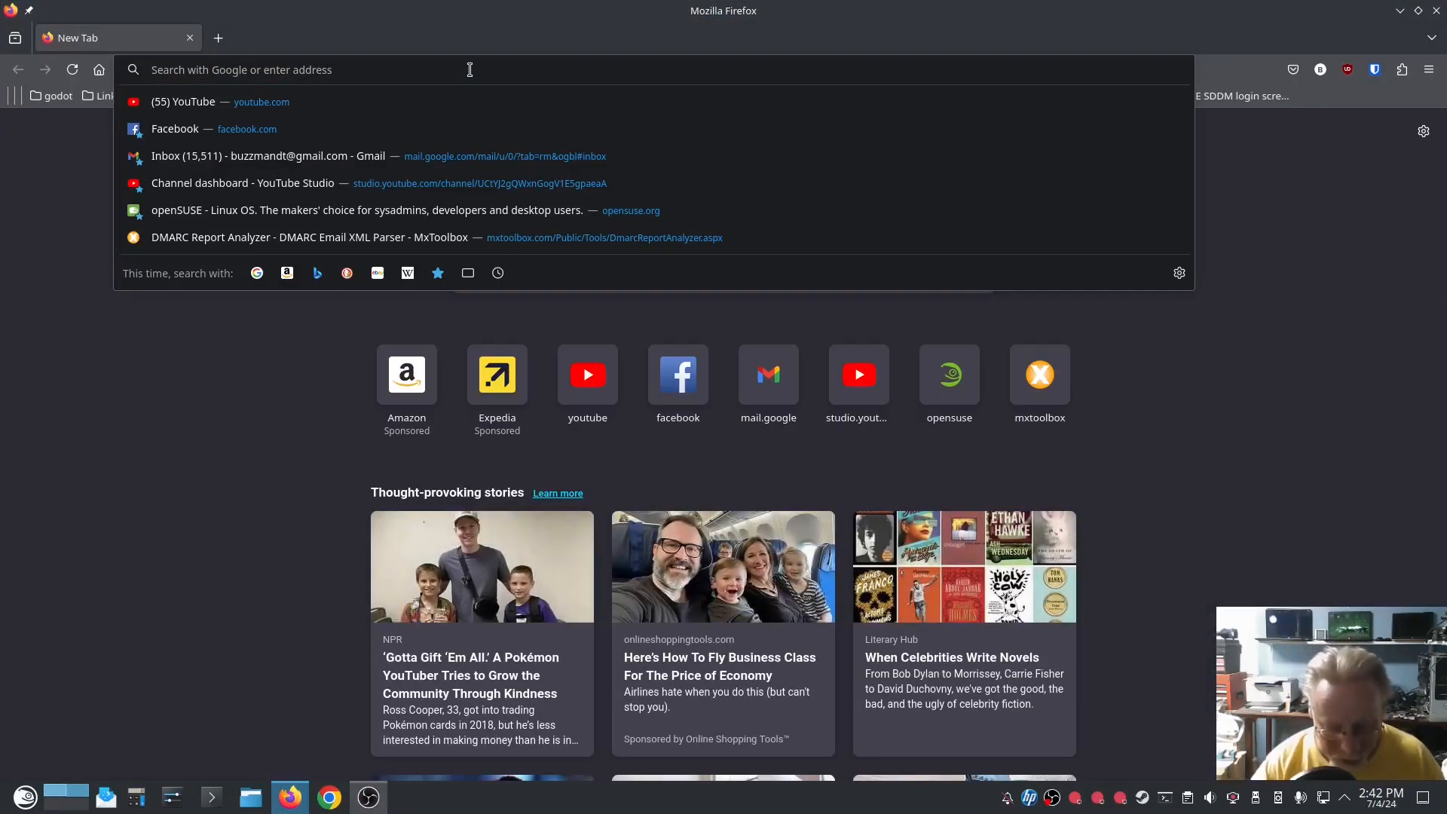
text(inkstitch.org/en/2024-07-04-3.1.0beta)
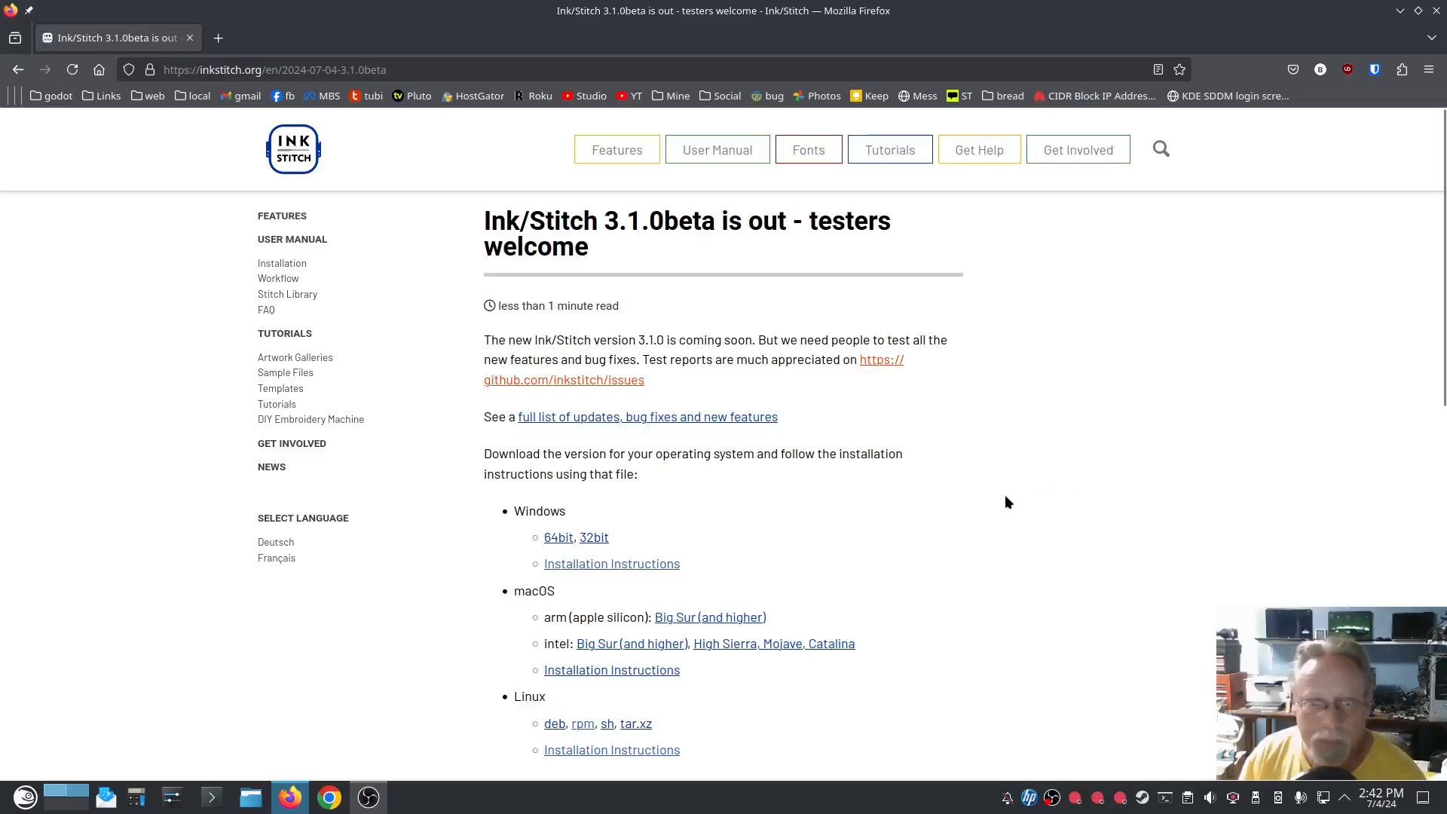
scroll(down, 3)
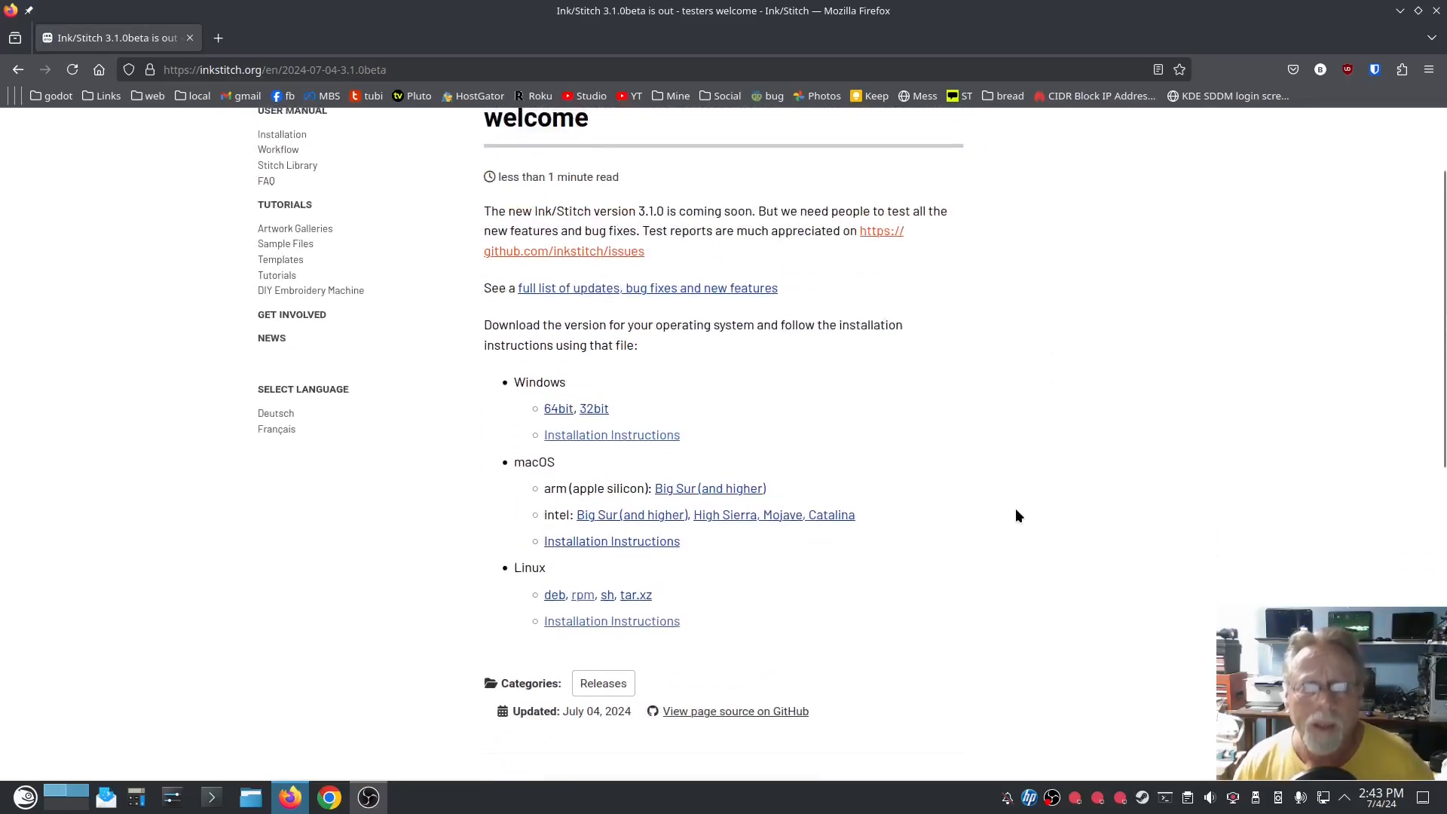
mouse_move(635, 412)
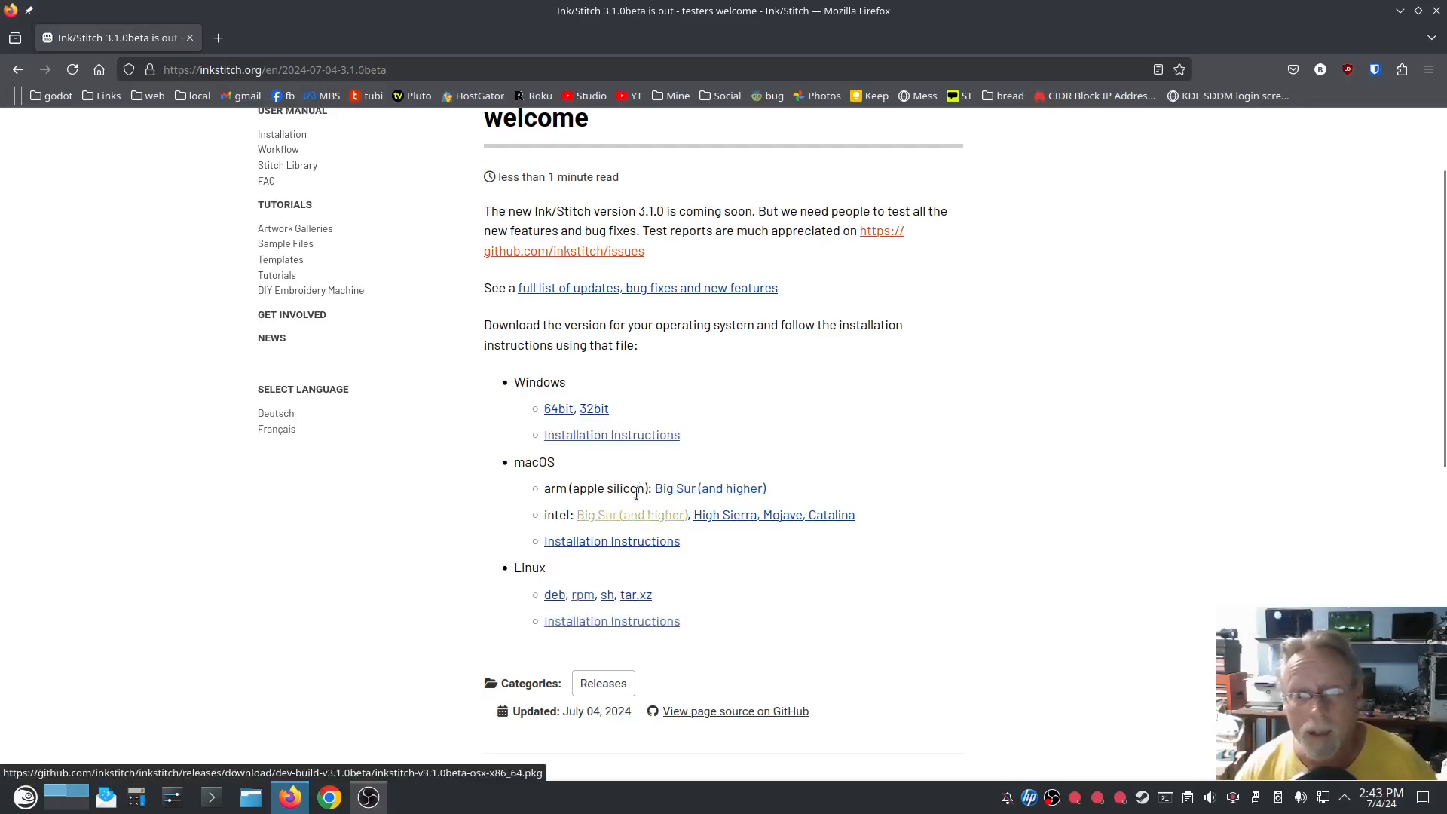
click(611, 435)
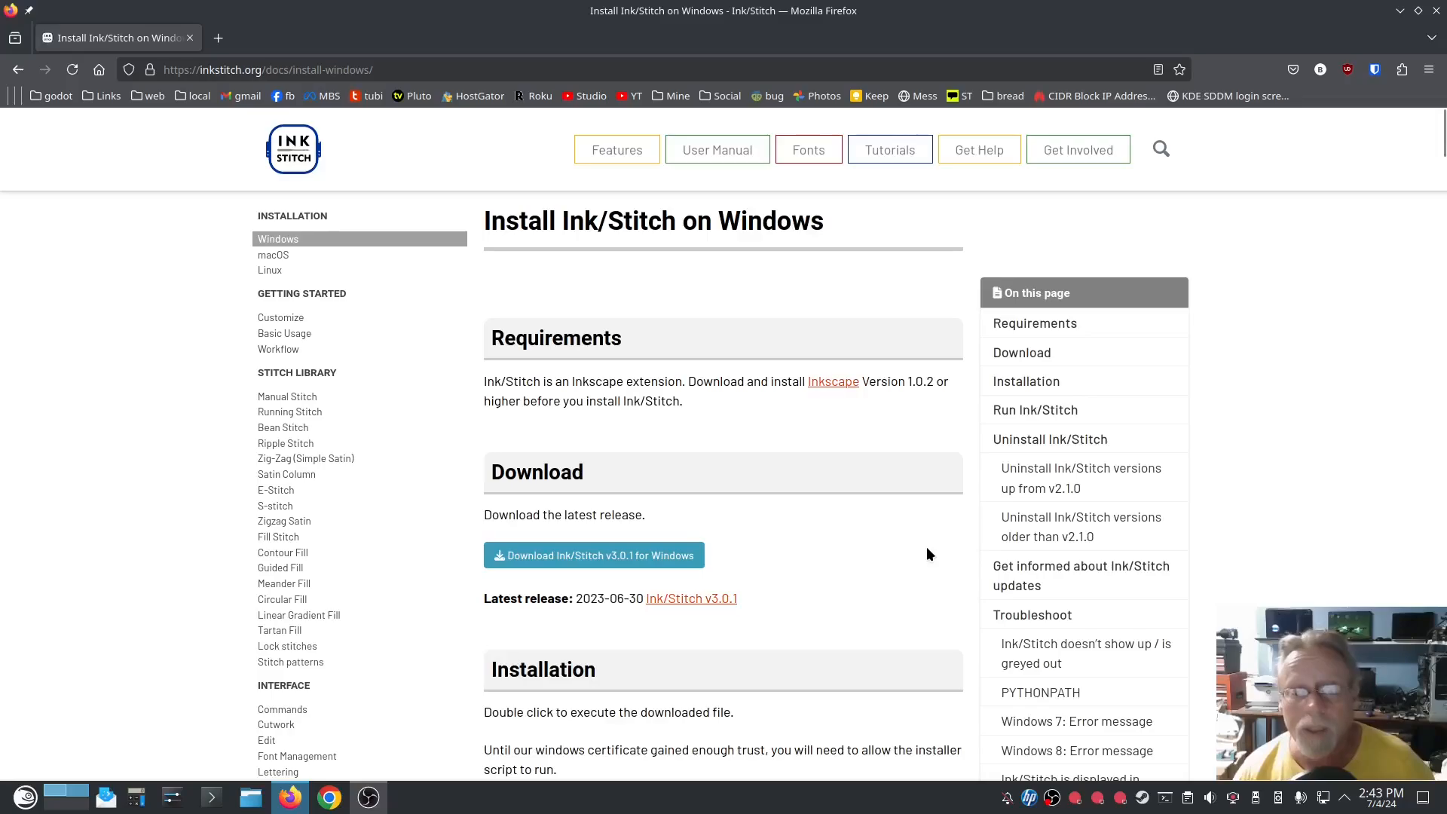
- Scroll the Windows guide past the installer, Run, Uninstall and updates sections to Troubleshoot
scroll(down, 3)
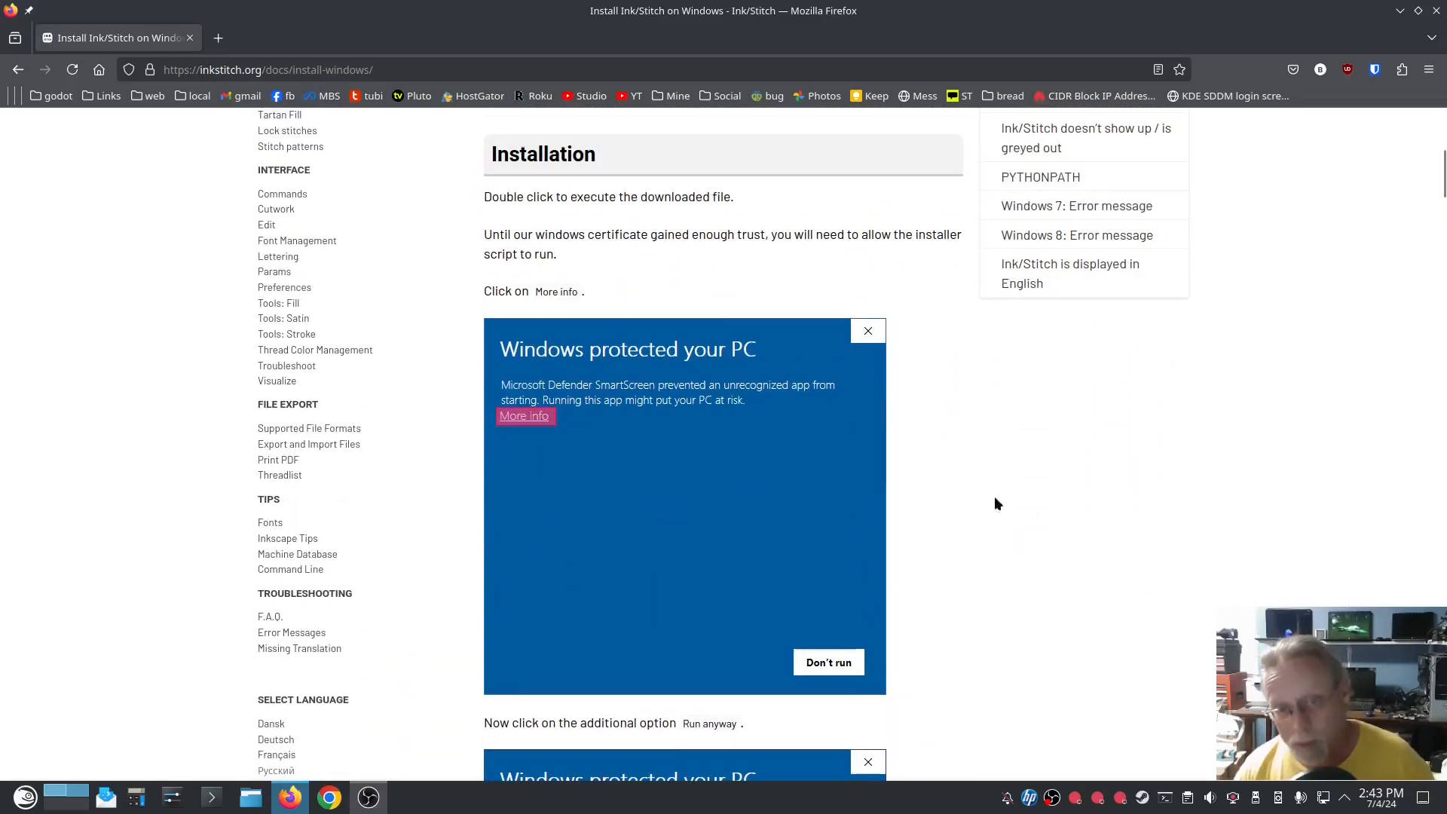
mouse_move(1142, 543)
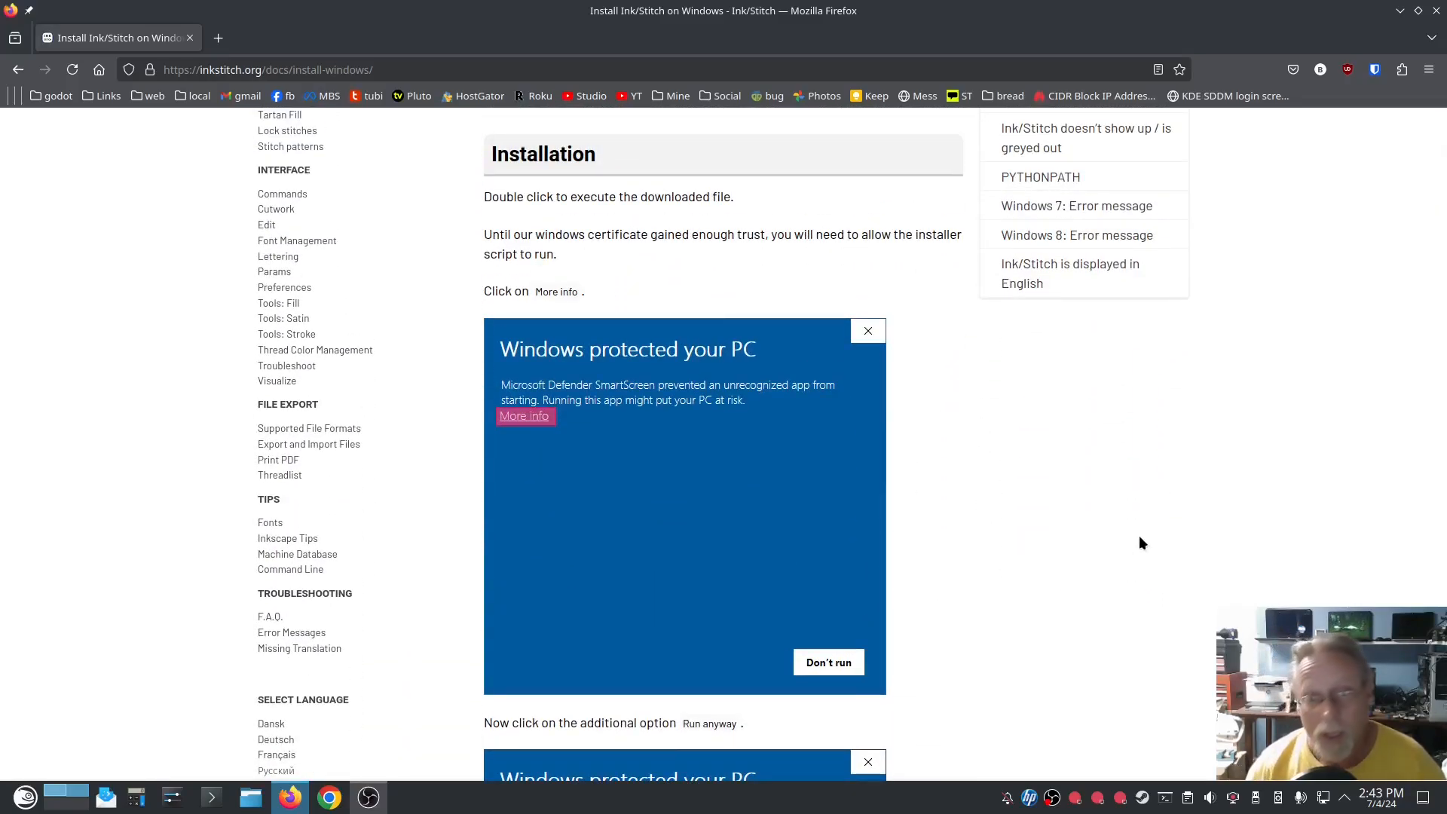
mouse_move(942, 469)
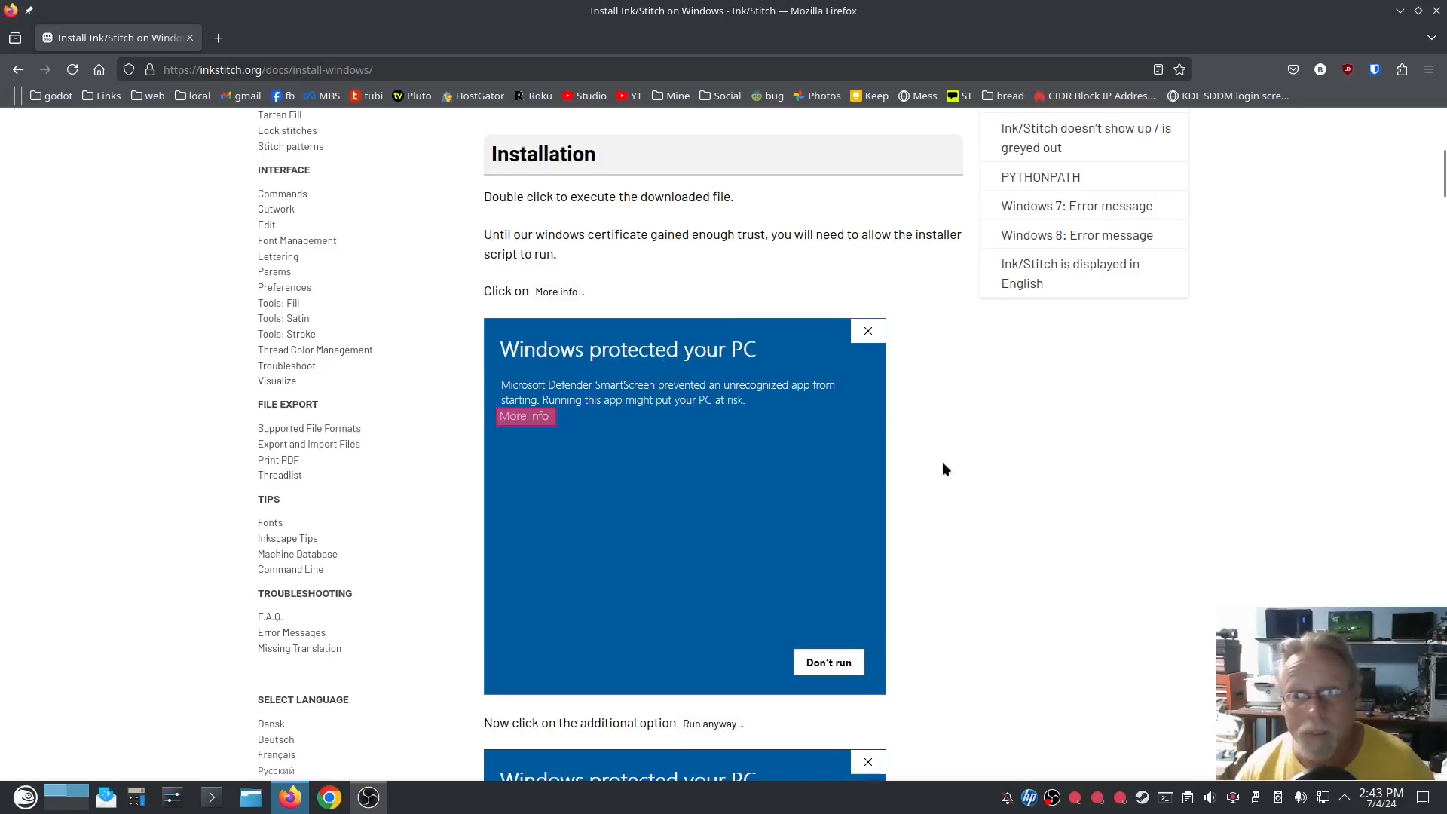
mouse_move(891, 463)
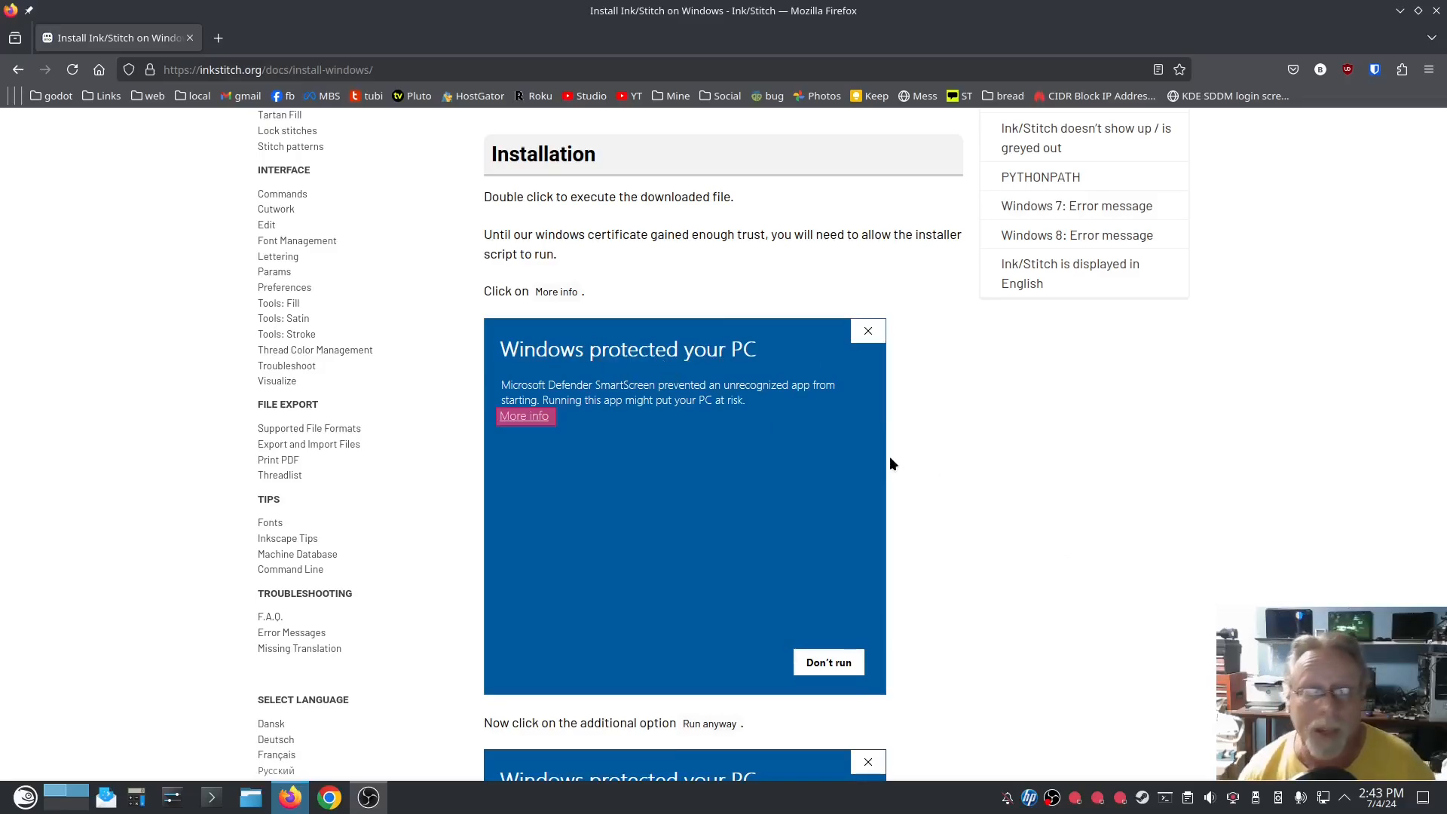
scroll(down, 3)
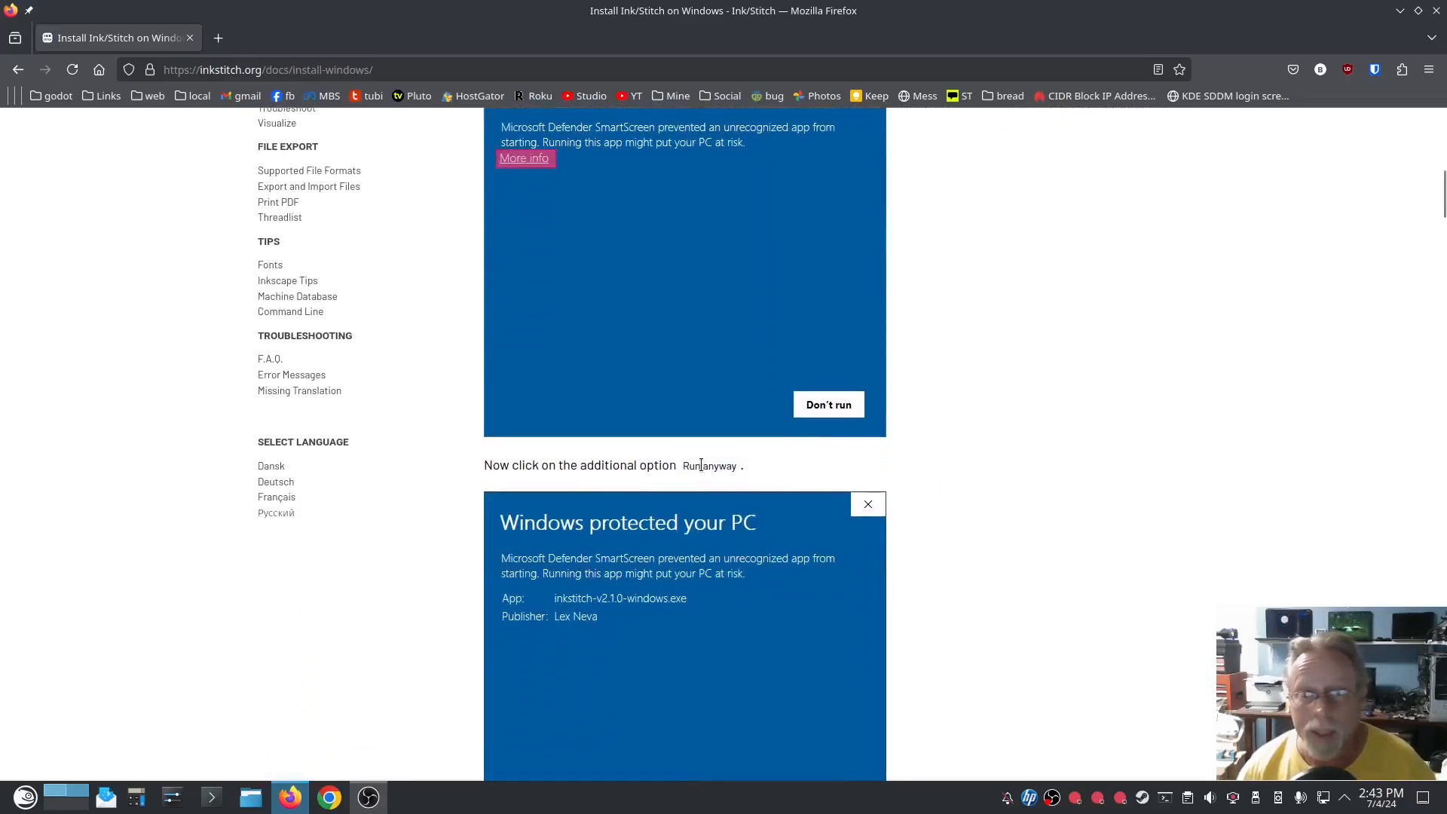
scroll(down, 3)
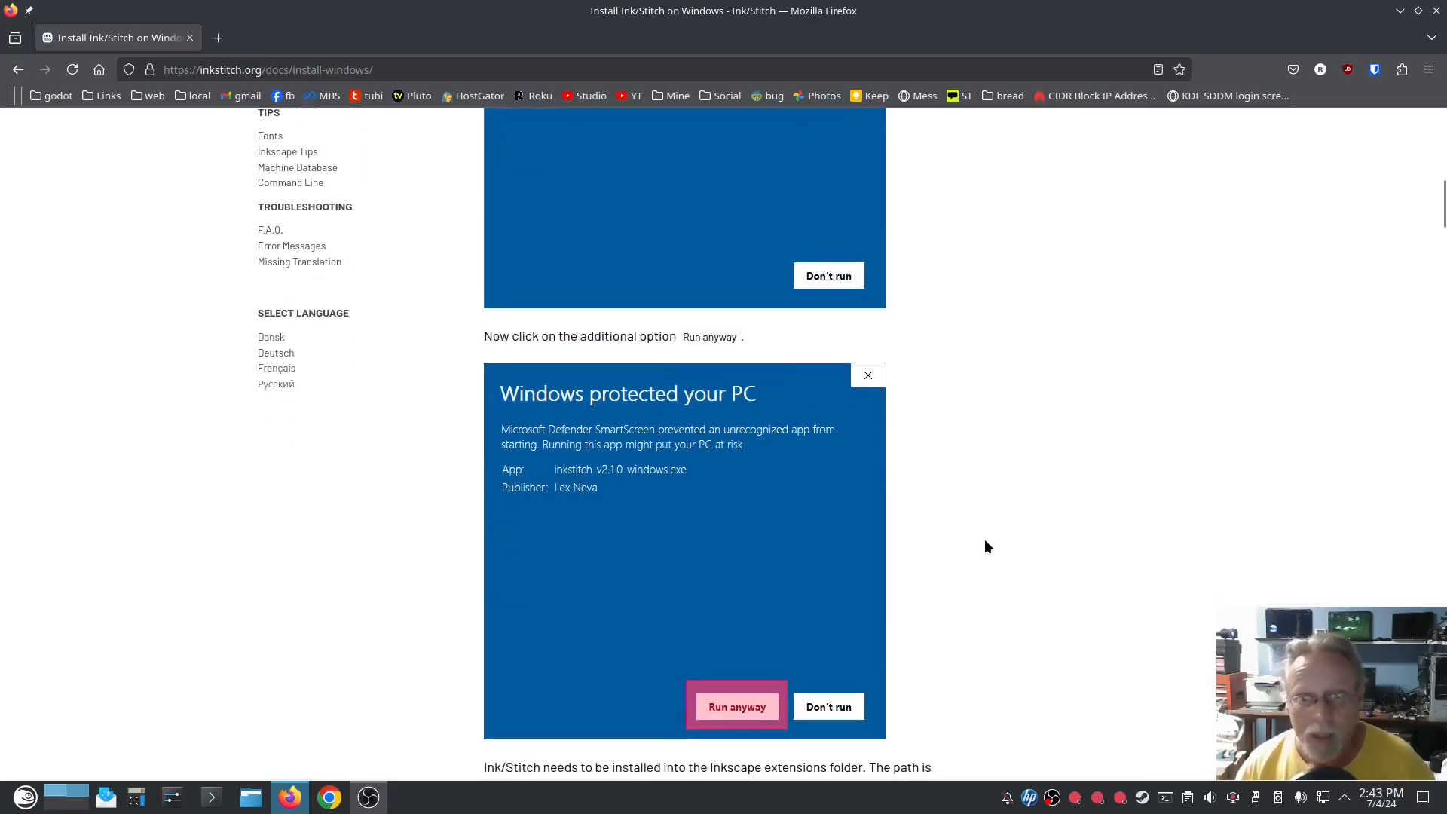
scroll(down, 3)
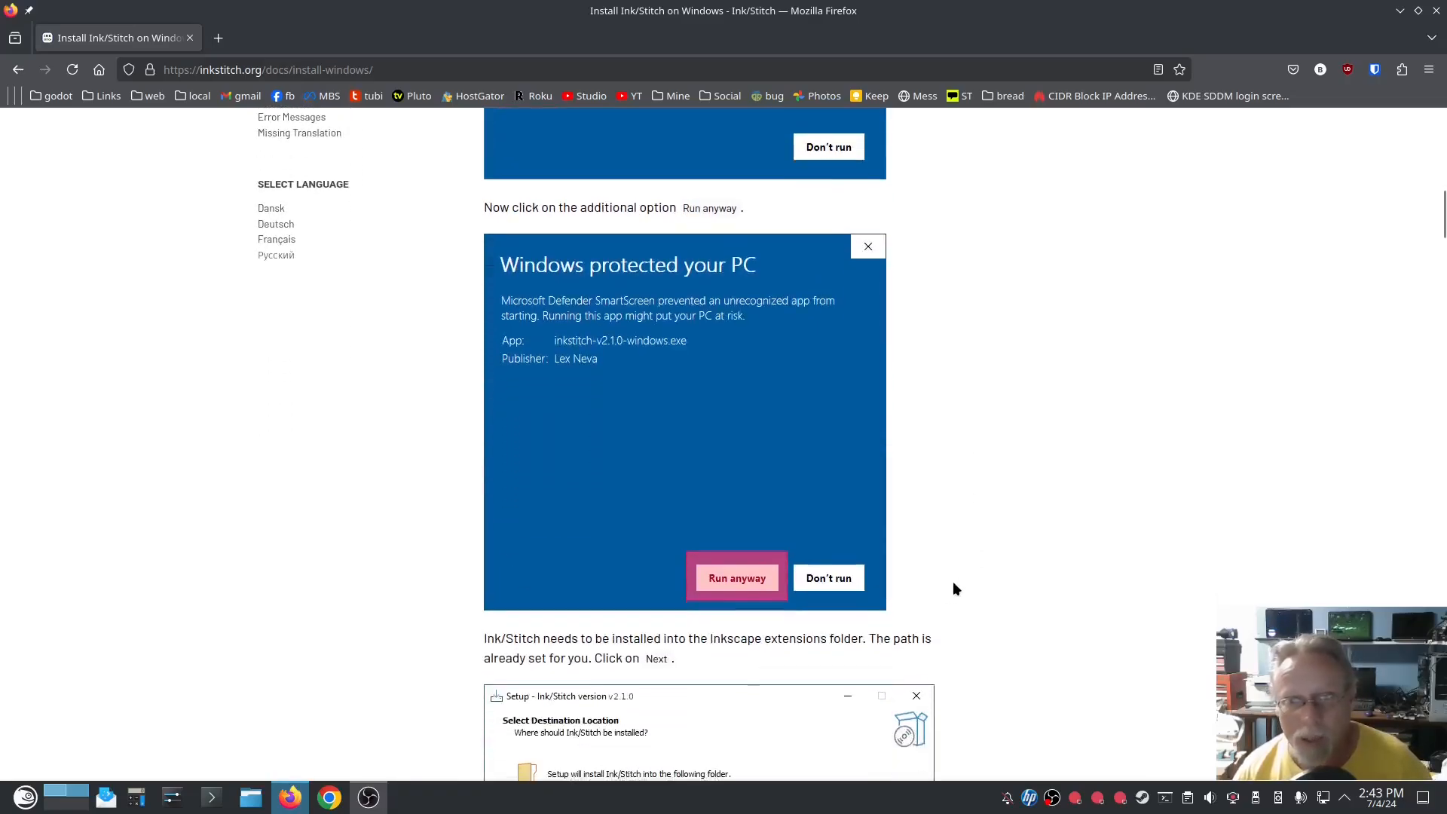
scroll(down, 3)
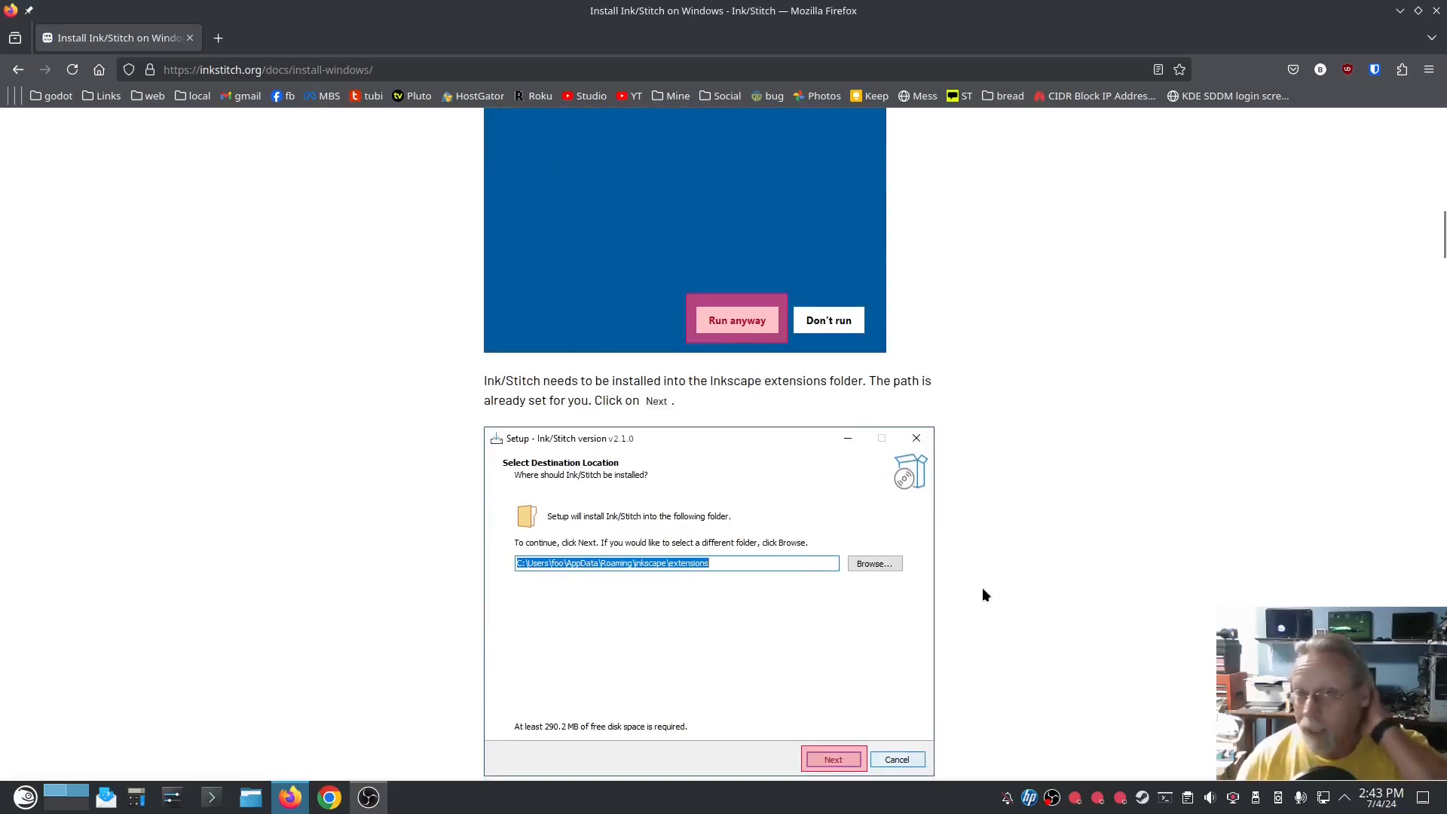
scroll(down, 3)
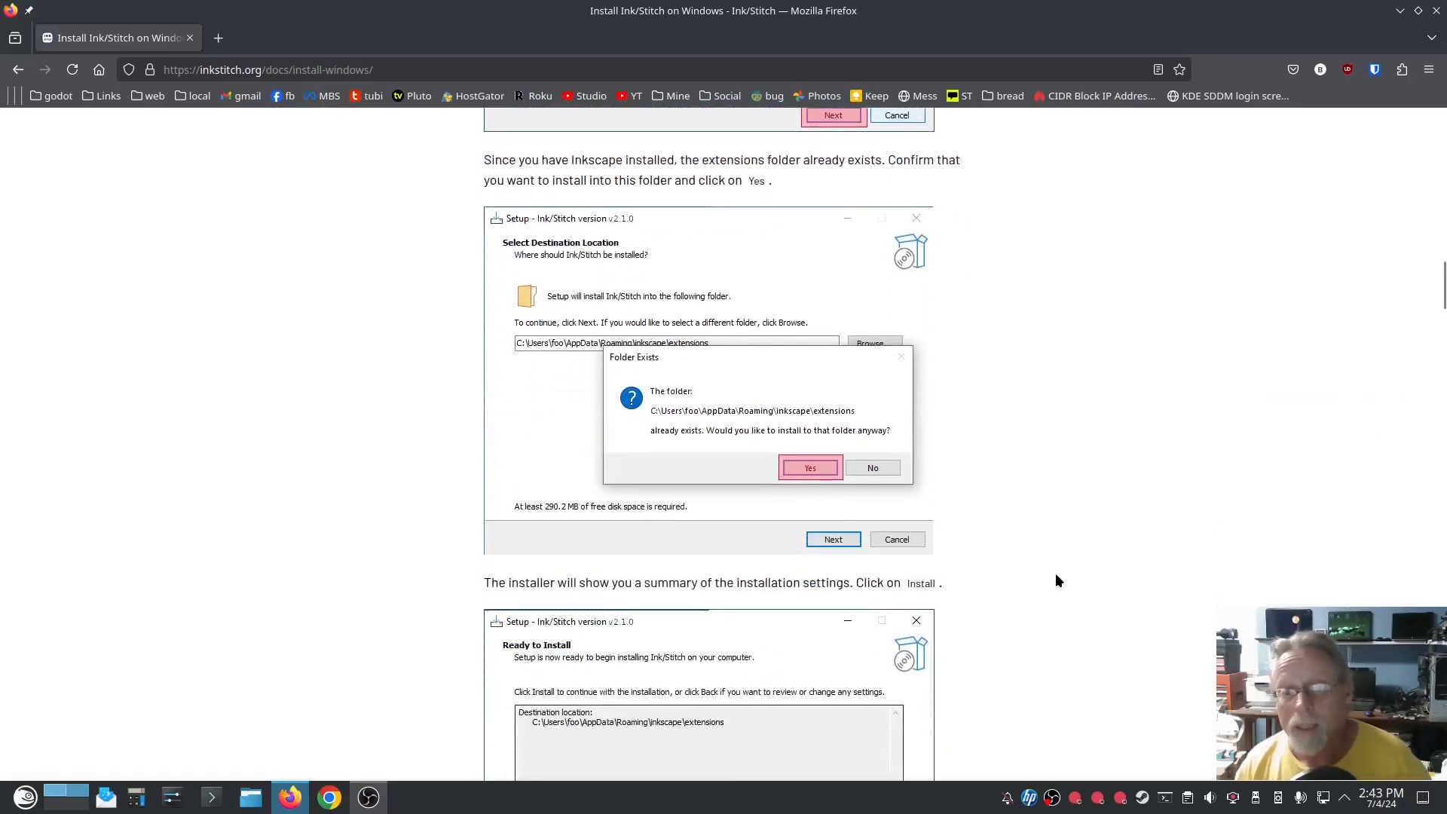
scroll(down, 3)
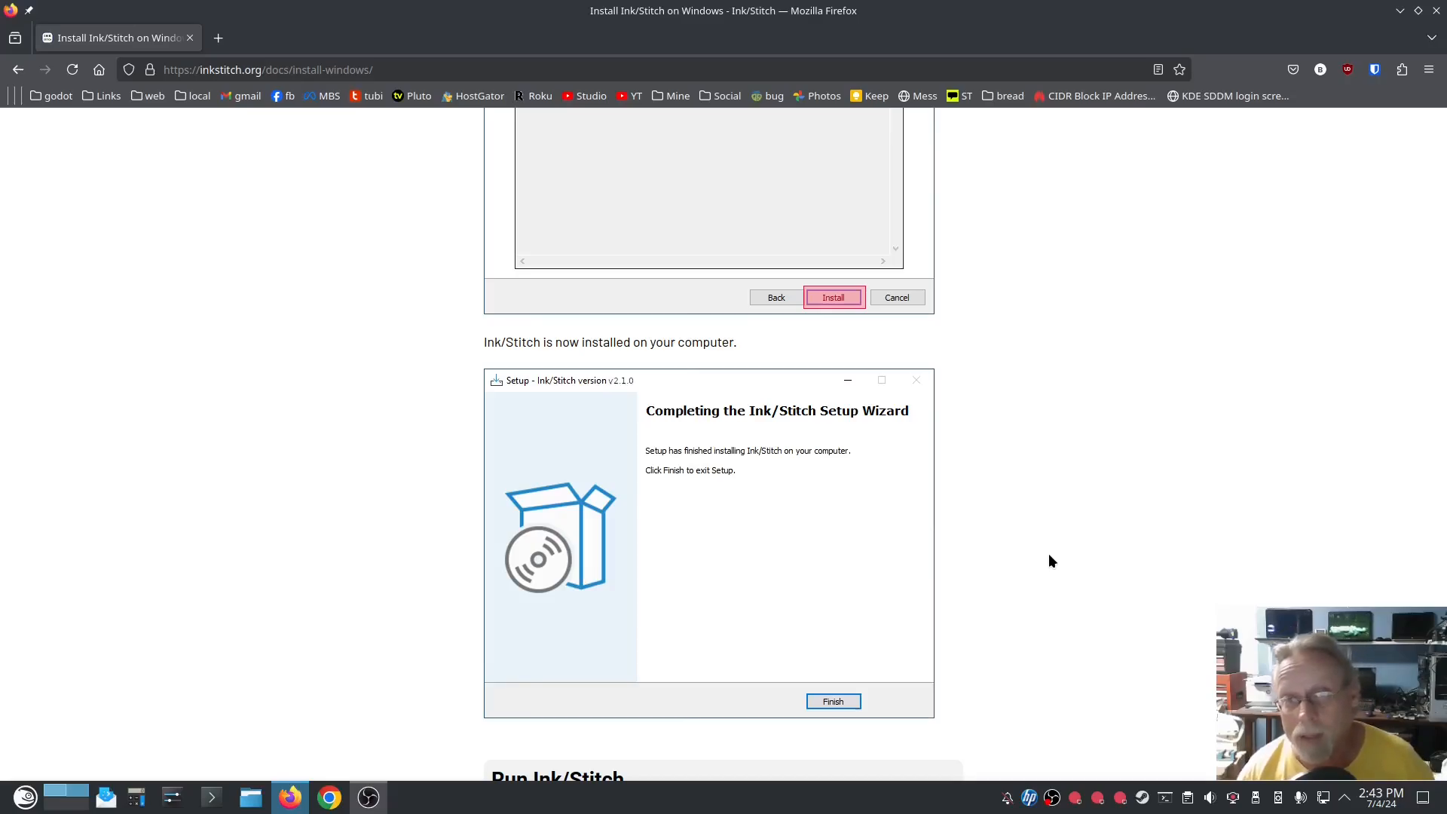
scroll(down, 3)
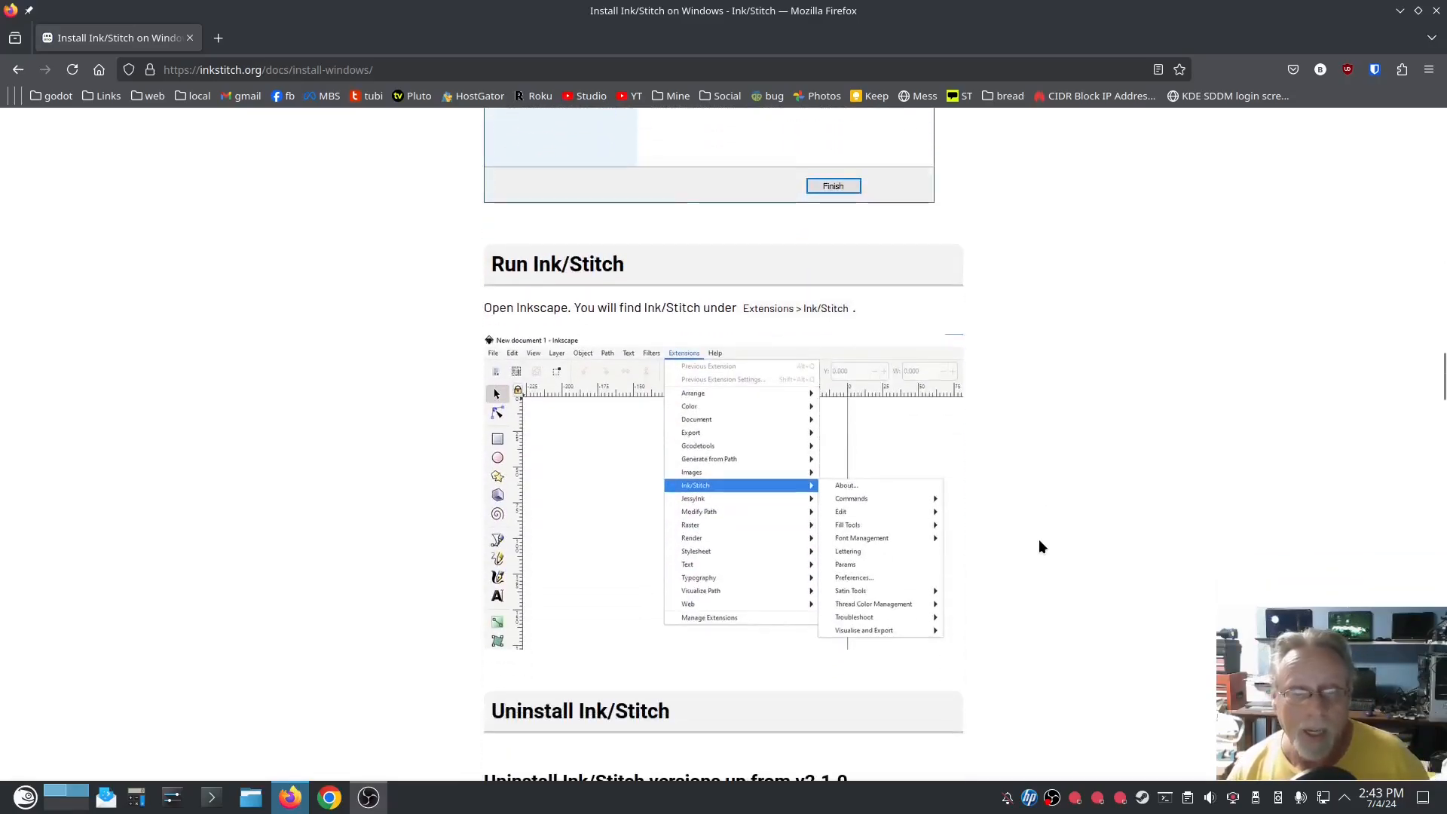
scroll(down, 3)
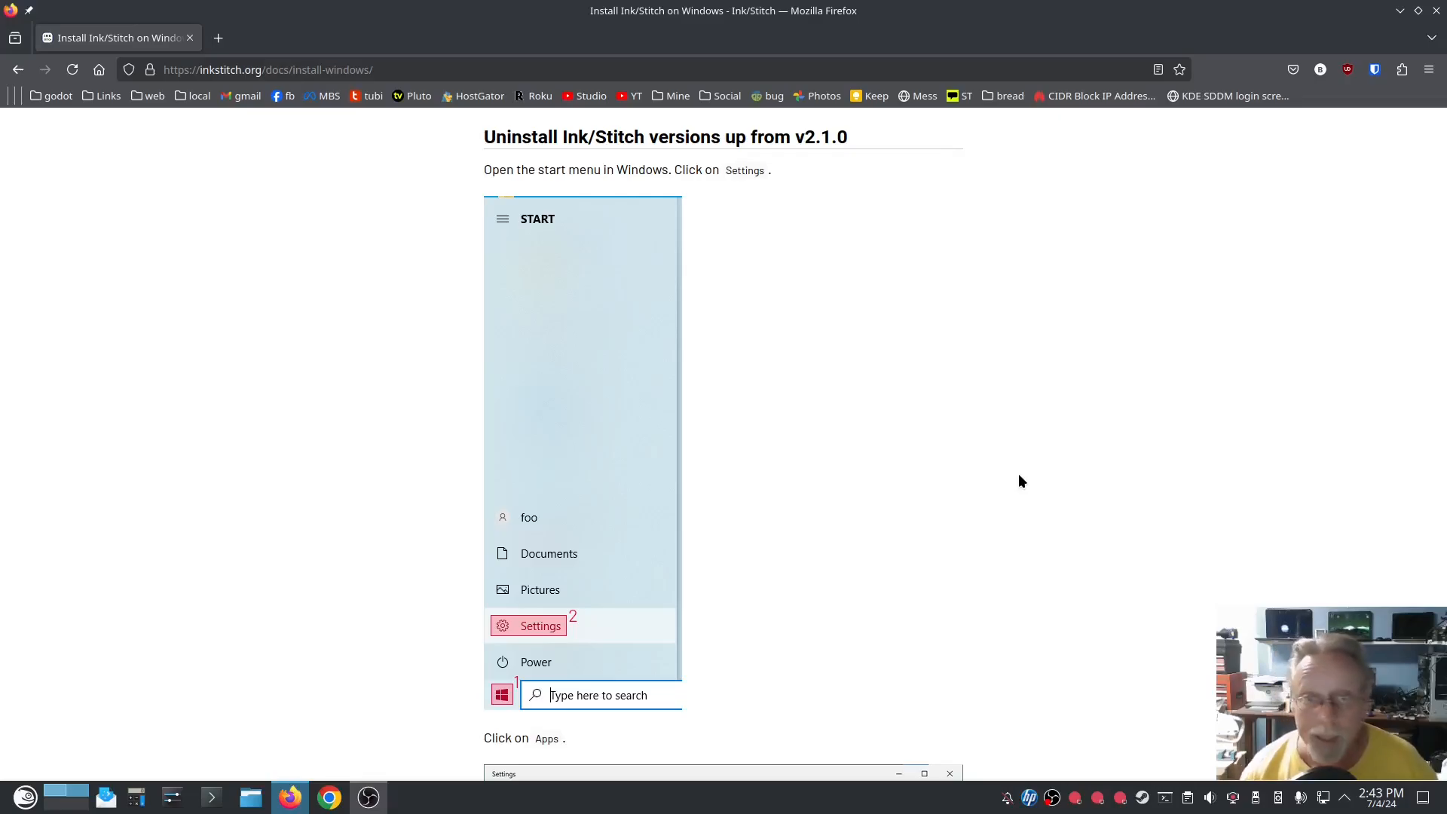
scroll(down, 3)
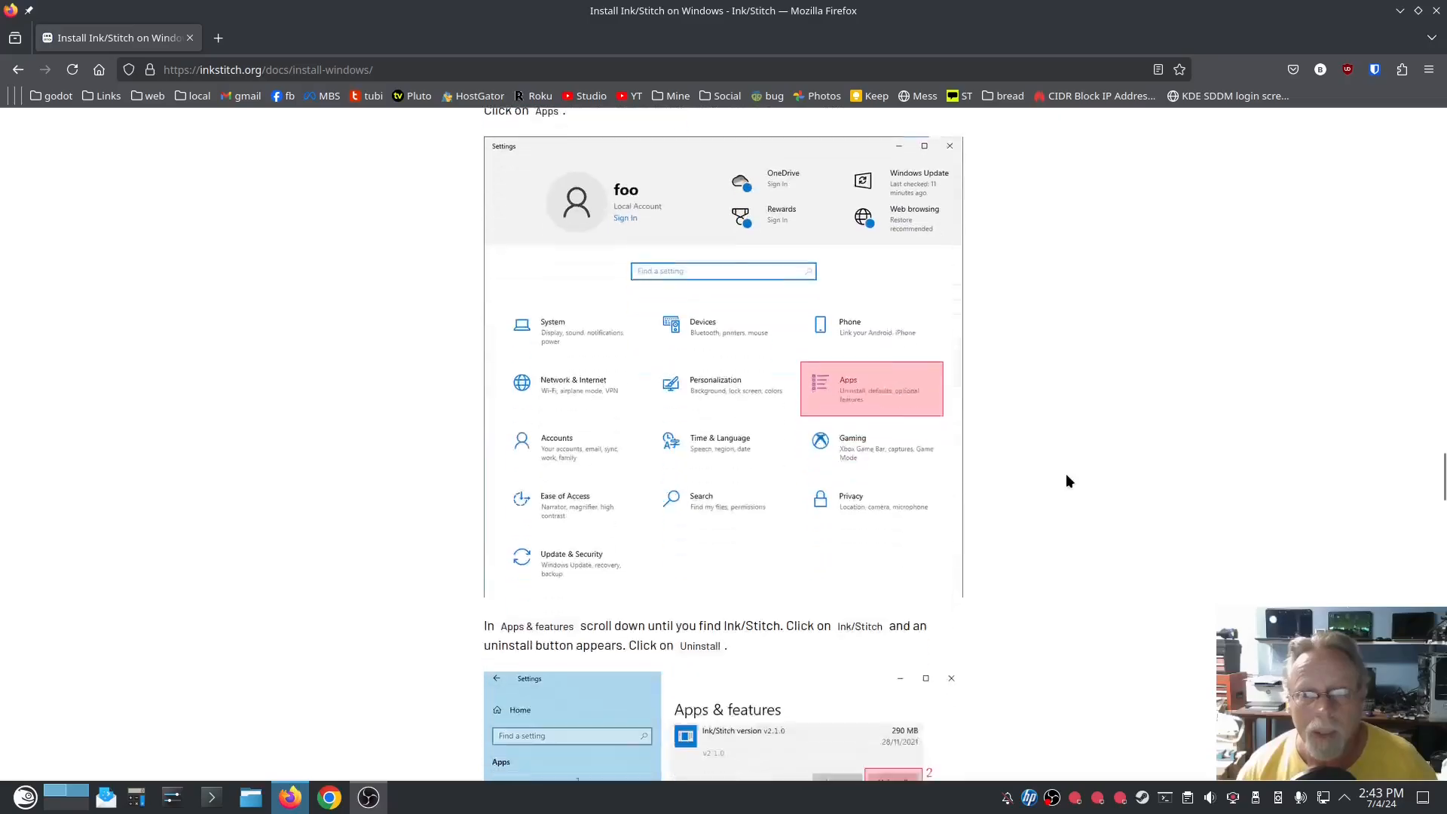
scroll(down, 3)
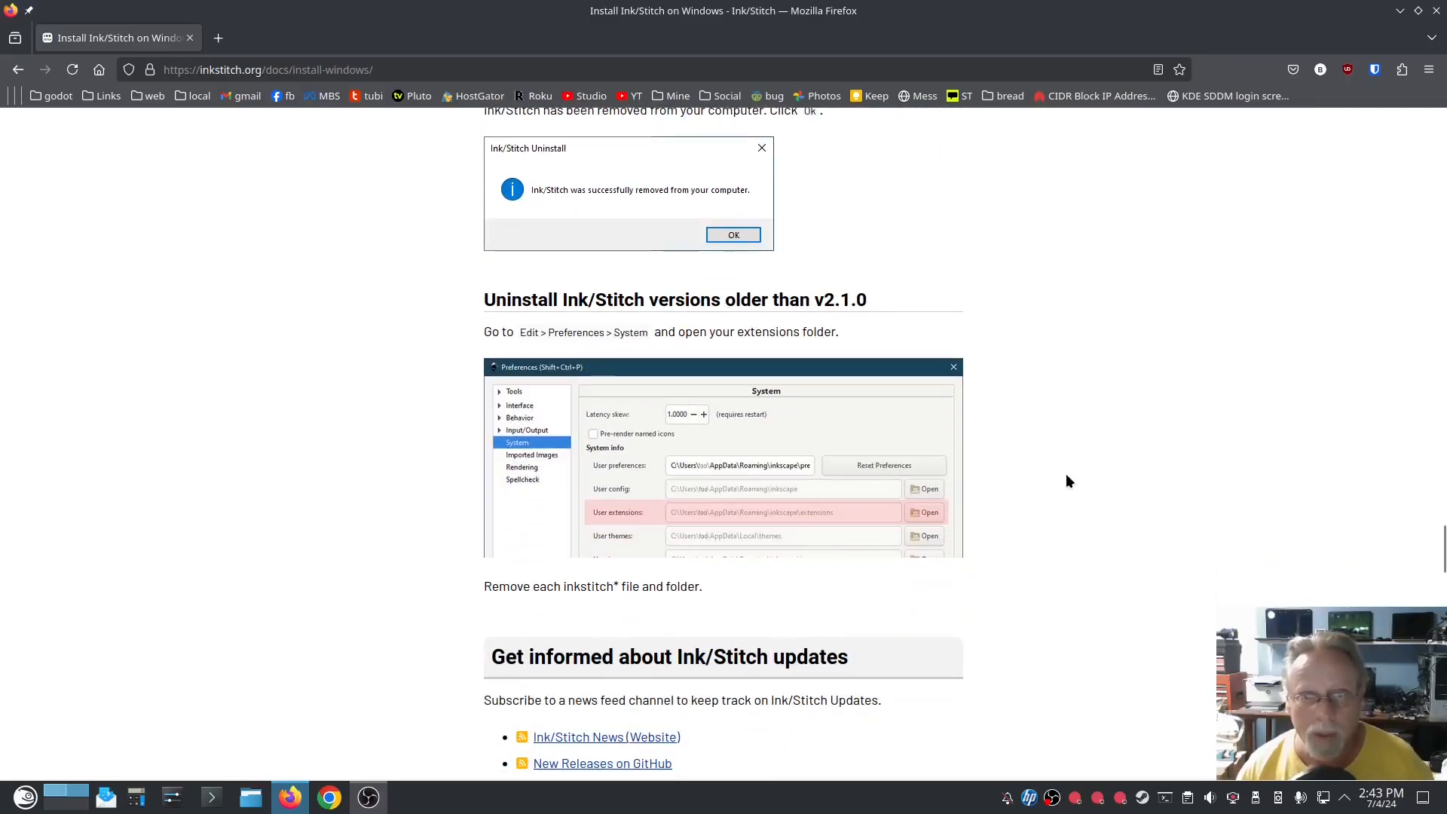
scroll(down, 3)
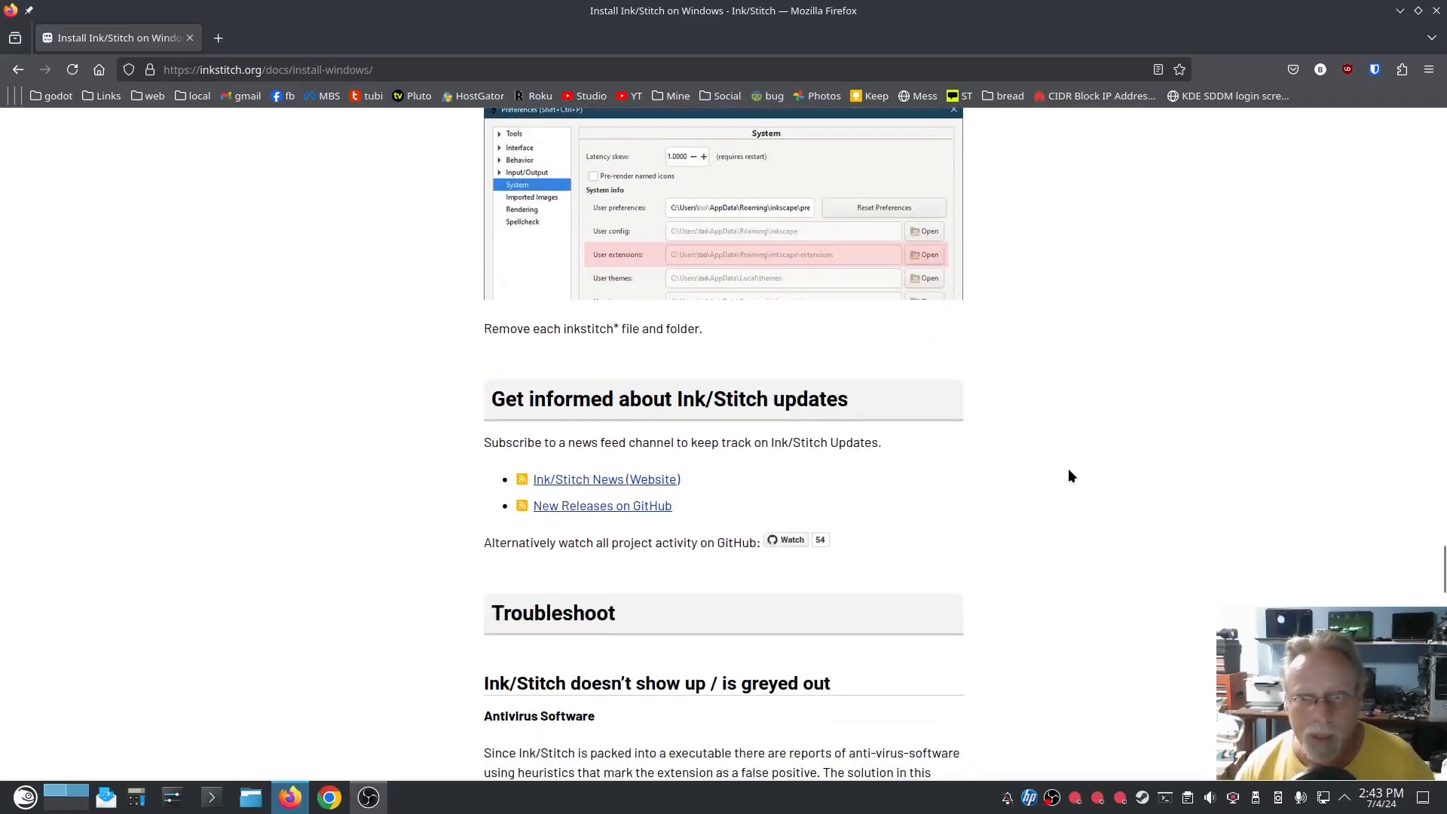
scroll(down, 3)
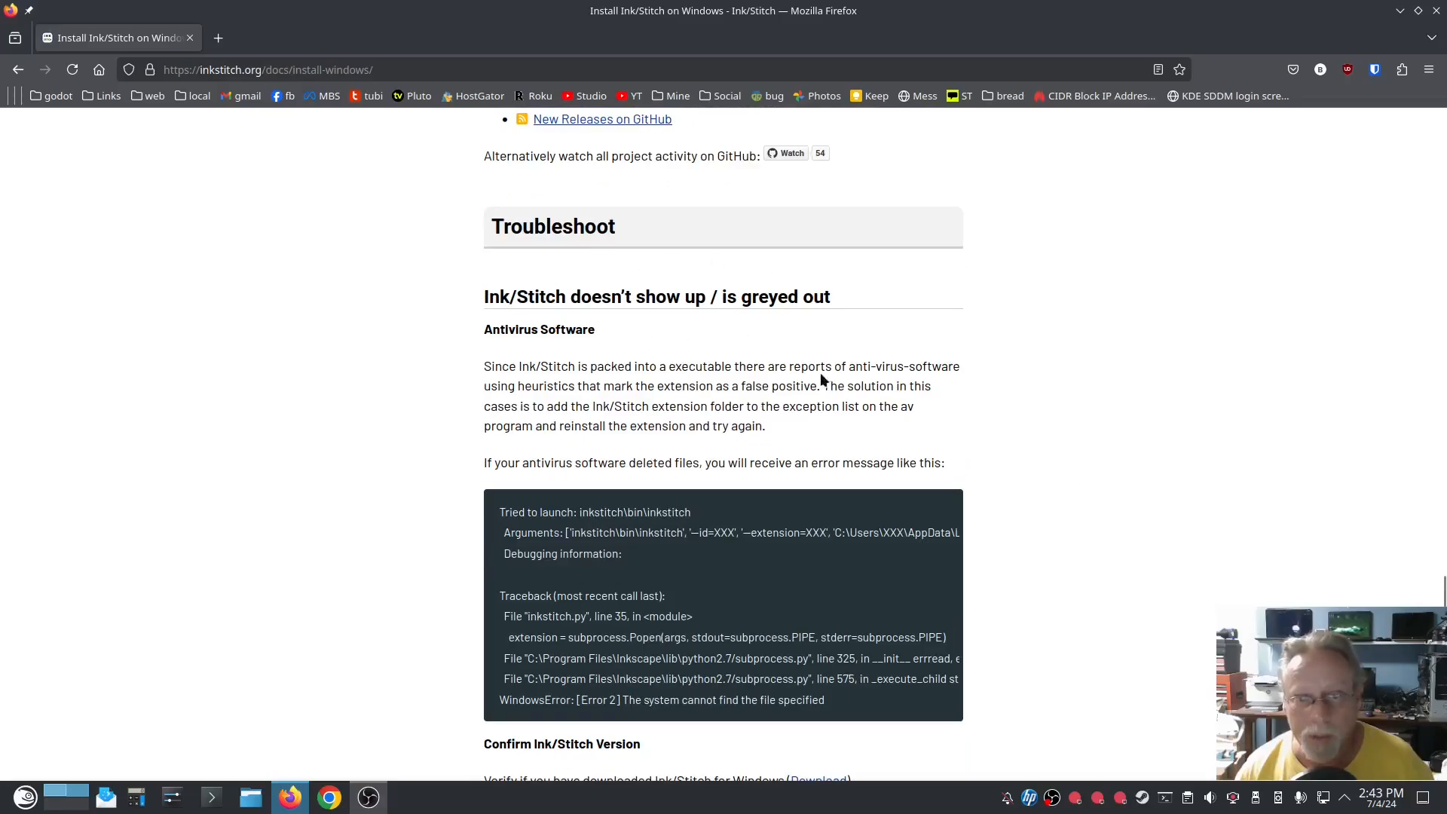
mouse_move(561, 357)
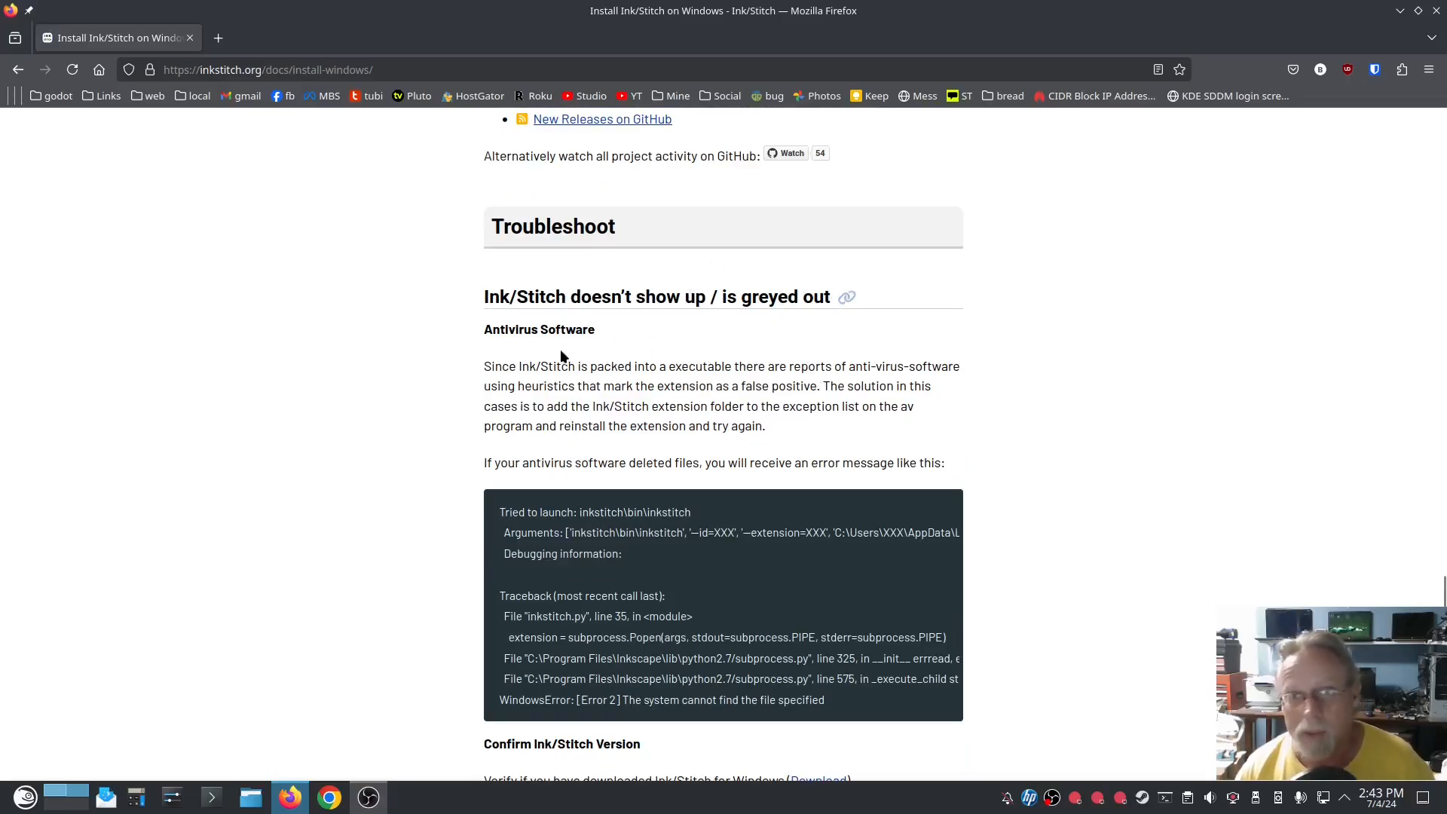
mouse_move(1093, 419)
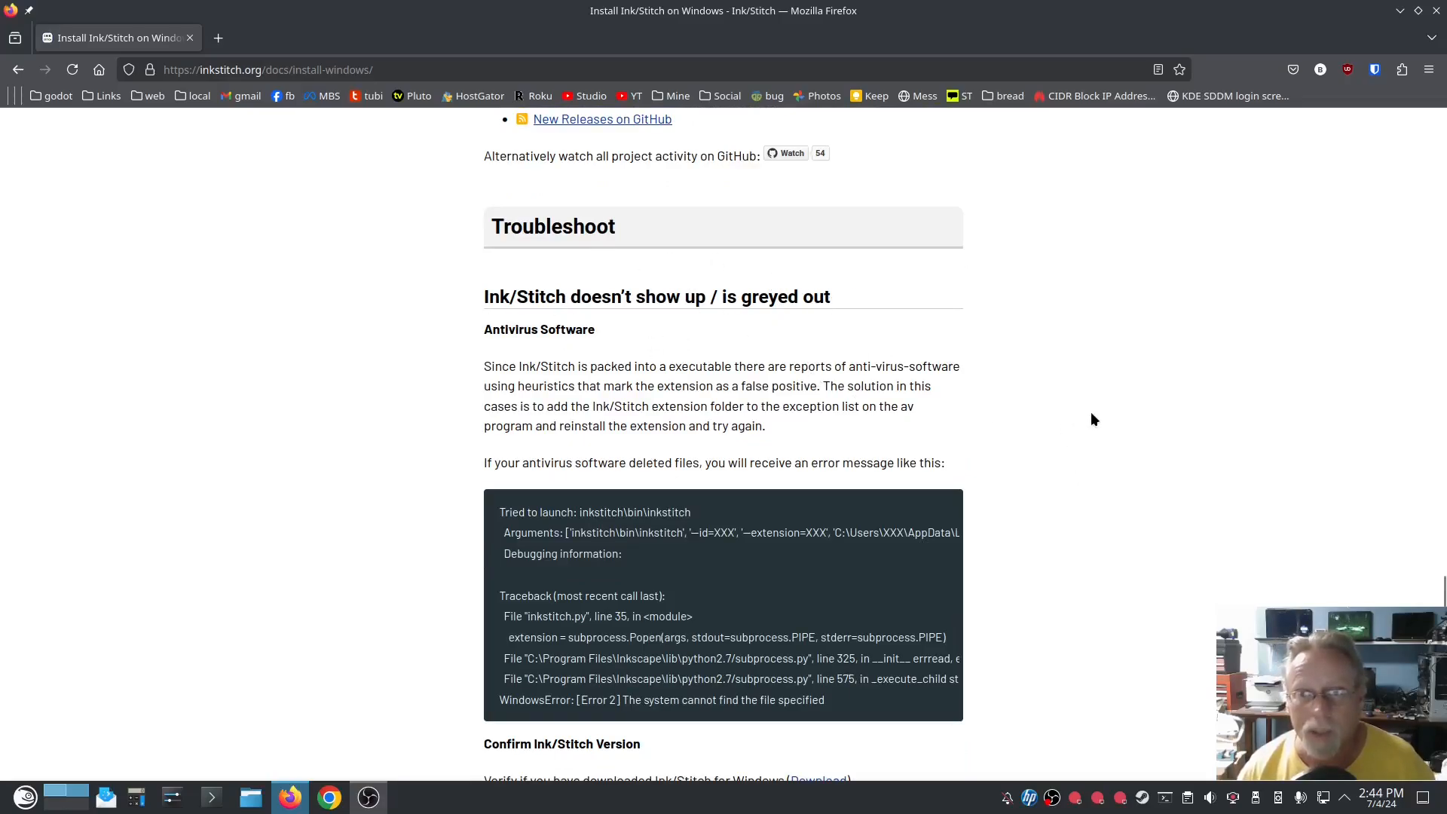
- Read Troubleshoot's antivirus, PYTHONPATH, Windows 7/8 error and English-display advice
scroll(down, 3)
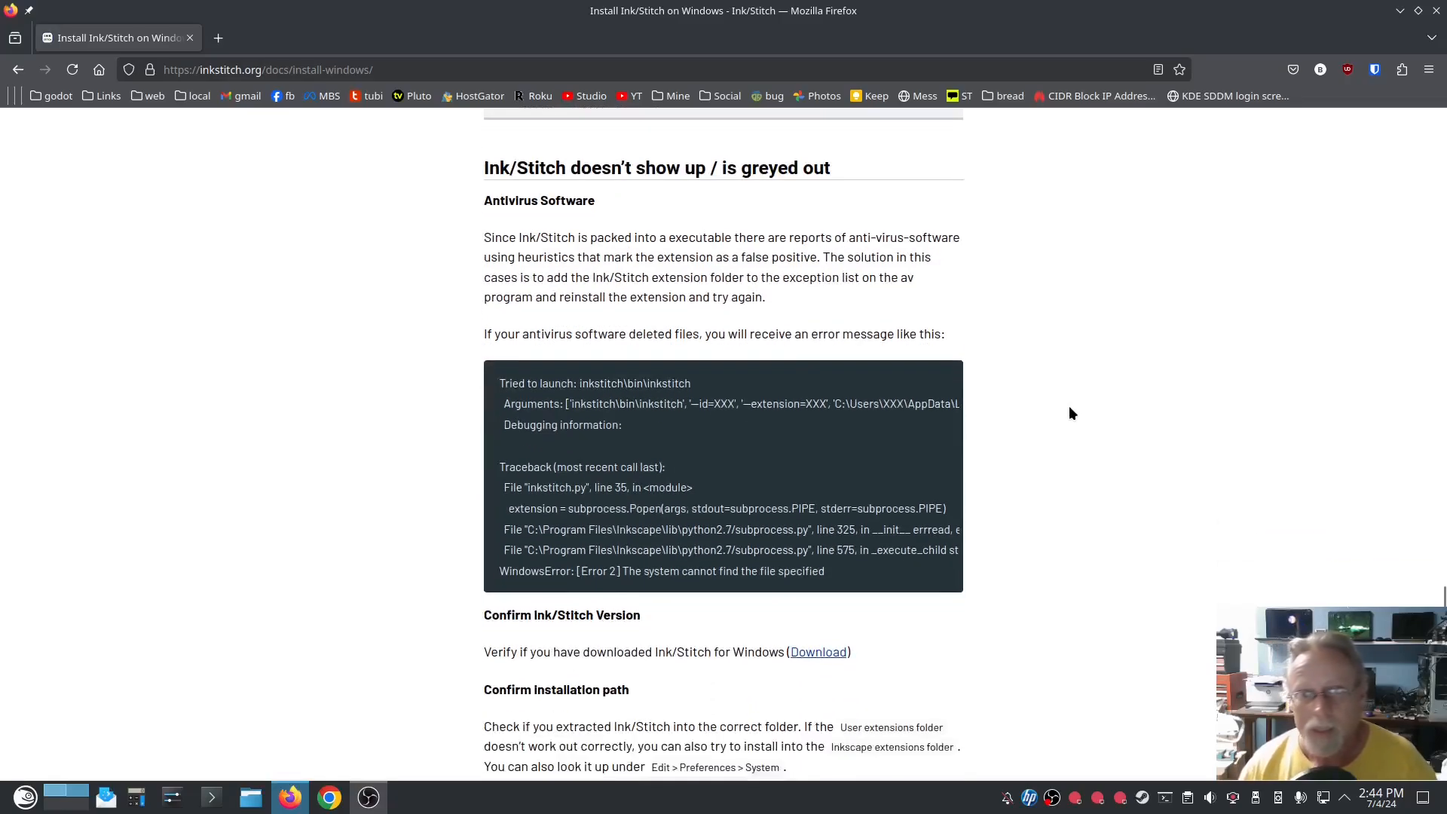
mouse_move(1011, 447)
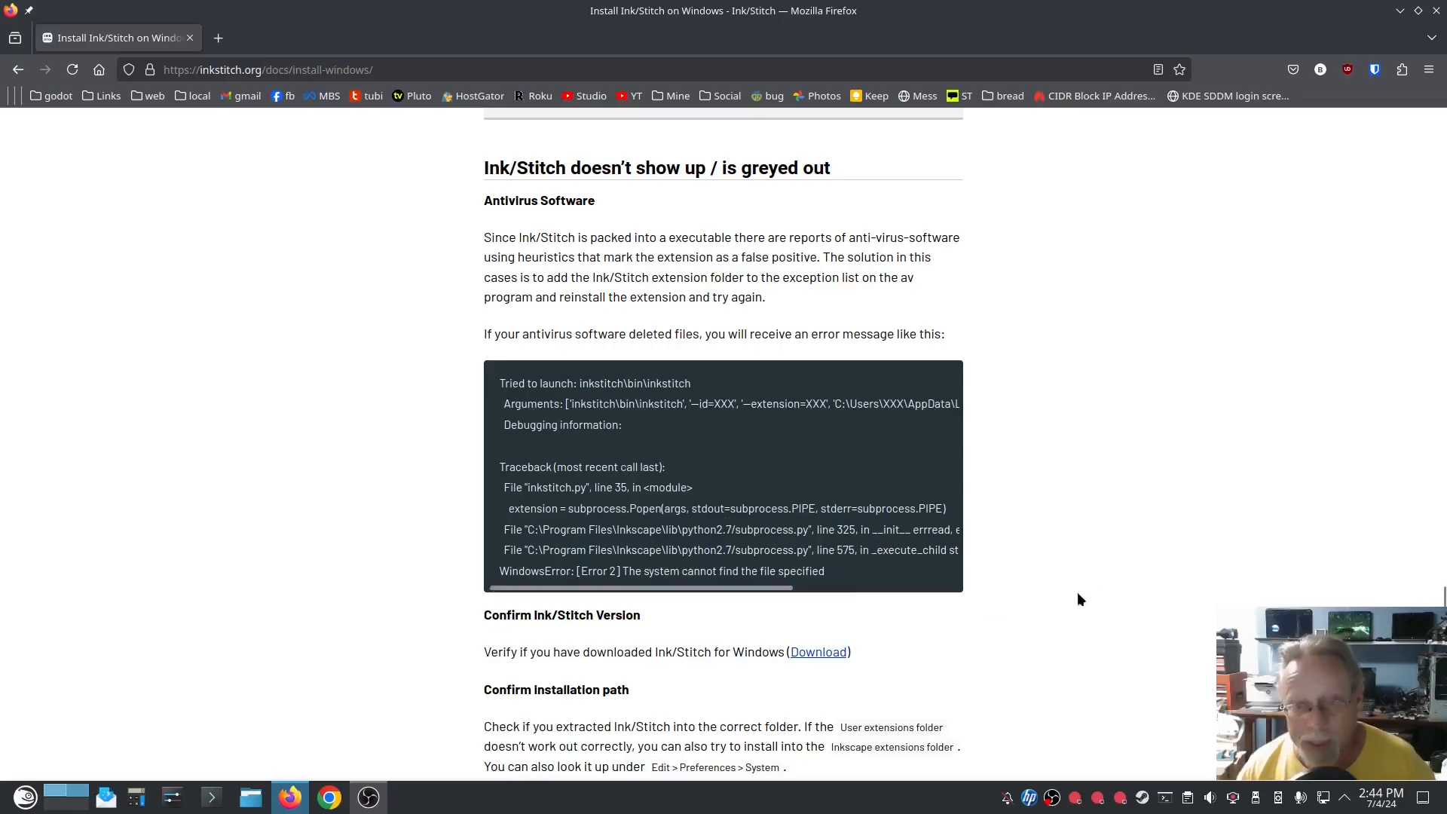
scroll(down, 3)
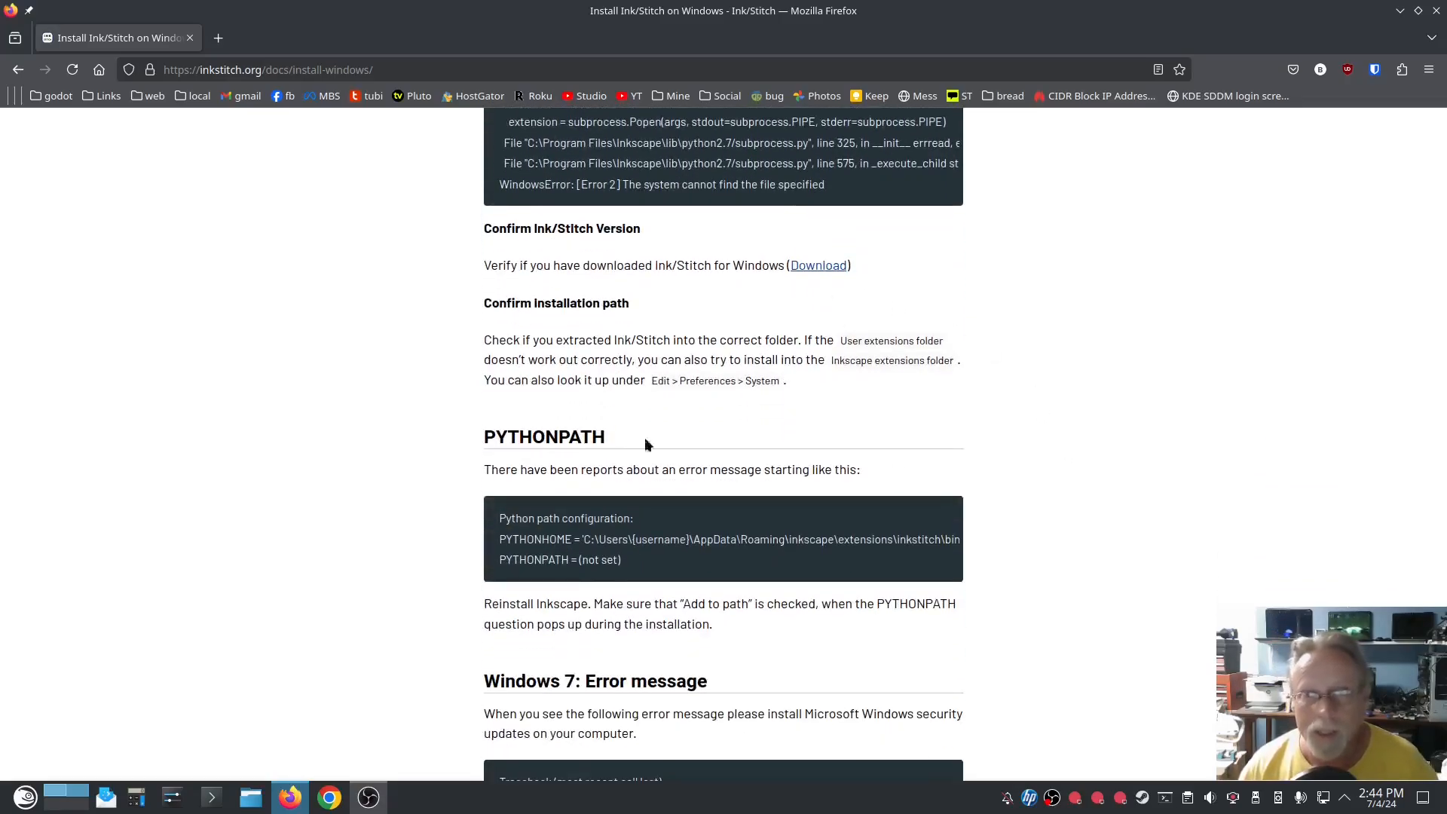
scroll(down, 3)
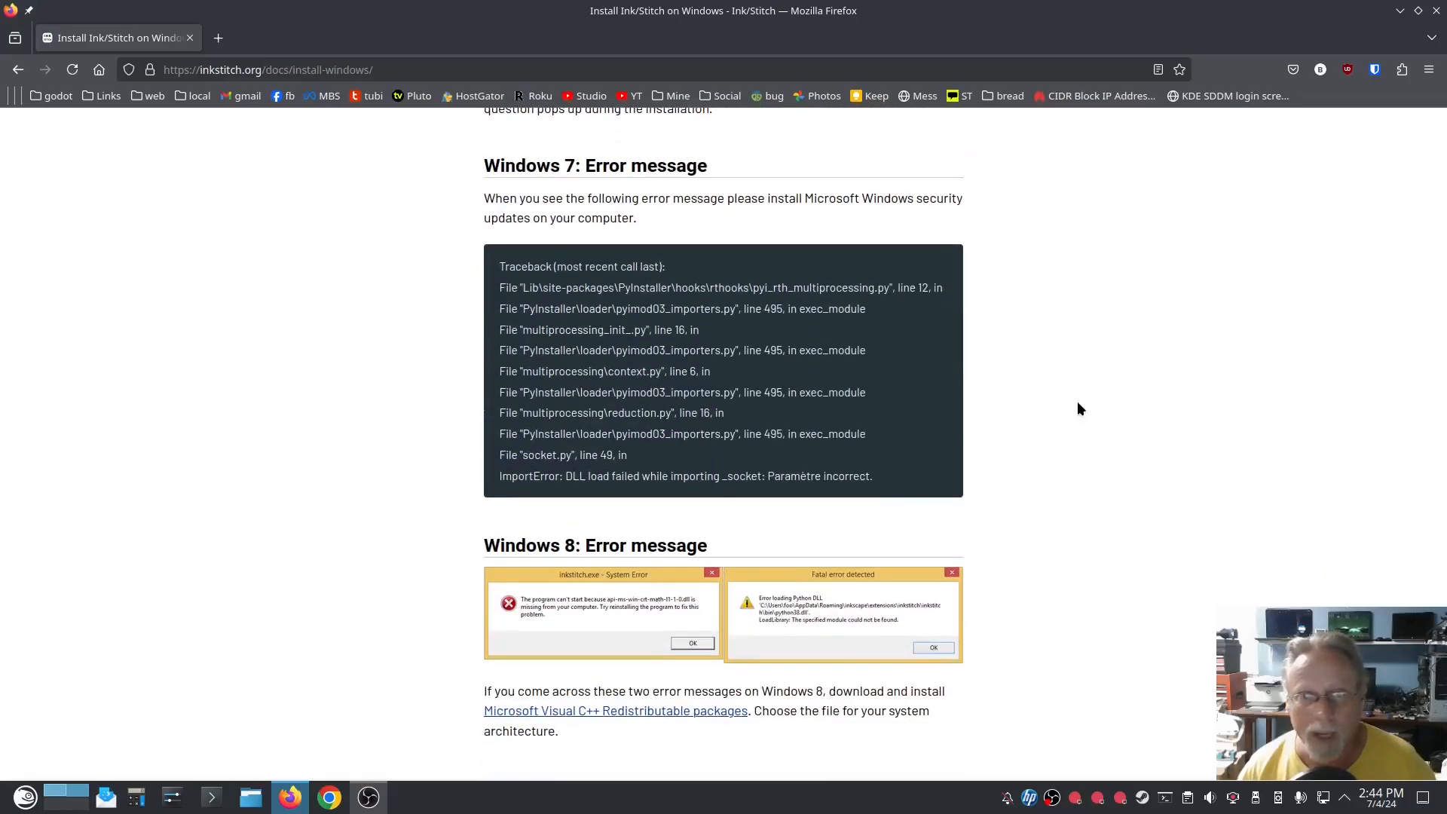
mouse_move(1084, 526)
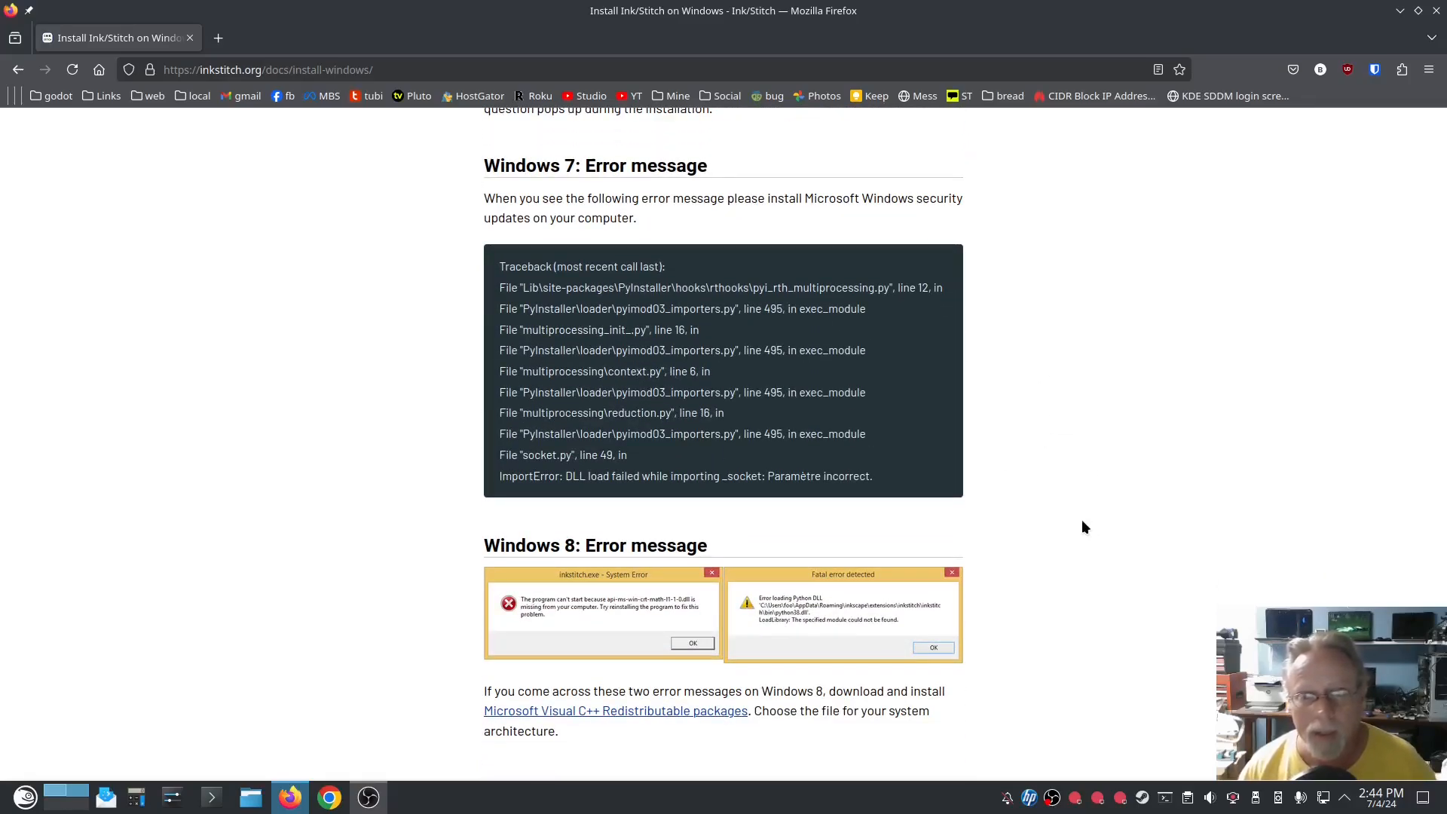
scroll(down, 3)
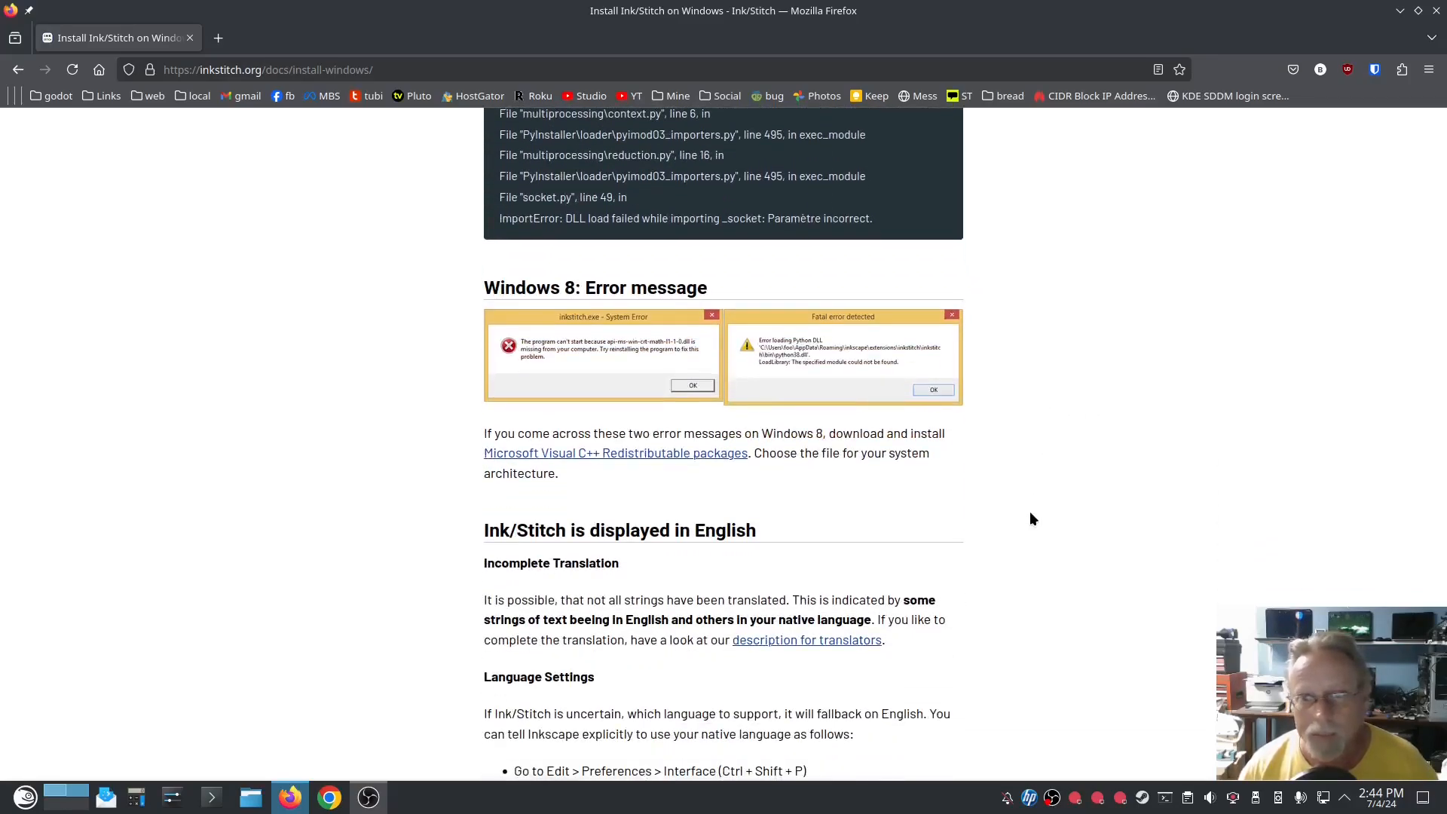
mouse_move(662, 435)
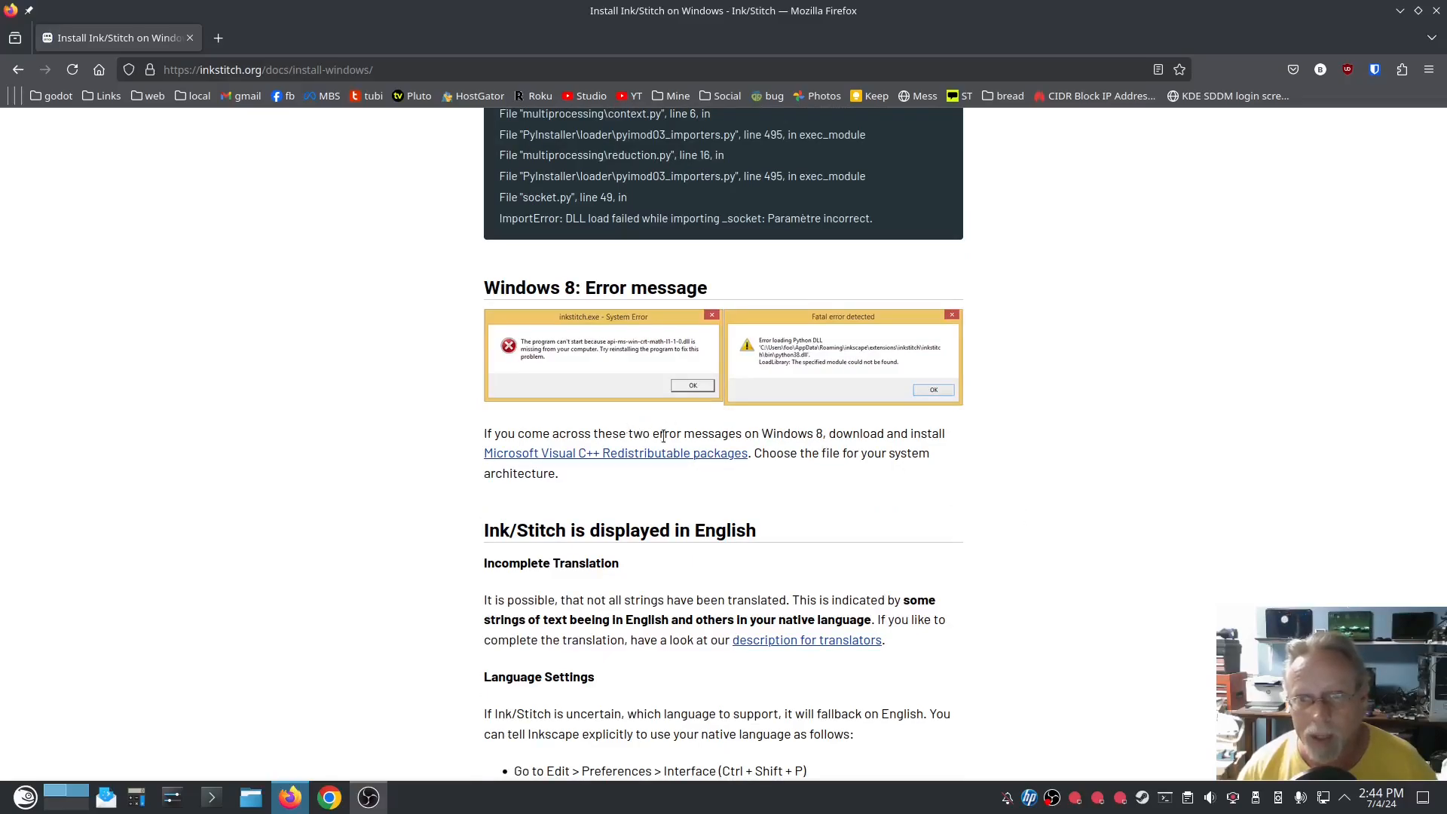
mouse_move(1064, 485)
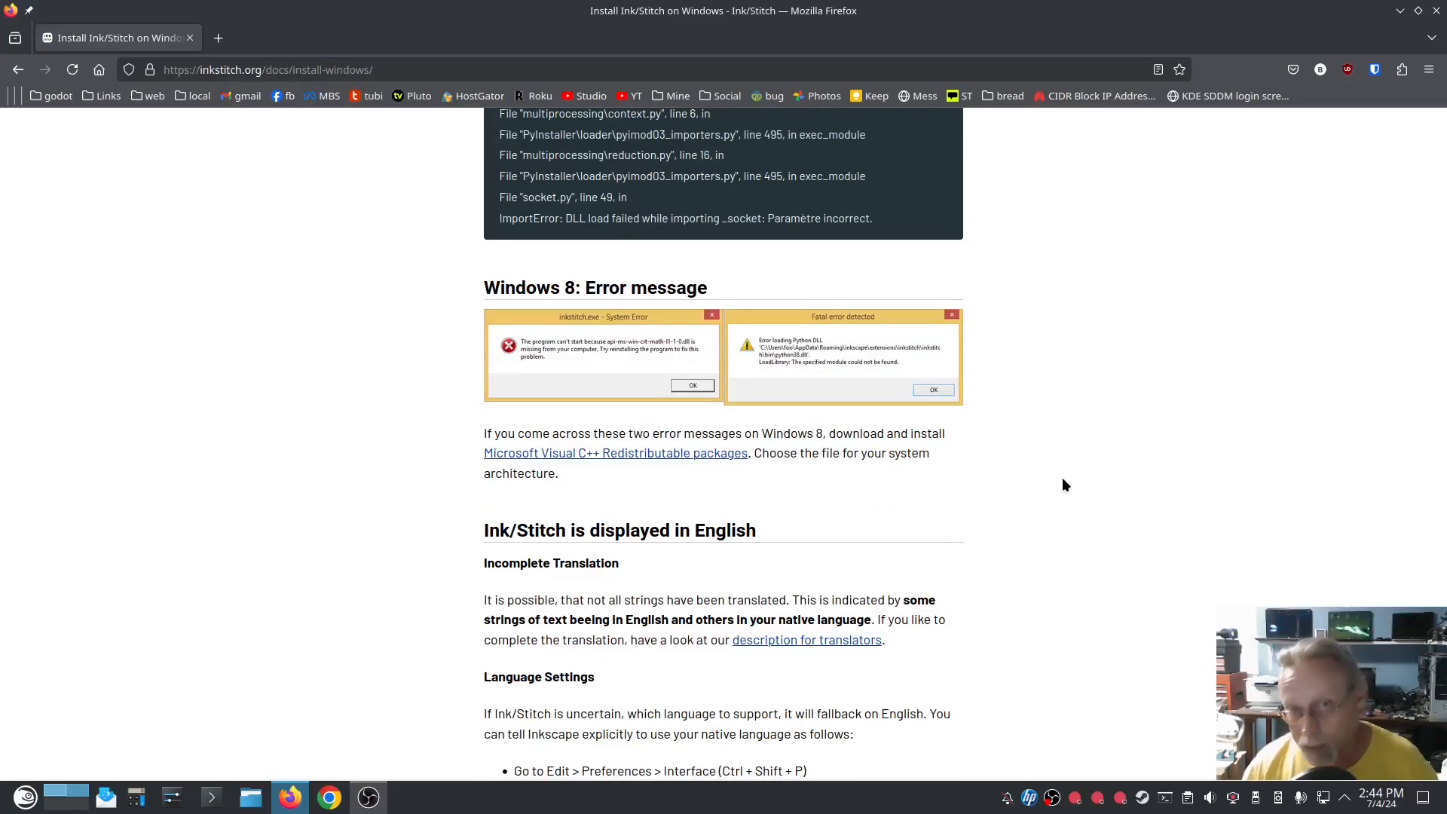
mouse_move(1035, 505)
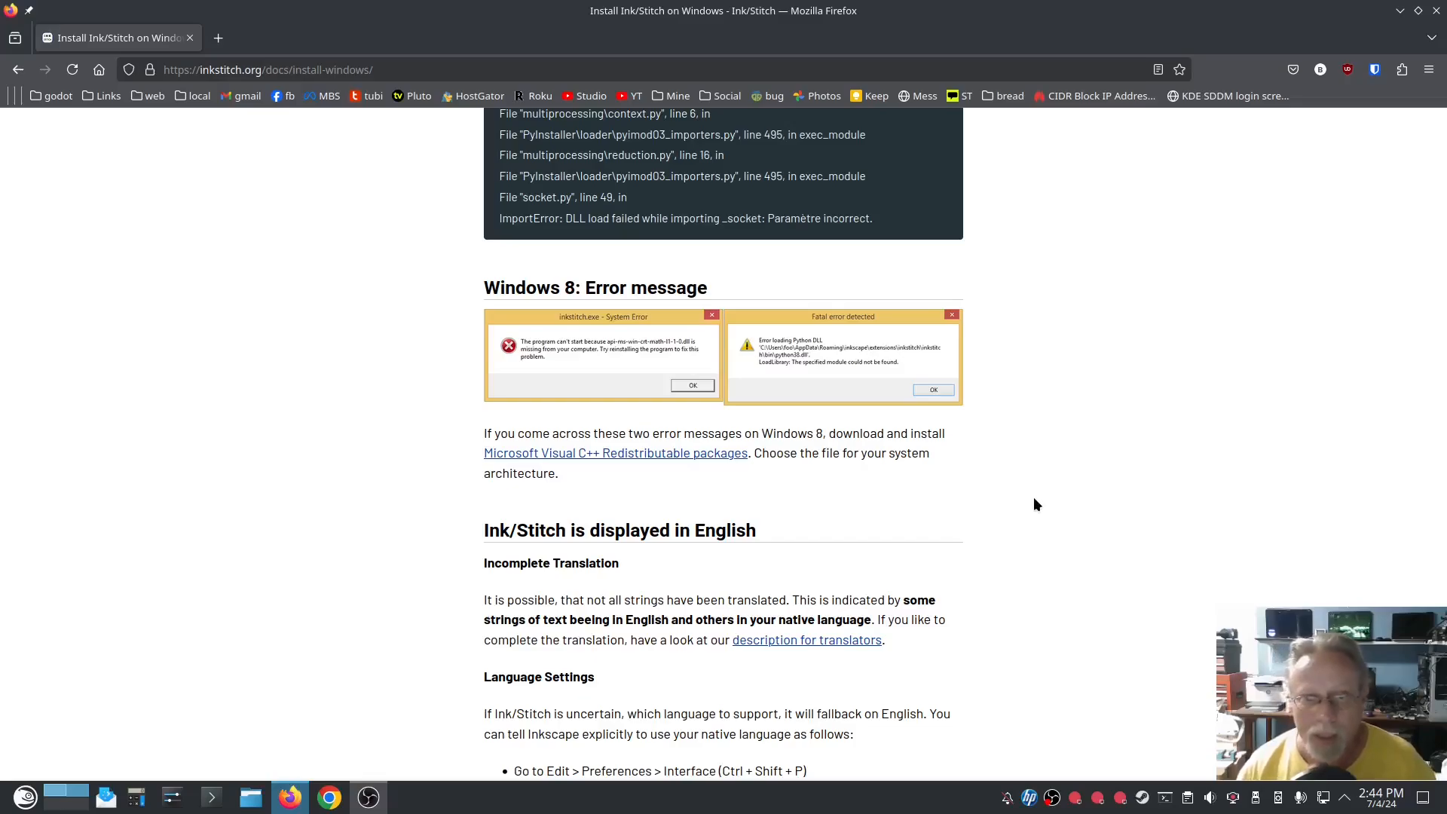
scroll(down, 3)
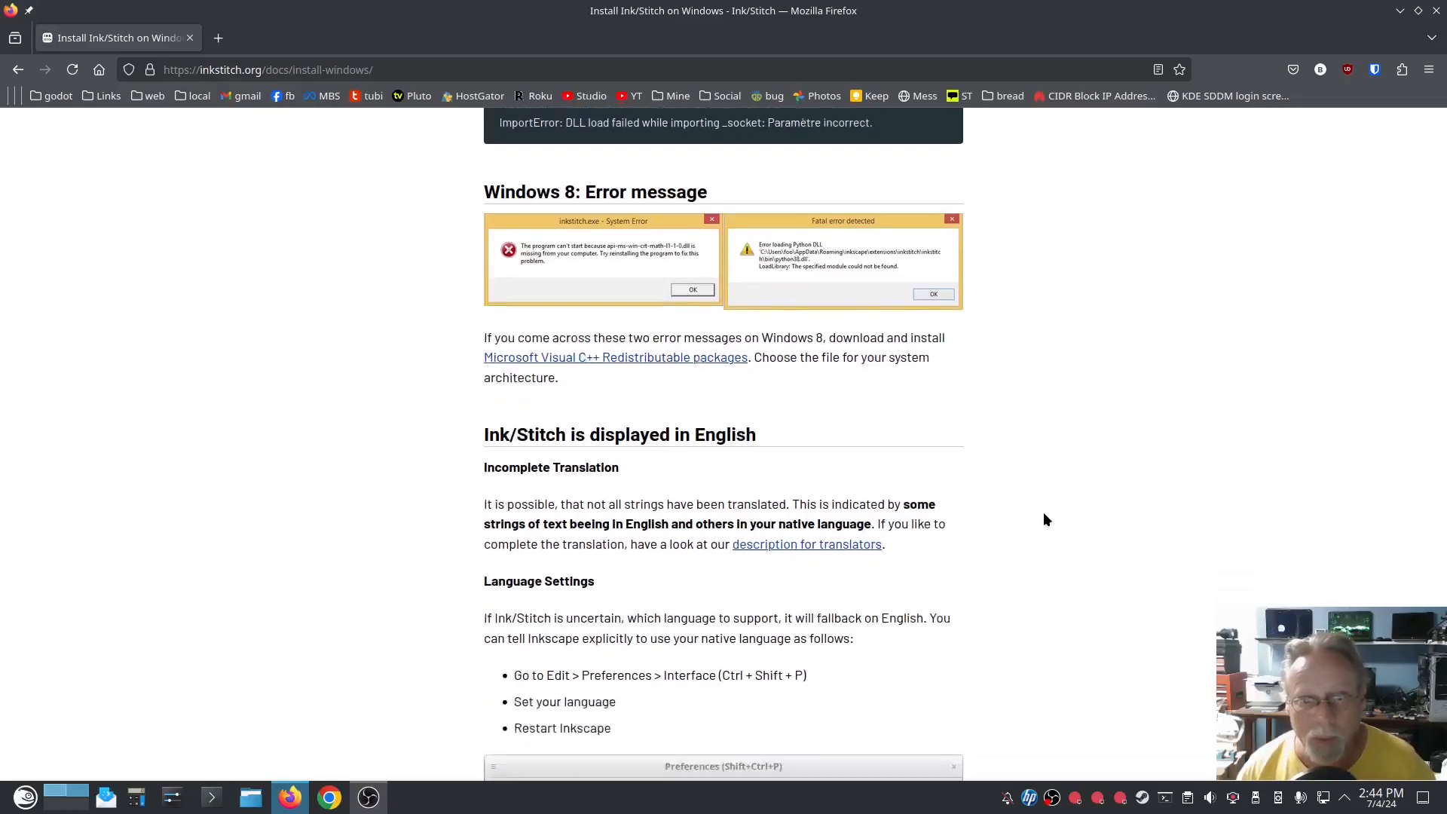
scroll(down, 3)
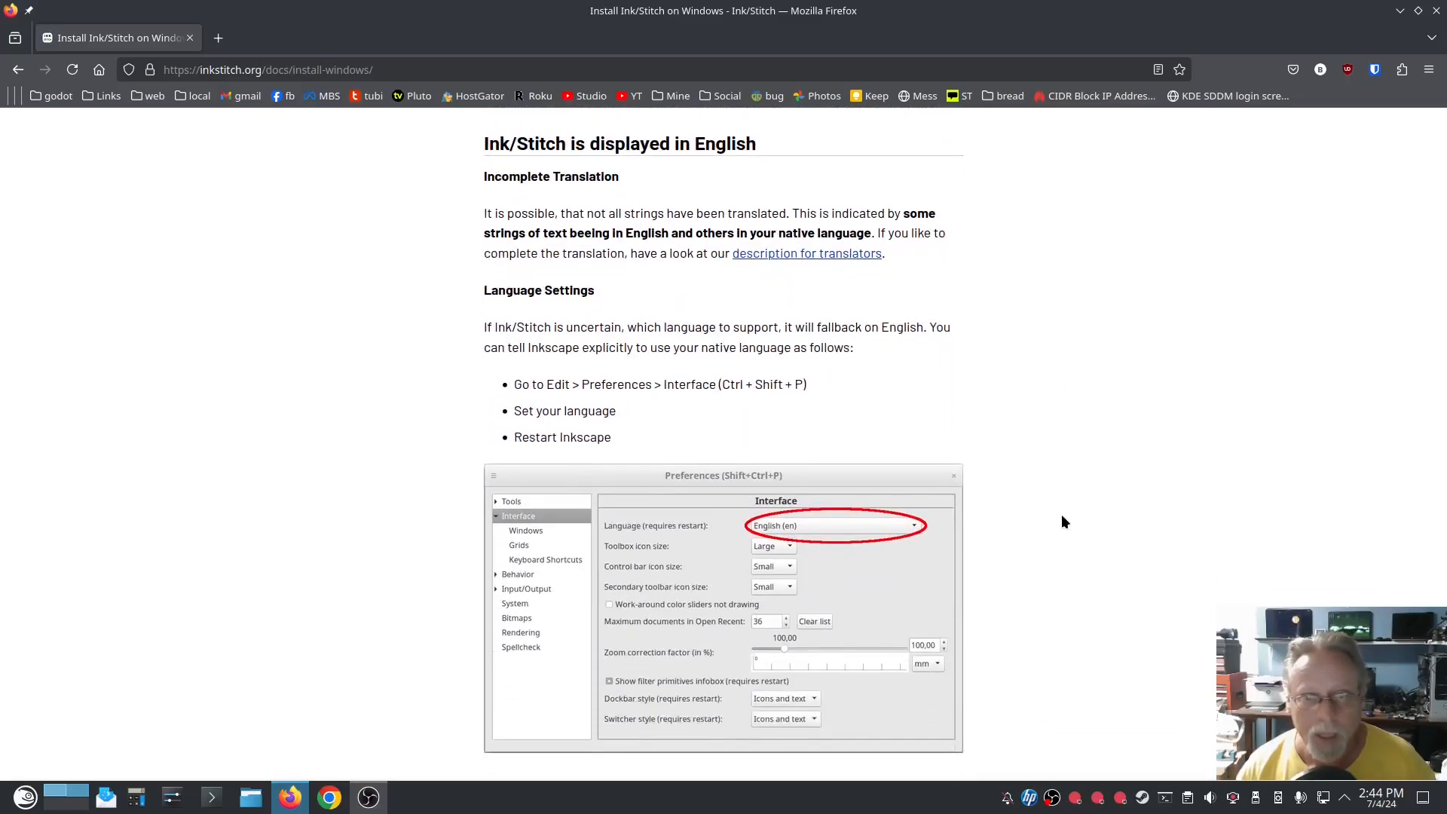
scroll(down, 3)
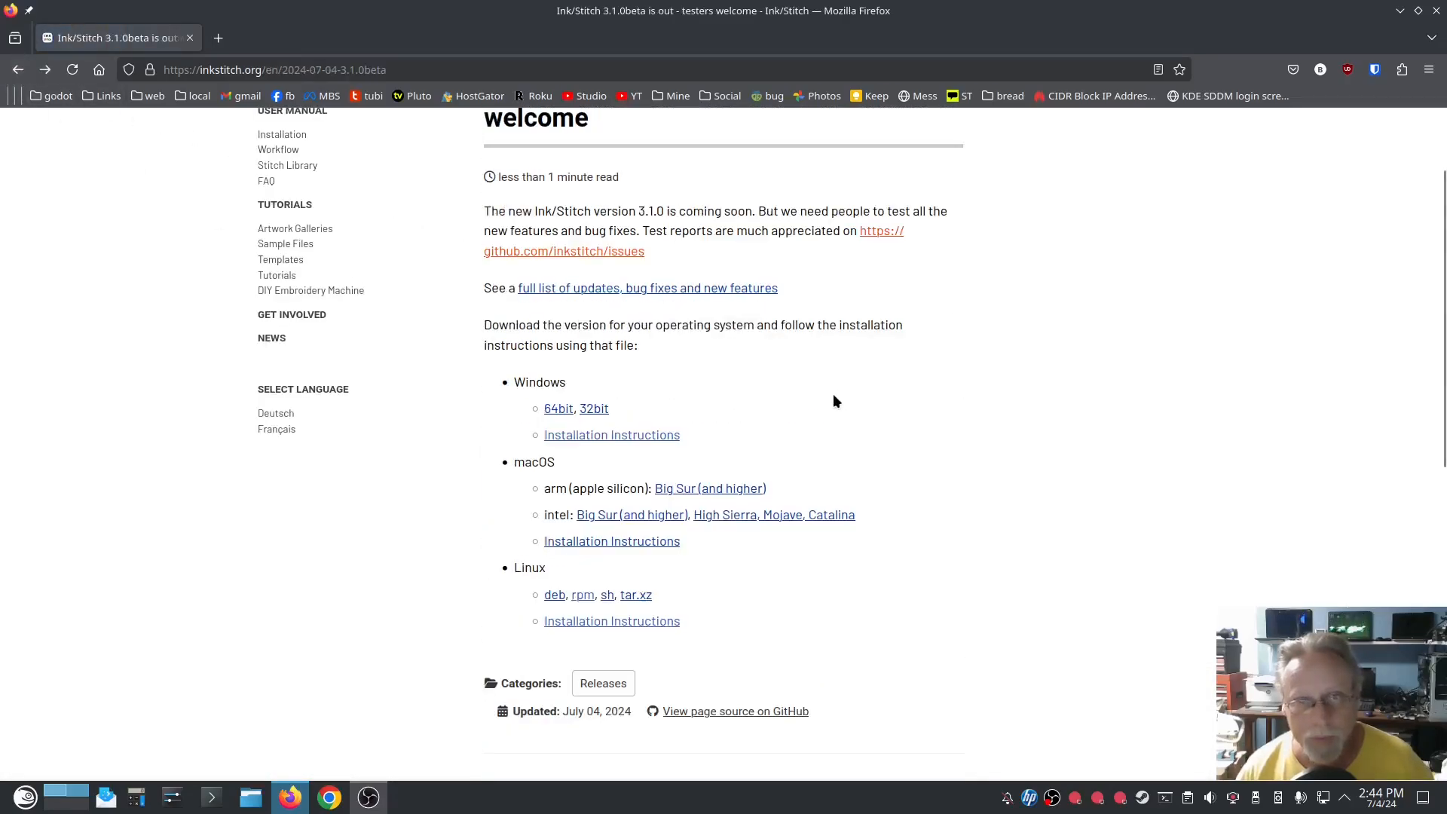
mouse_move(613, 535)
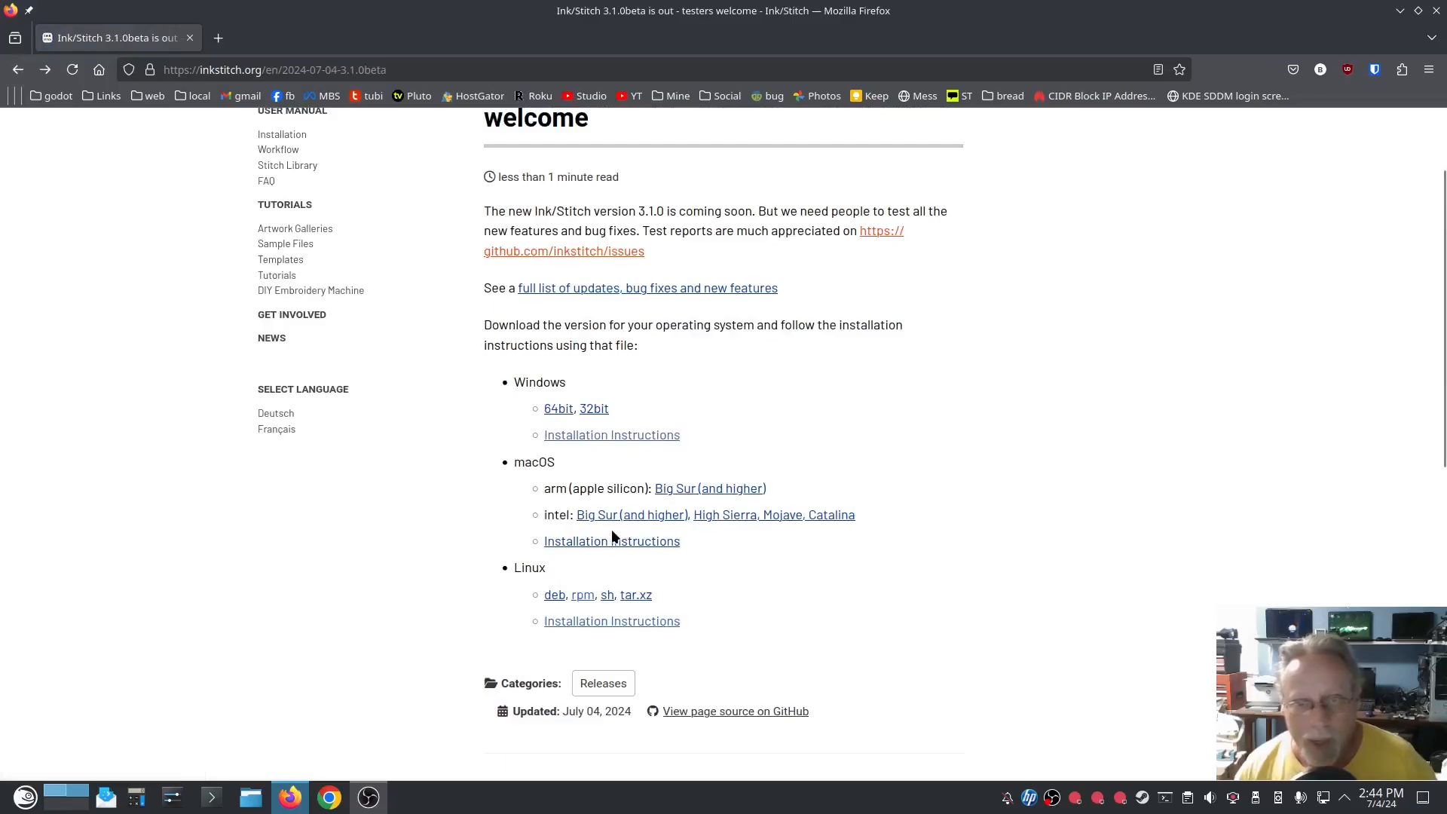
click(611, 541)
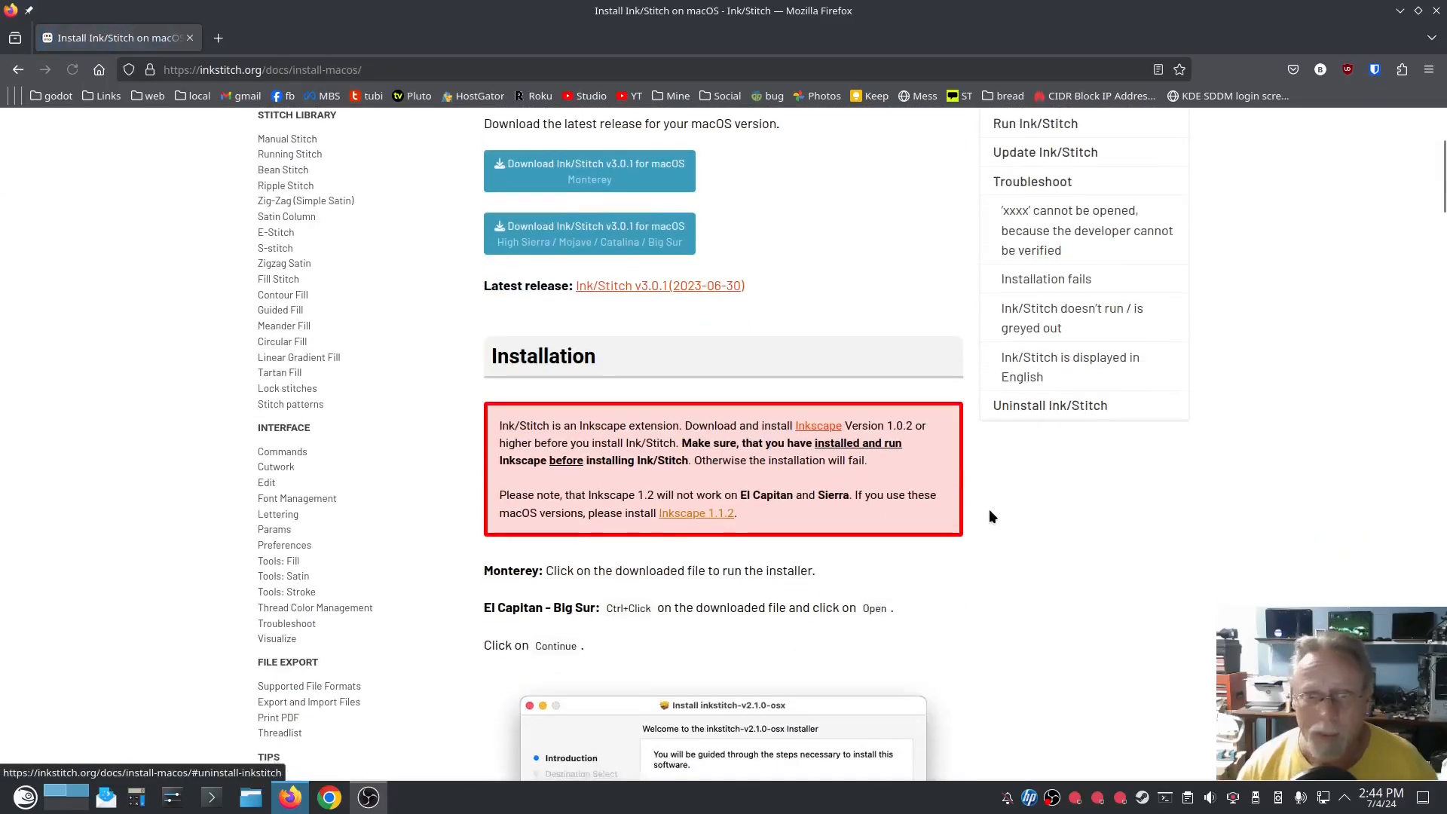
mouse_move(1069, 539)
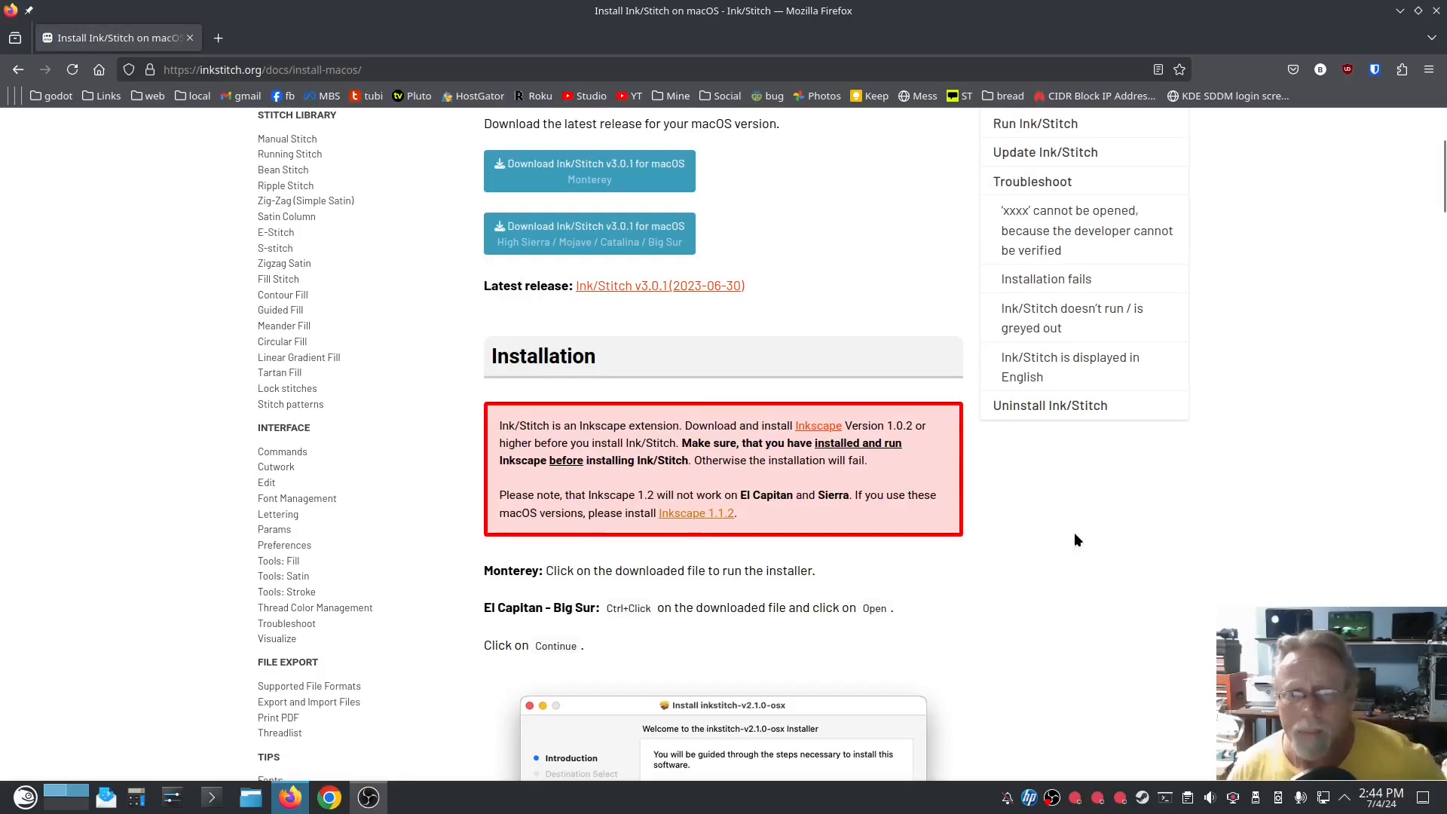
mouse_move(591, 430)
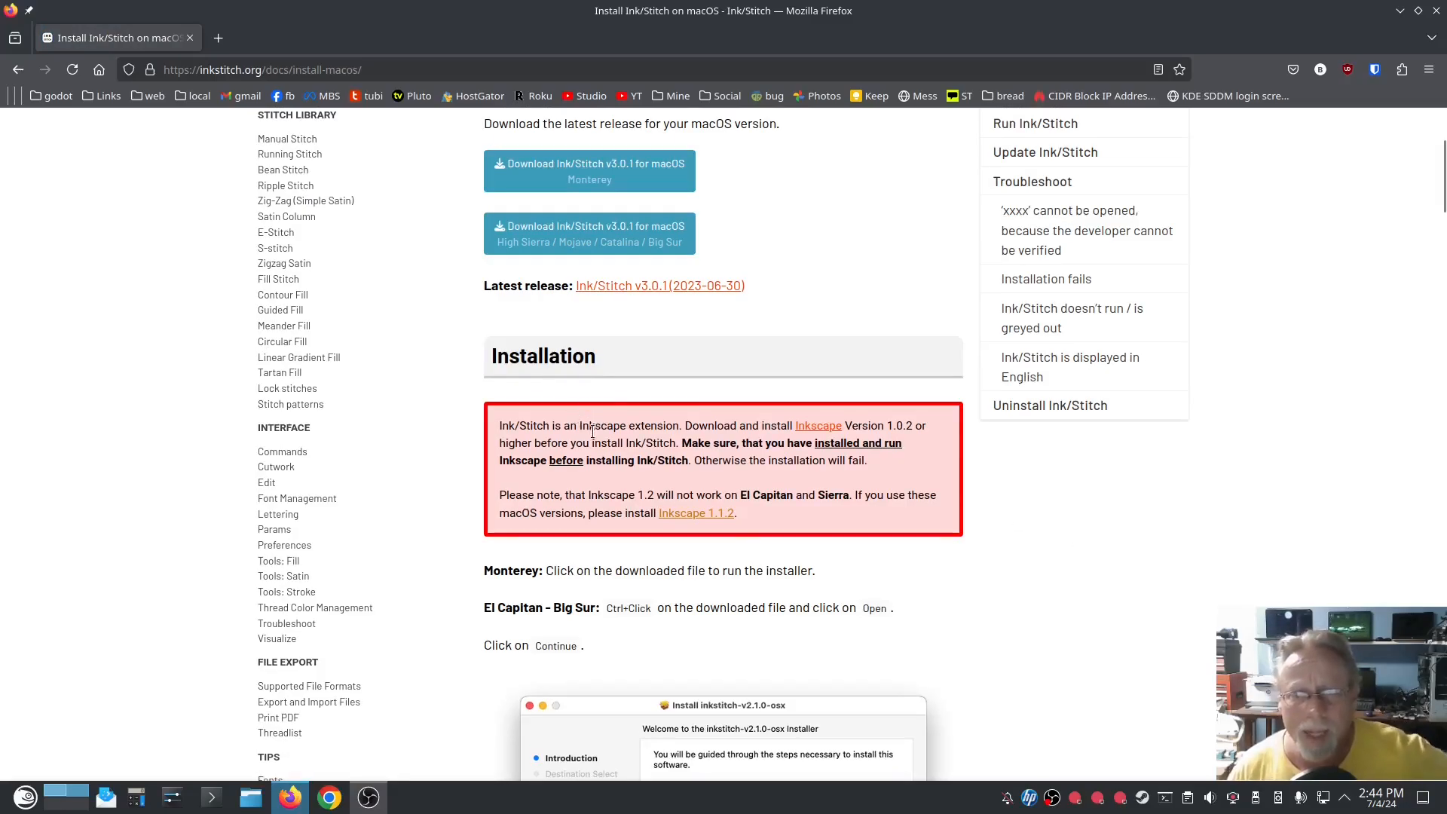
mouse_move(1047, 511)
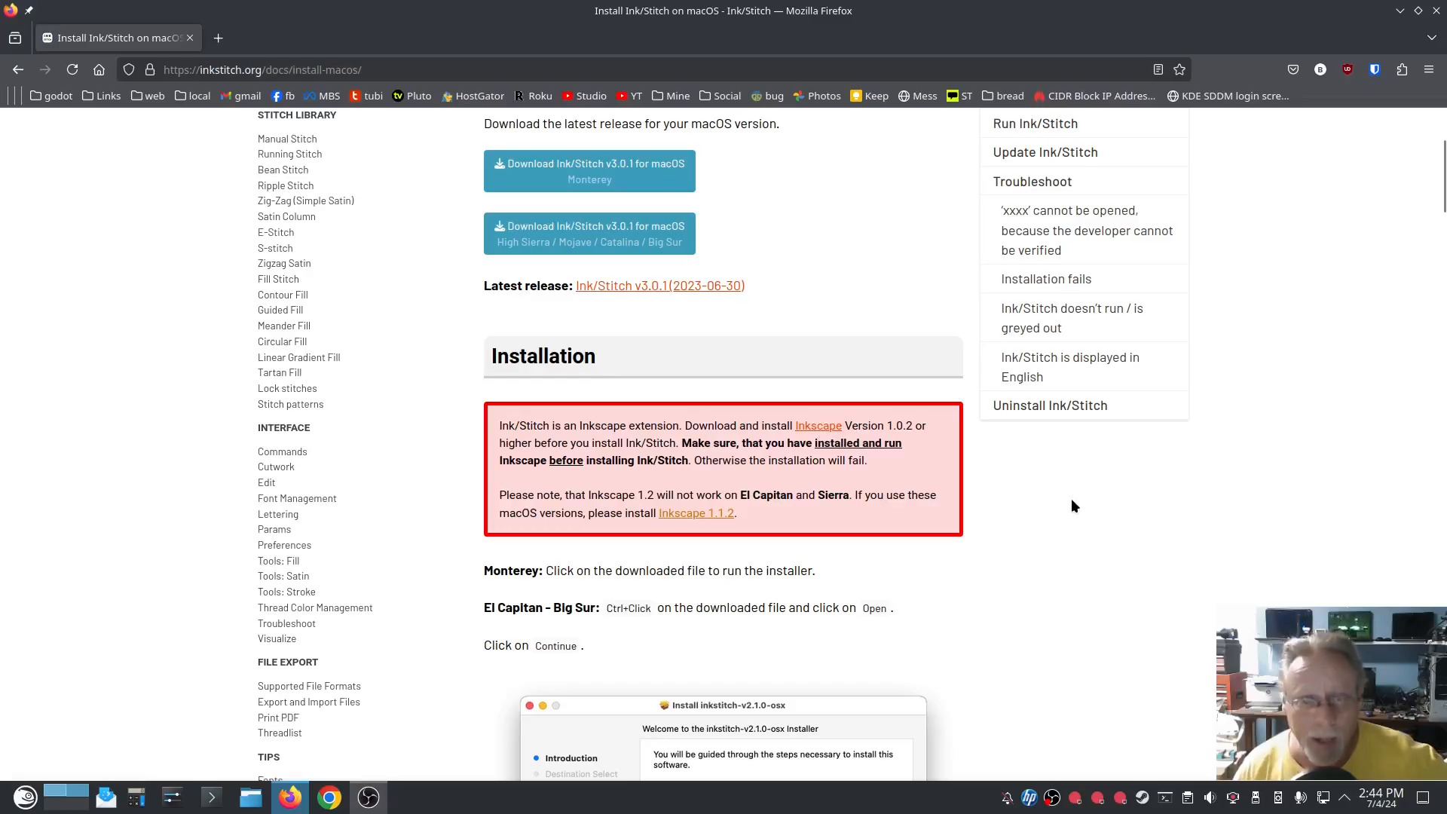
mouse_move(1065, 519)
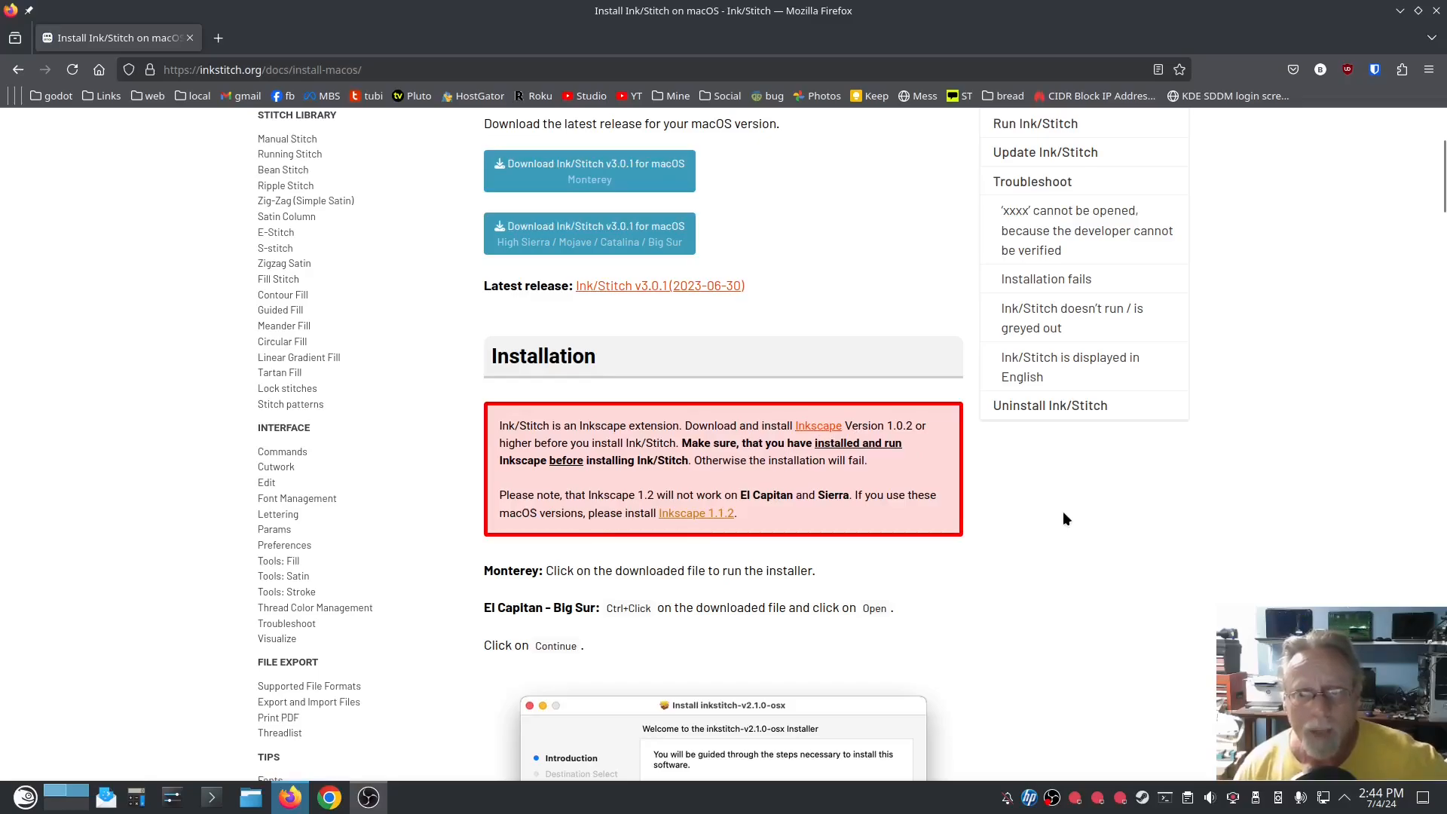
mouse_move(1067, 529)
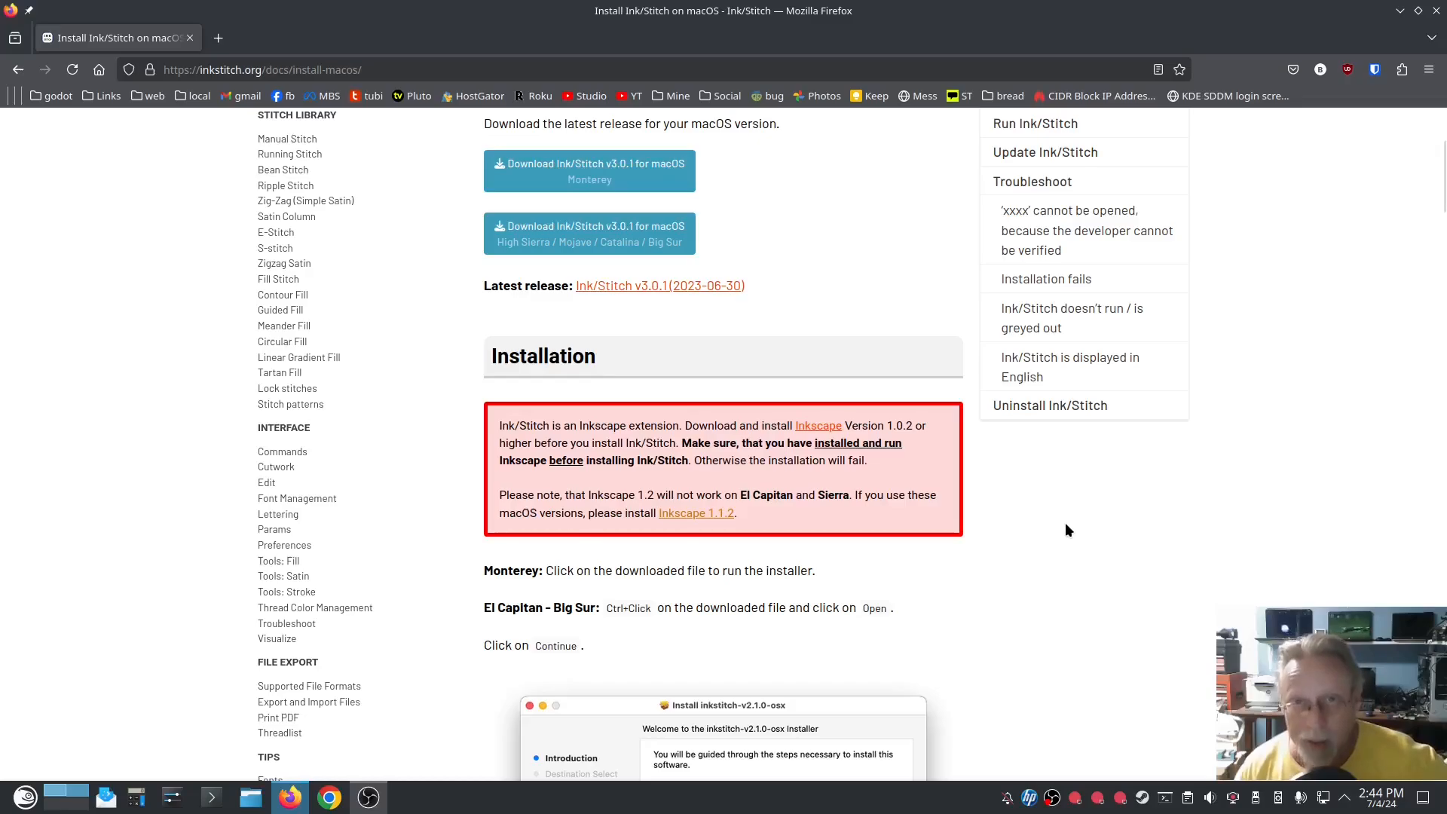
mouse_move(1067, 570)
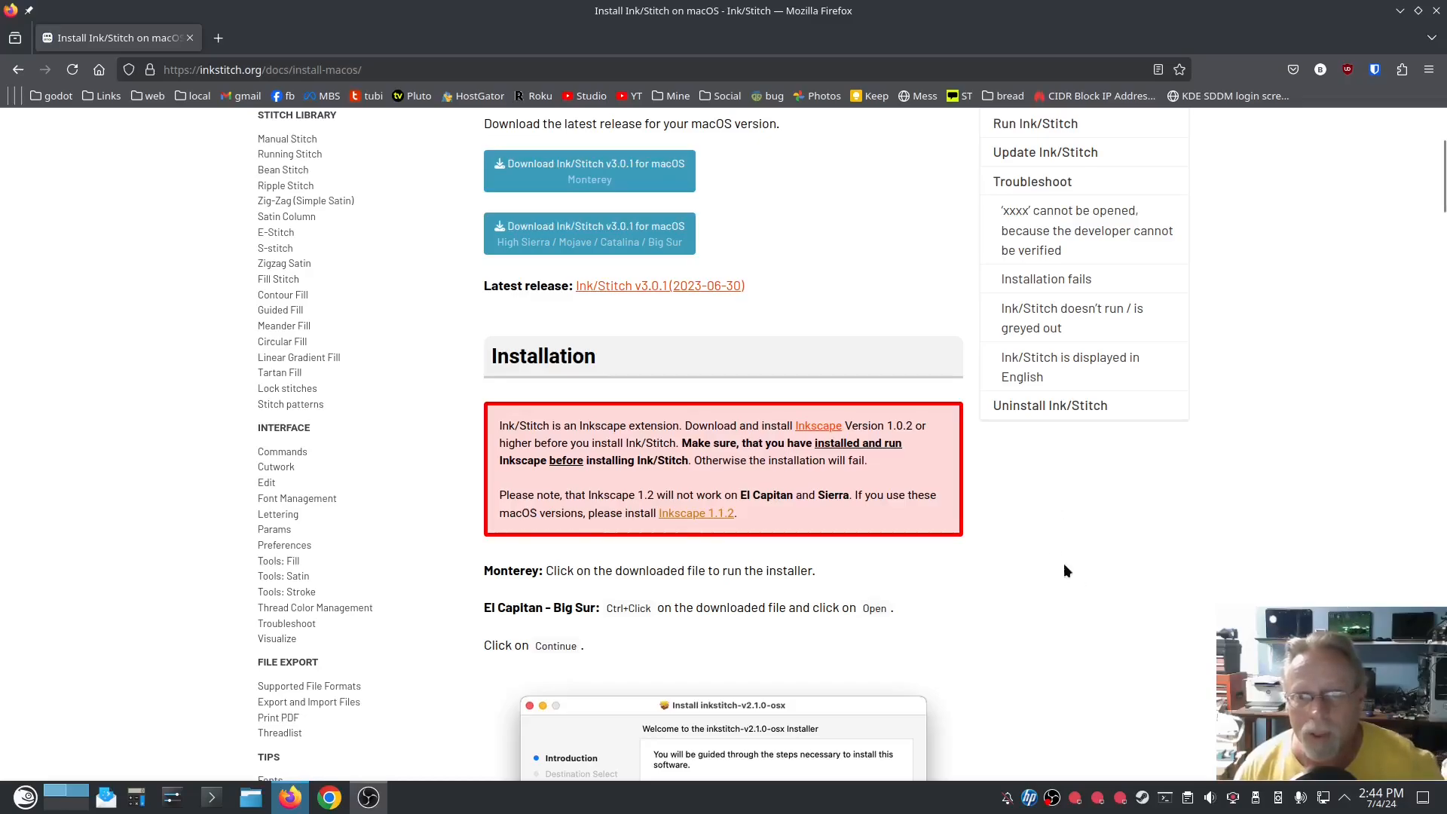
mouse_move(1010, 551)
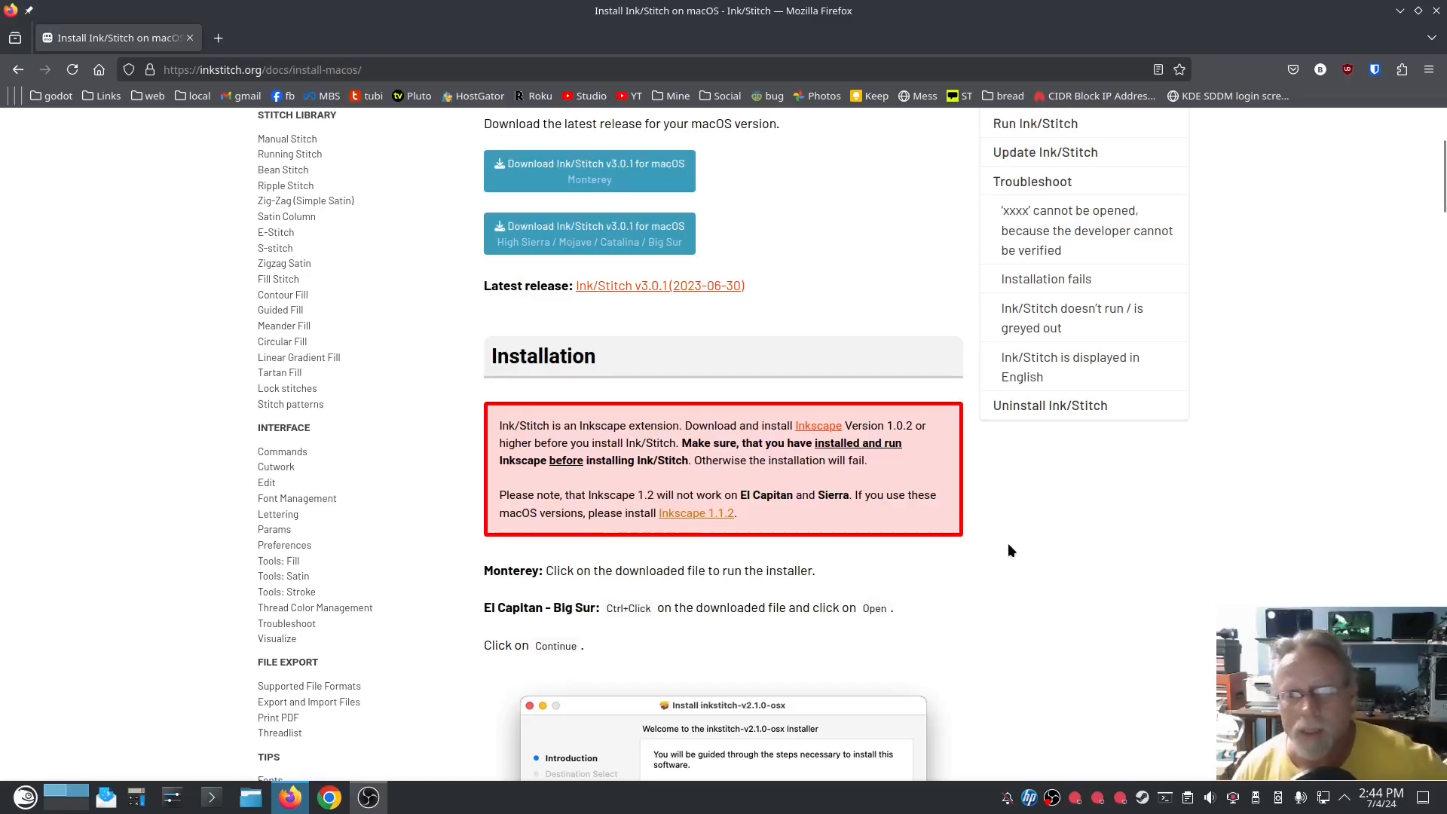
- Scroll the macOS install guide through its Rosetta and installation-path troubleshooting tips
scroll(down, 3)
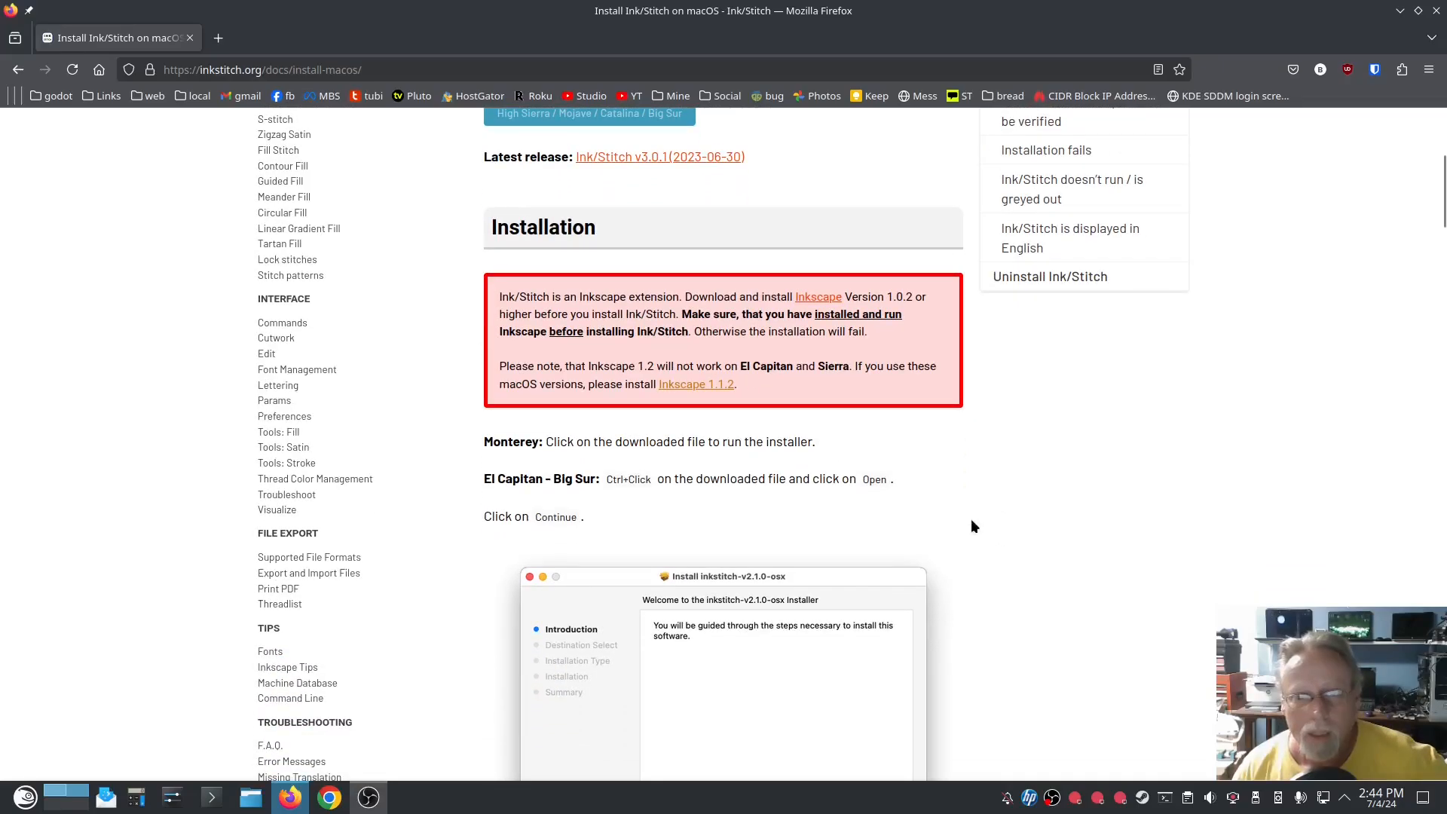
scroll(down, 3)
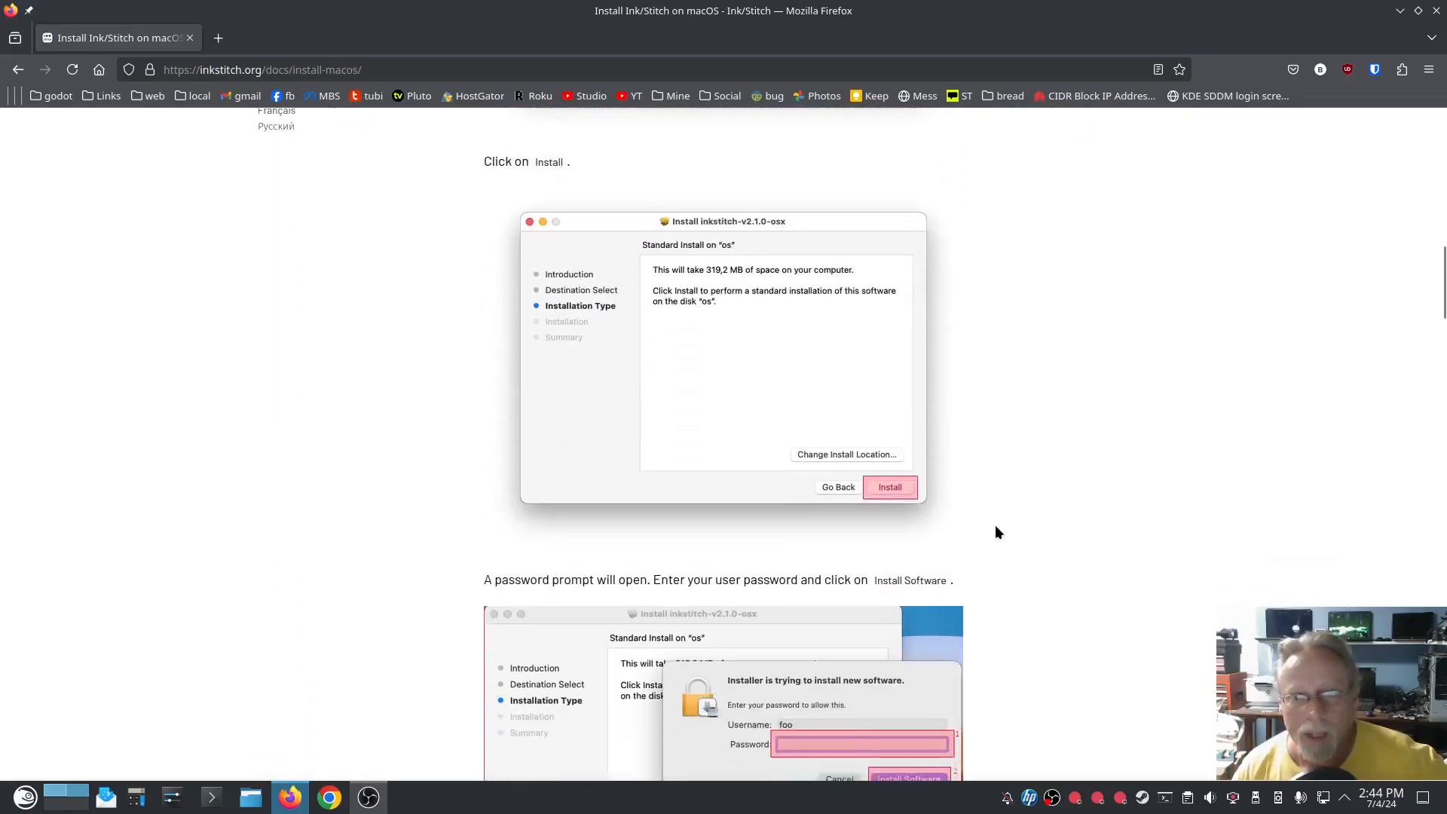
scroll(down, 3)
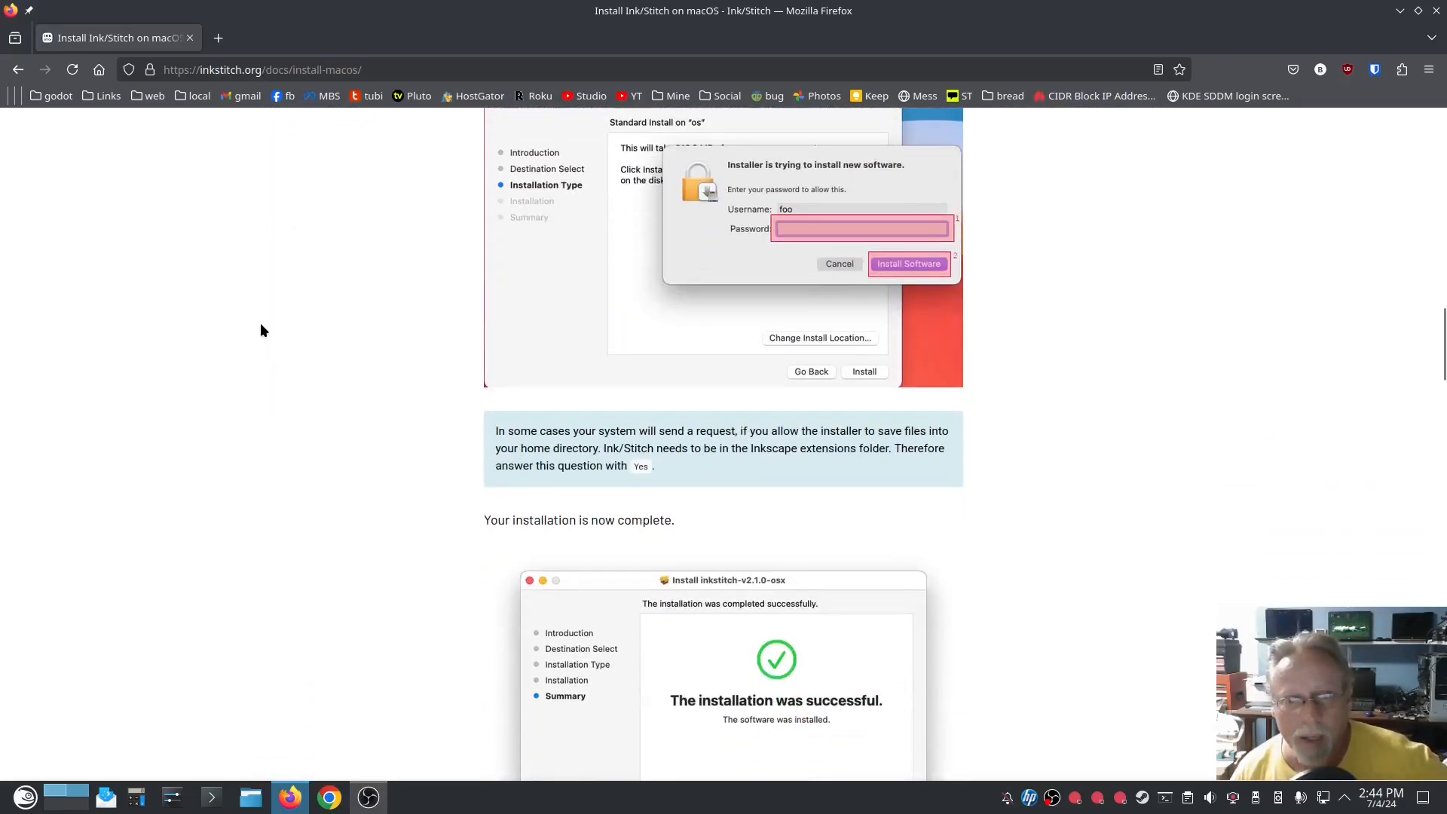
scroll(down, 3)
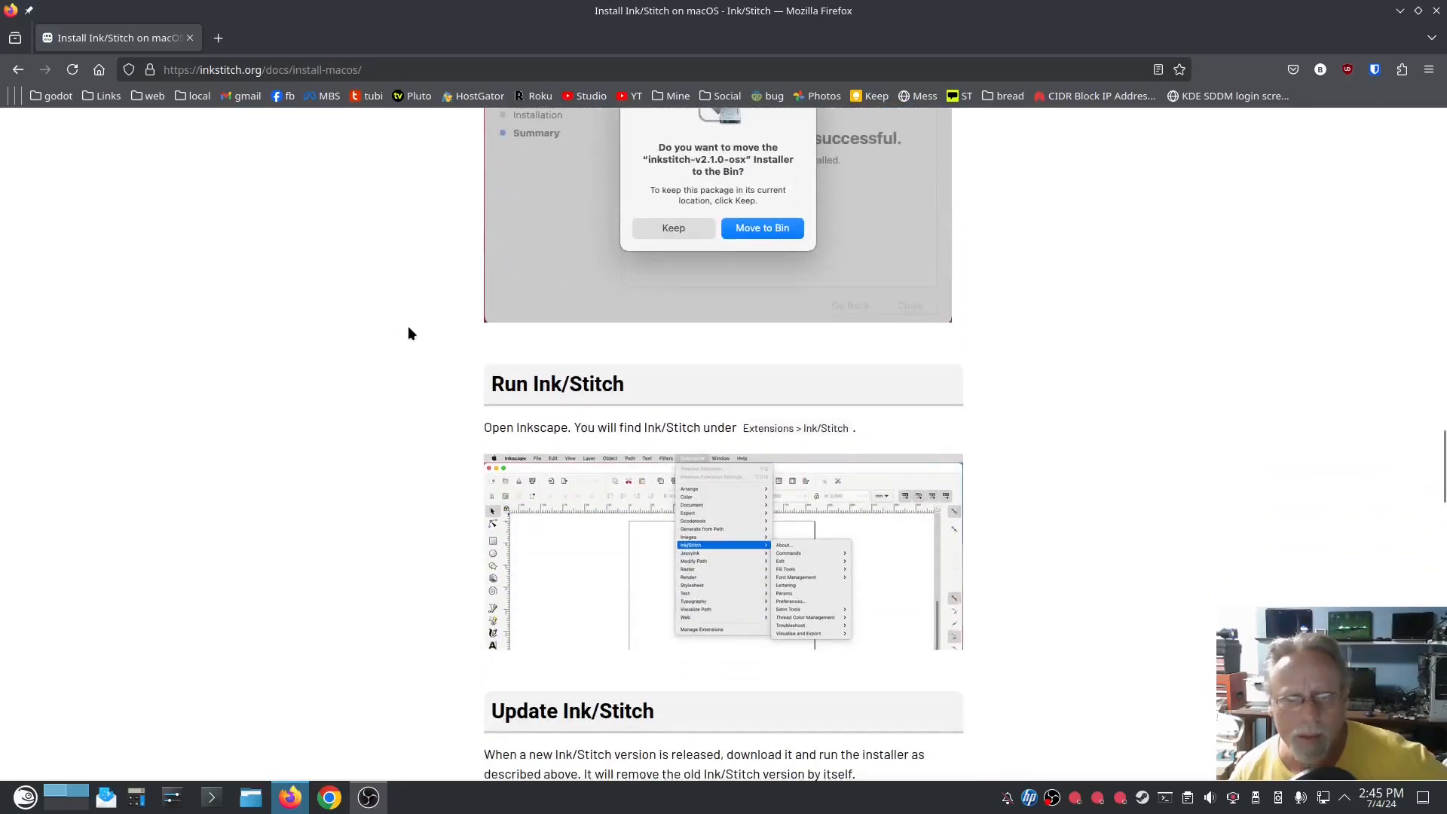
scroll(down, 3)
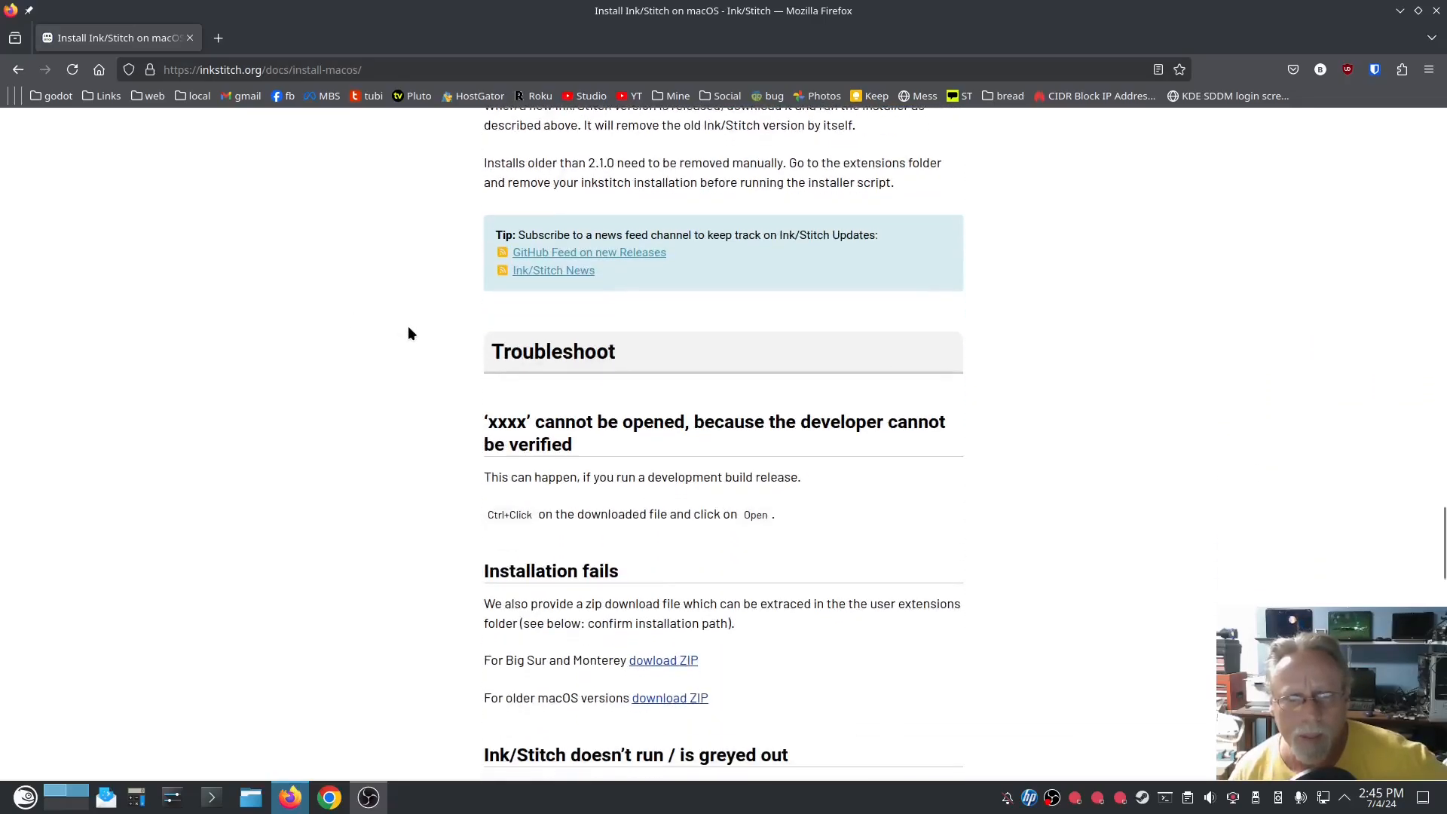
scroll(down, 3)
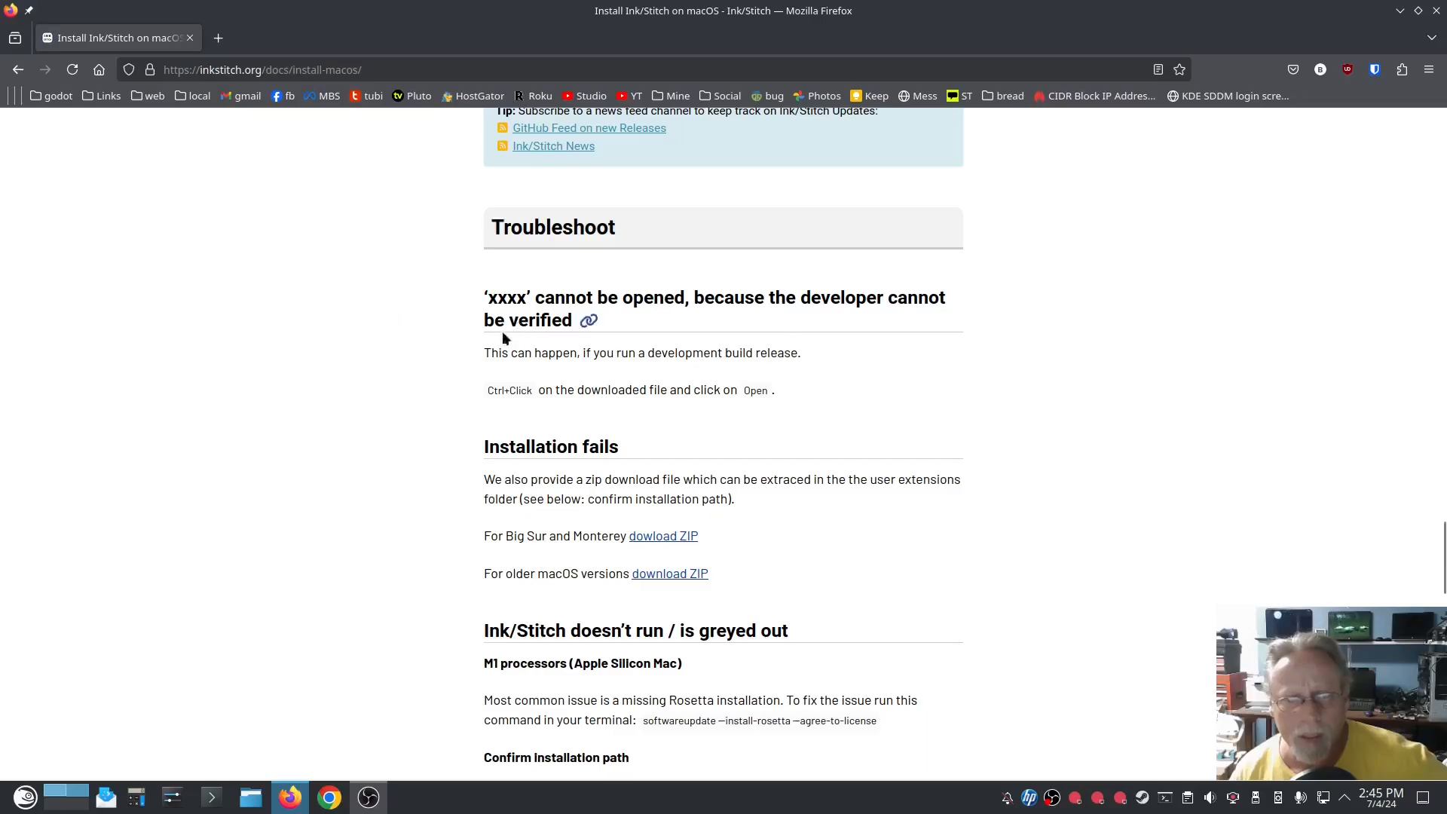
mouse_move(412, 338)
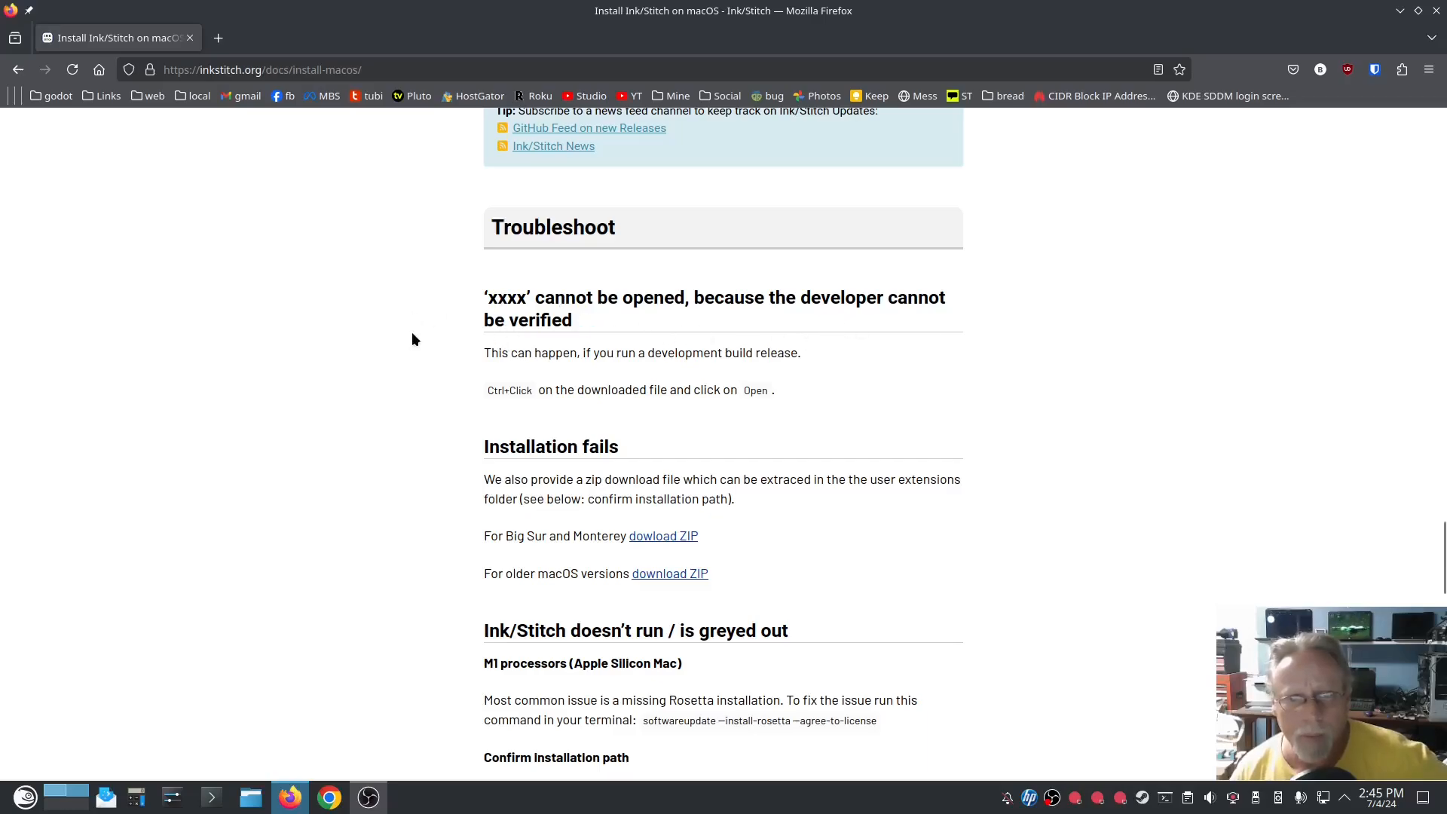
scroll(down, 3)
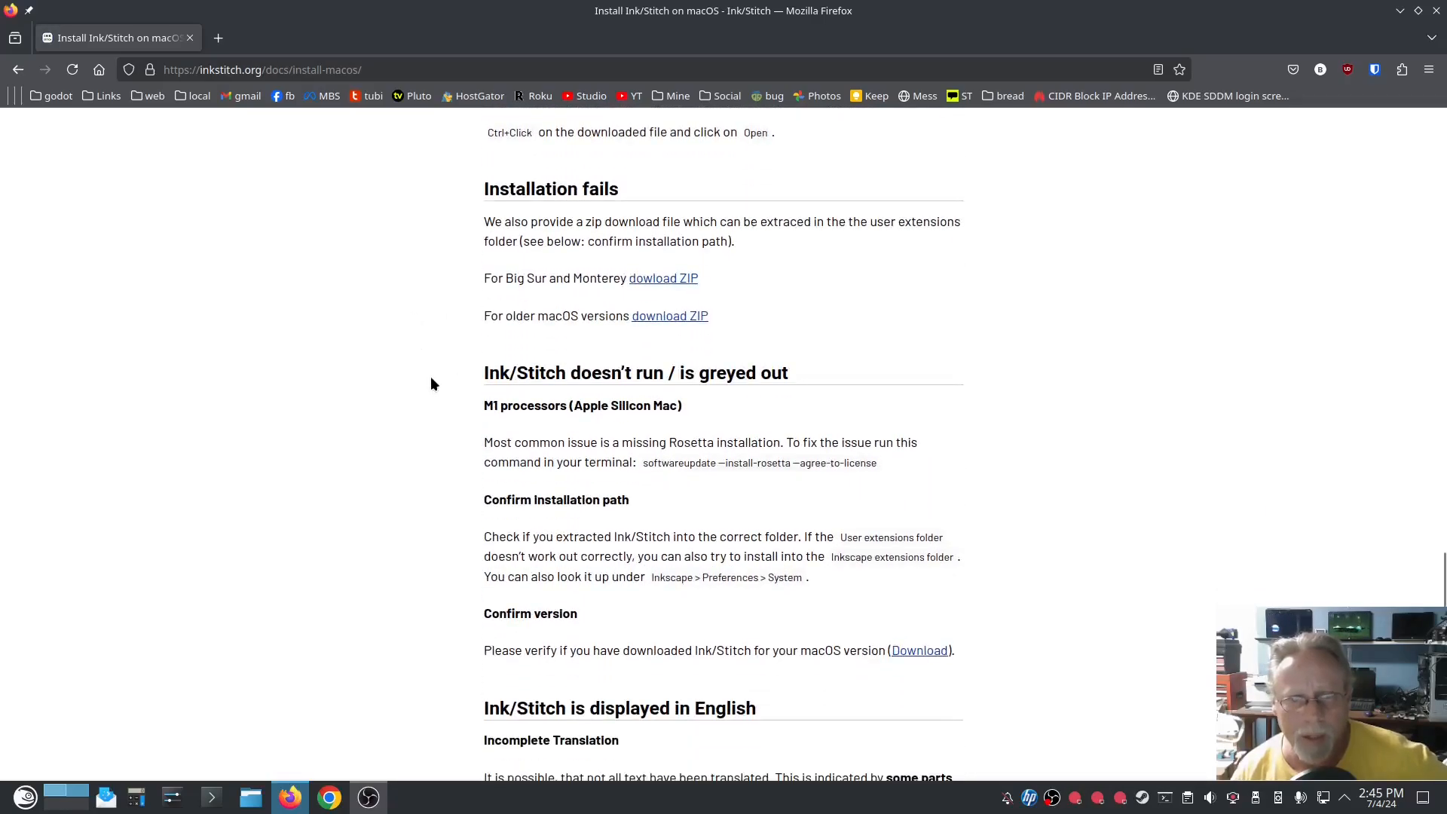
scroll(down, 3)
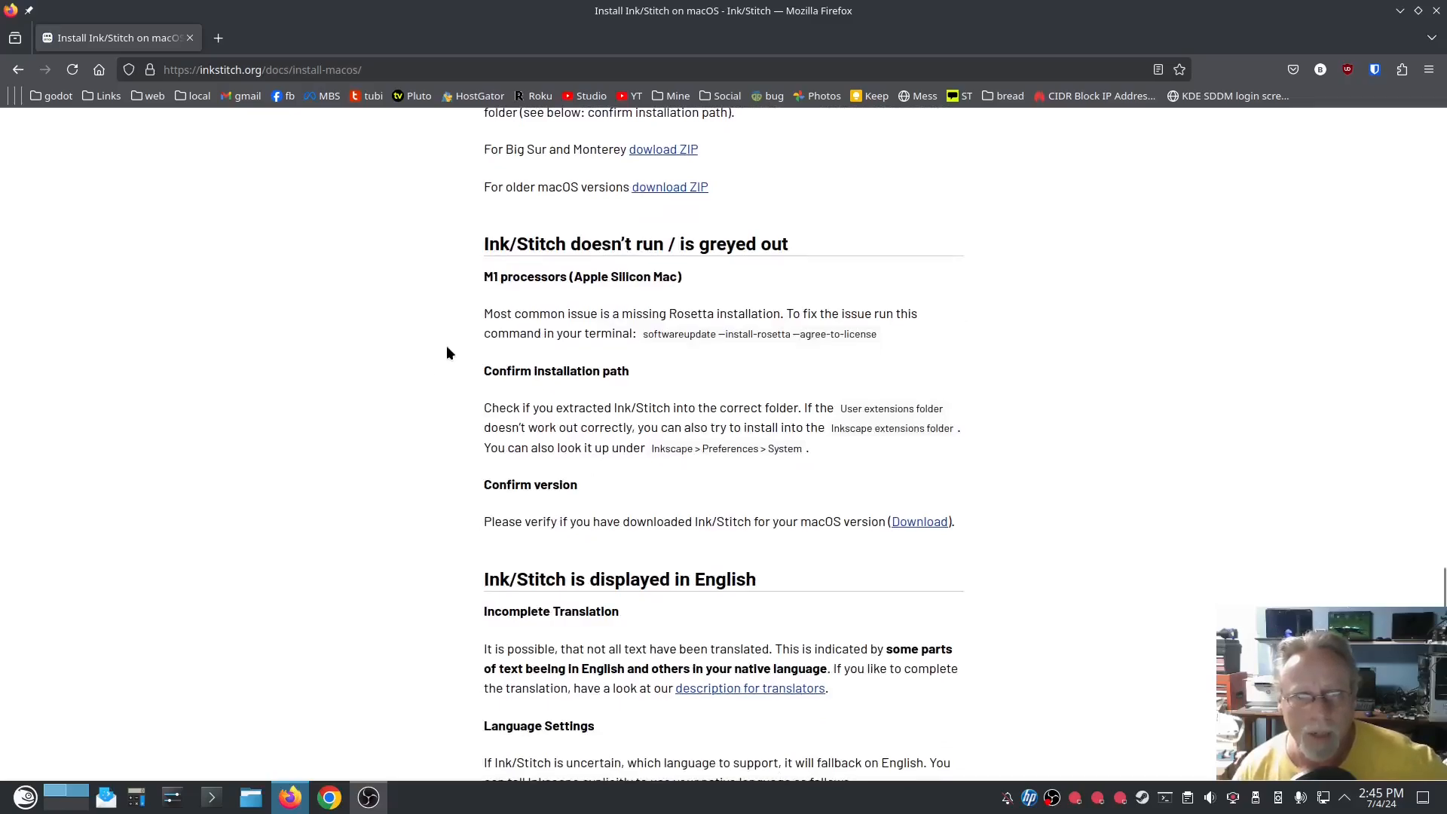
mouse_move(542, 329)
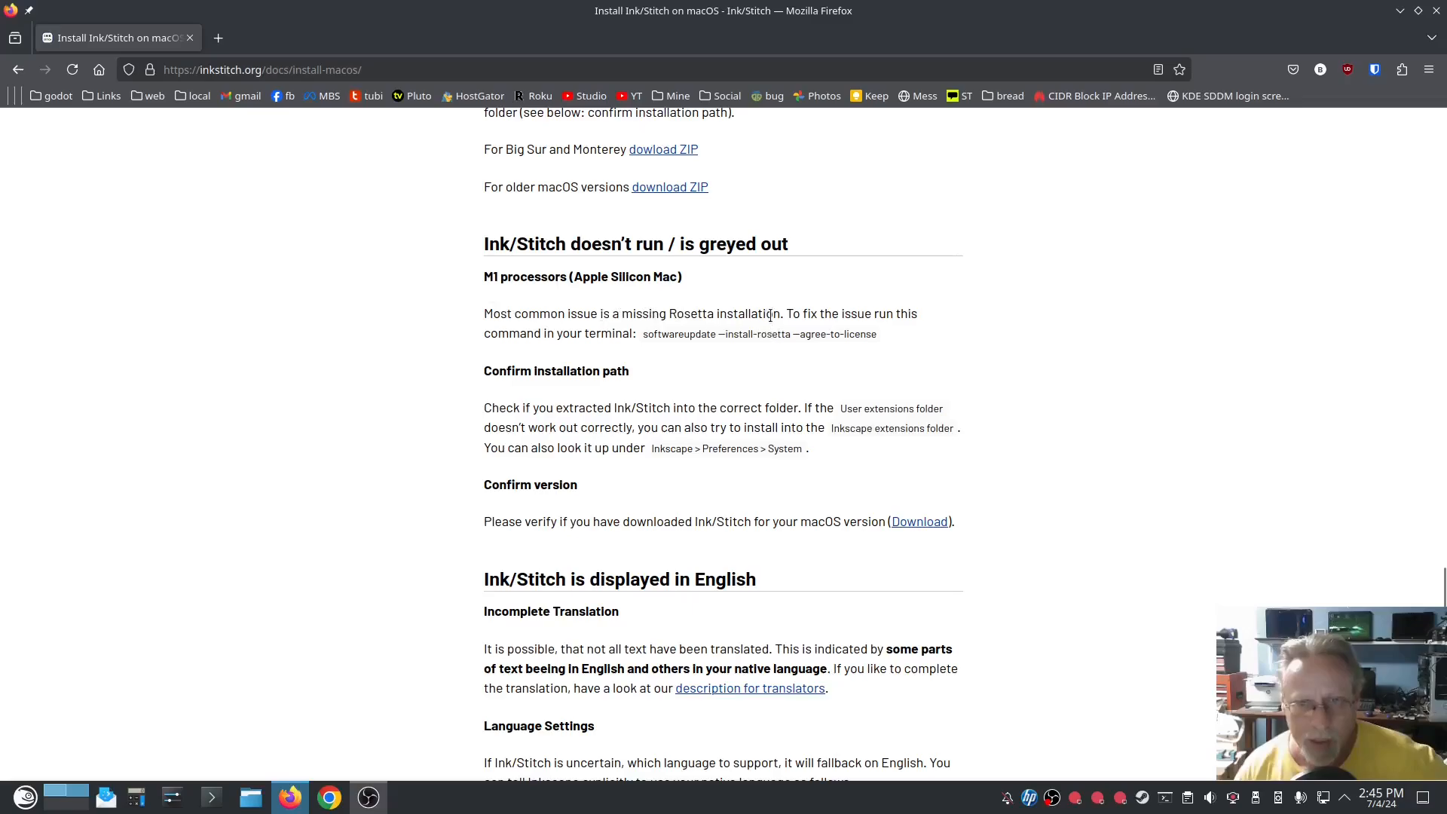
mouse_move(424, 475)
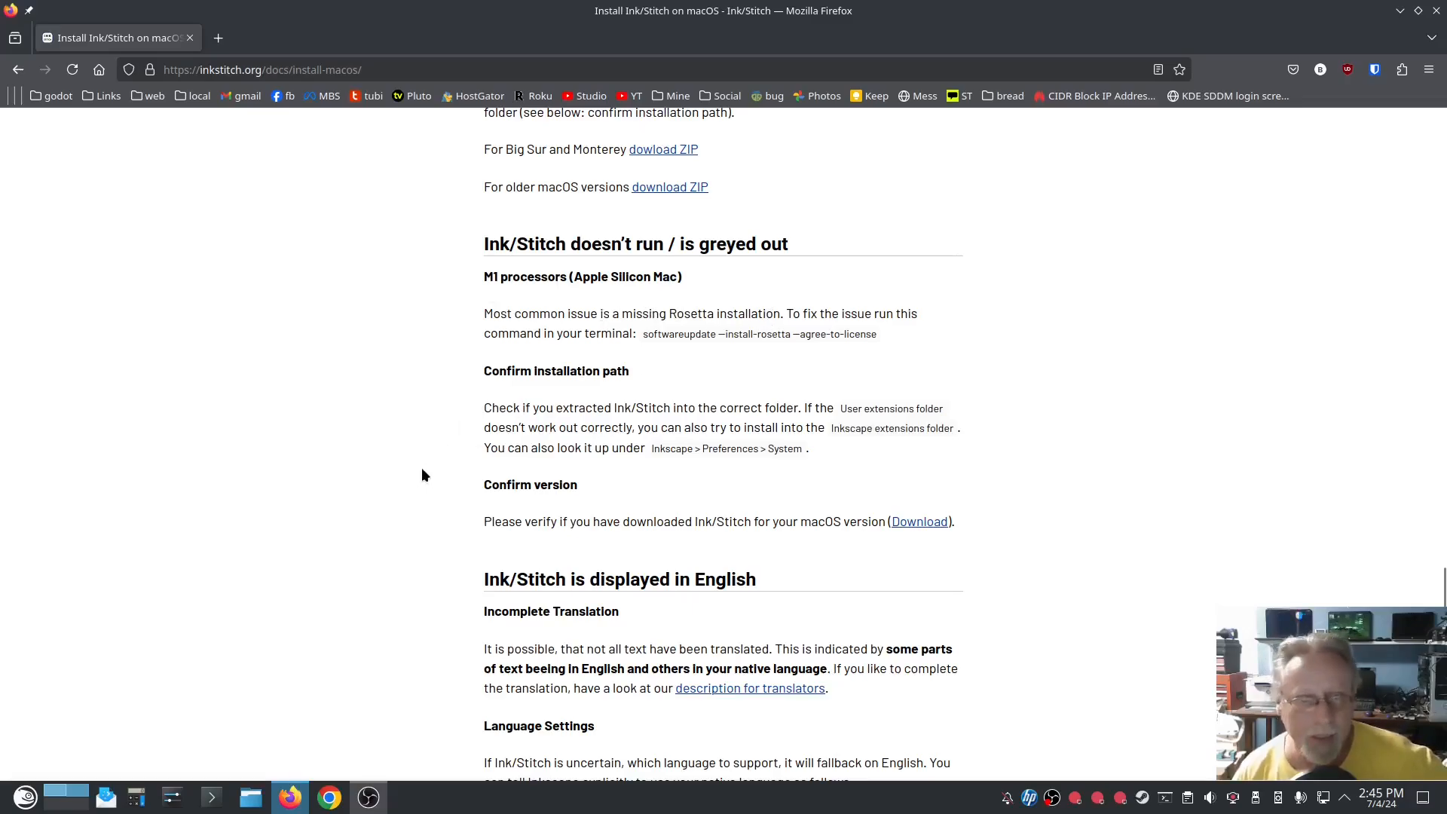
scroll(down, 3)
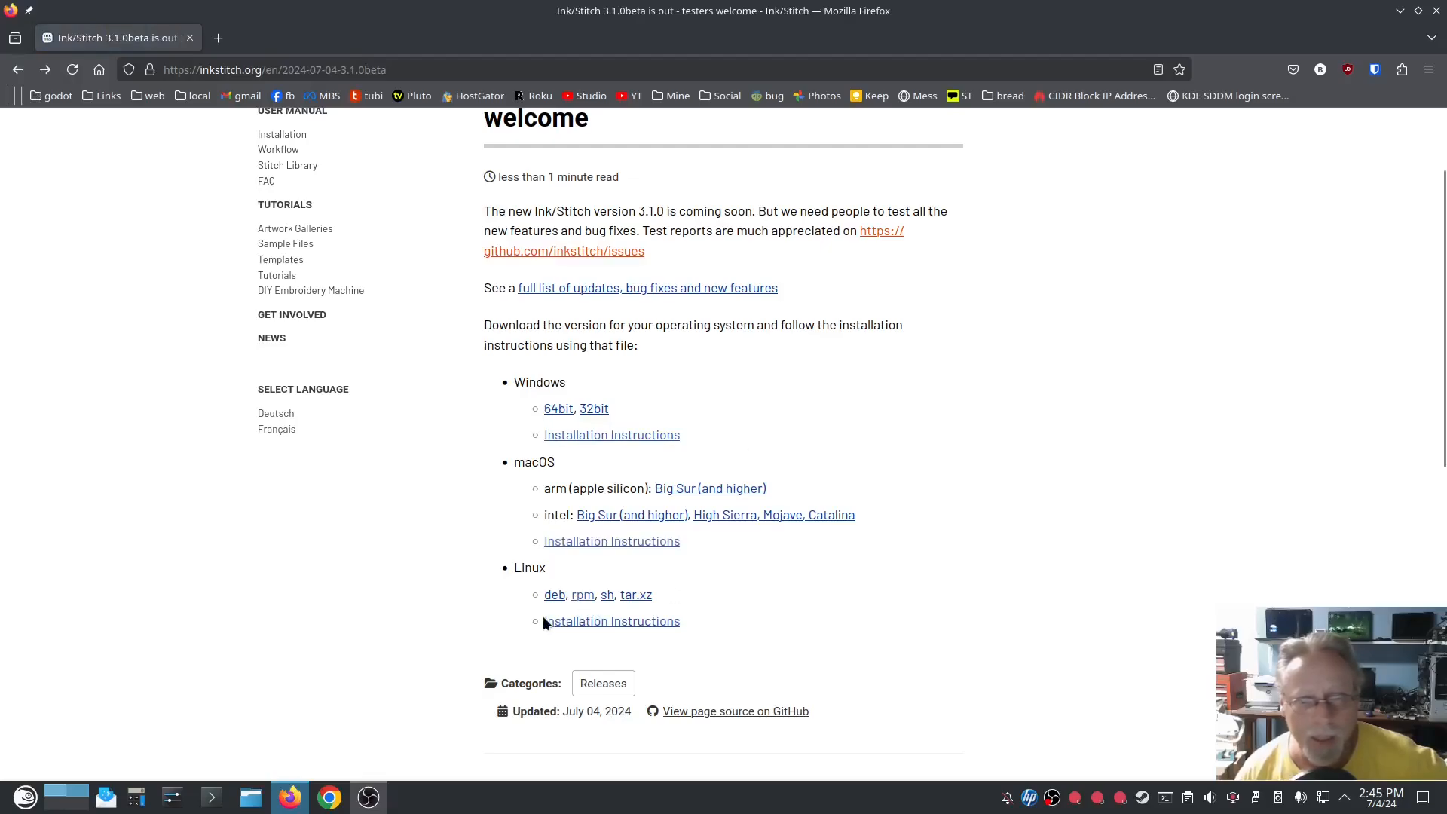
- Open the Linux install guide and read Troubleshoot, from the AttributeError fix to language settings
click(611, 620)
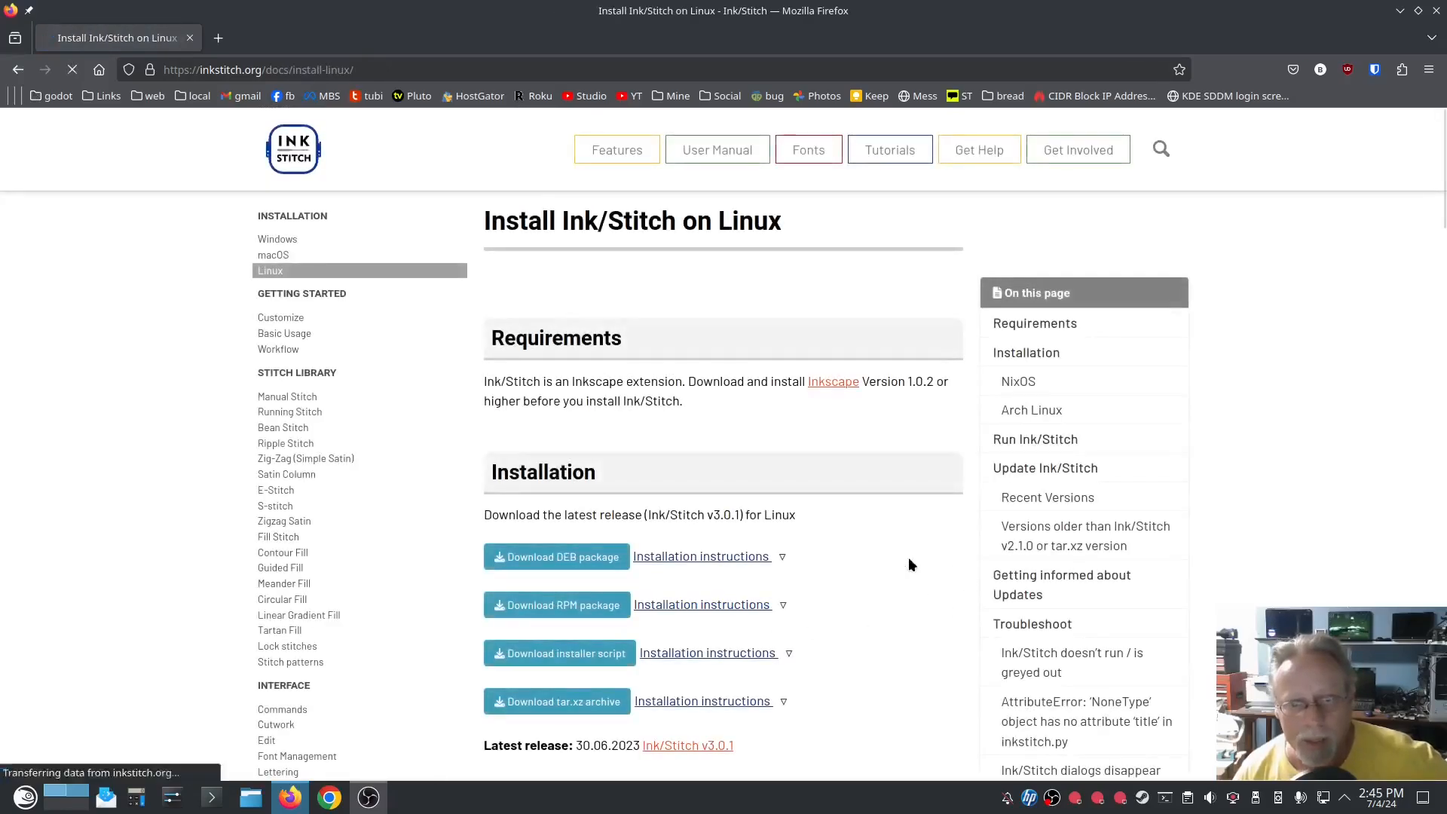
scroll(down, 3)
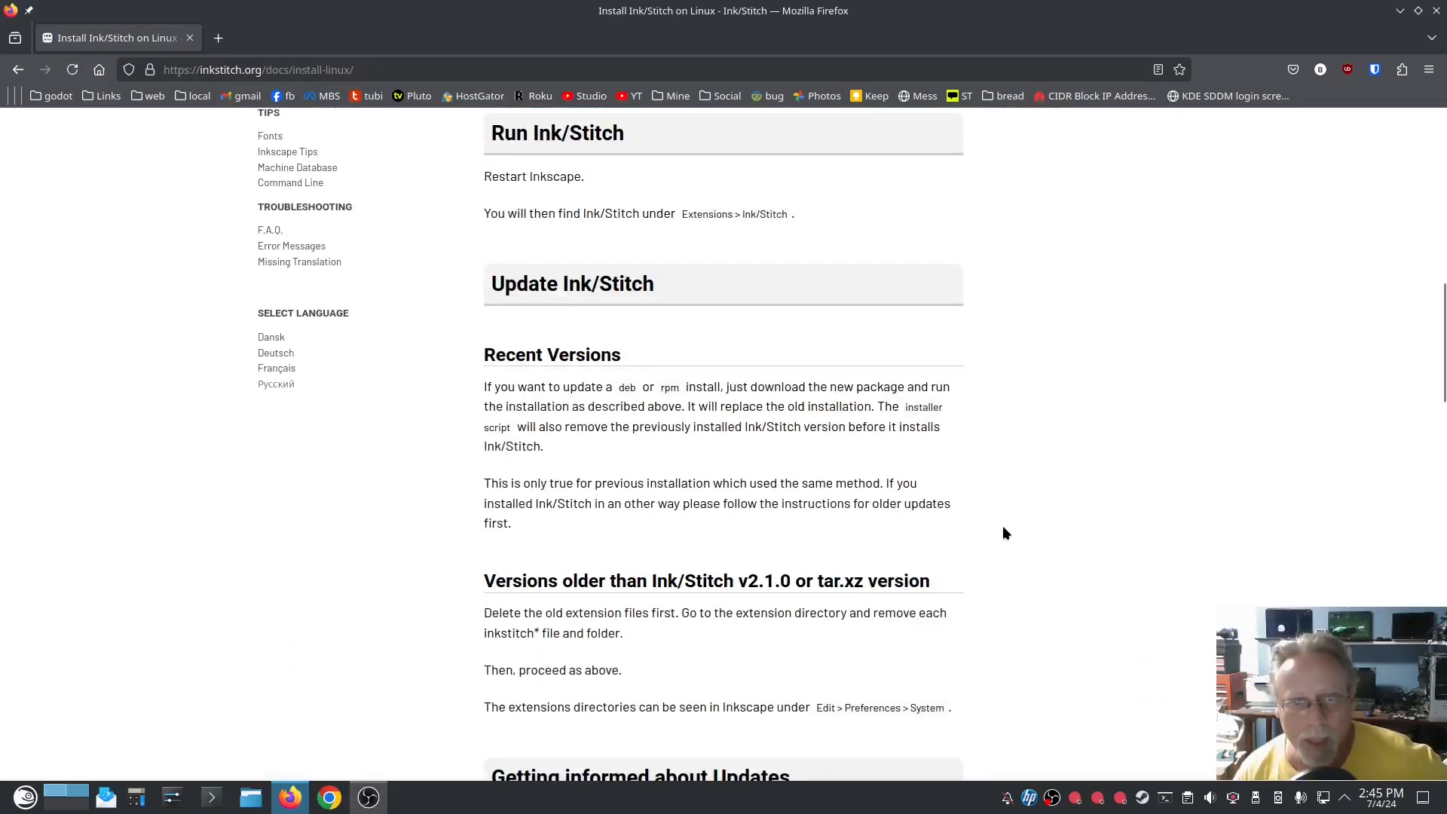
scroll(down, 3)
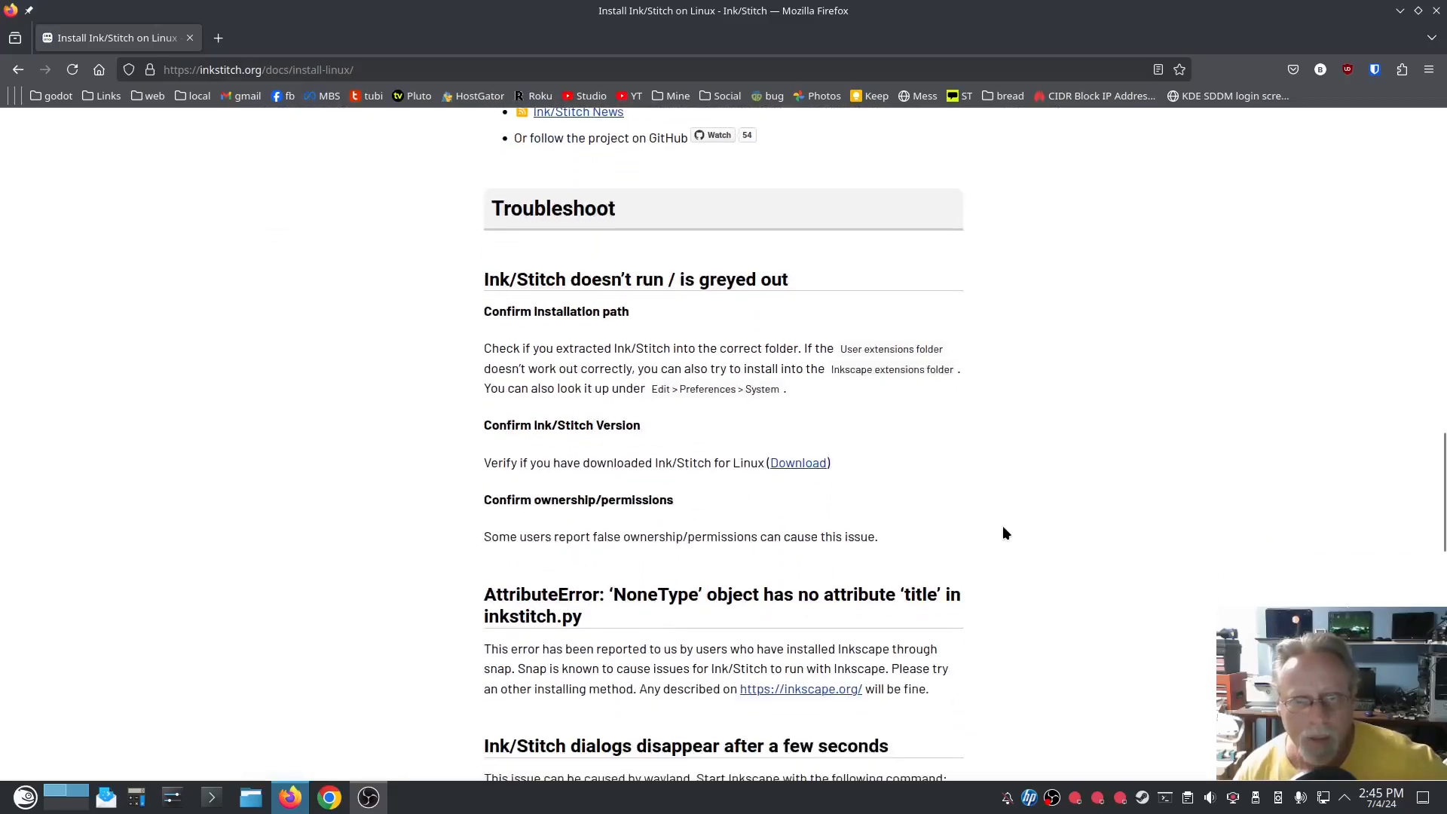
mouse_move(881, 348)
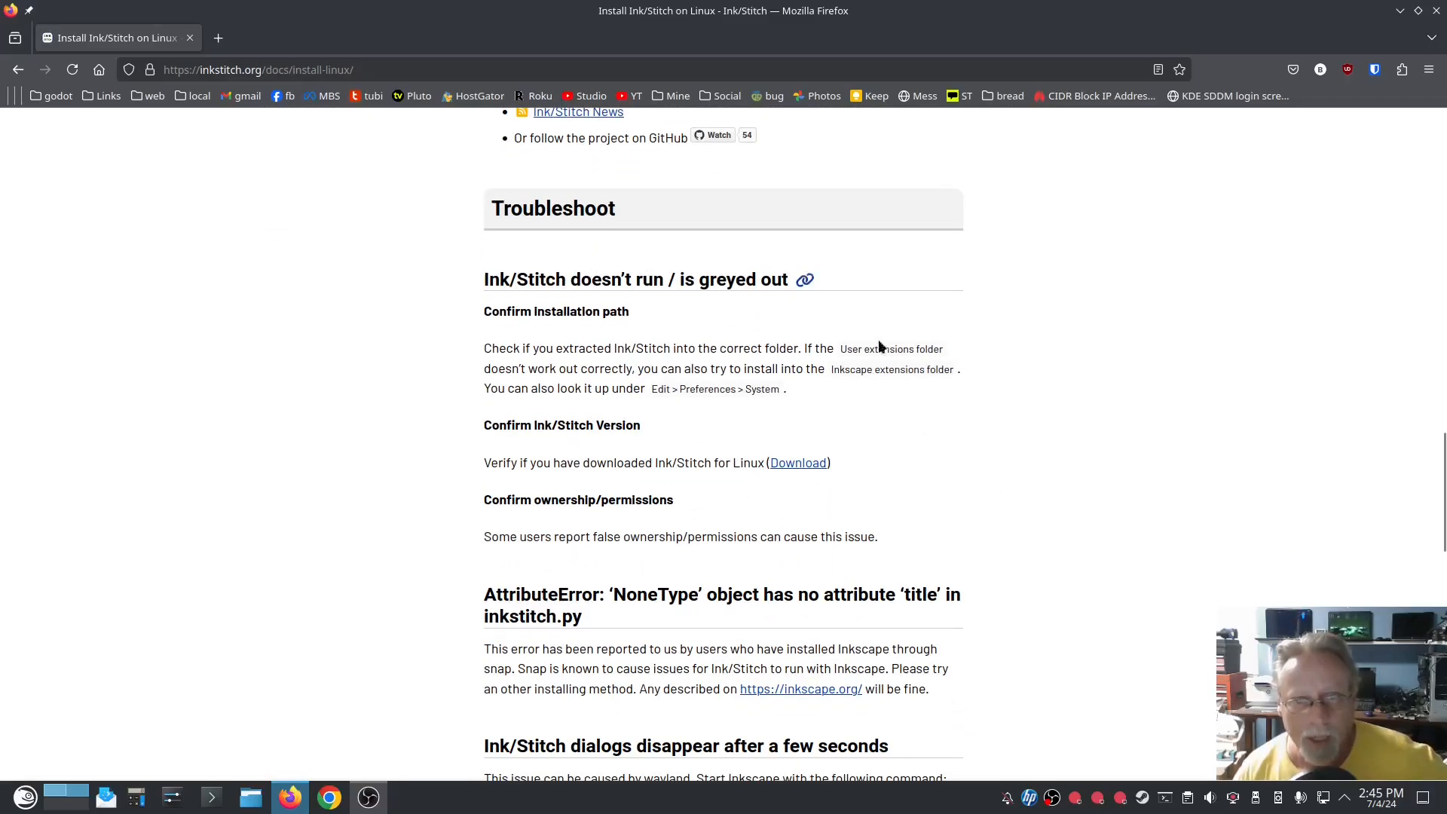
mouse_move(1133, 376)
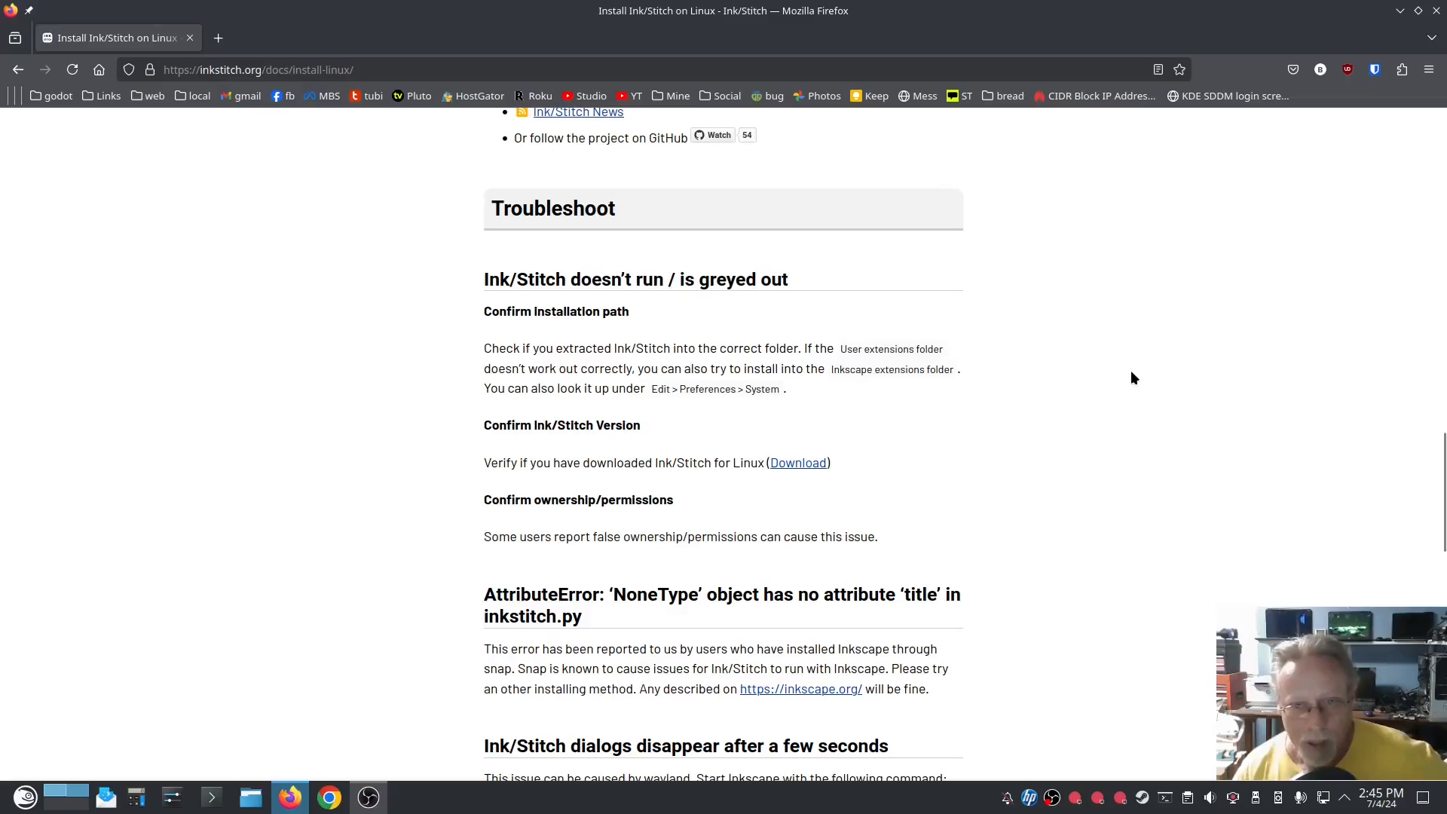
mouse_move(859, 344)
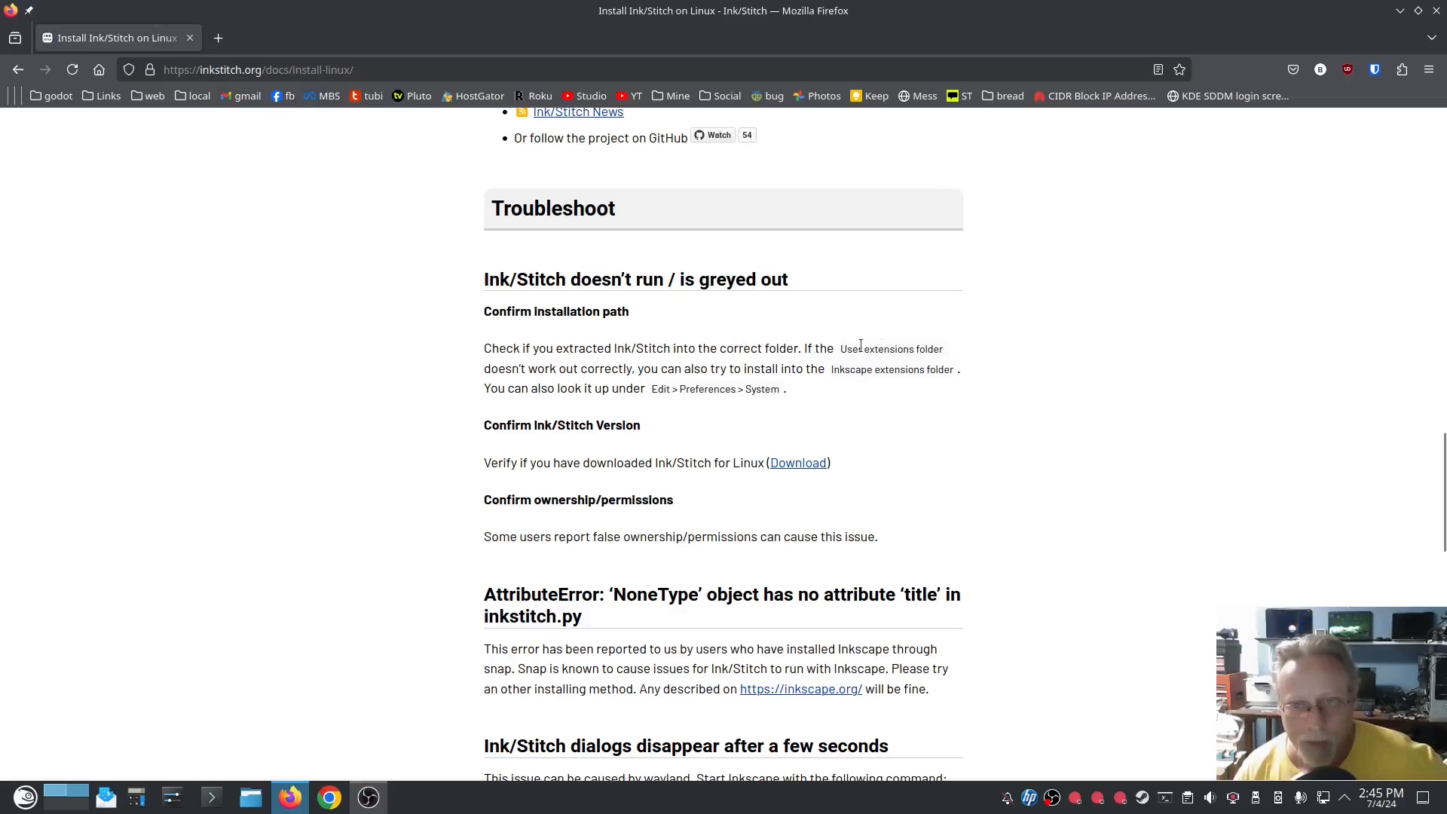
mouse_move(1003, 368)
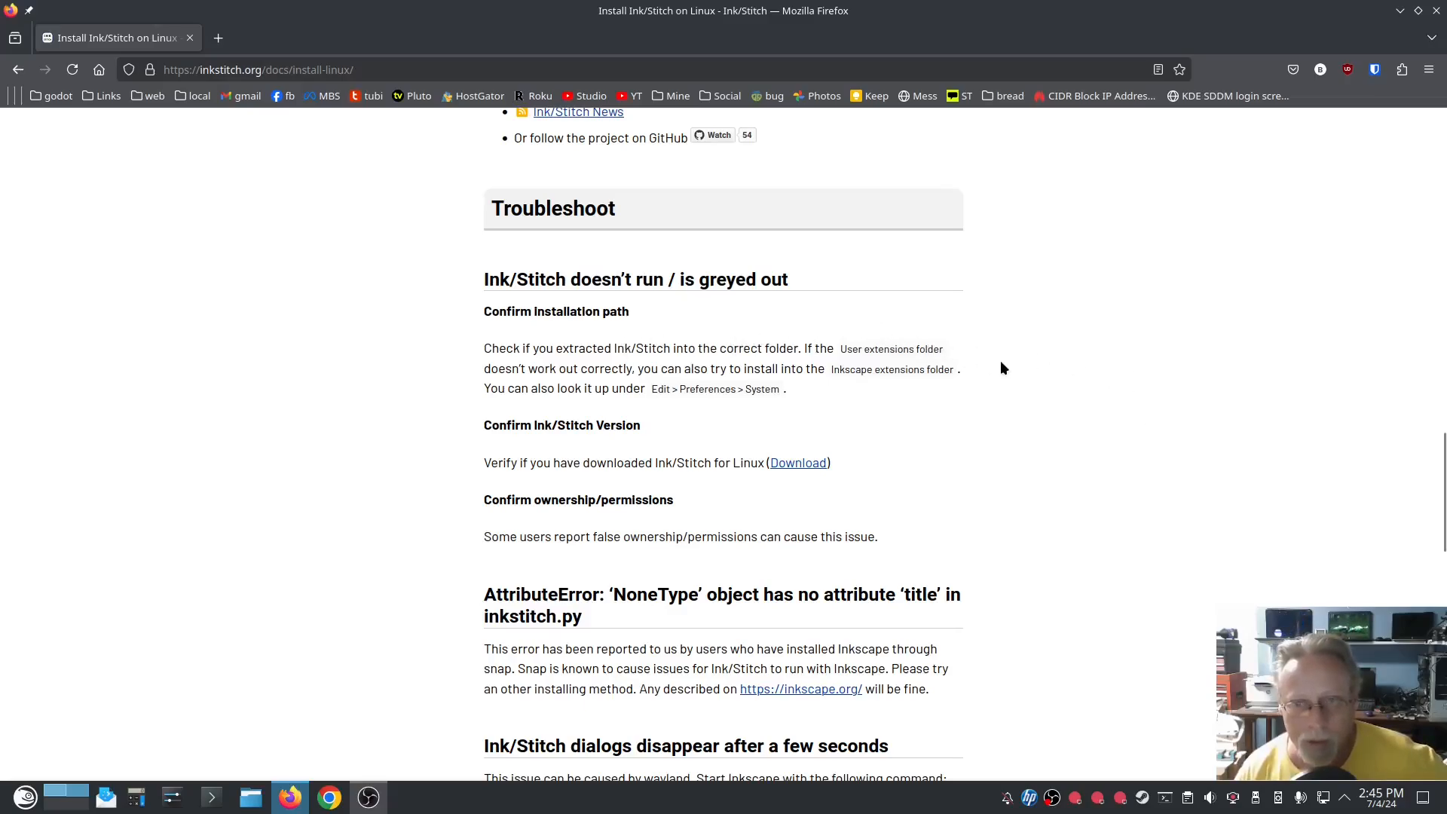
scroll(down, 3)
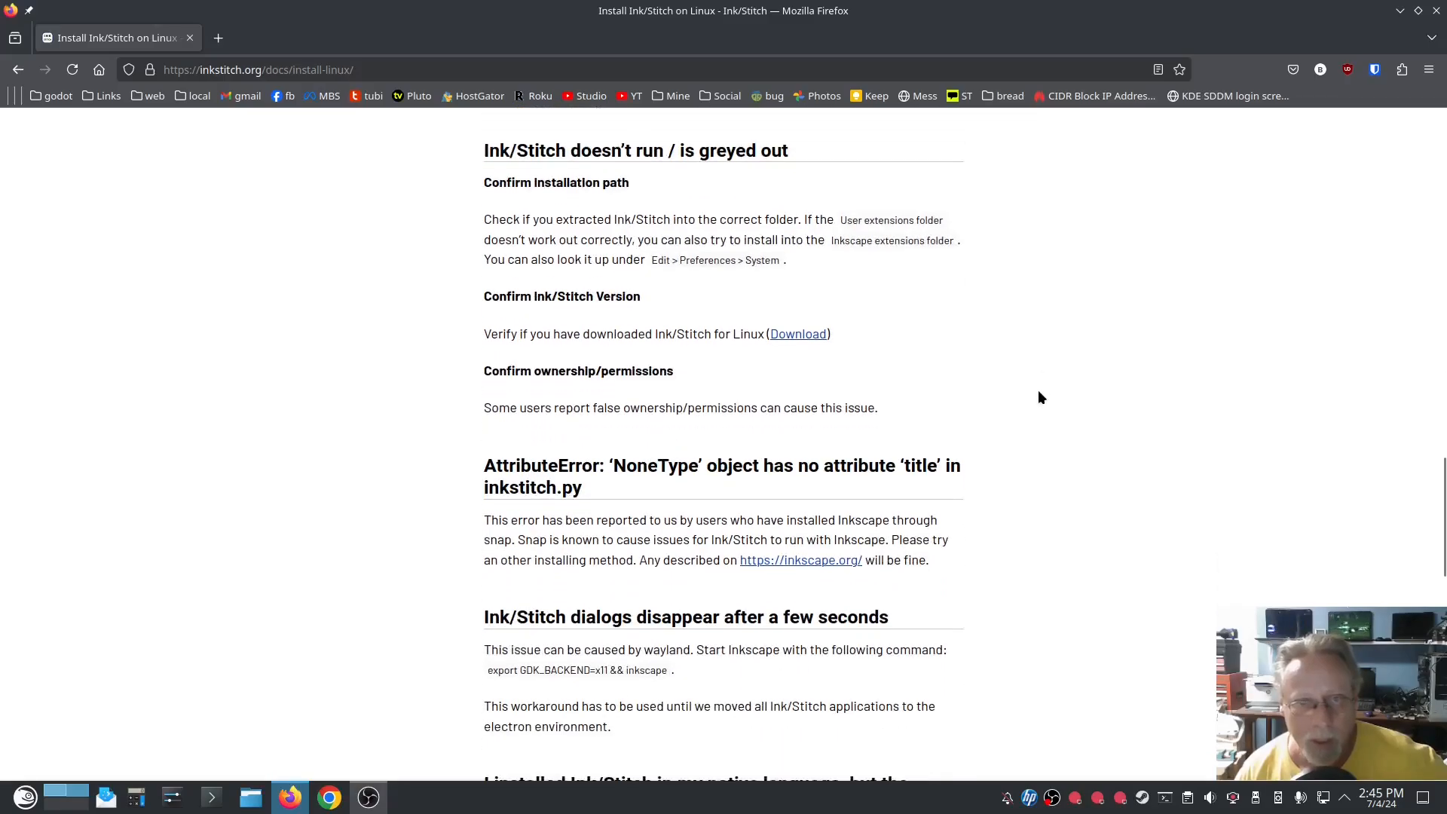
mouse_move(588, 302)
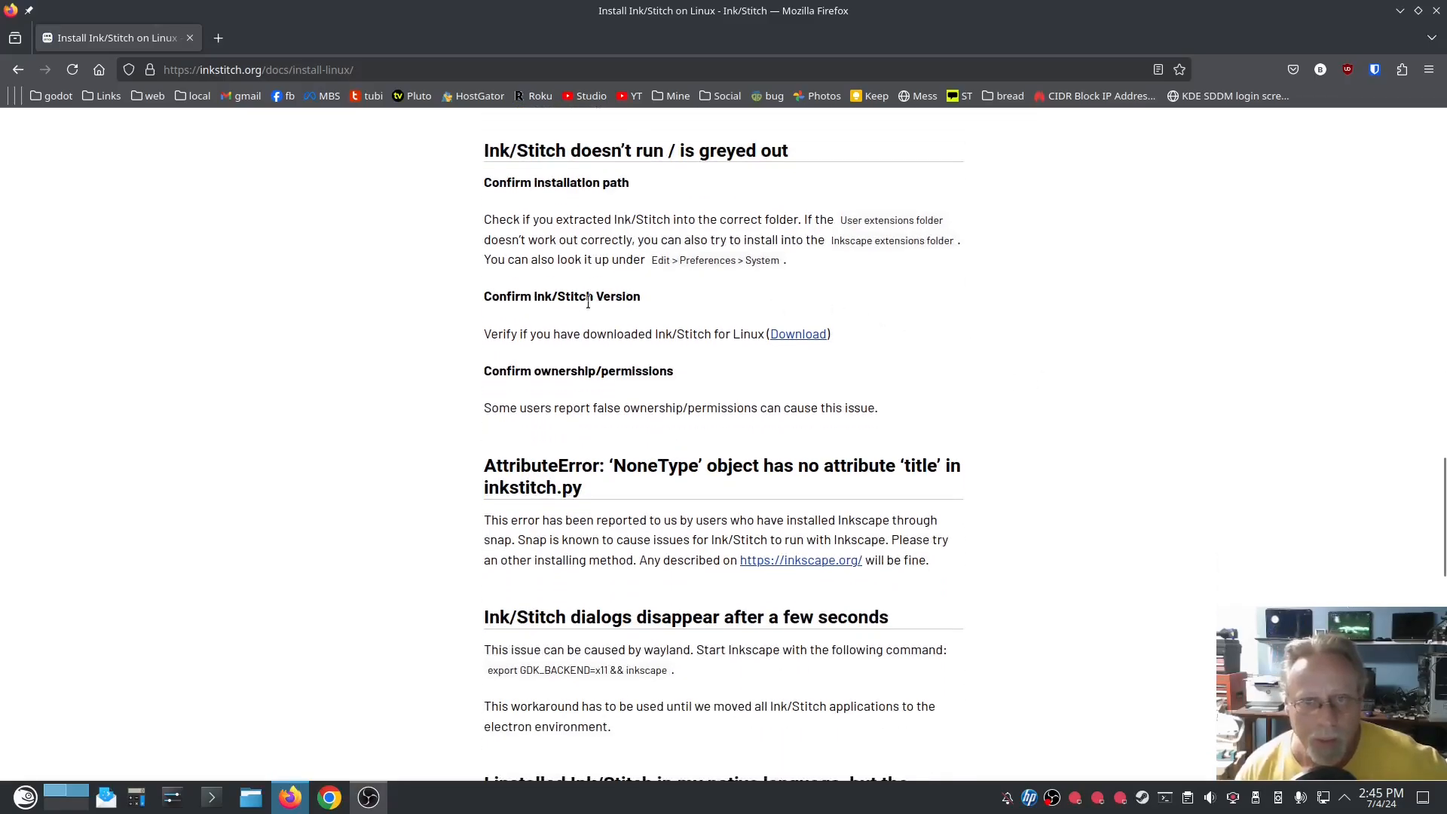
mouse_move(777, 386)
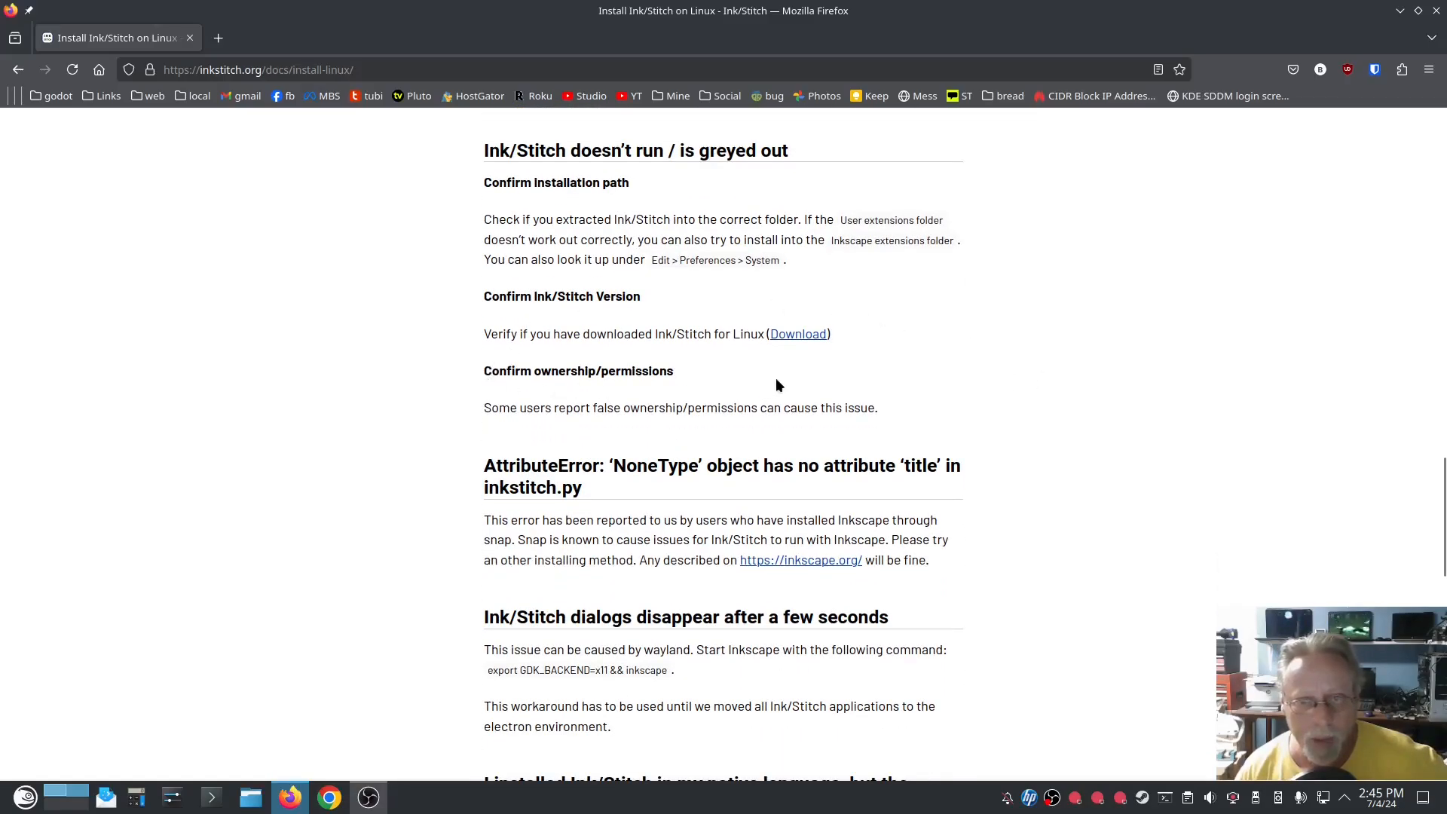
scroll(down, 3)
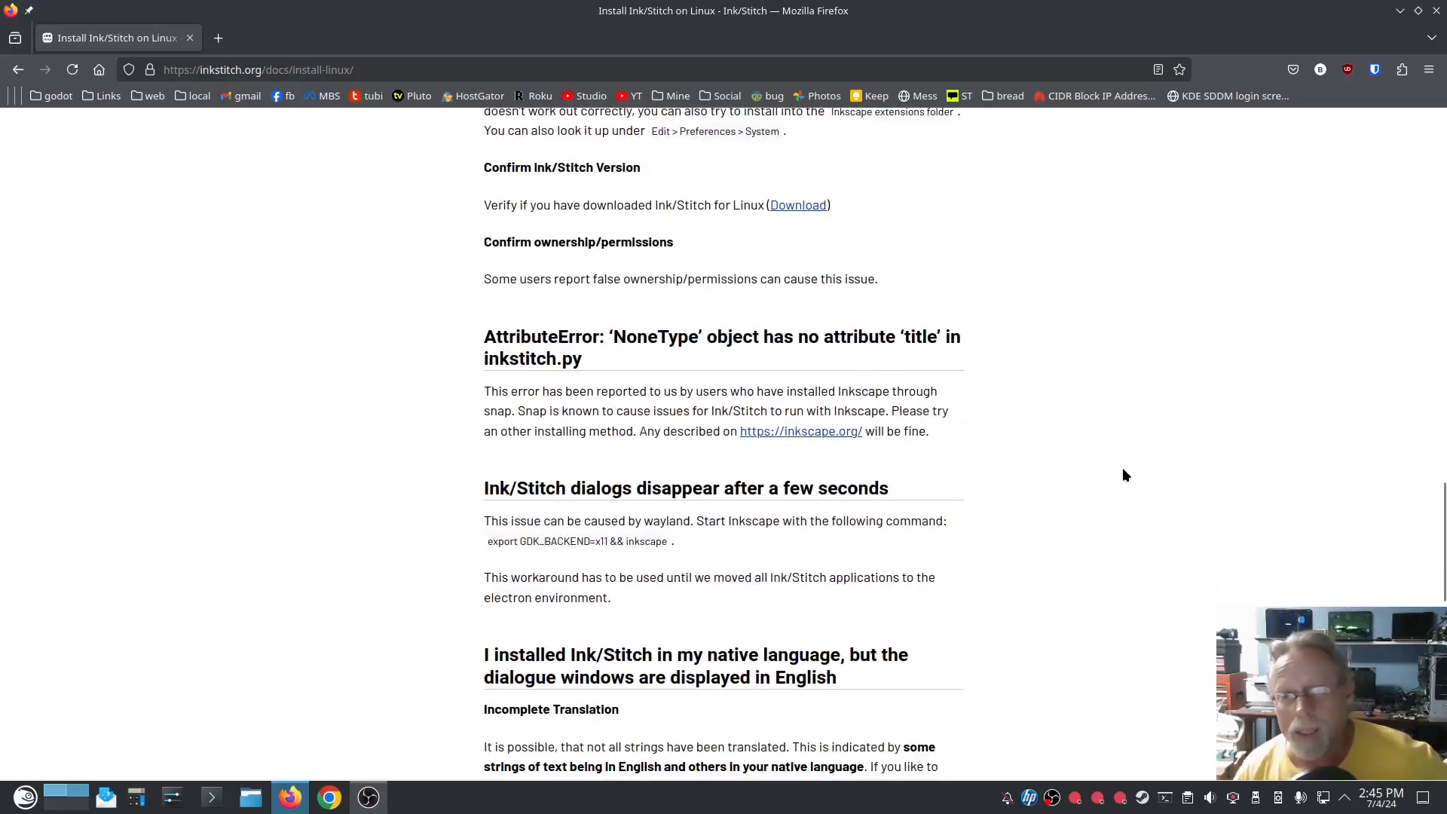
mouse_move(1133, 469)
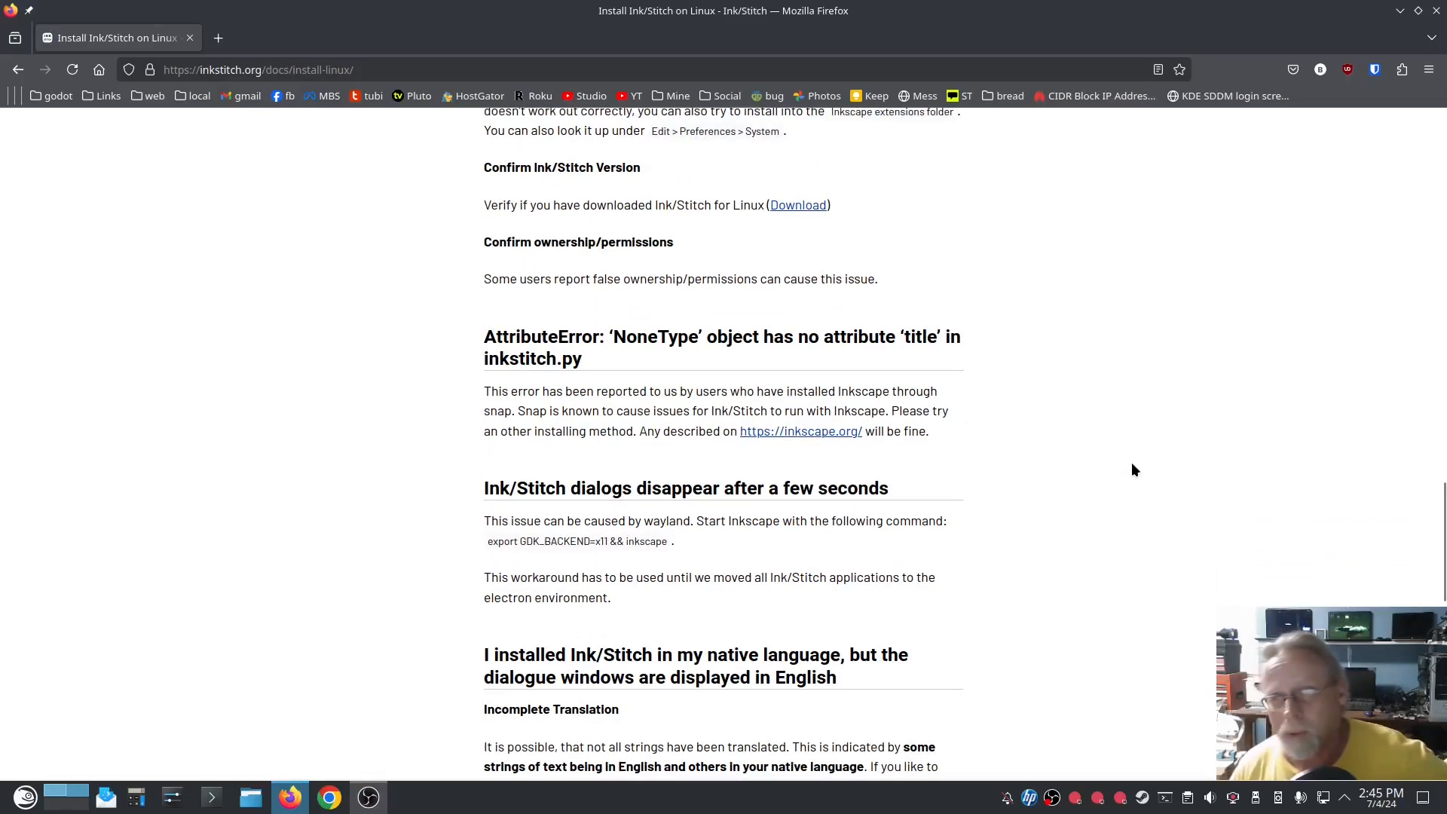
mouse_move(1102, 466)
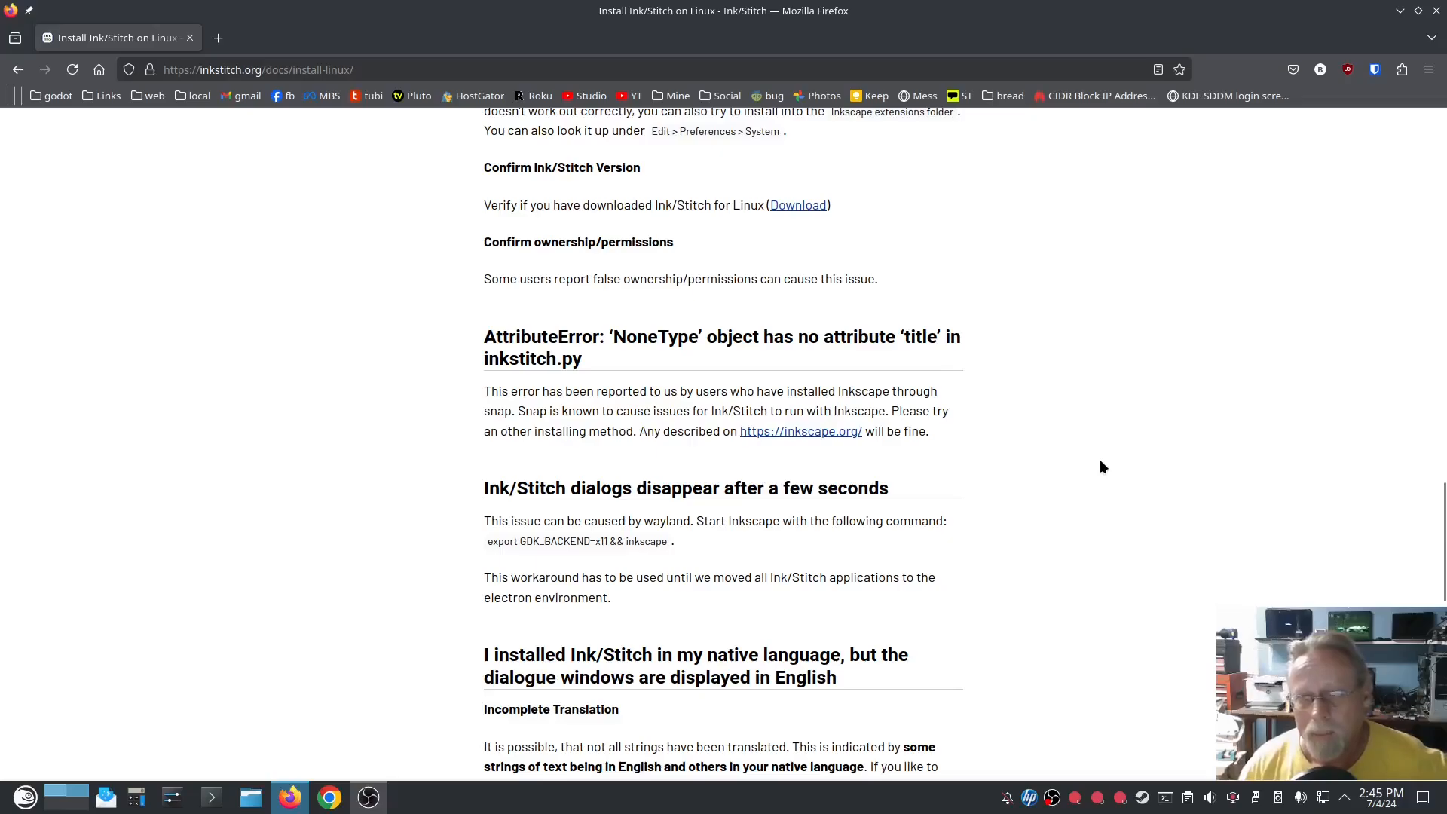
mouse_move(1080, 492)
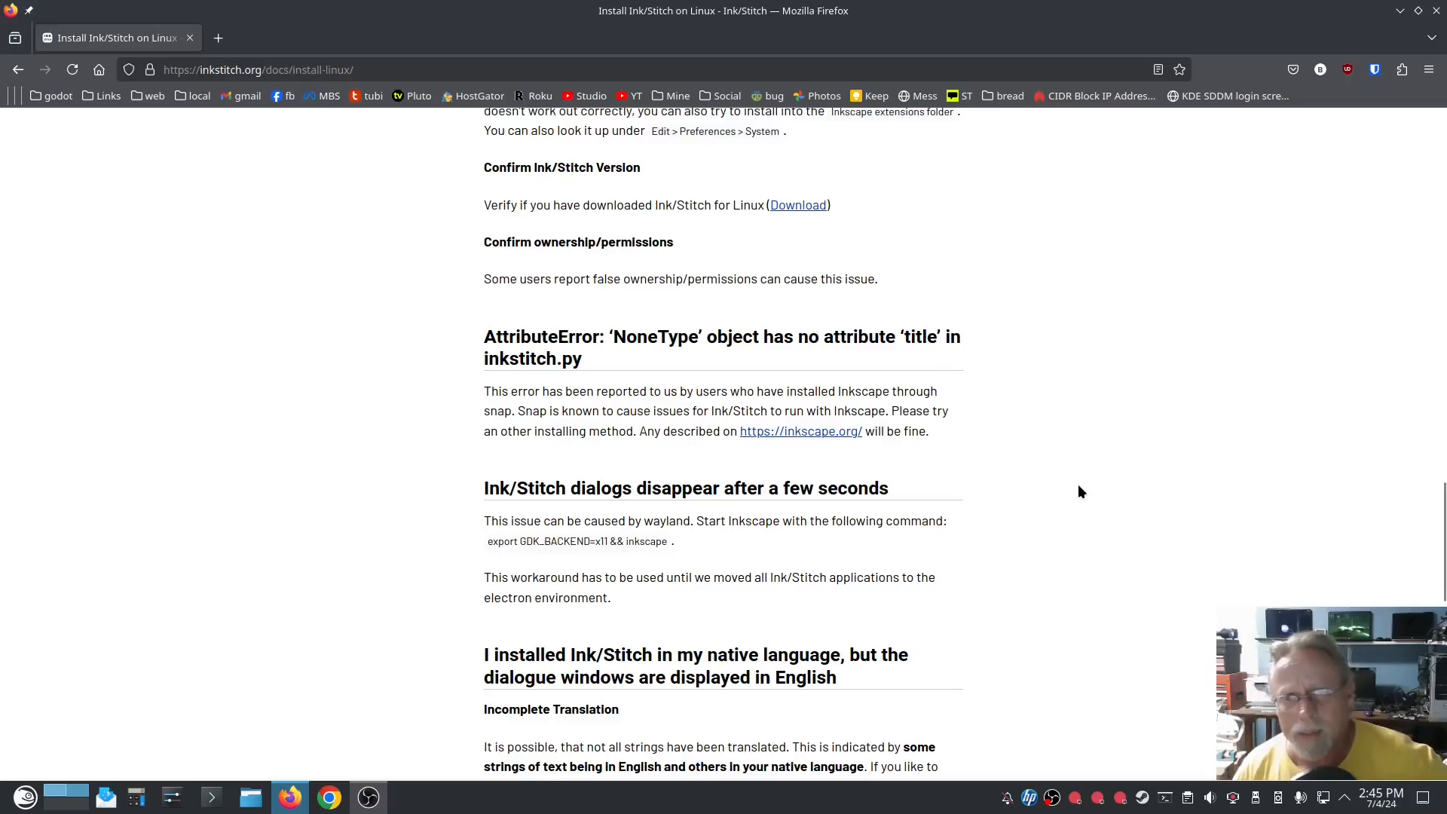
mouse_move(1045, 555)
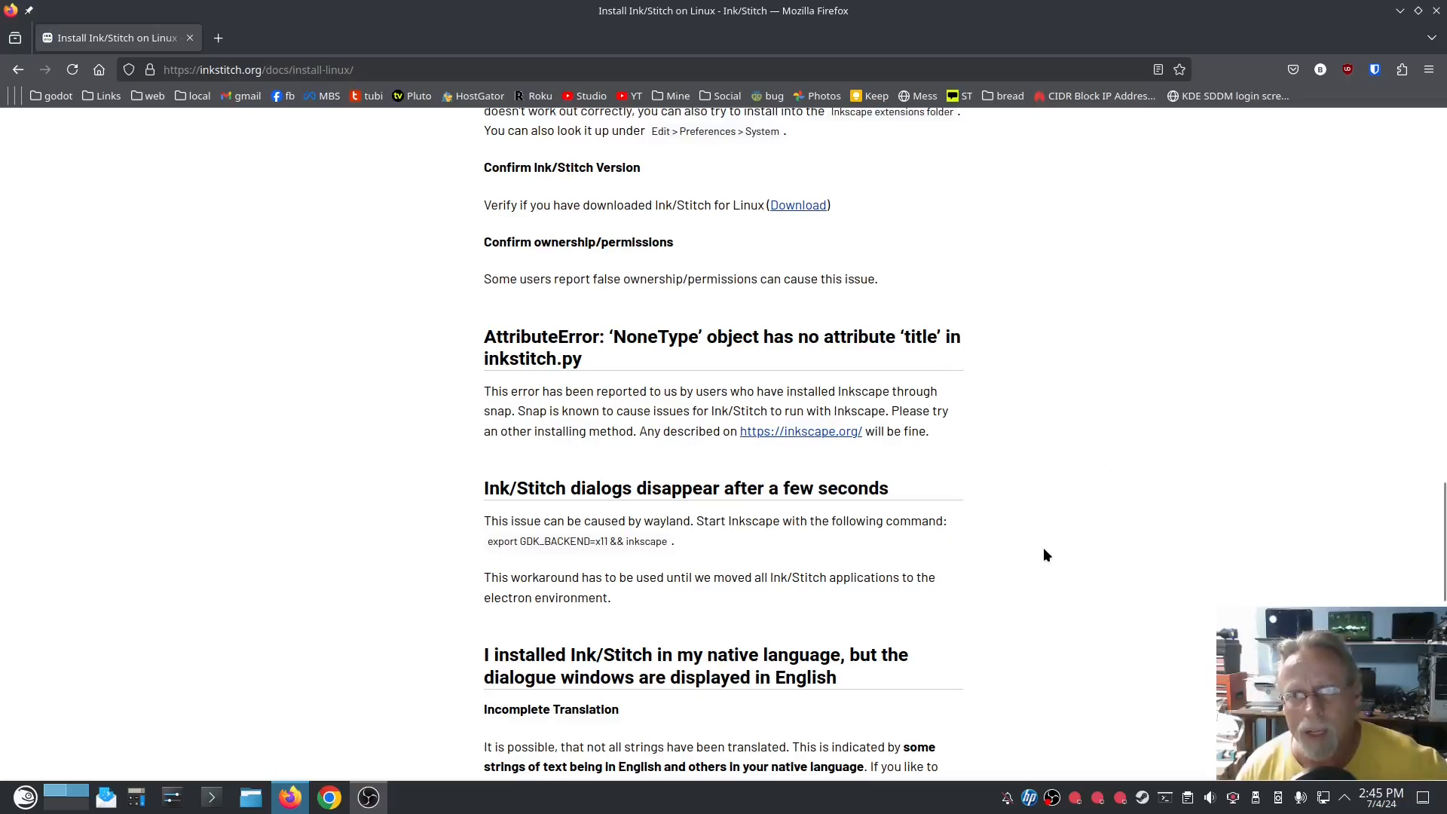
mouse_move(1033, 556)
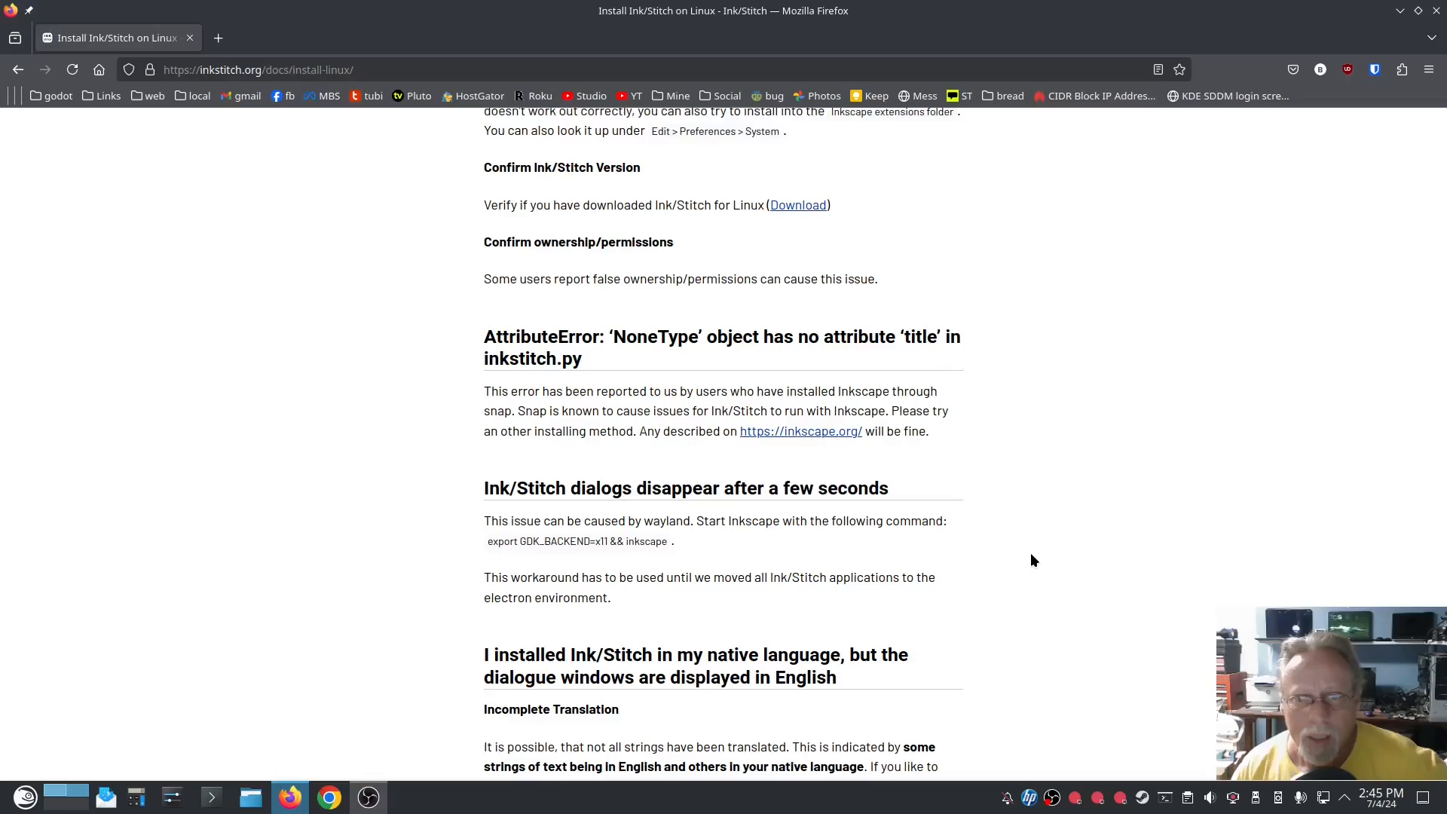
mouse_move(1004, 484)
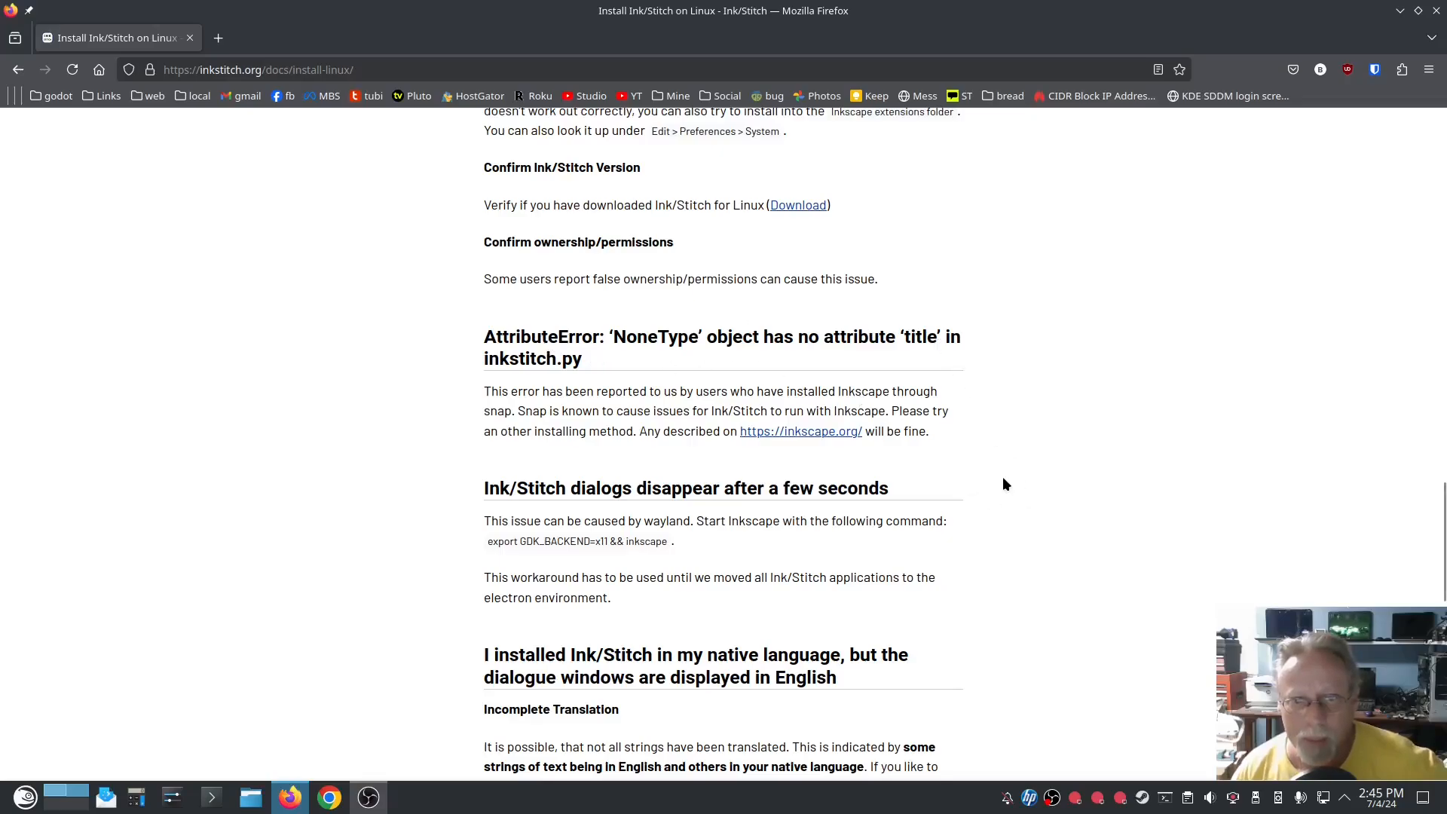
scroll(down, 3)
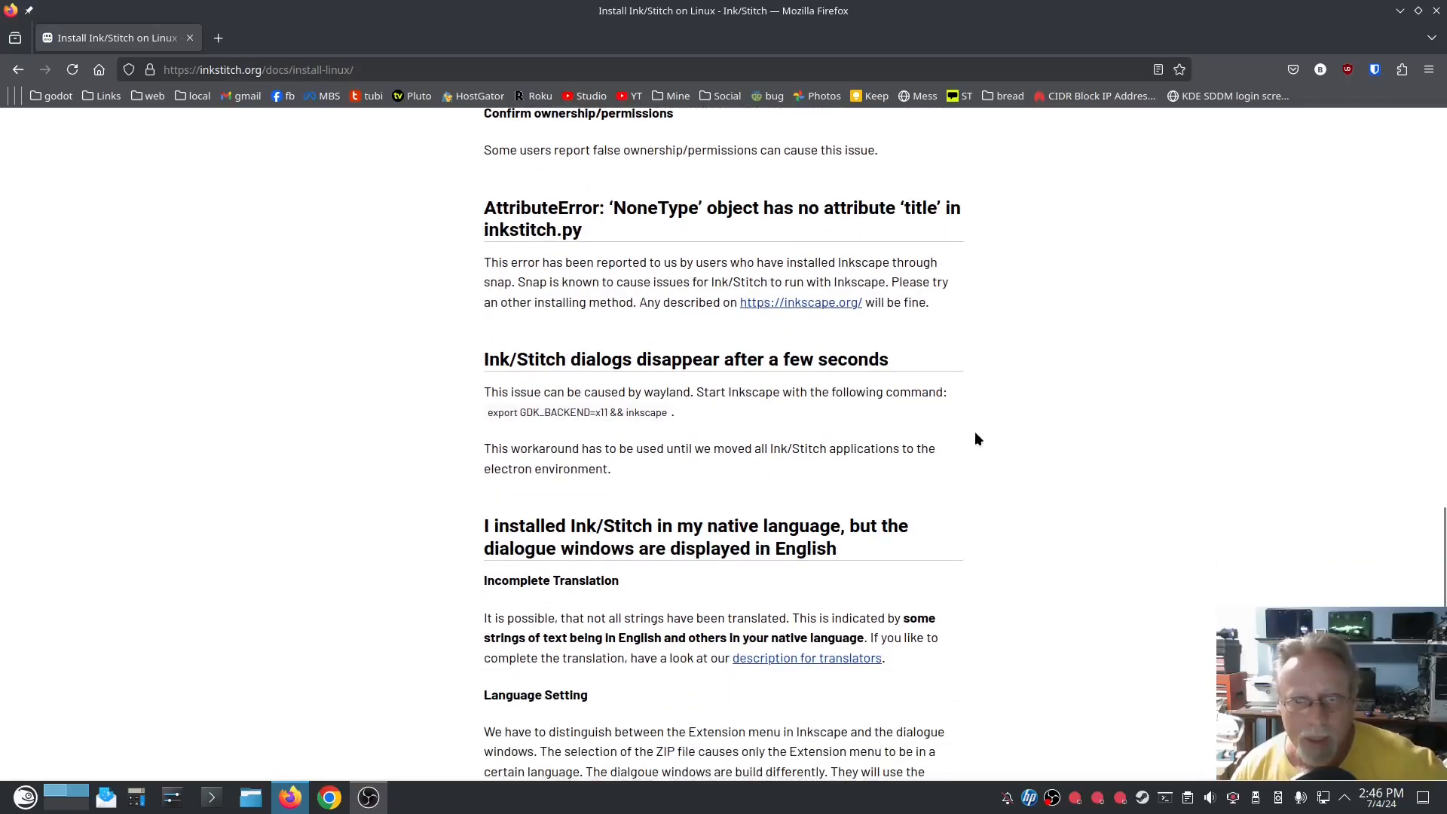
mouse_move(1007, 439)
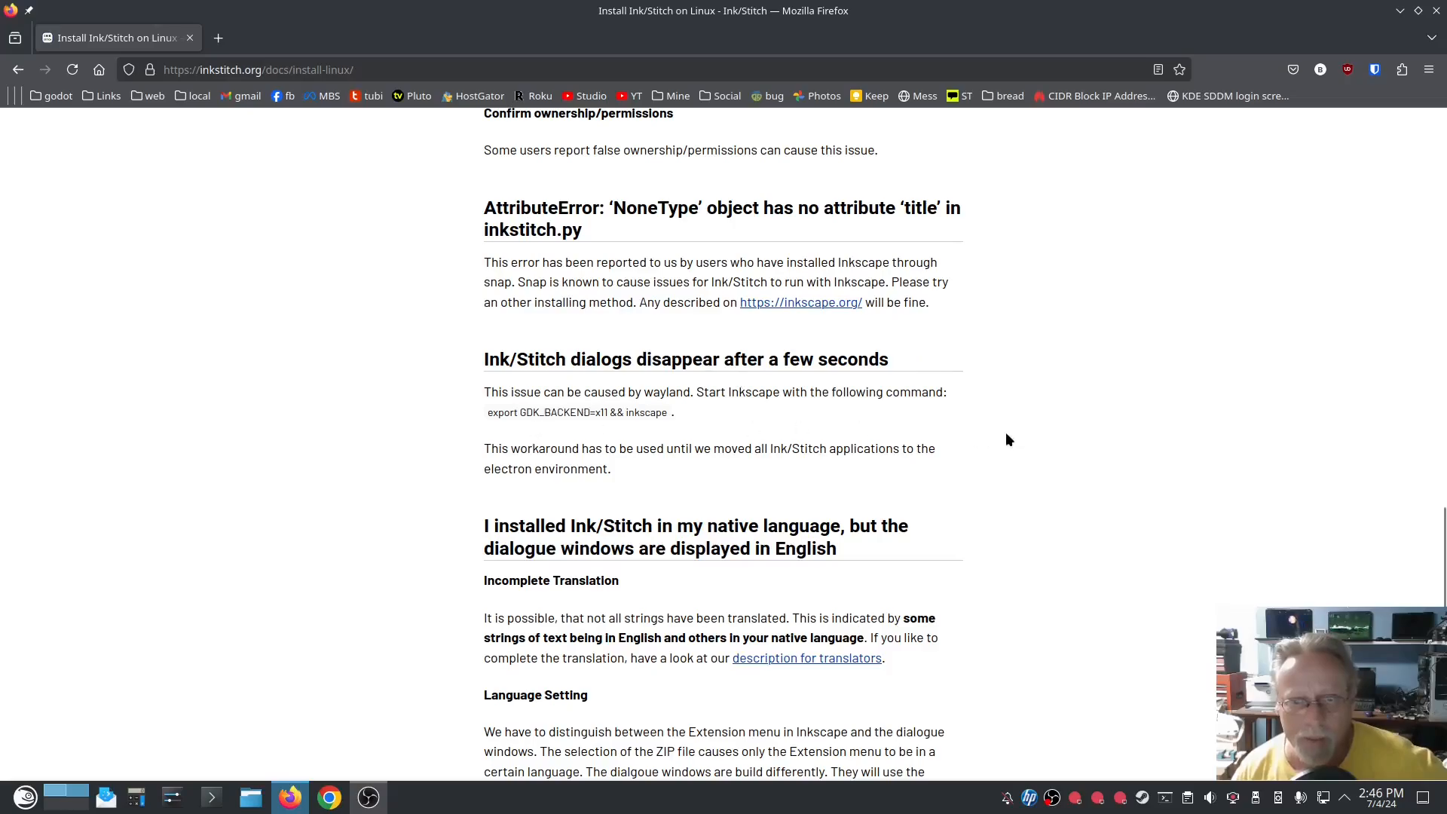
scroll(down, 3)
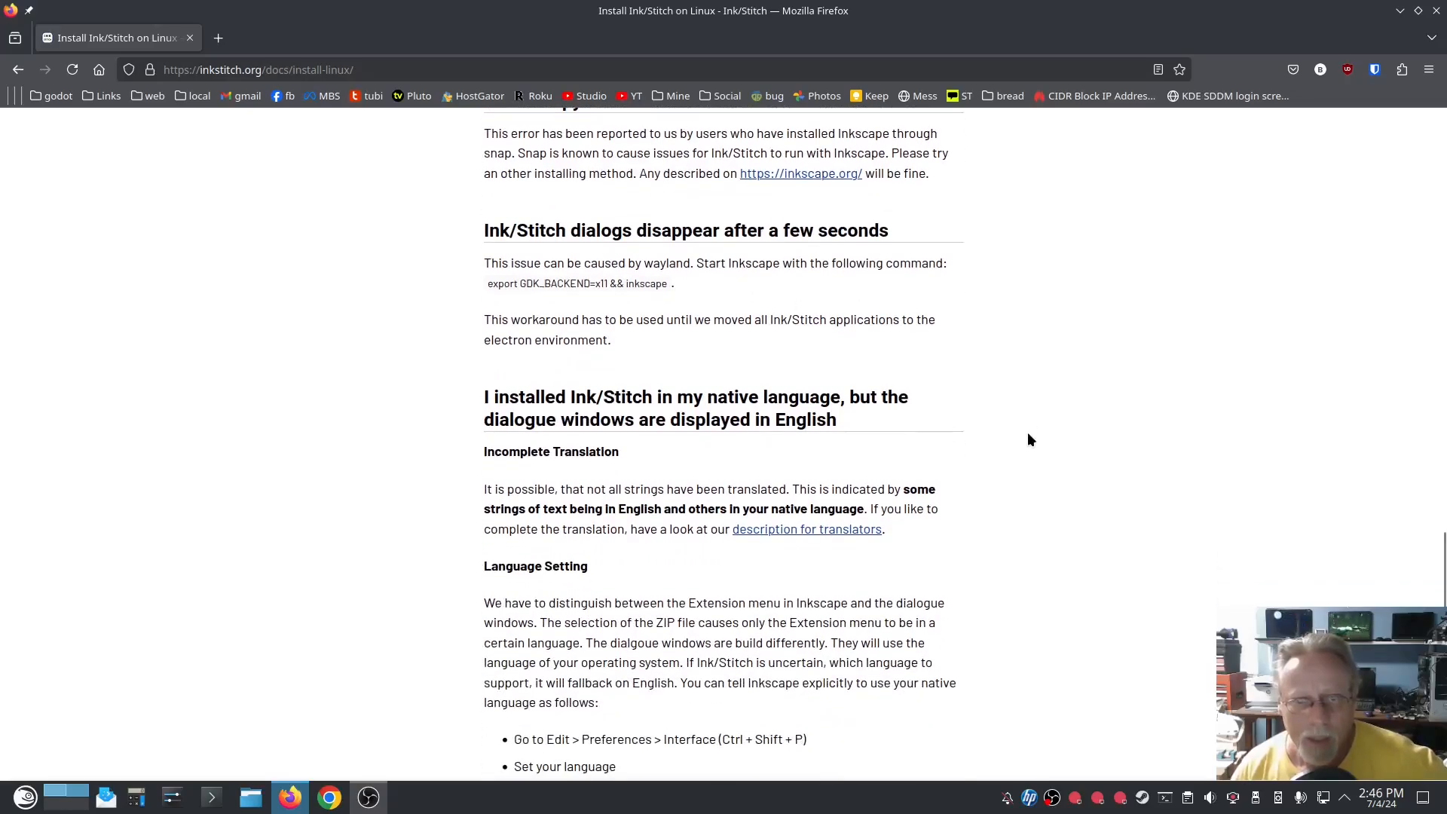
scroll(down, 3)
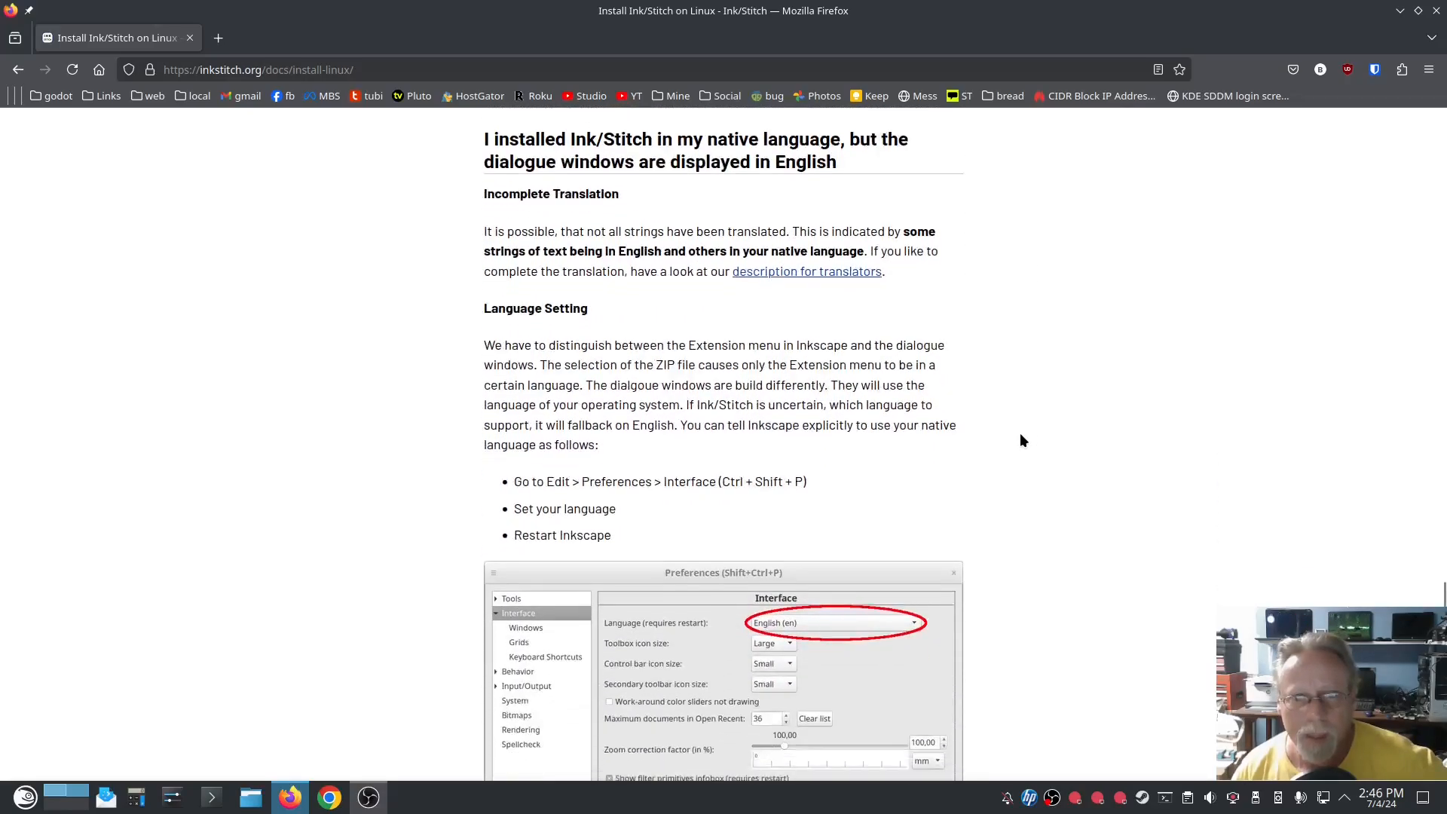
scroll(down, 3)
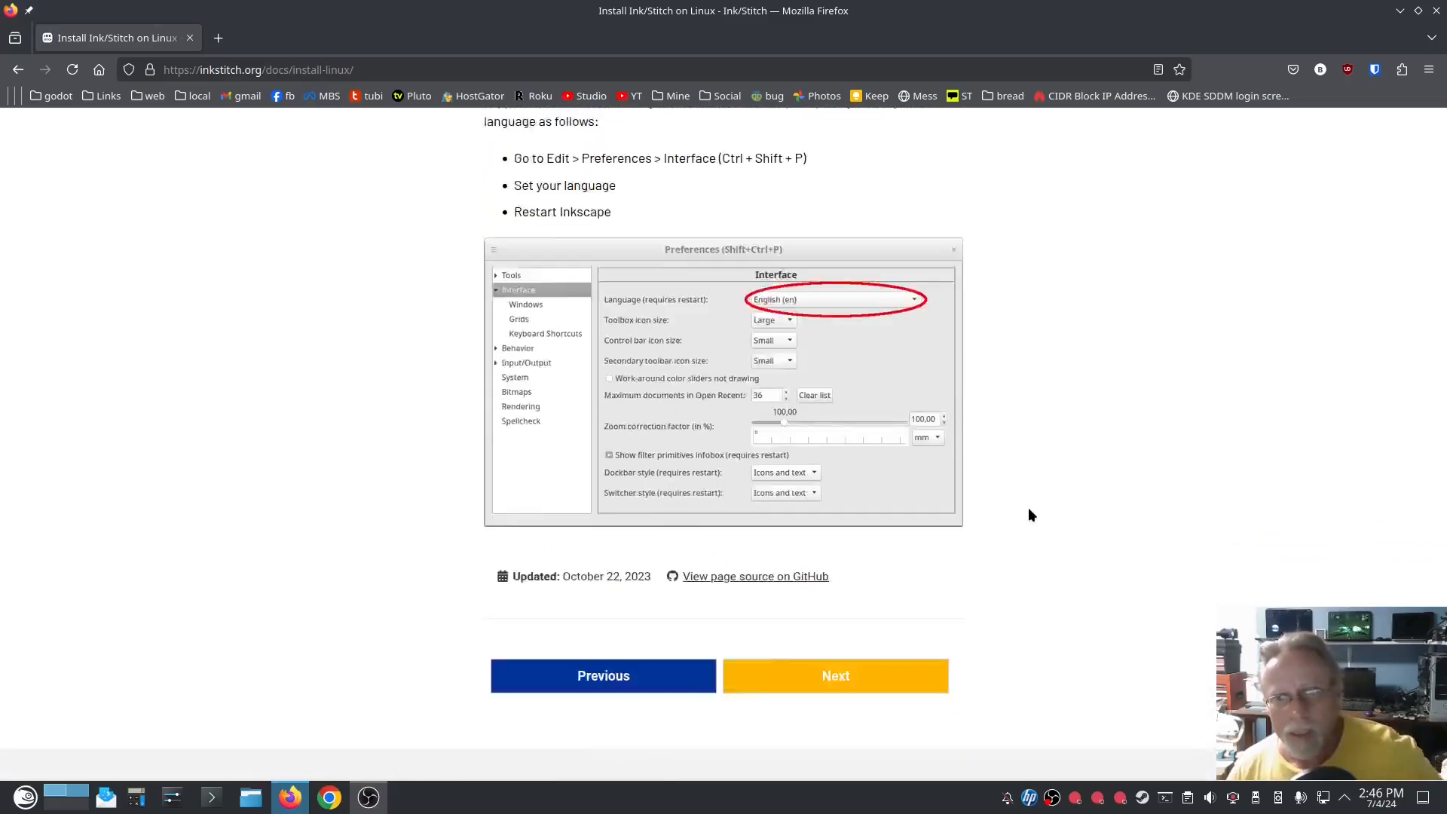
scroll(up, 3)
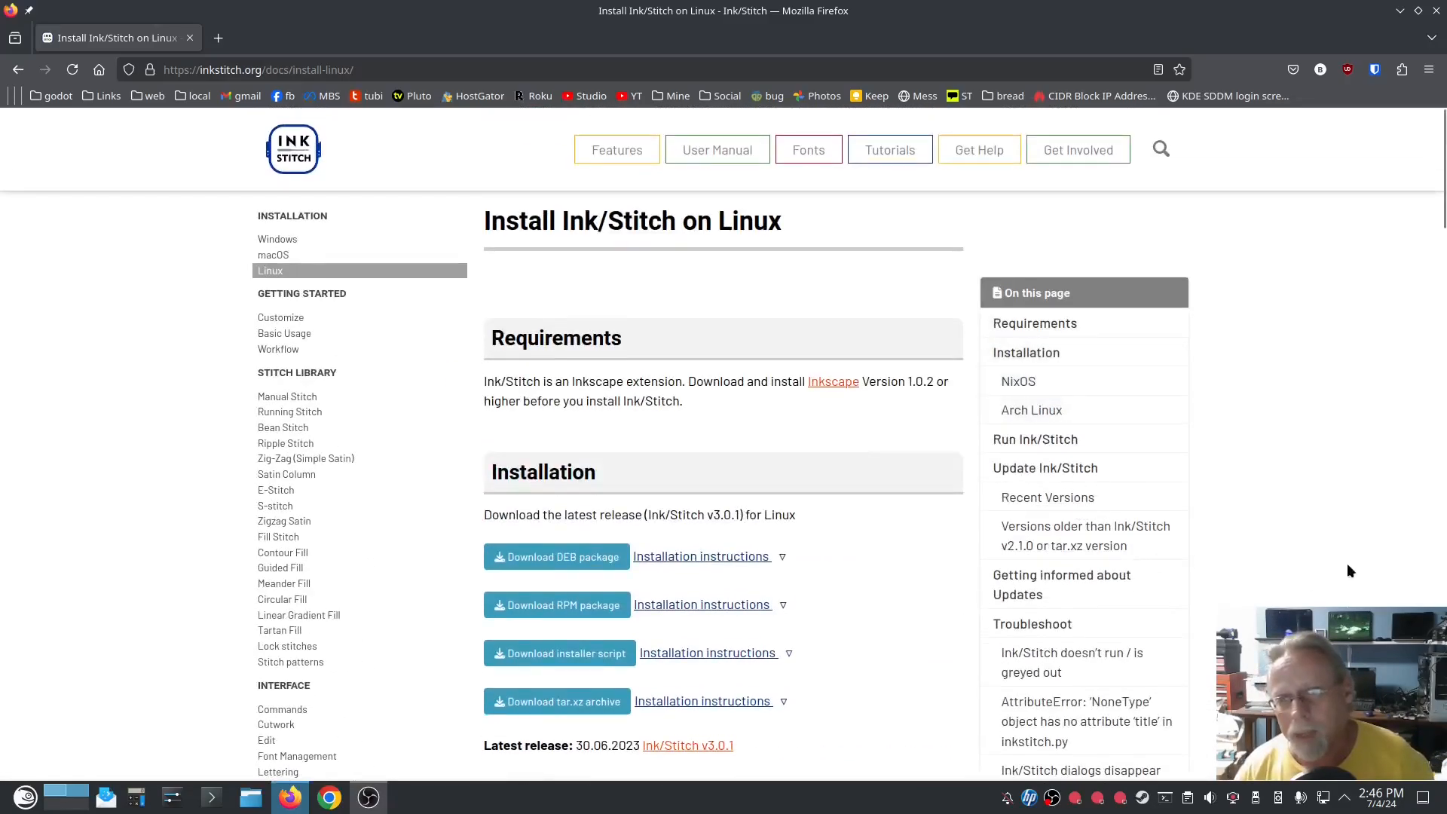
mouse_move(1285, 518)
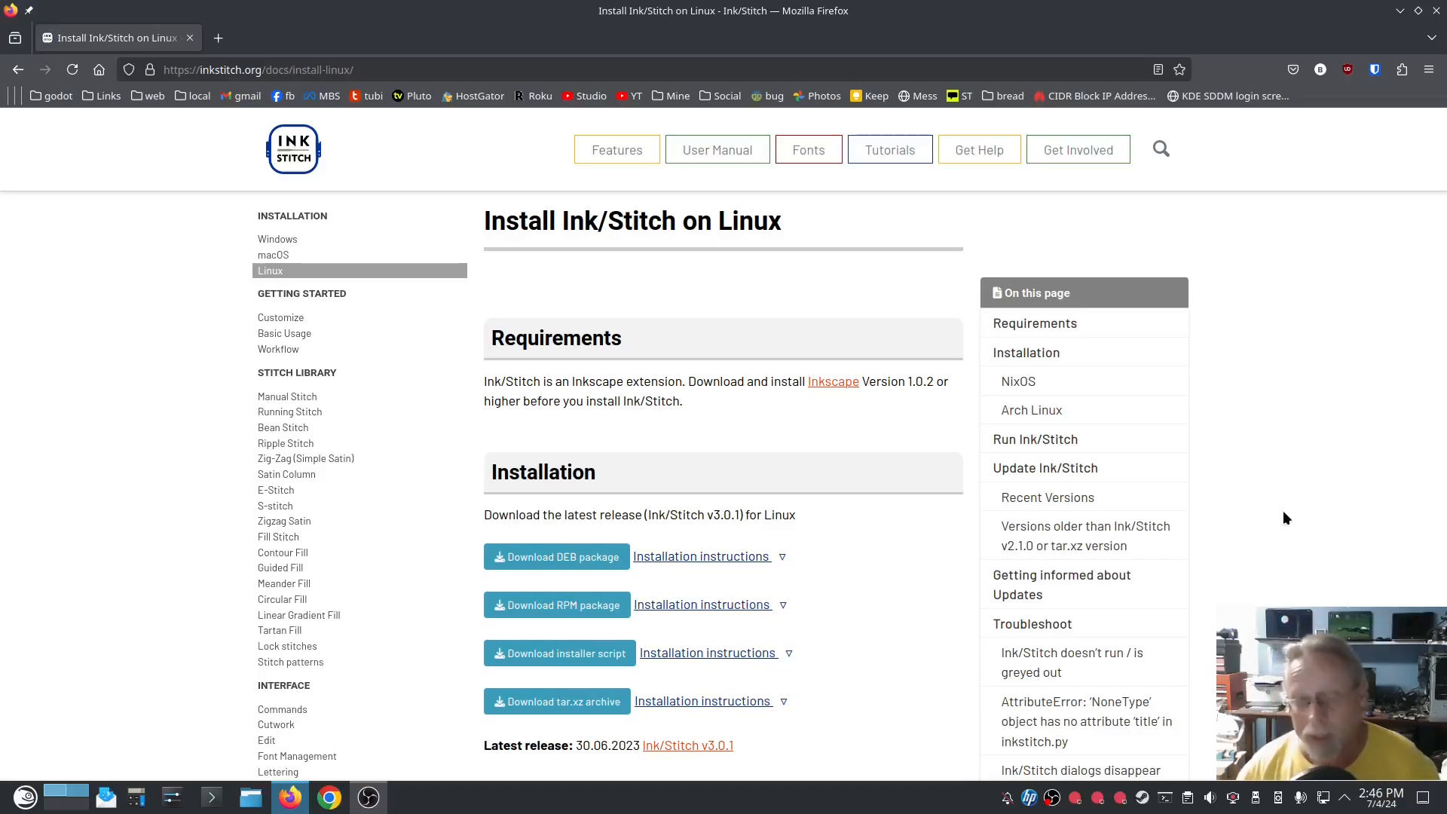
mouse_move(1213, 484)
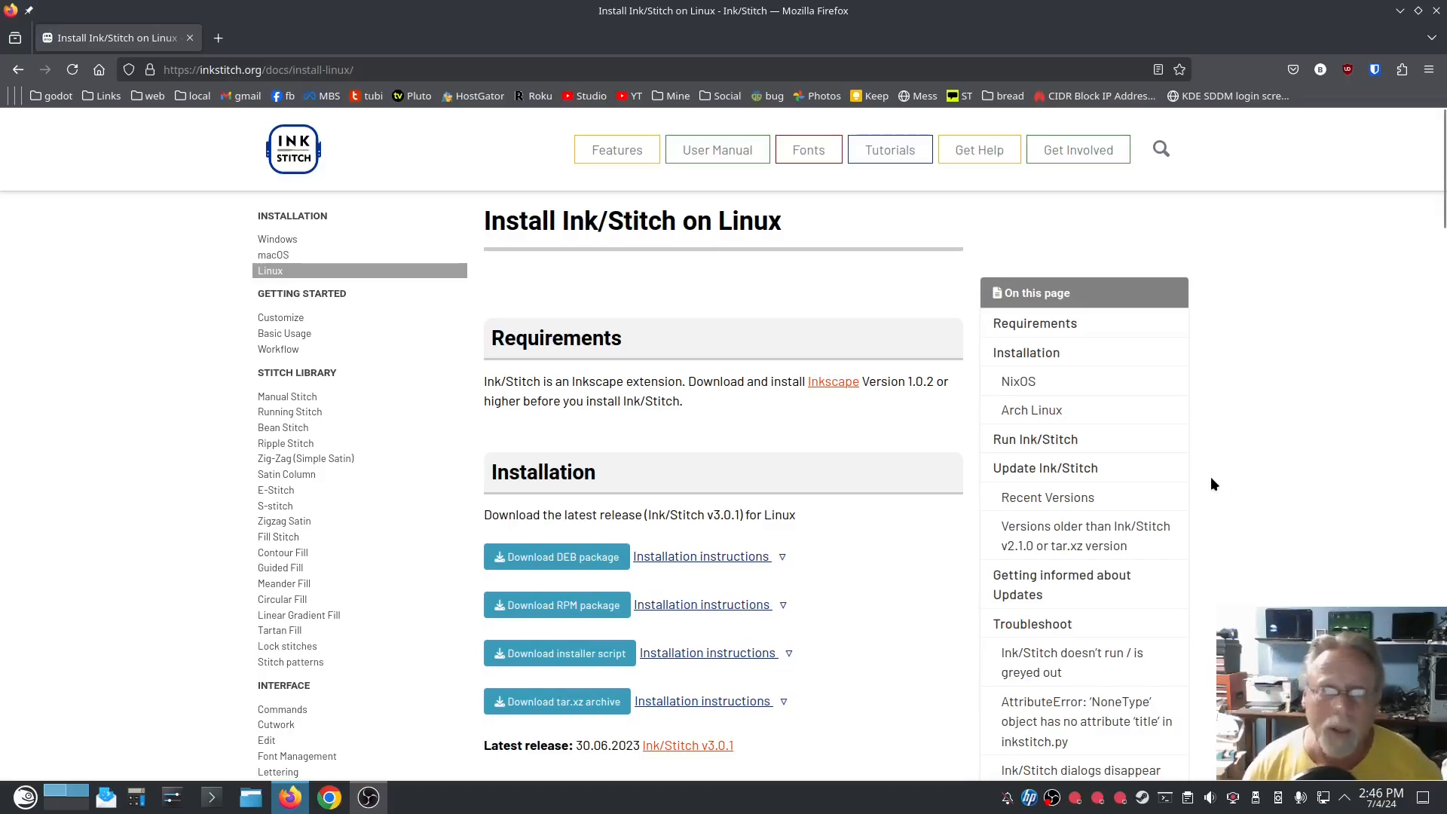
mouse_move(1228, 398)
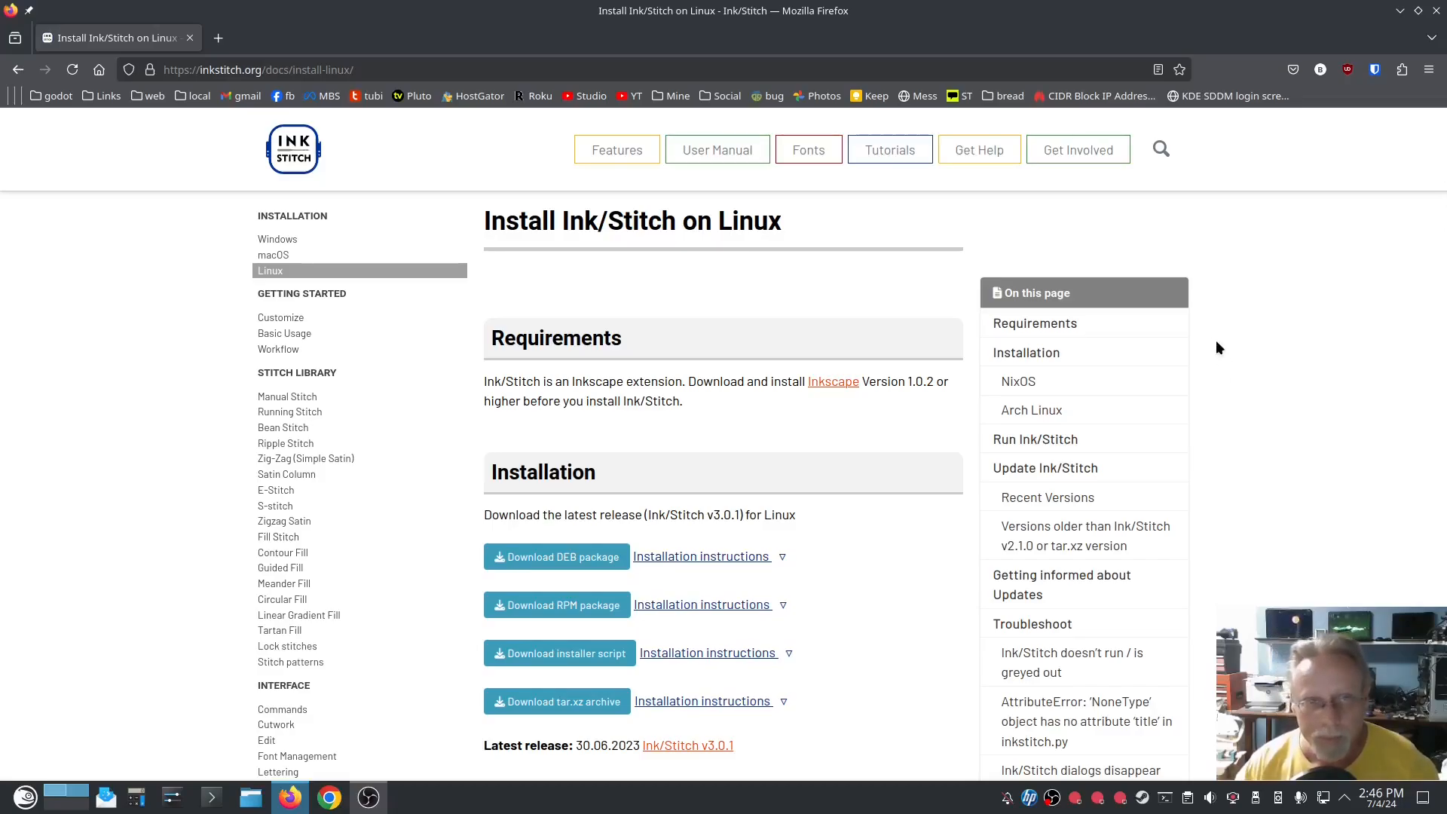
mouse_move(1235, 439)
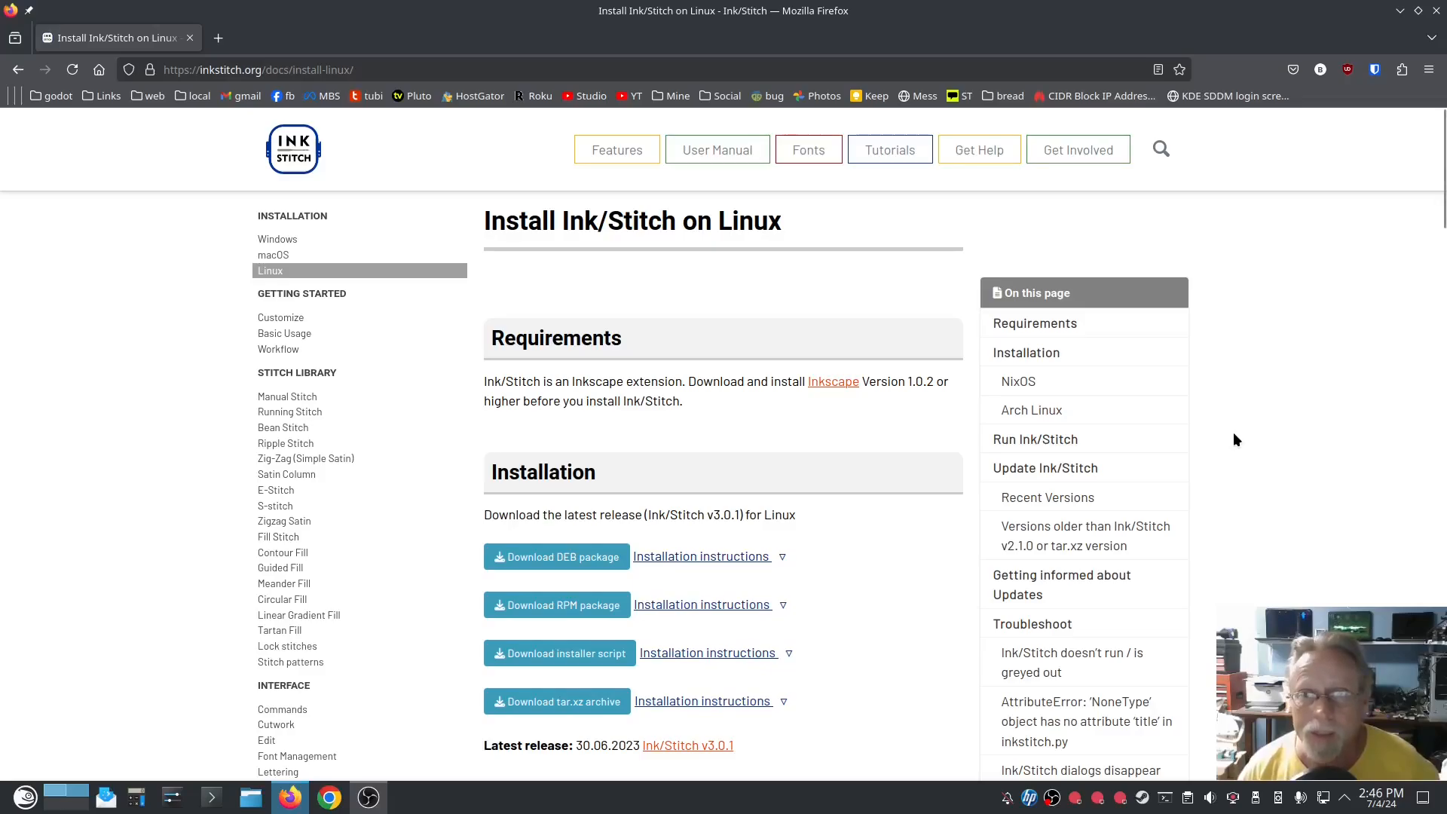
mouse_move(1152, 375)
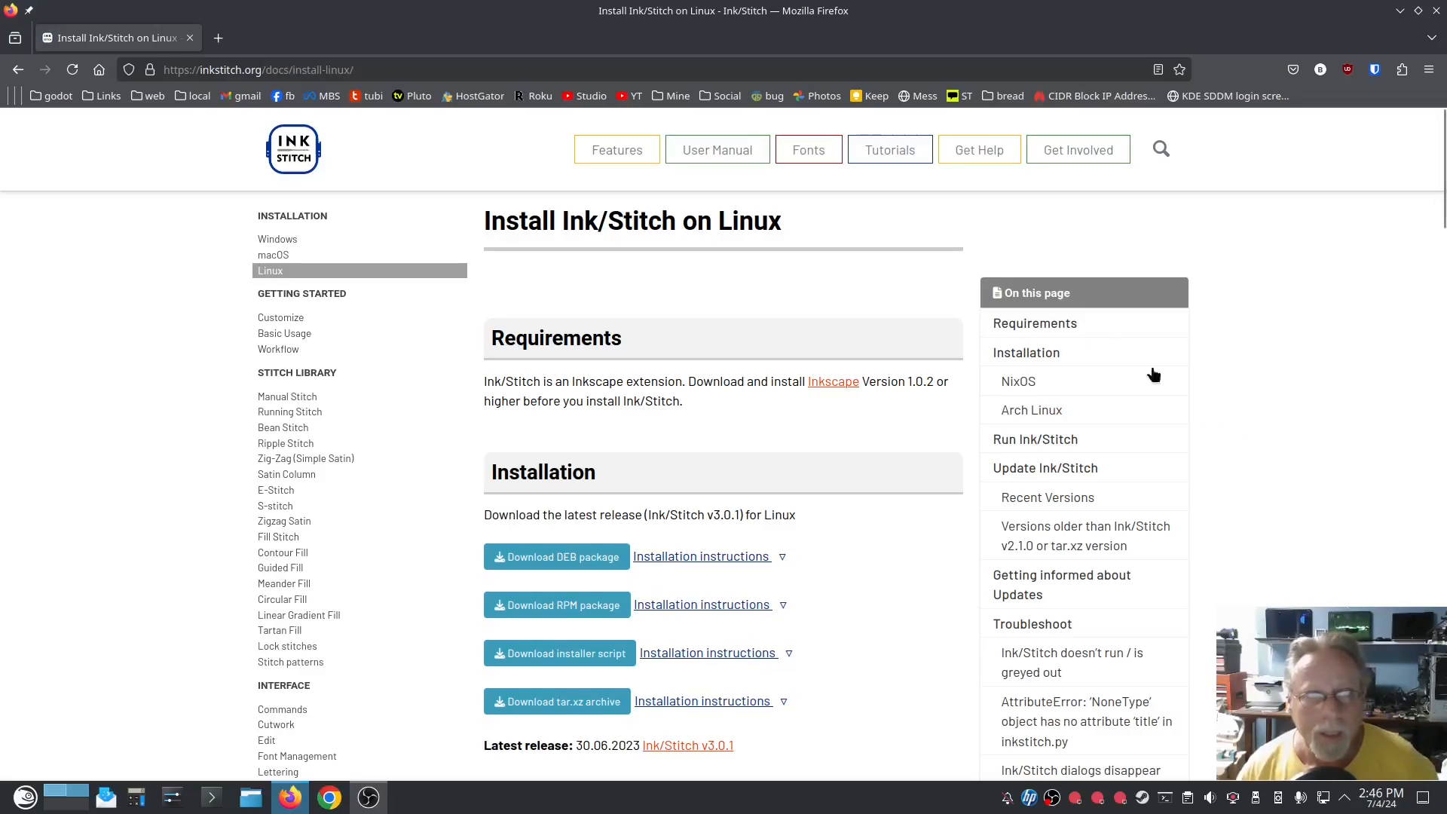
mouse_move(797, 282)
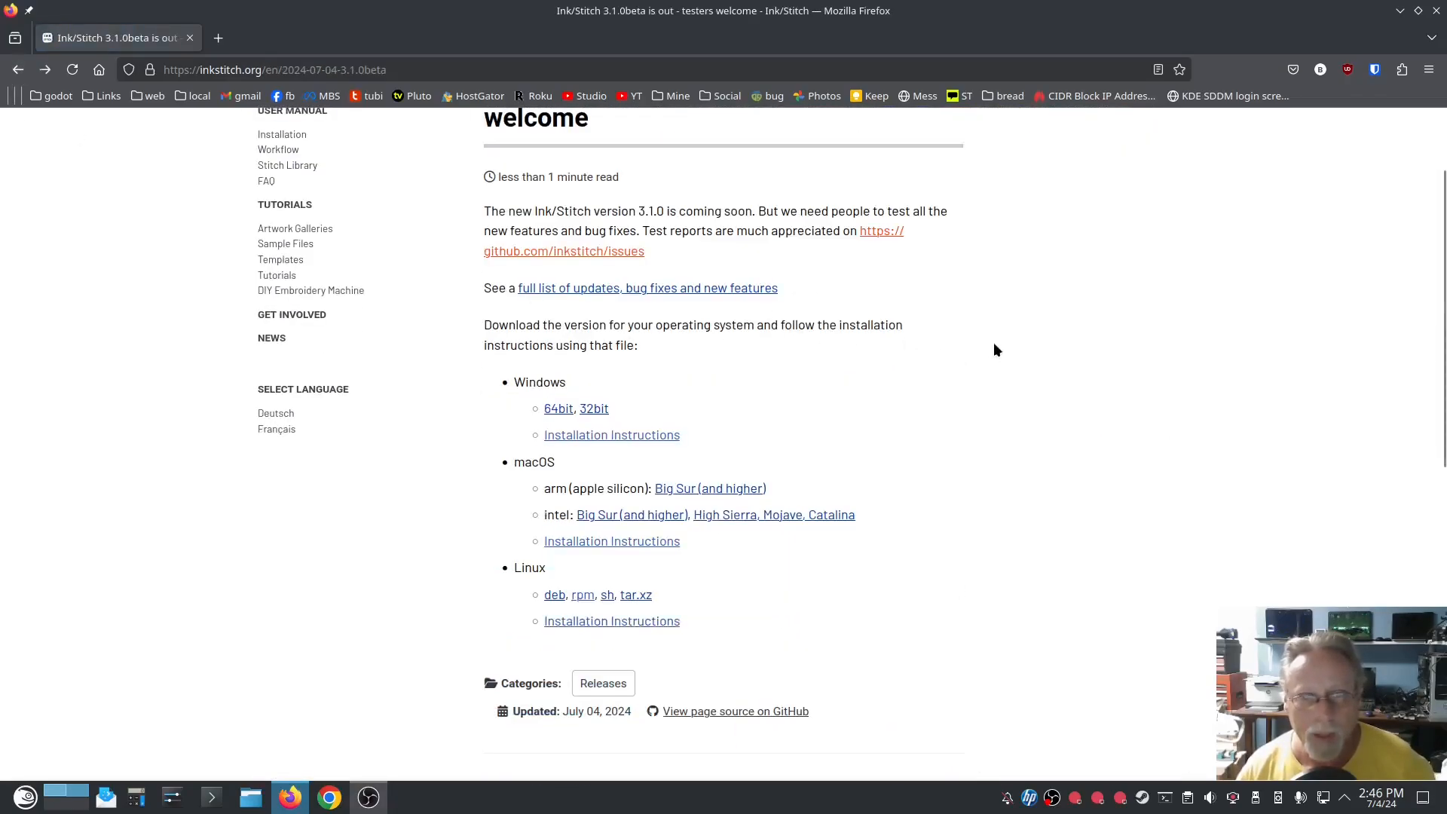
- Follow the announcement's github.com/inkstitch/issues link, hit the 404, and begin correcting the address
click(694, 242)
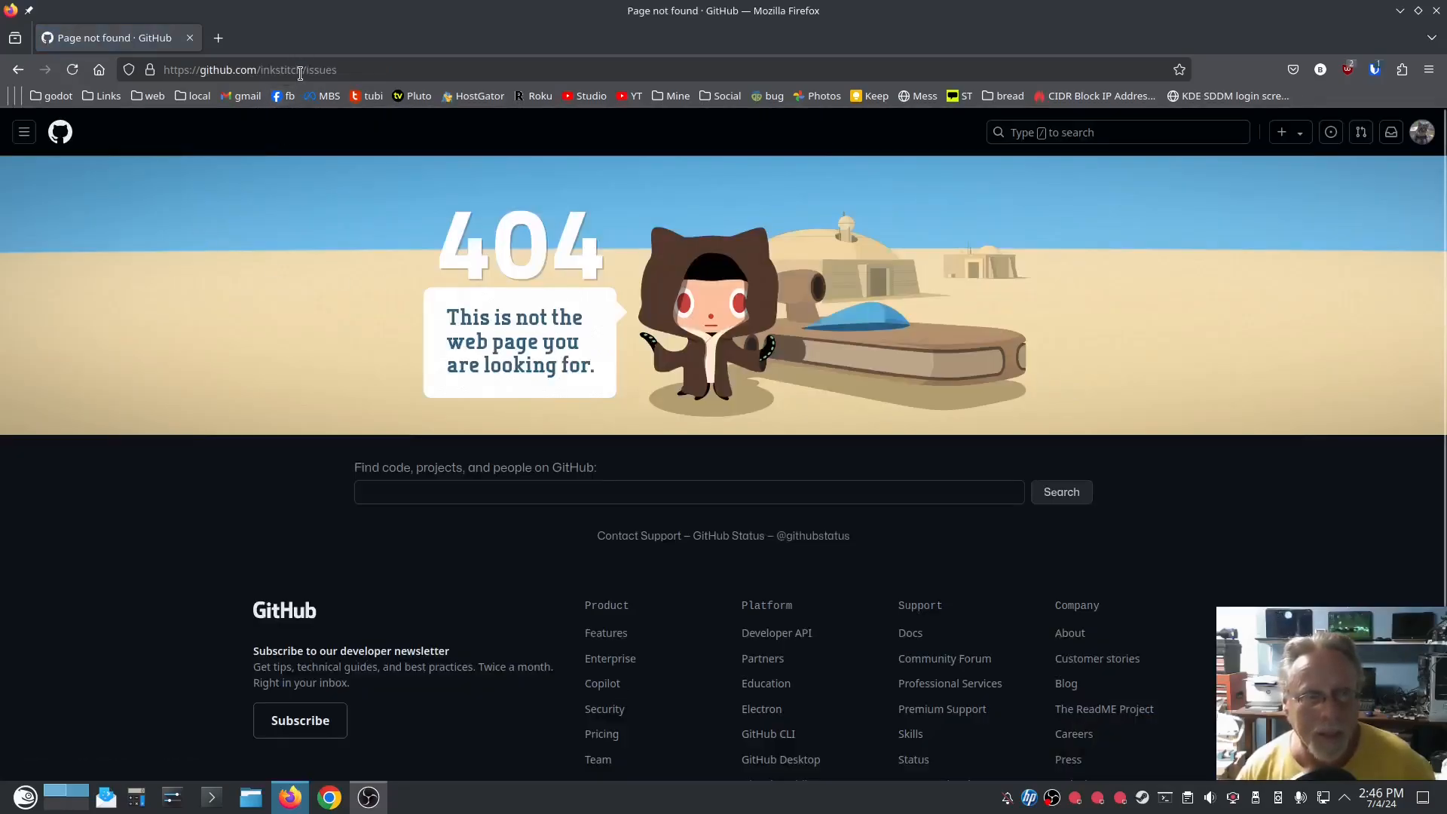
click(249, 69)
text(nkstitch/i)
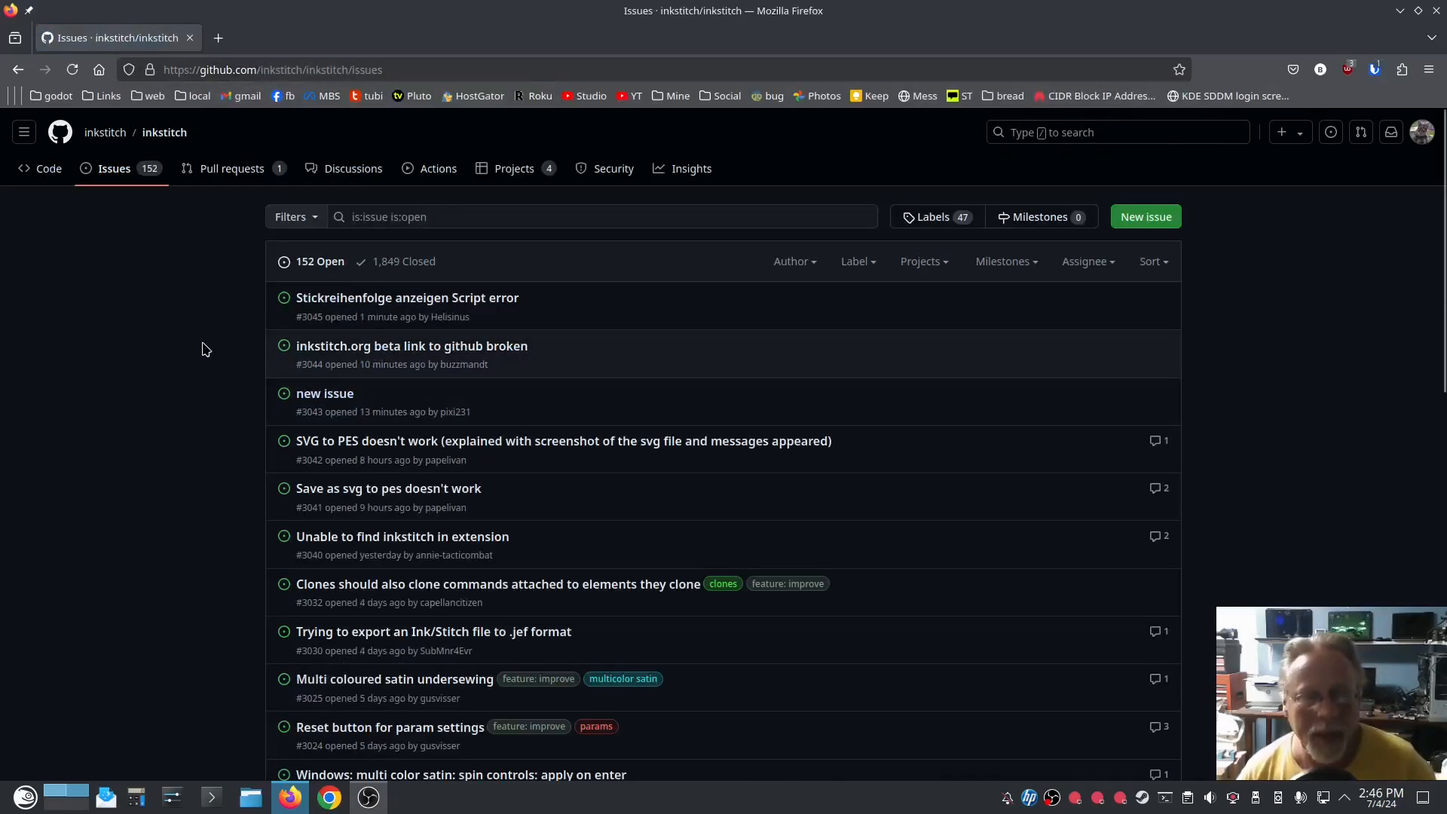
mouse_move(189, 344)
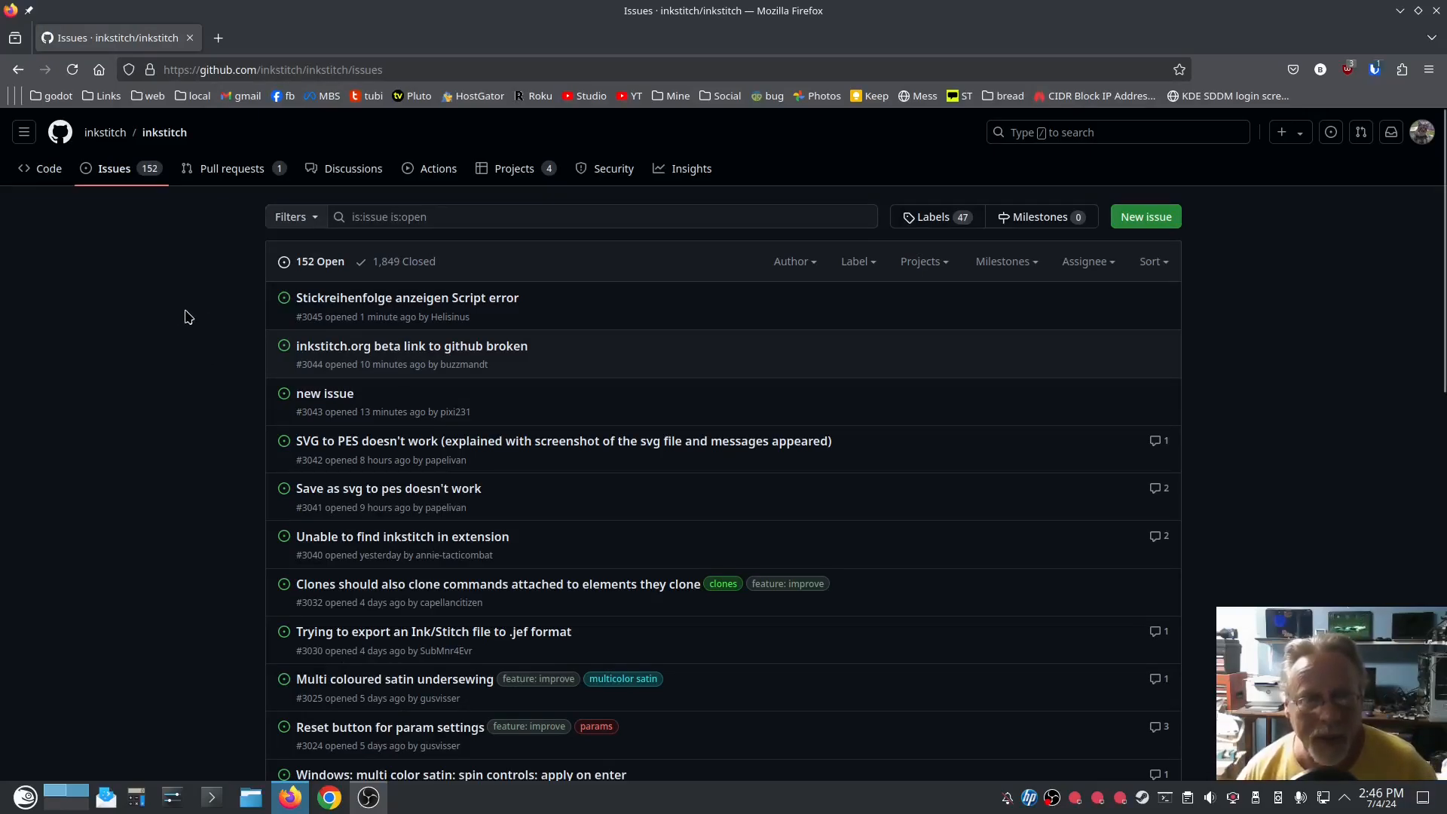
mouse_move(180, 263)
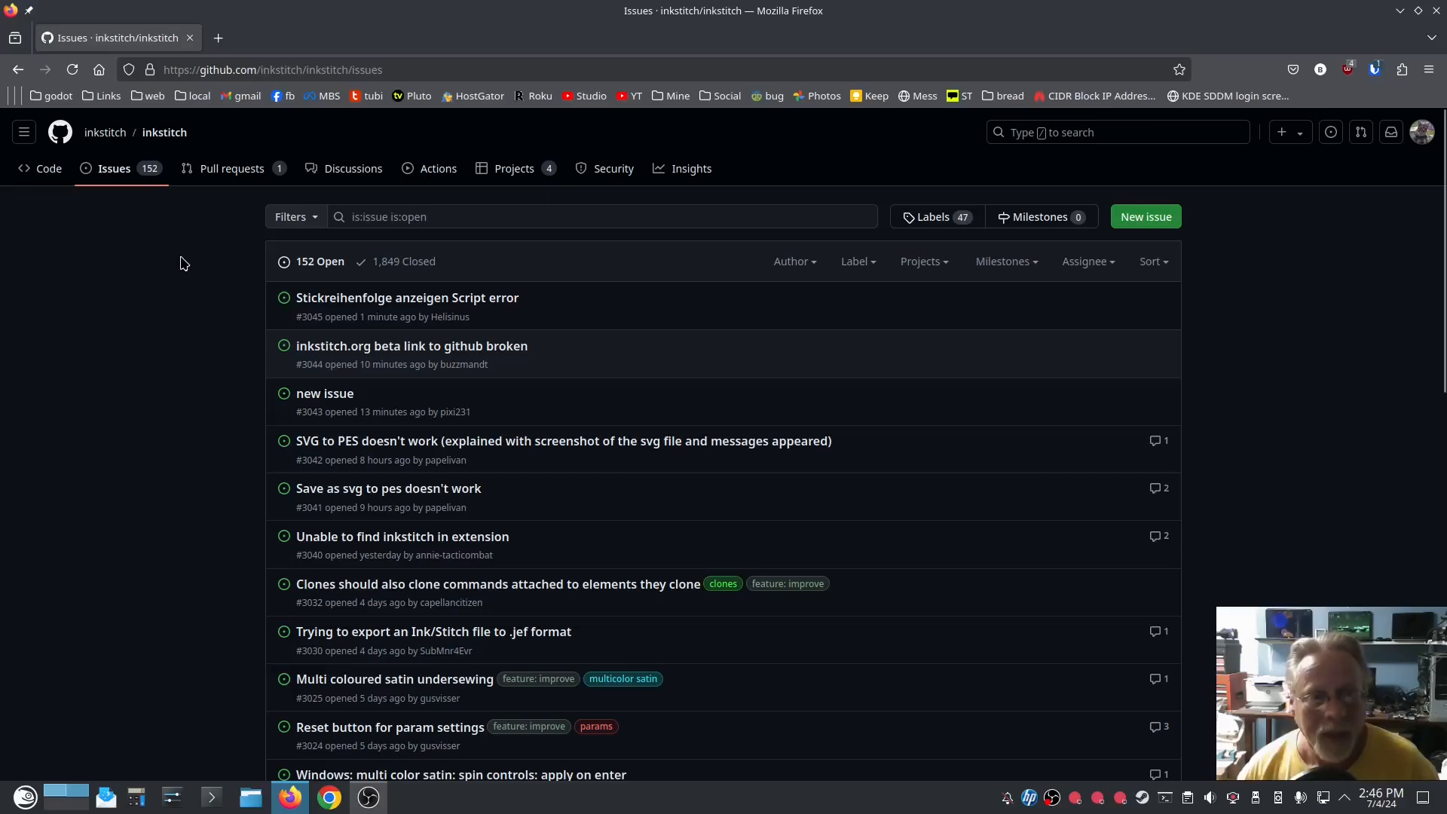
mouse_move(832, 378)
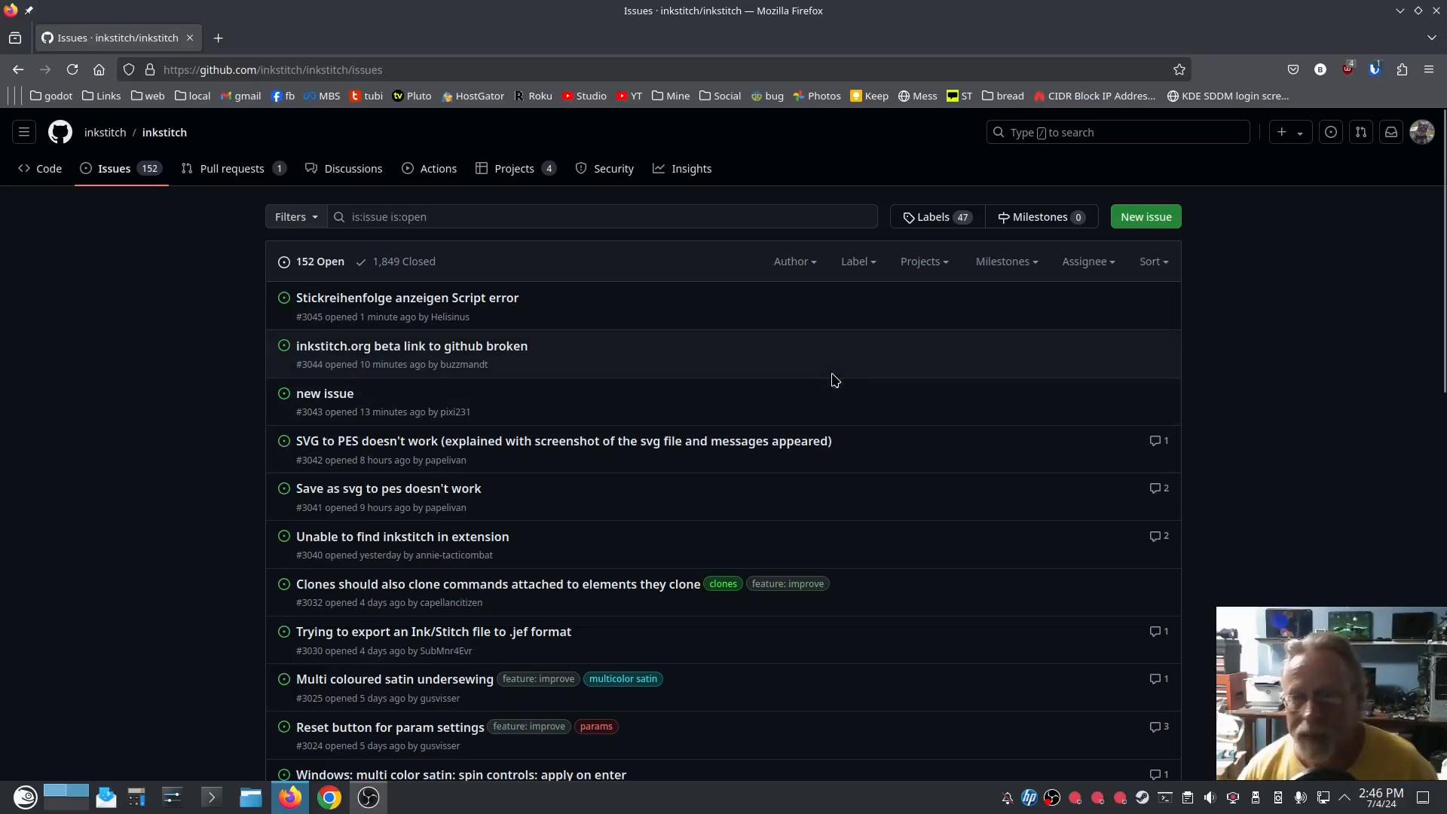
mouse_move(180, 420)
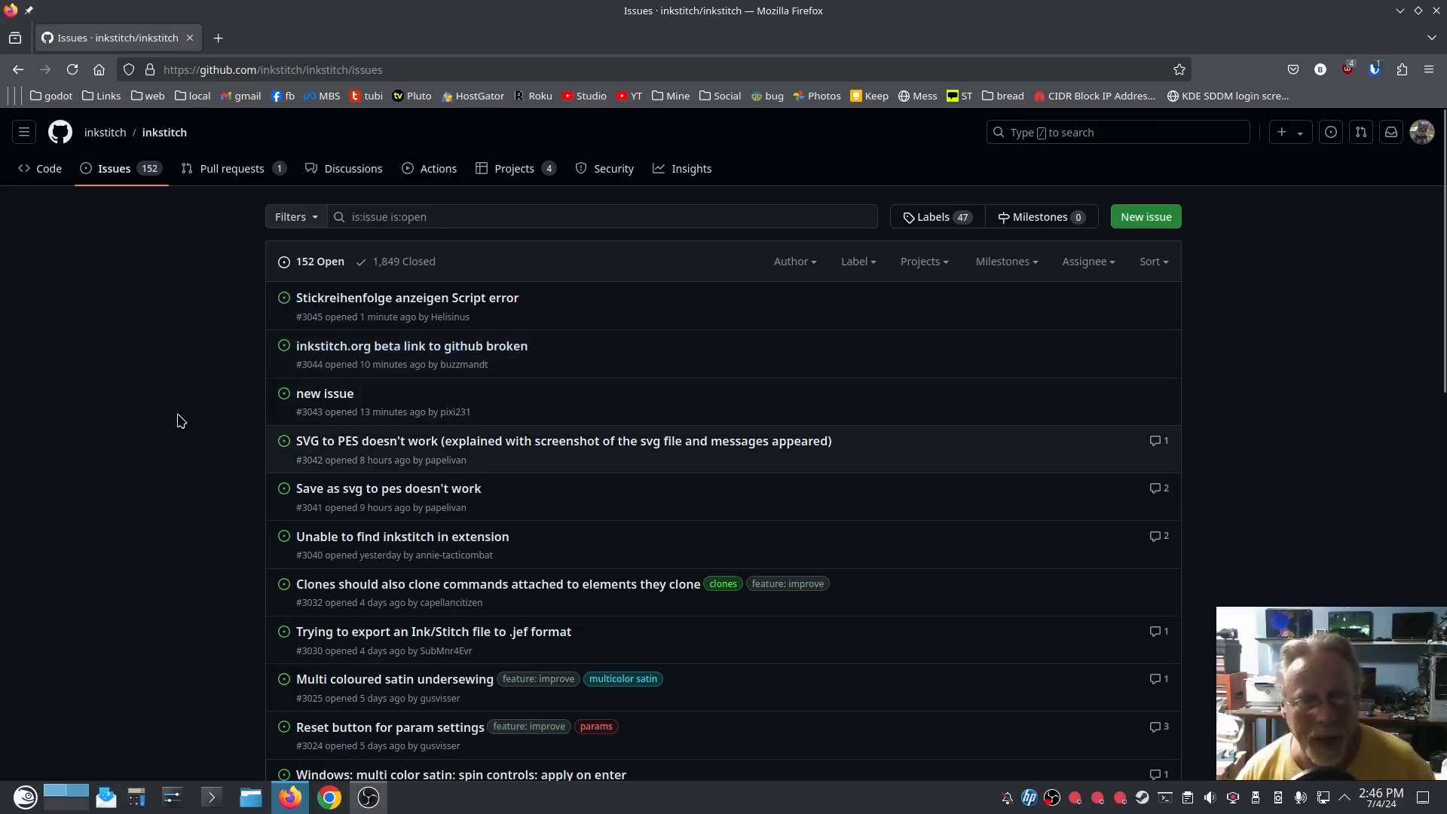
mouse_move(189, 363)
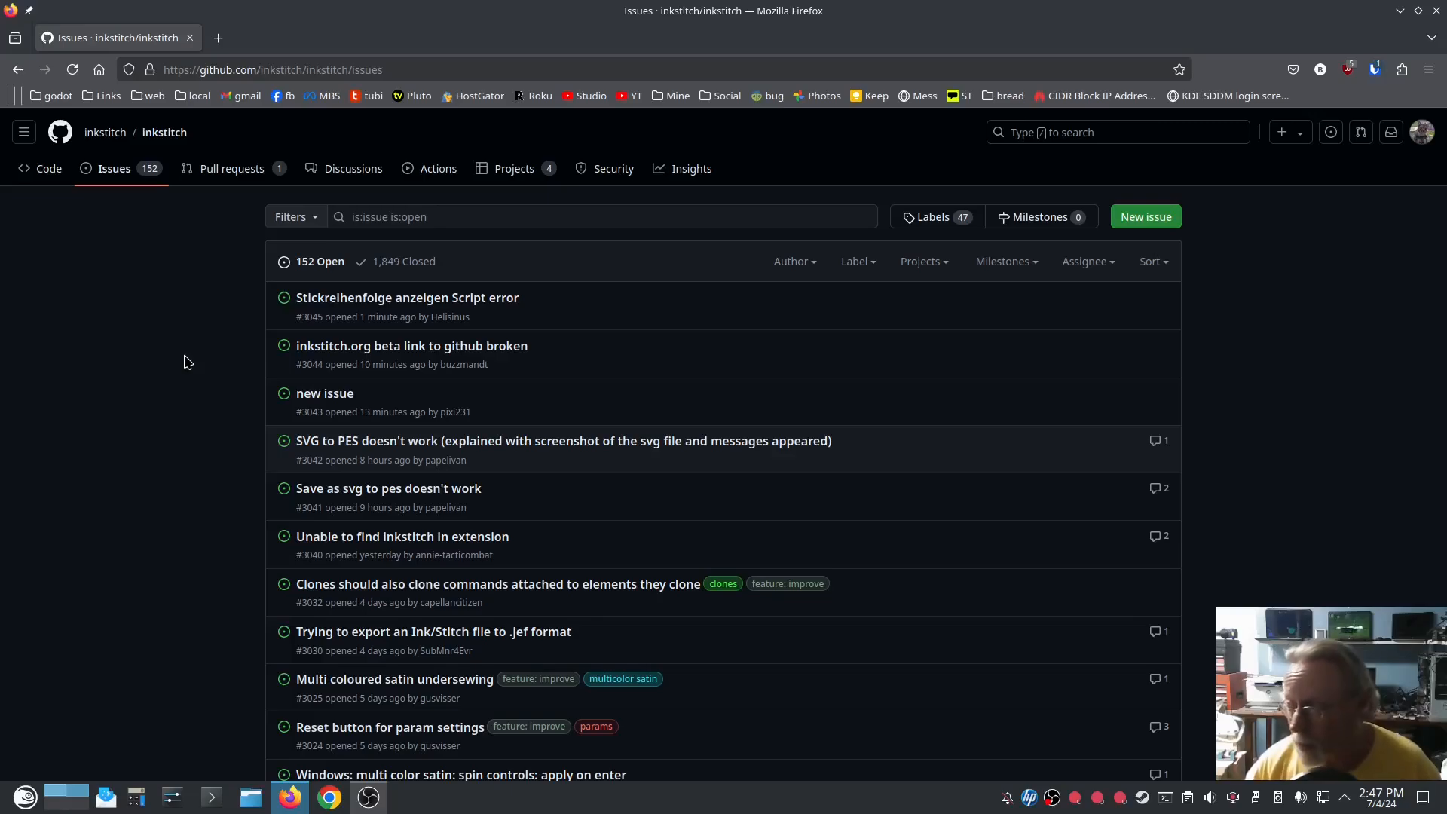
mouse_move(222, 355)
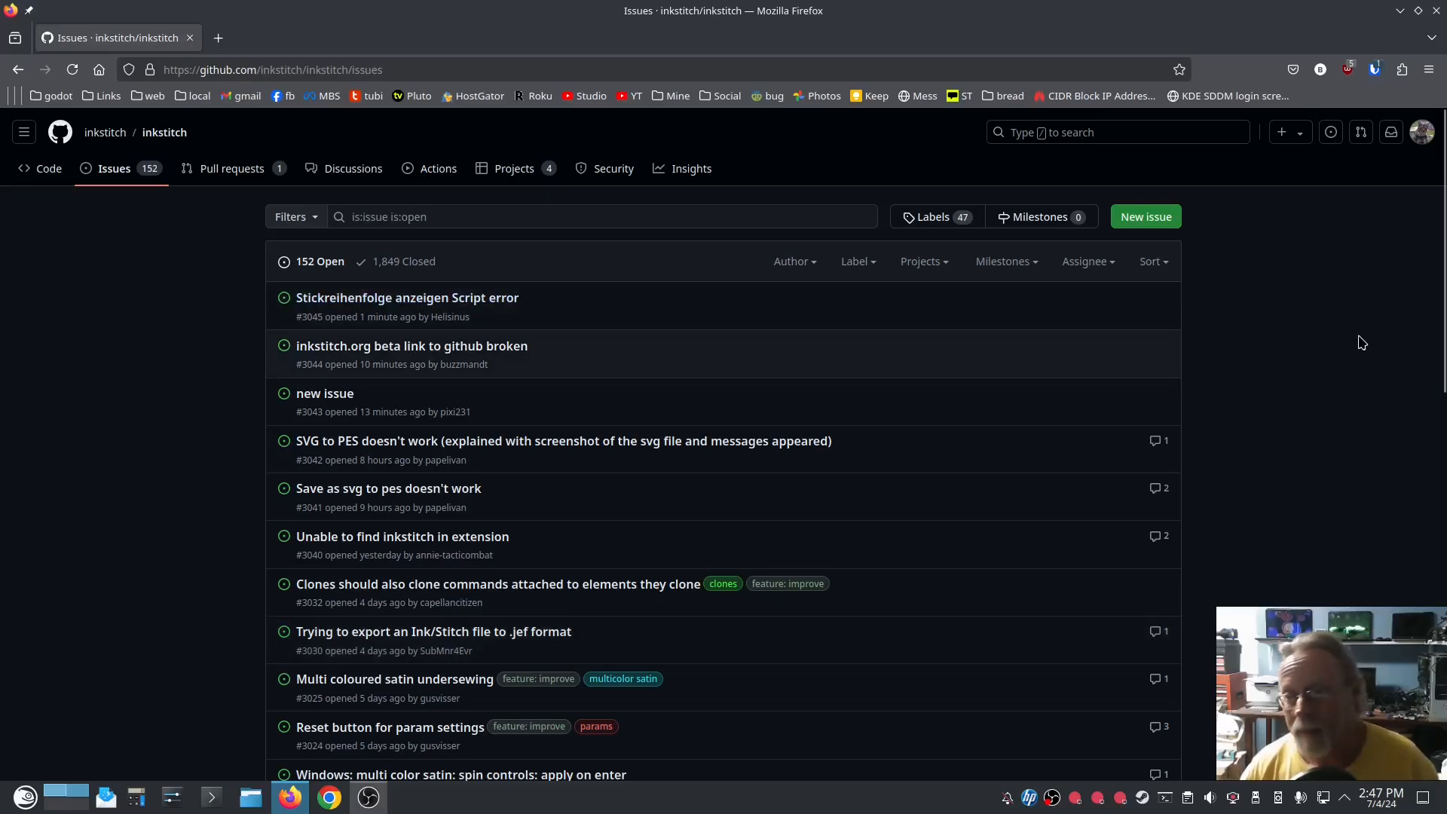
mouse_move(1356, 298)
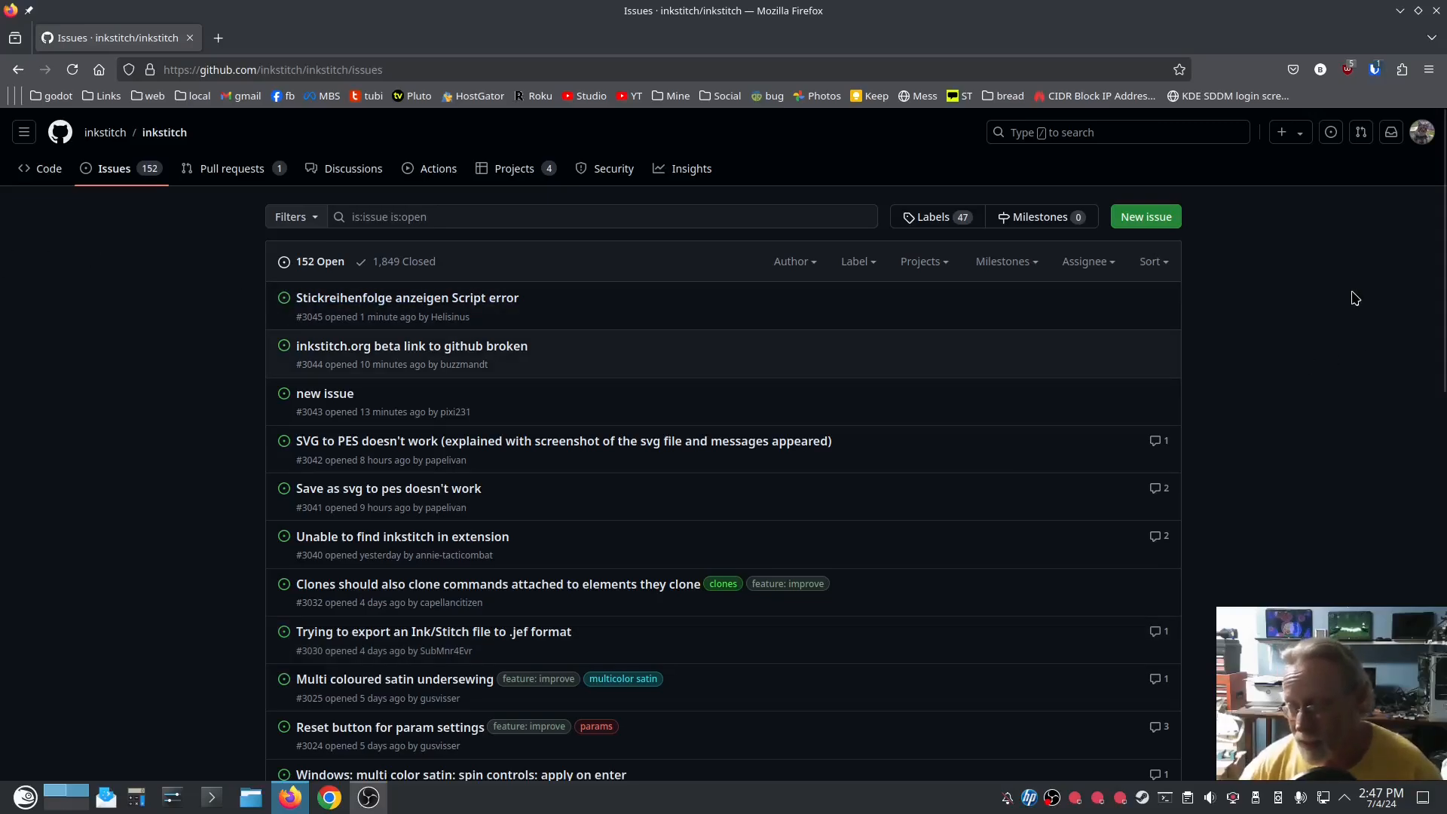
mouse_move(1319, 249)
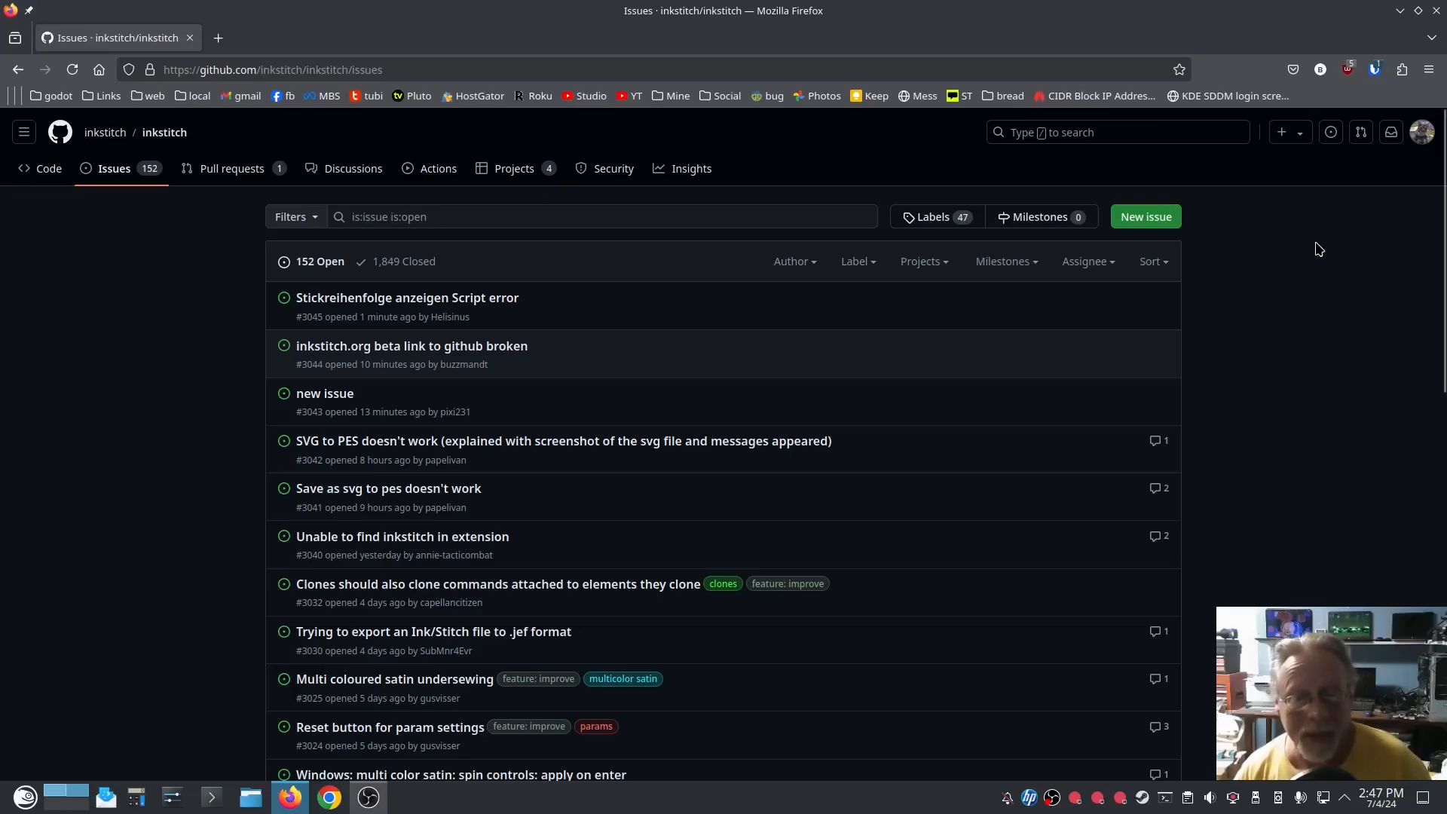
mouse_move(1314, 256)
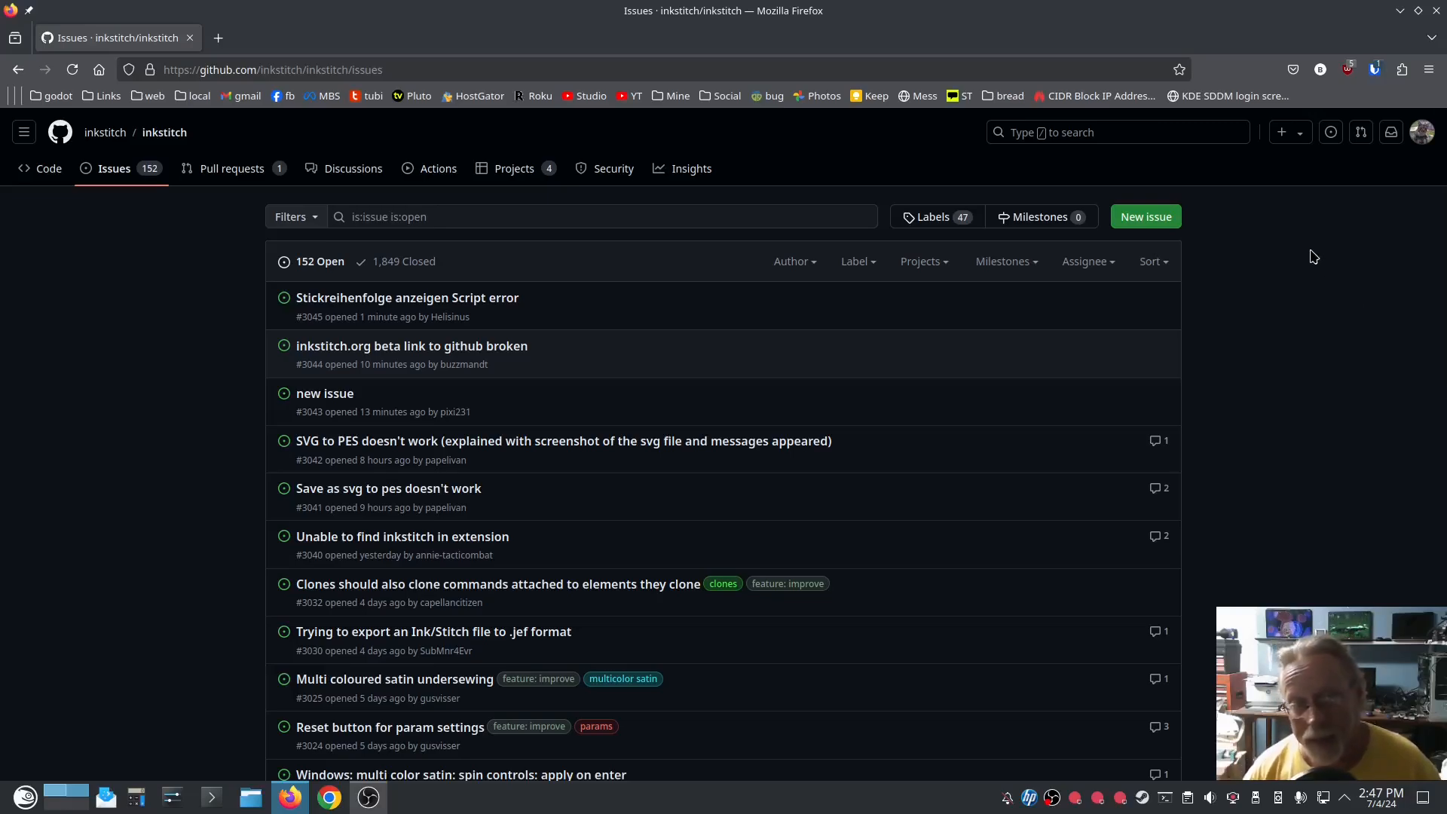
mouse_move(1320, 305)
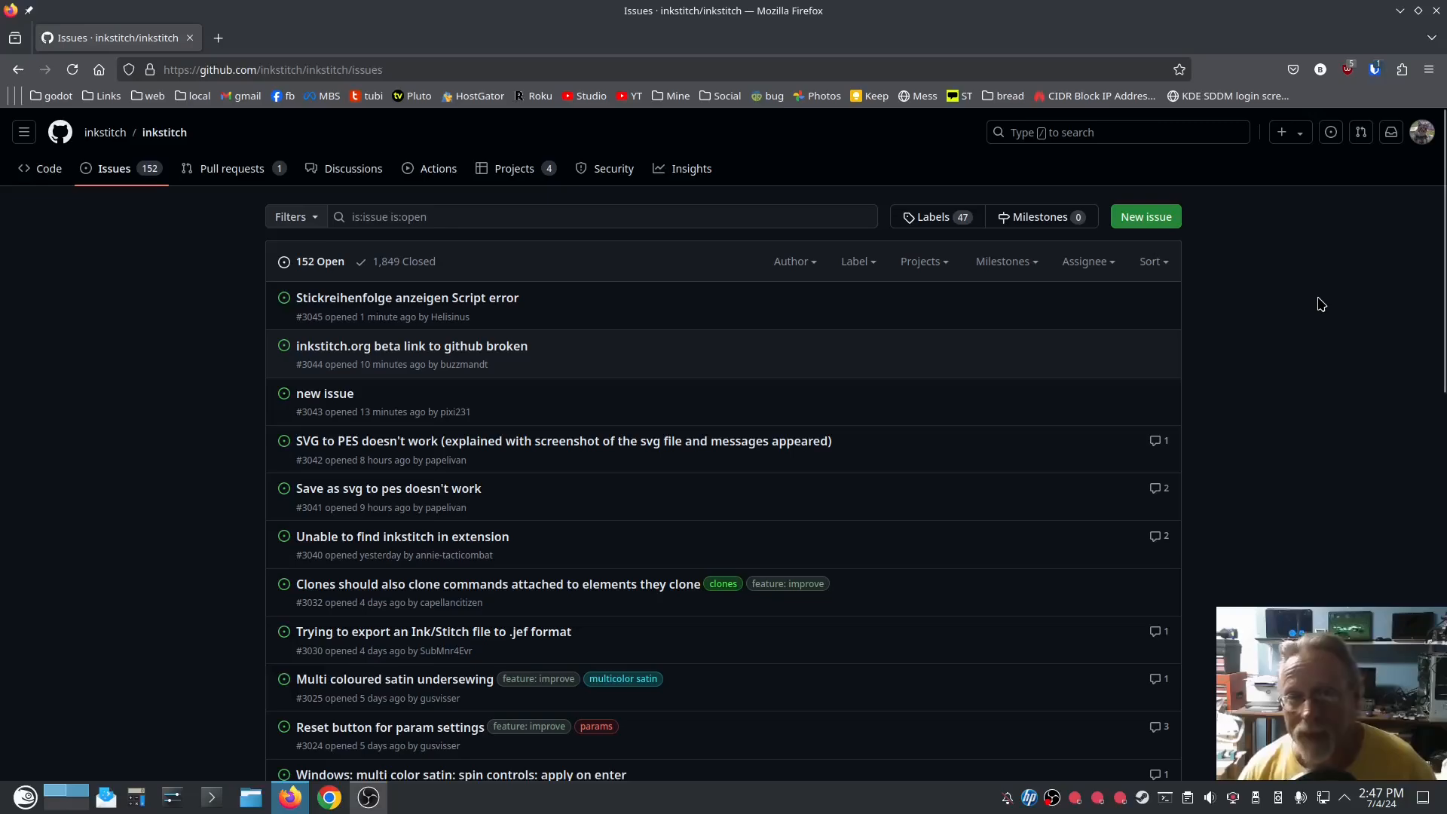
mouse_move(1306, 321)
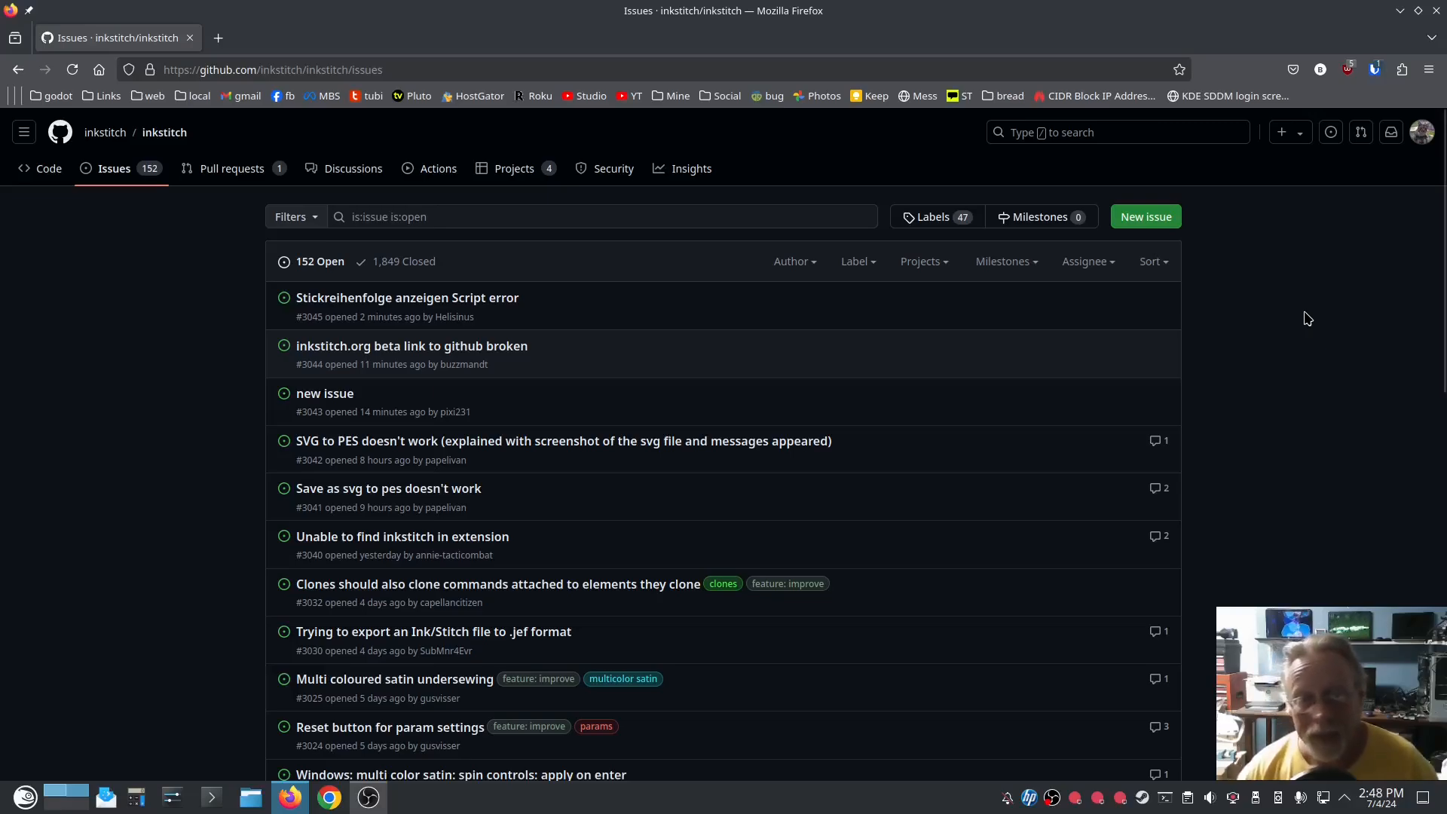
mouse_move(1294, 453)
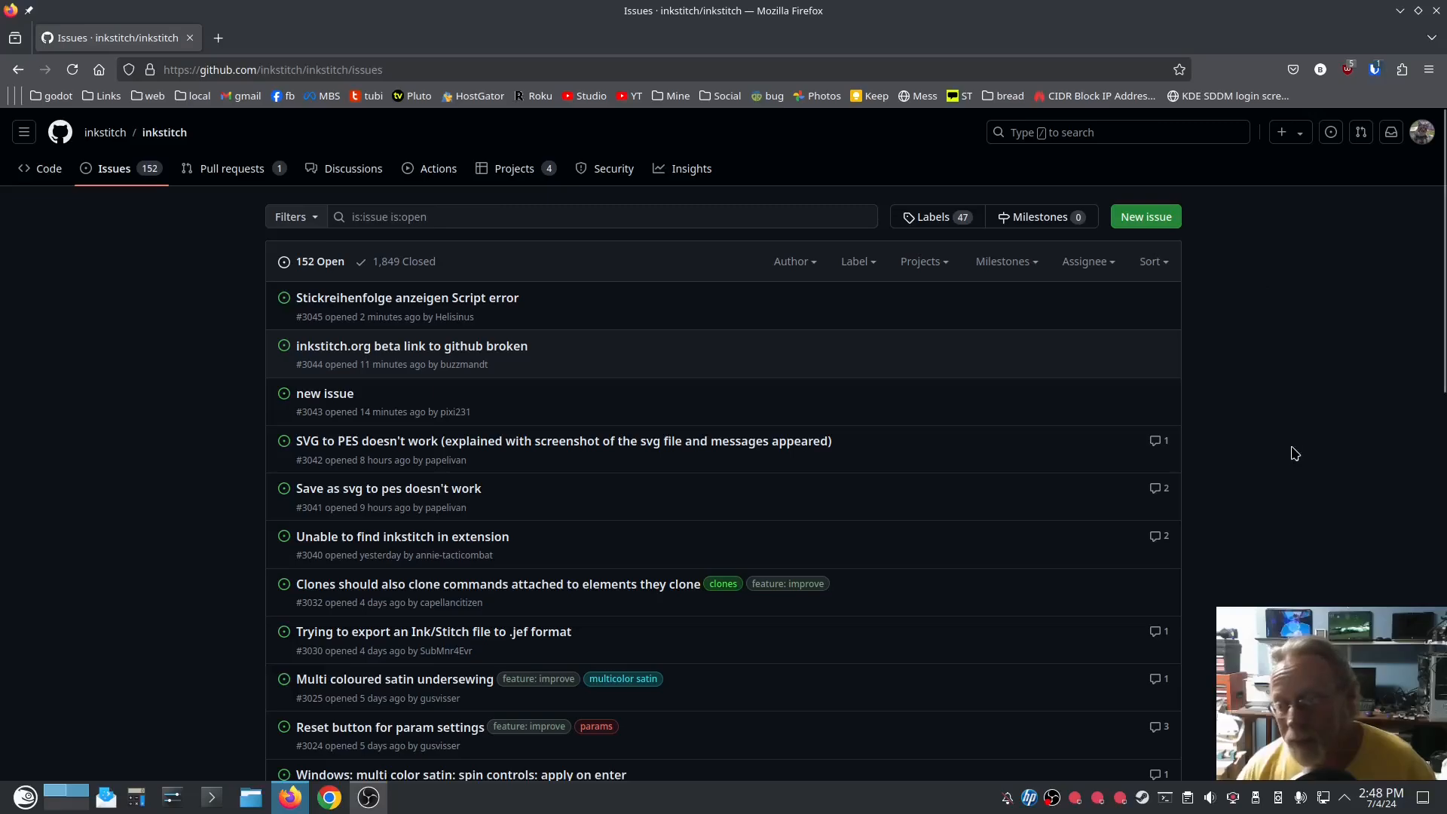
mouse_move(1276, 477)
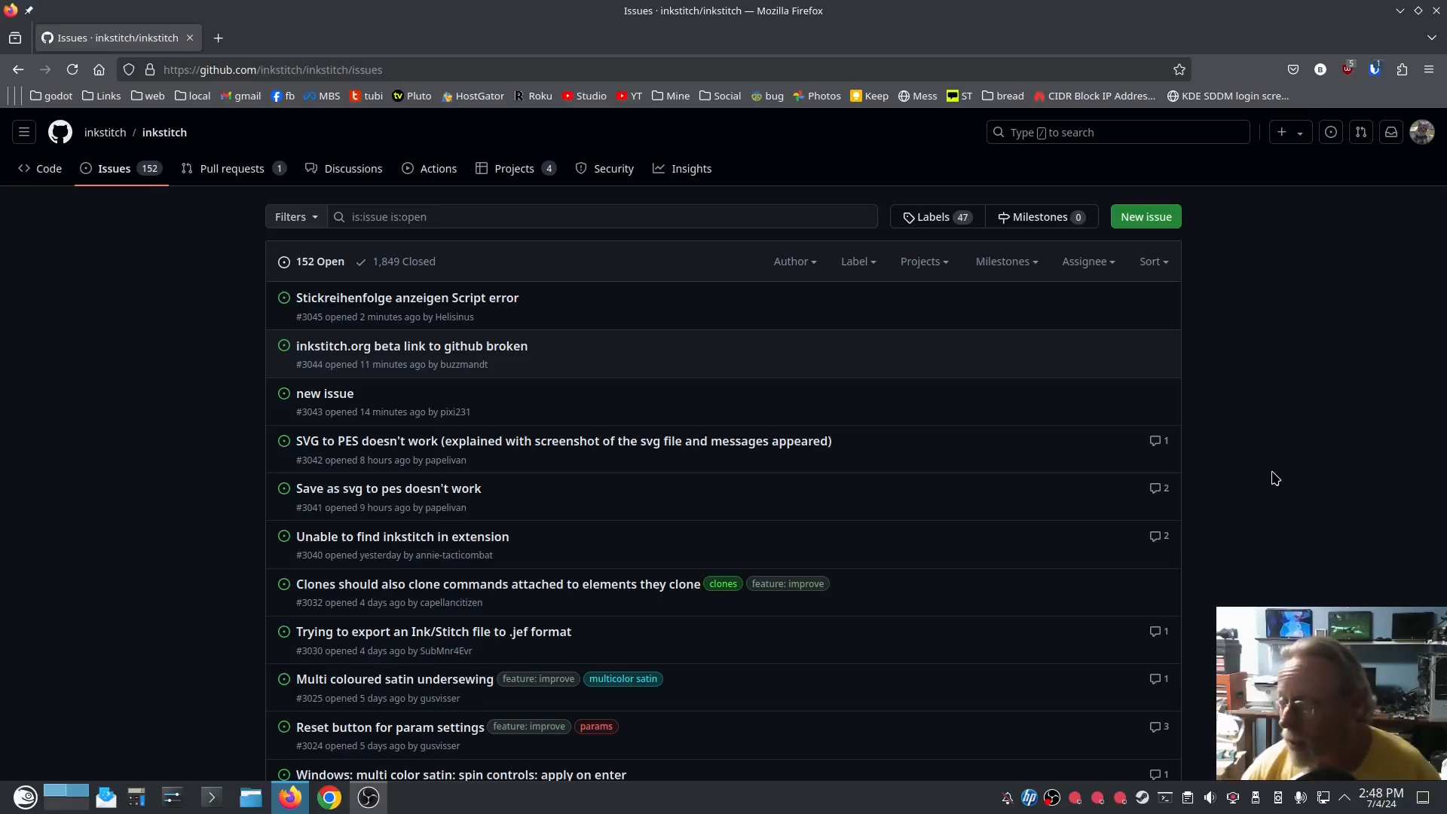
mouse_move(1271, 468)
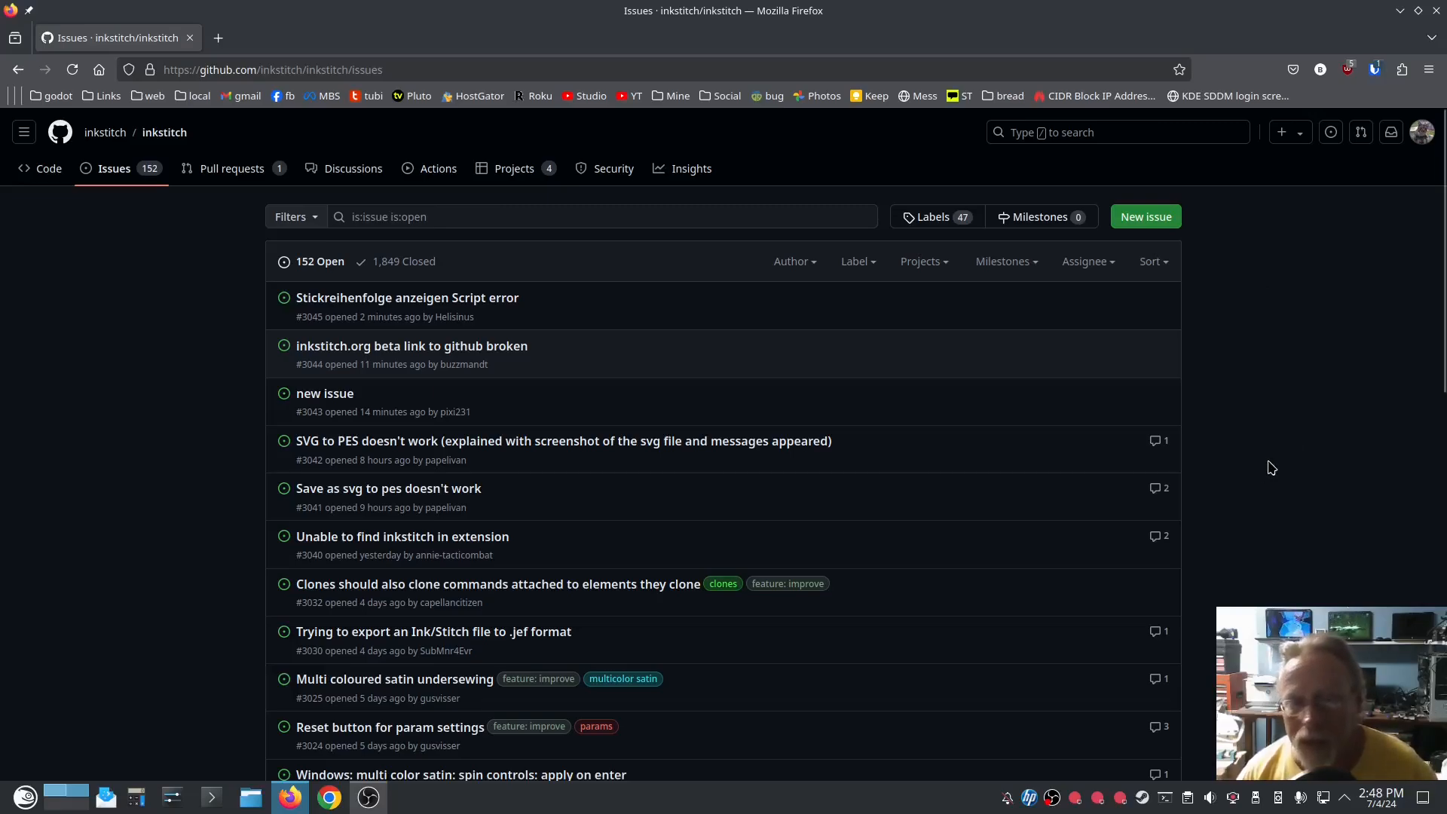